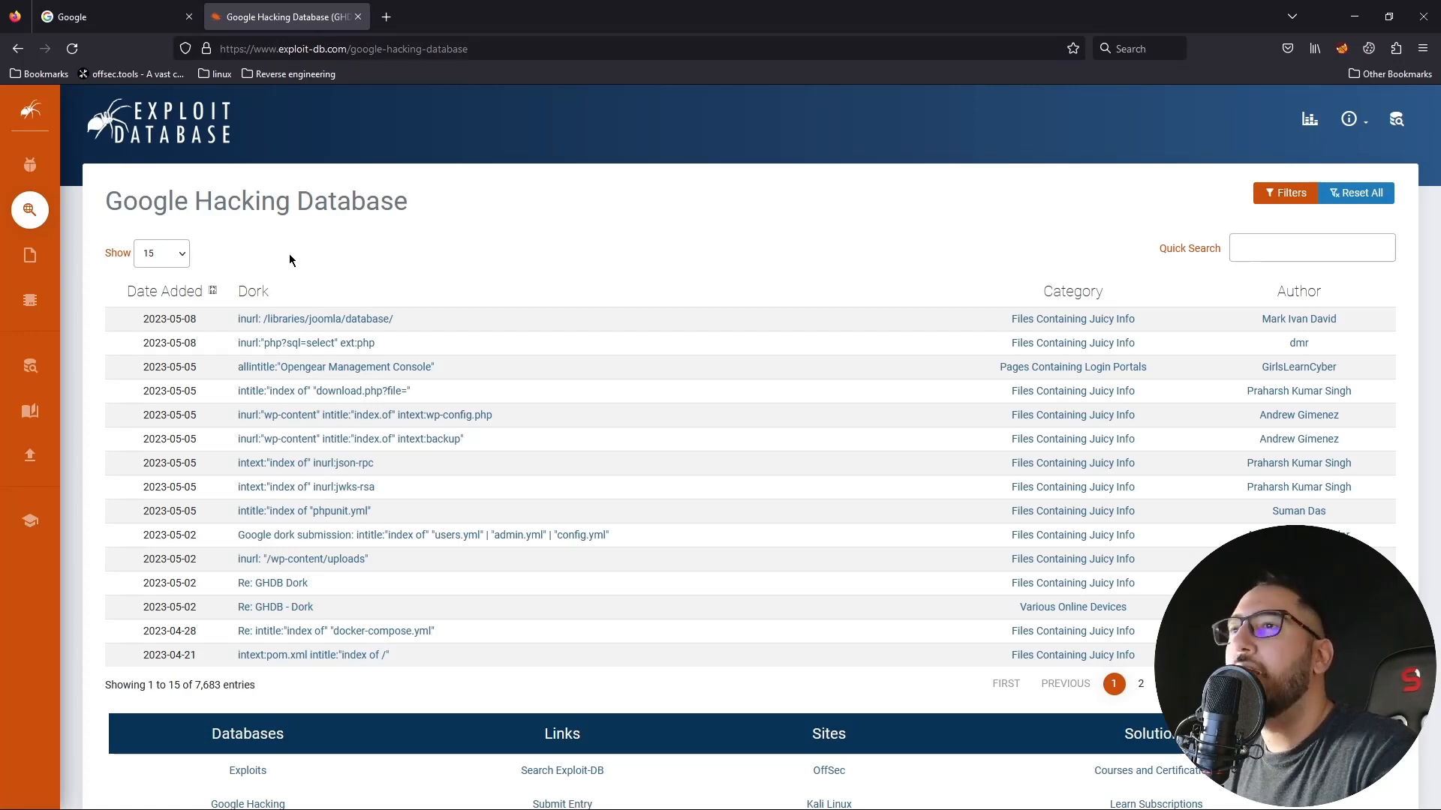
Run the query site:offsec.com to list pages indexed on the offsec.com domain
click(110, 17)
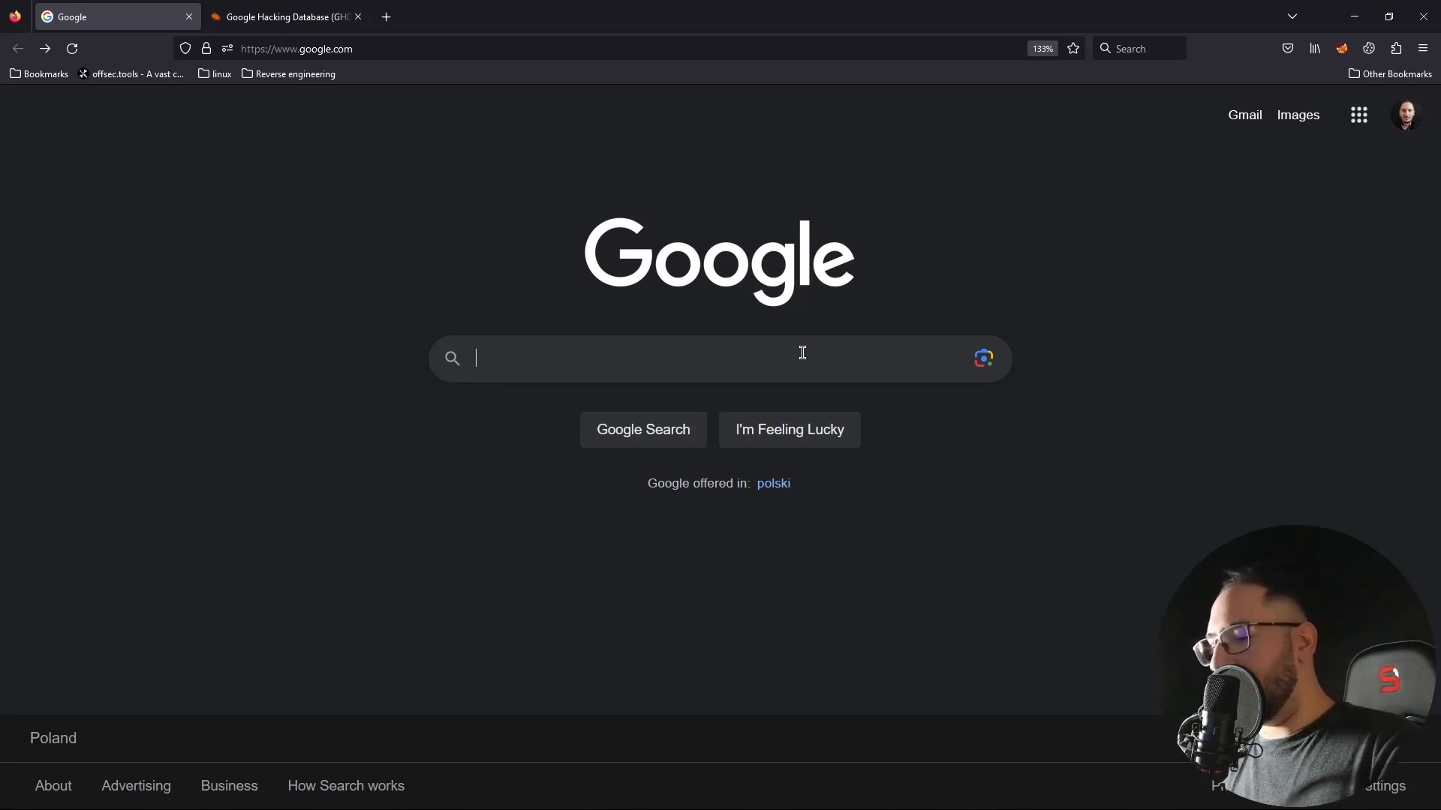
text(site:)
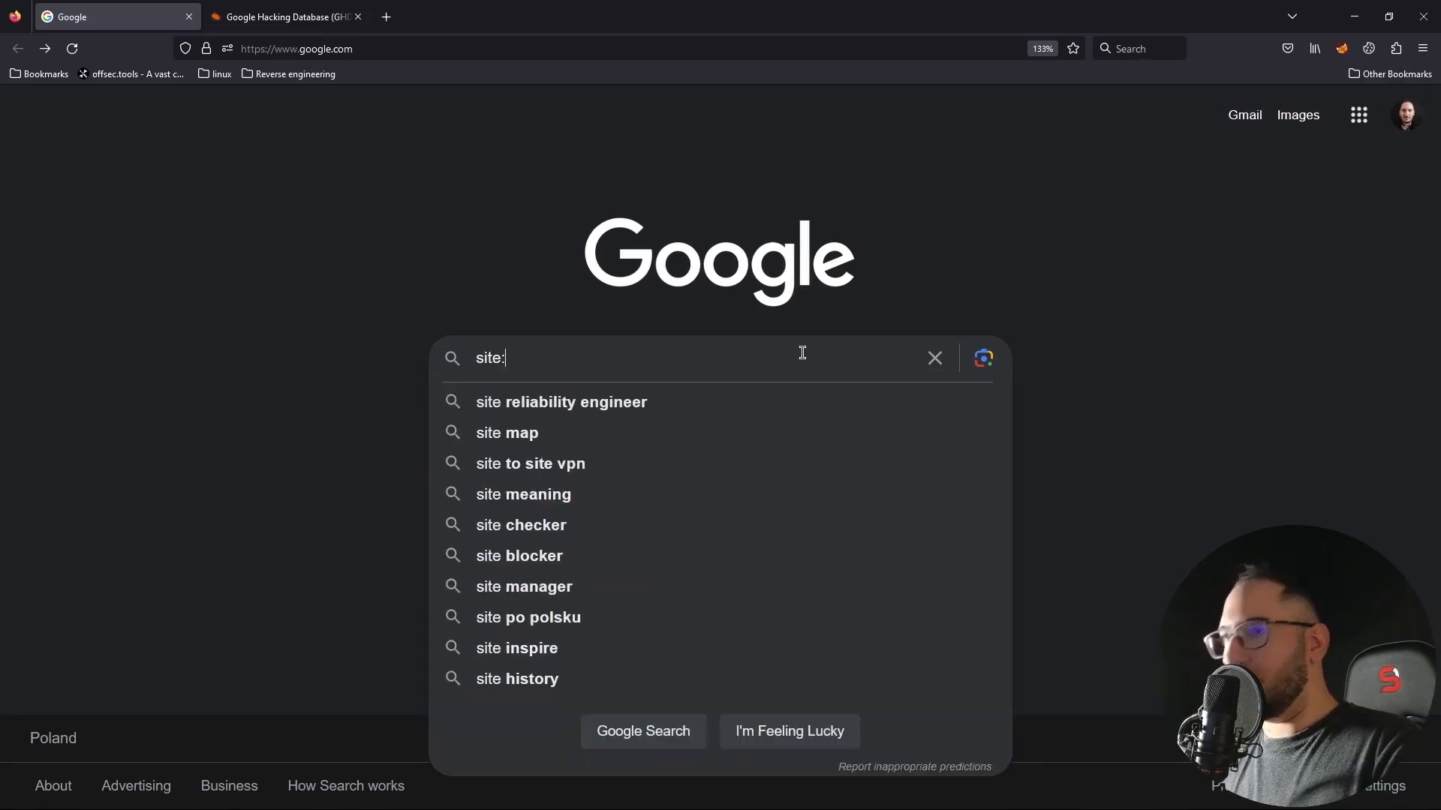
text(offse)
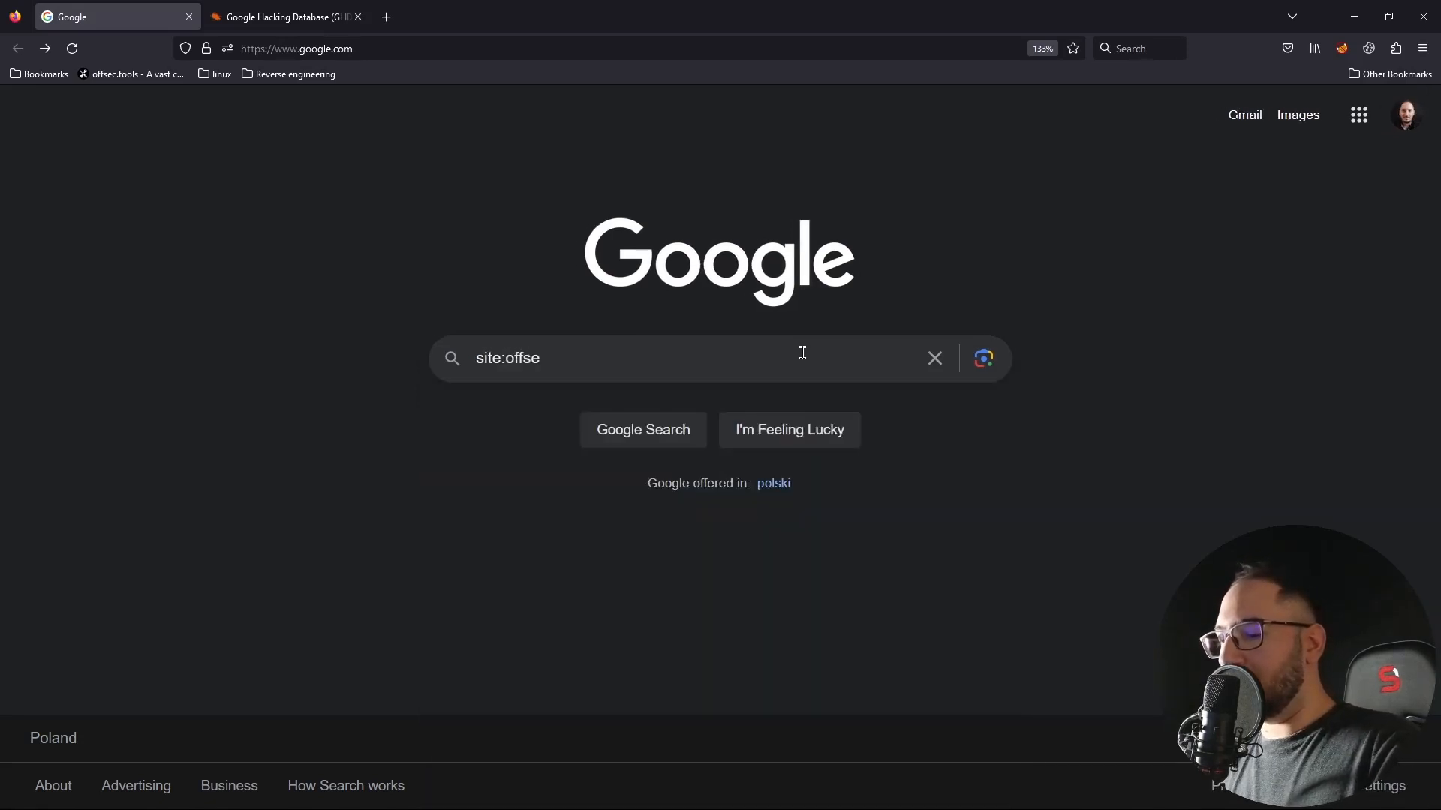
text(c.com)
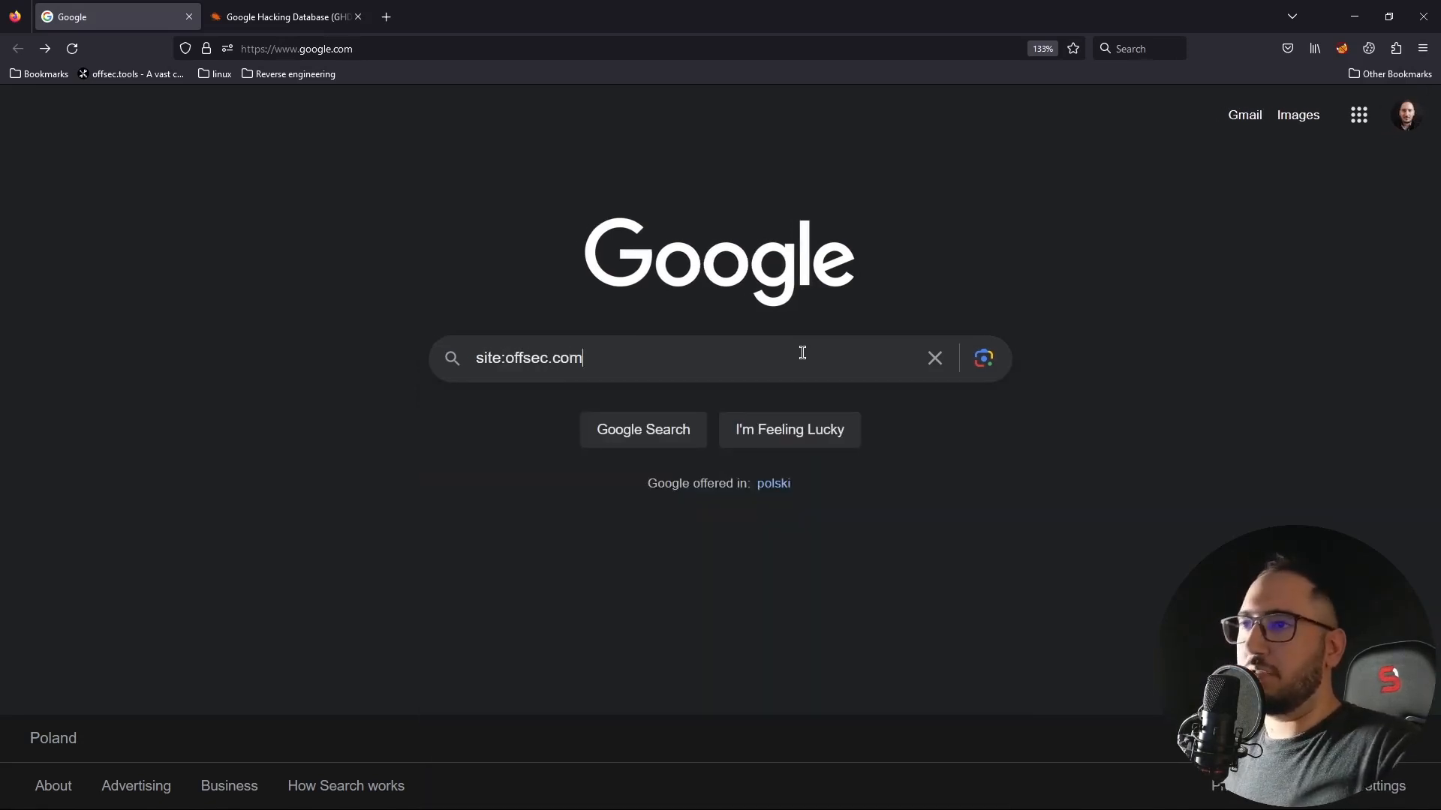
key(Return)
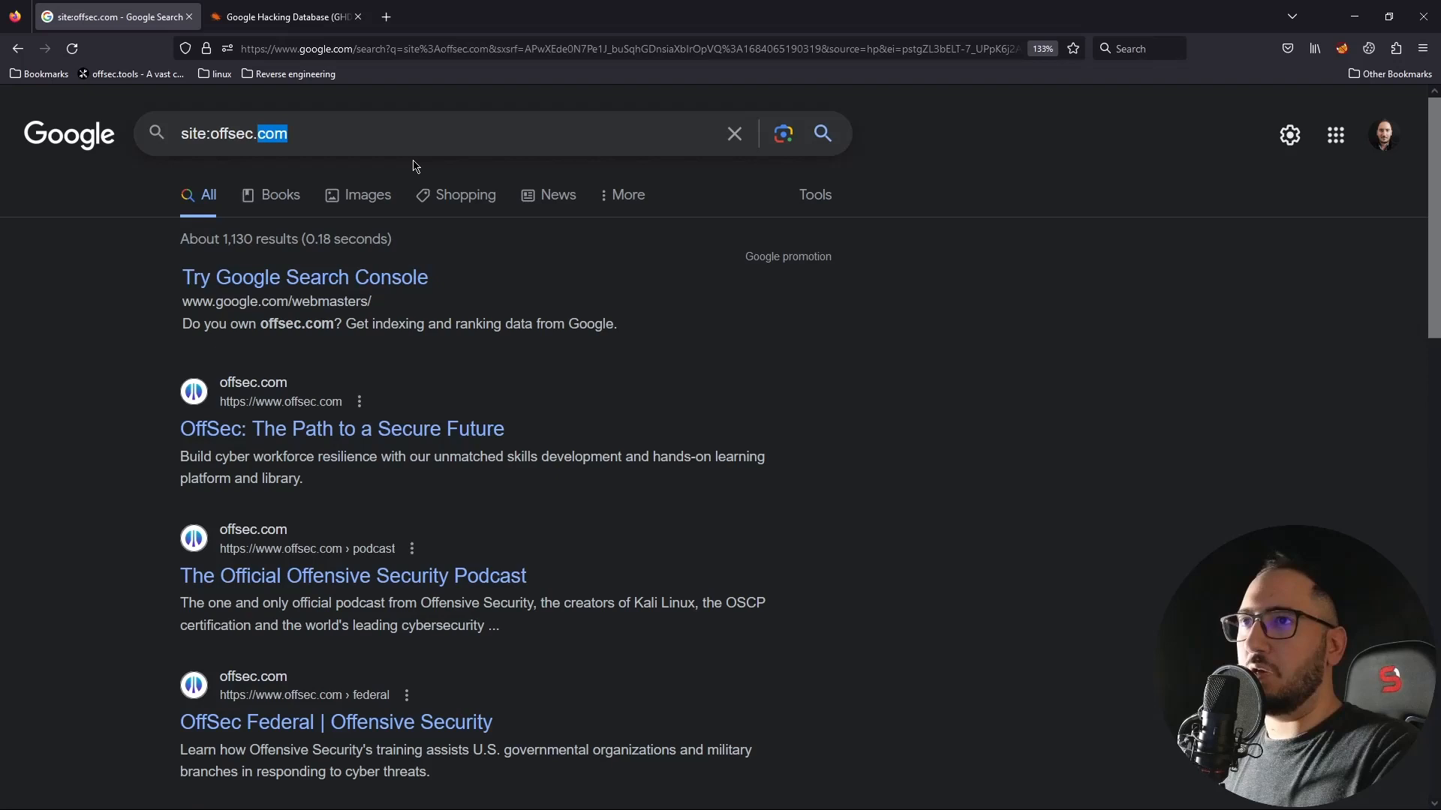
Widen the query to site:offsec.* and browse results from offsec.tools, offsec.academy and others
text(*)
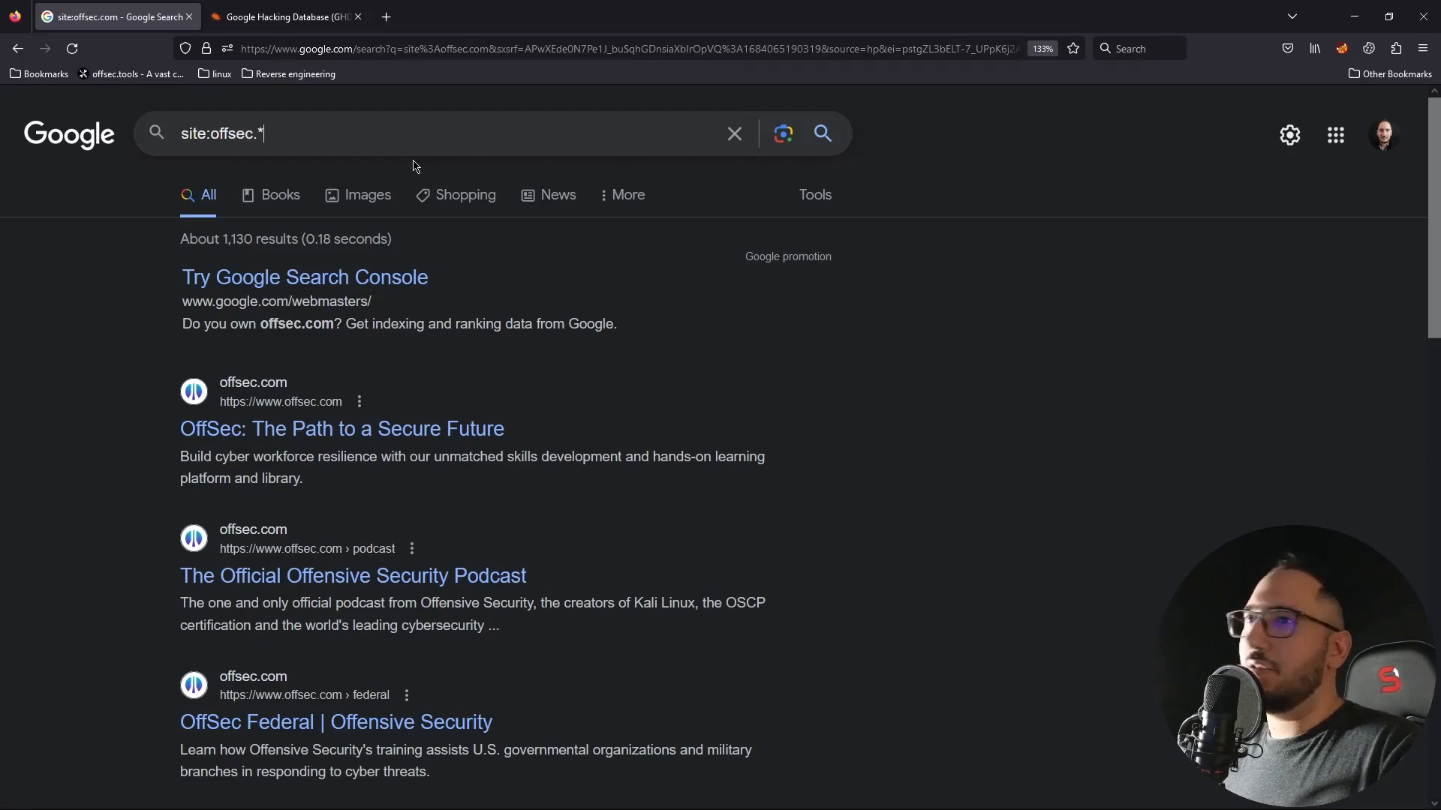
key(Return)
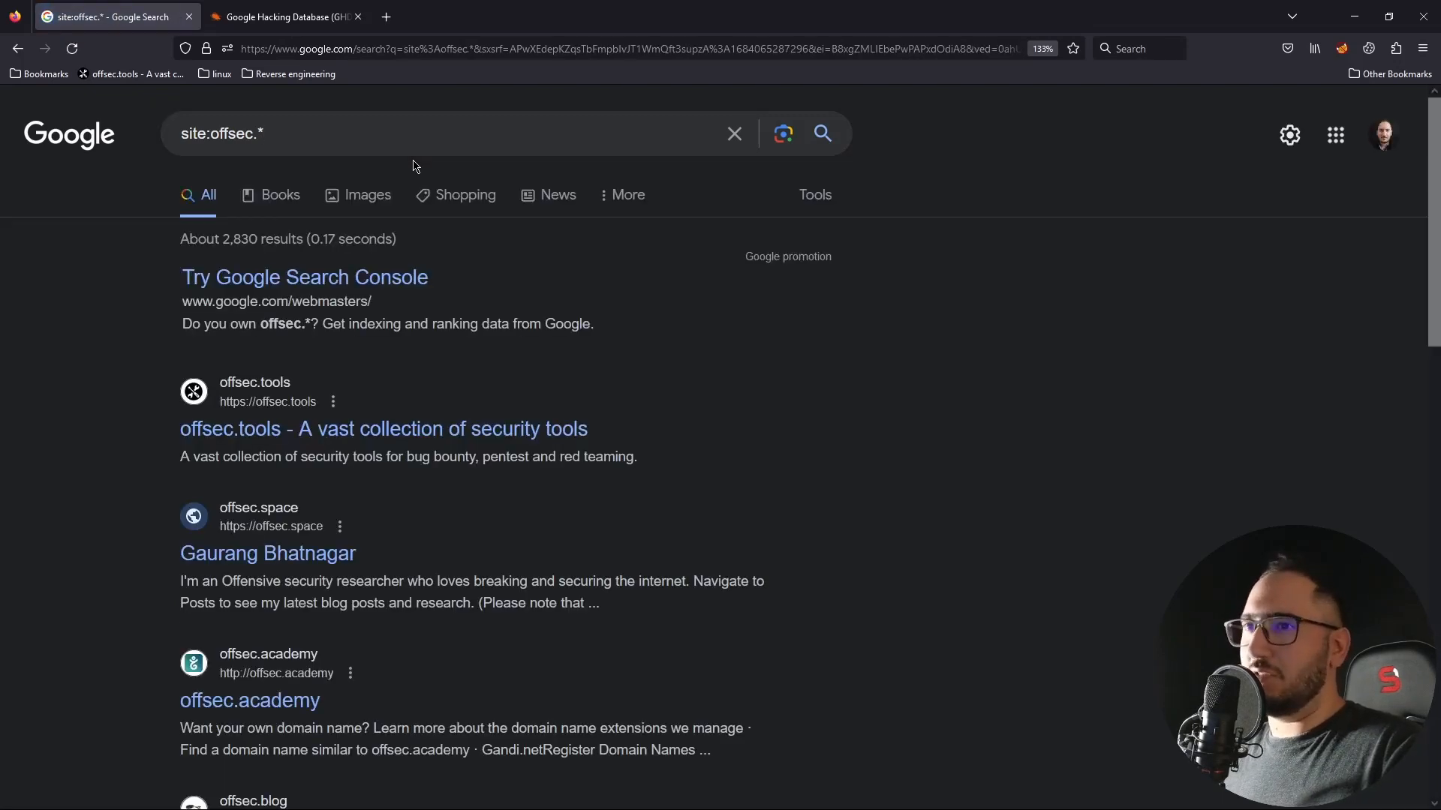
mouse_move(205, 427)
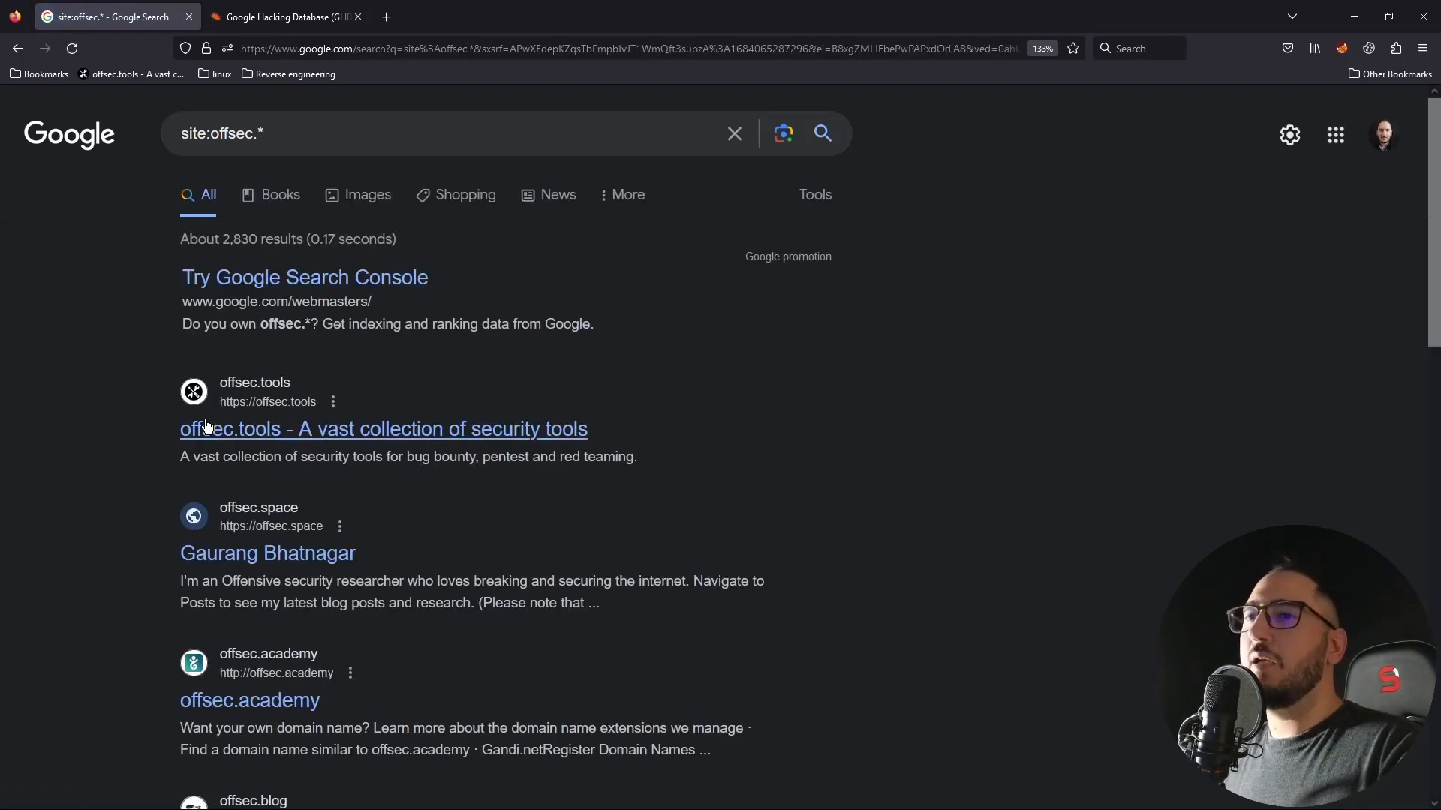
scroll(down, 3)
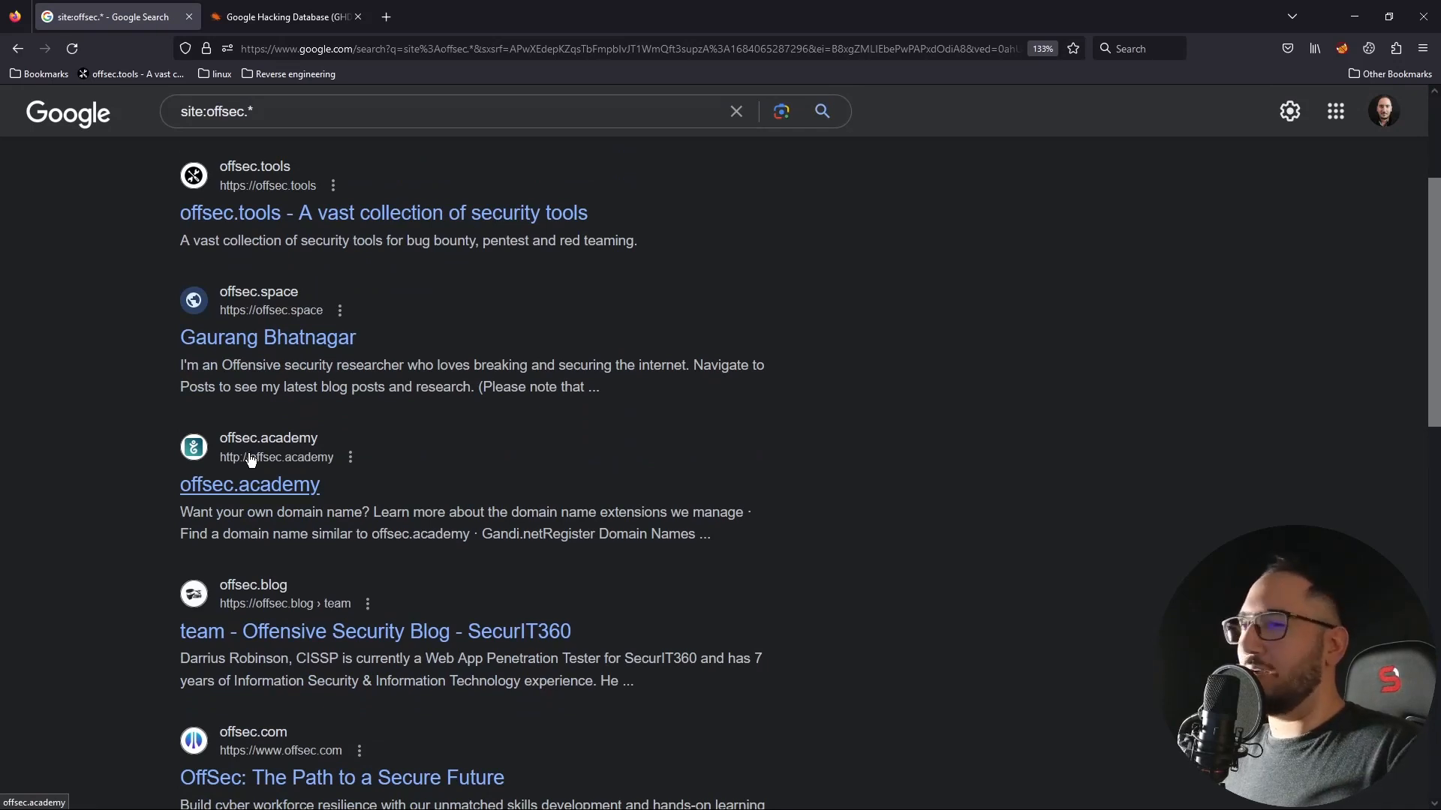
mouse_move(174, 473)
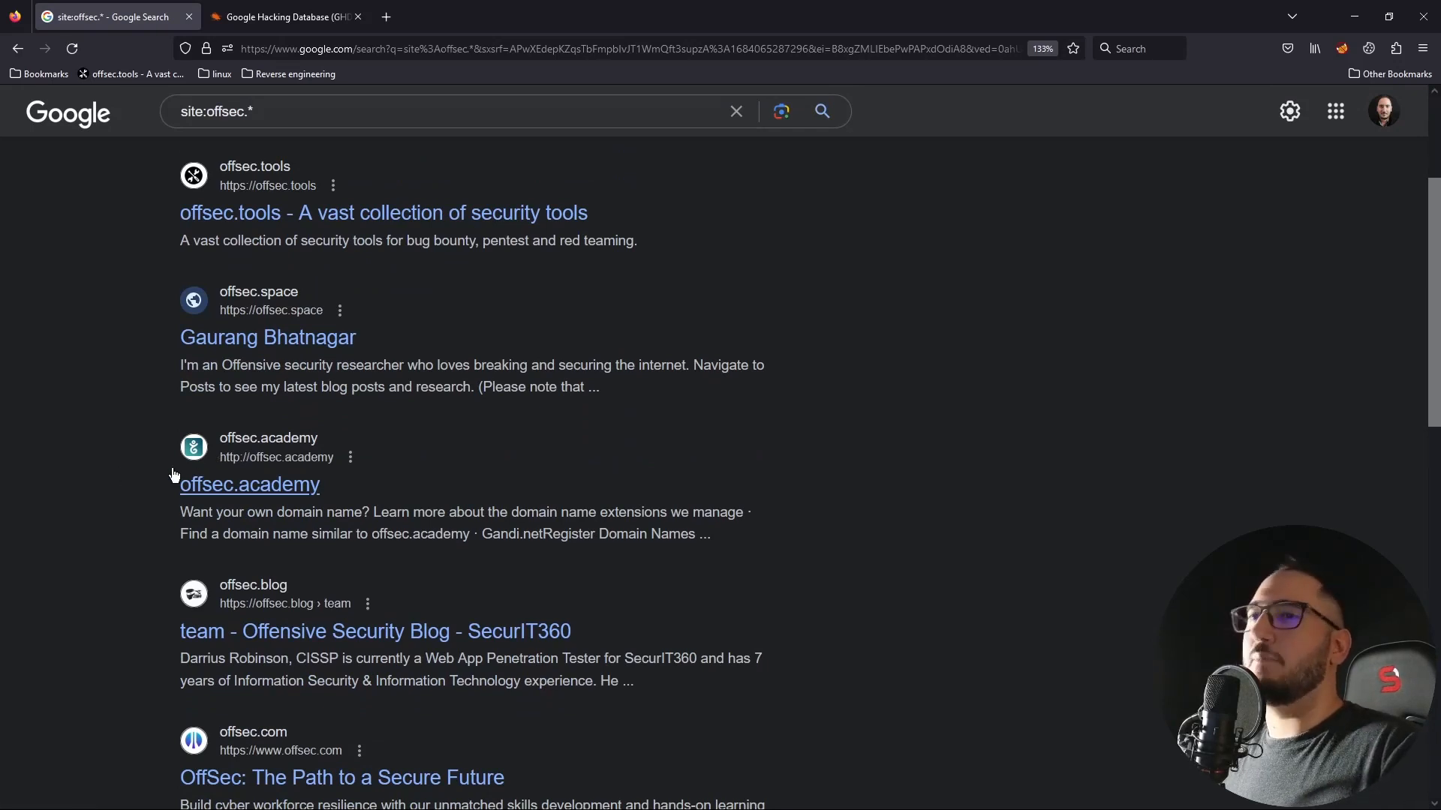
scroll(down, 3)
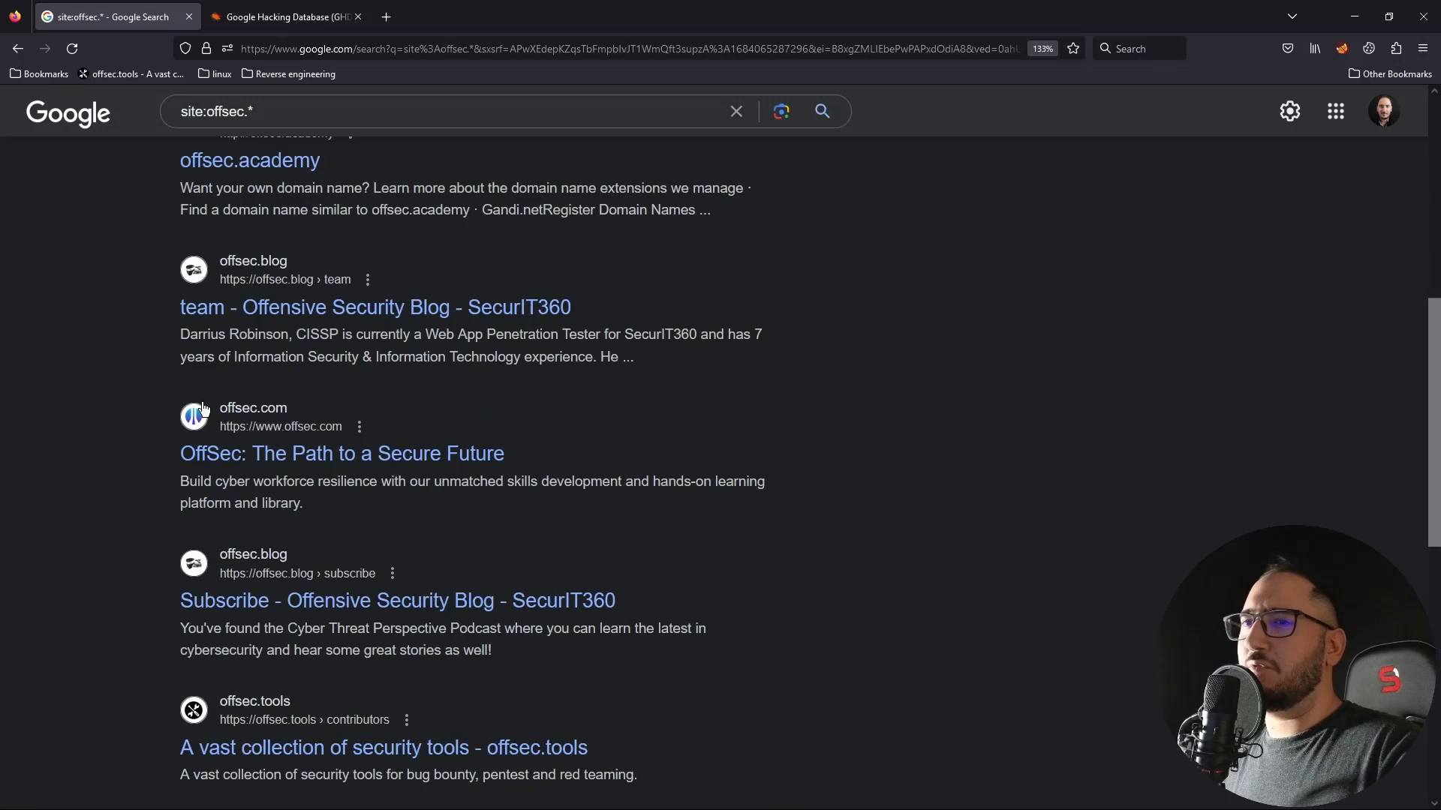
mouse_move(234, 560)
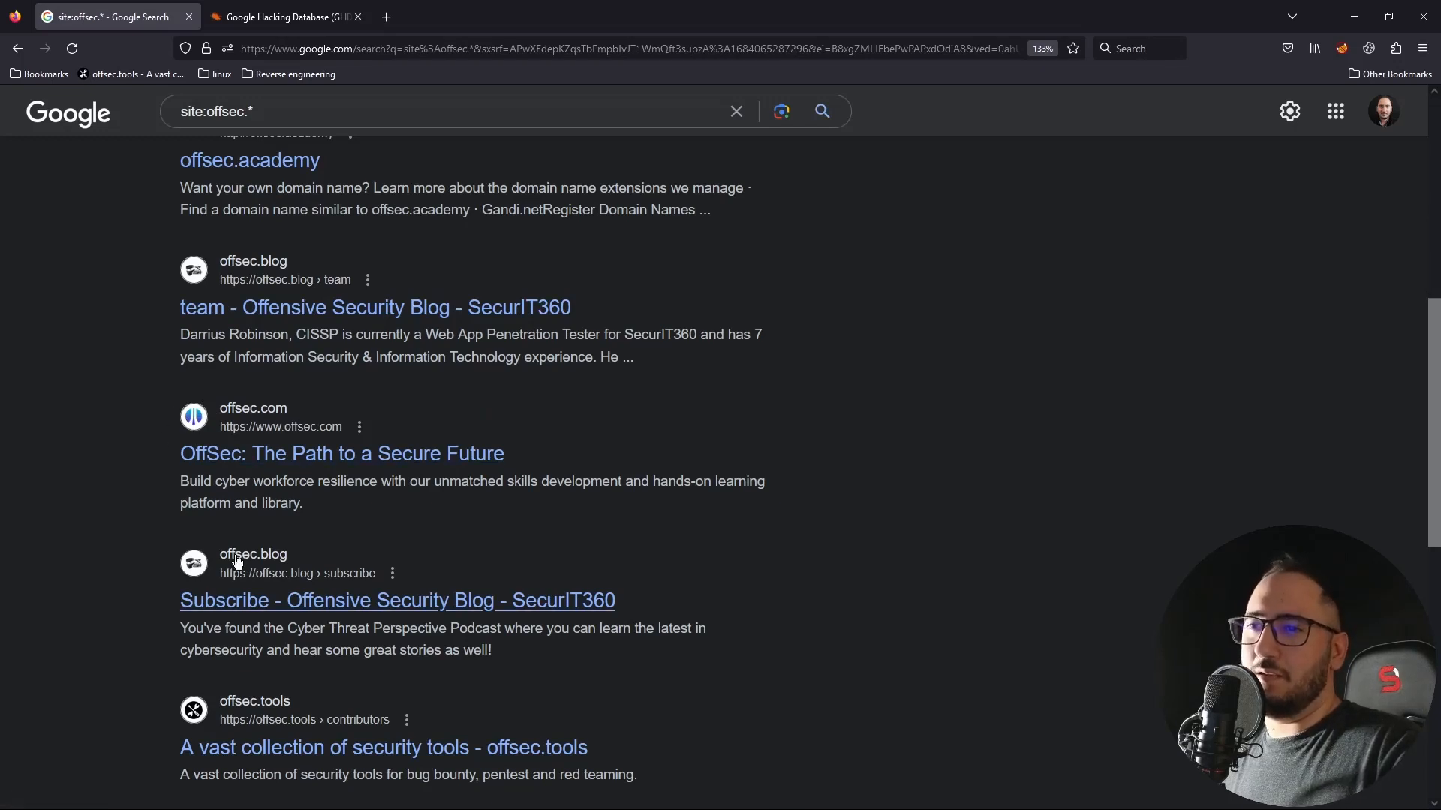
mouse_move(255, 583)
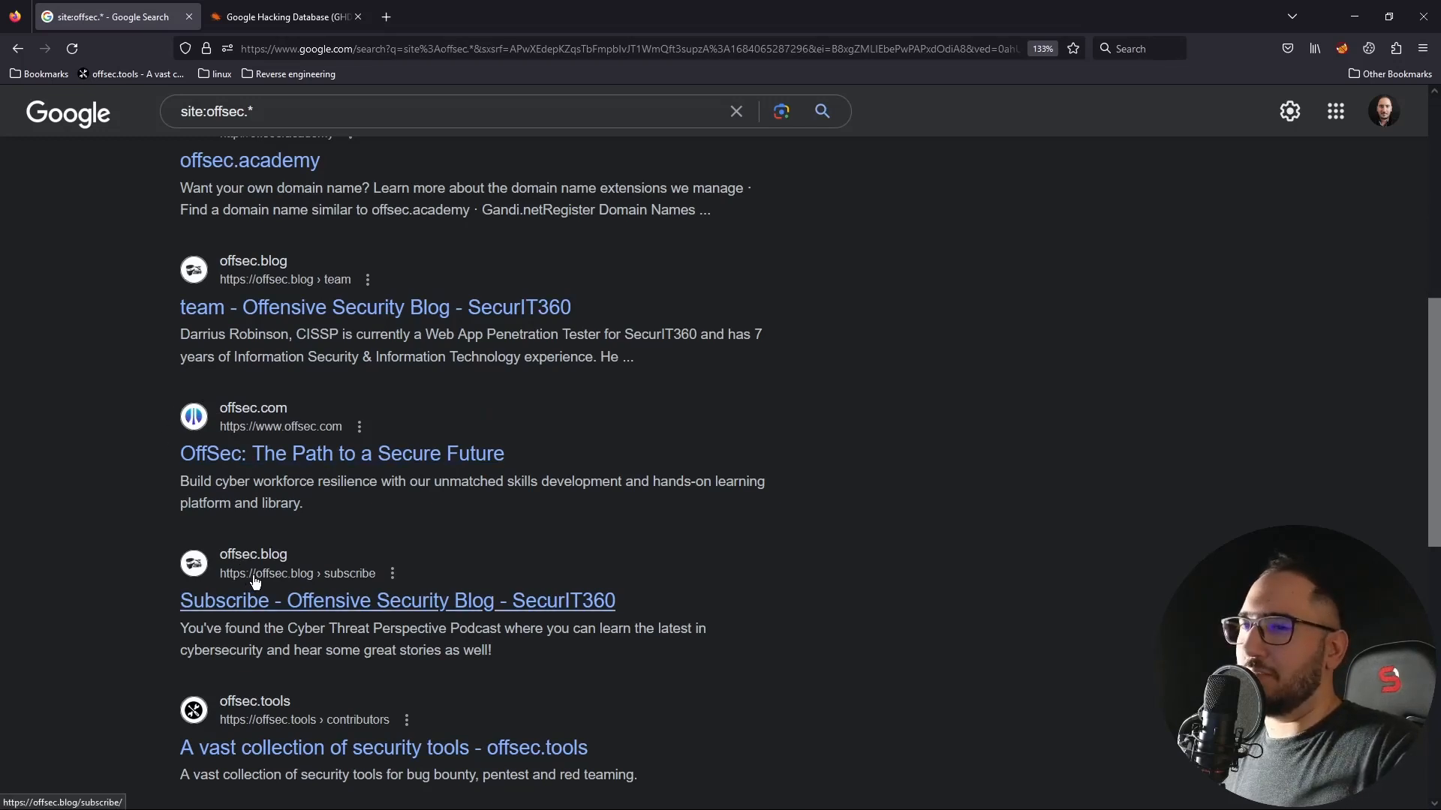
scroll(down, 3)
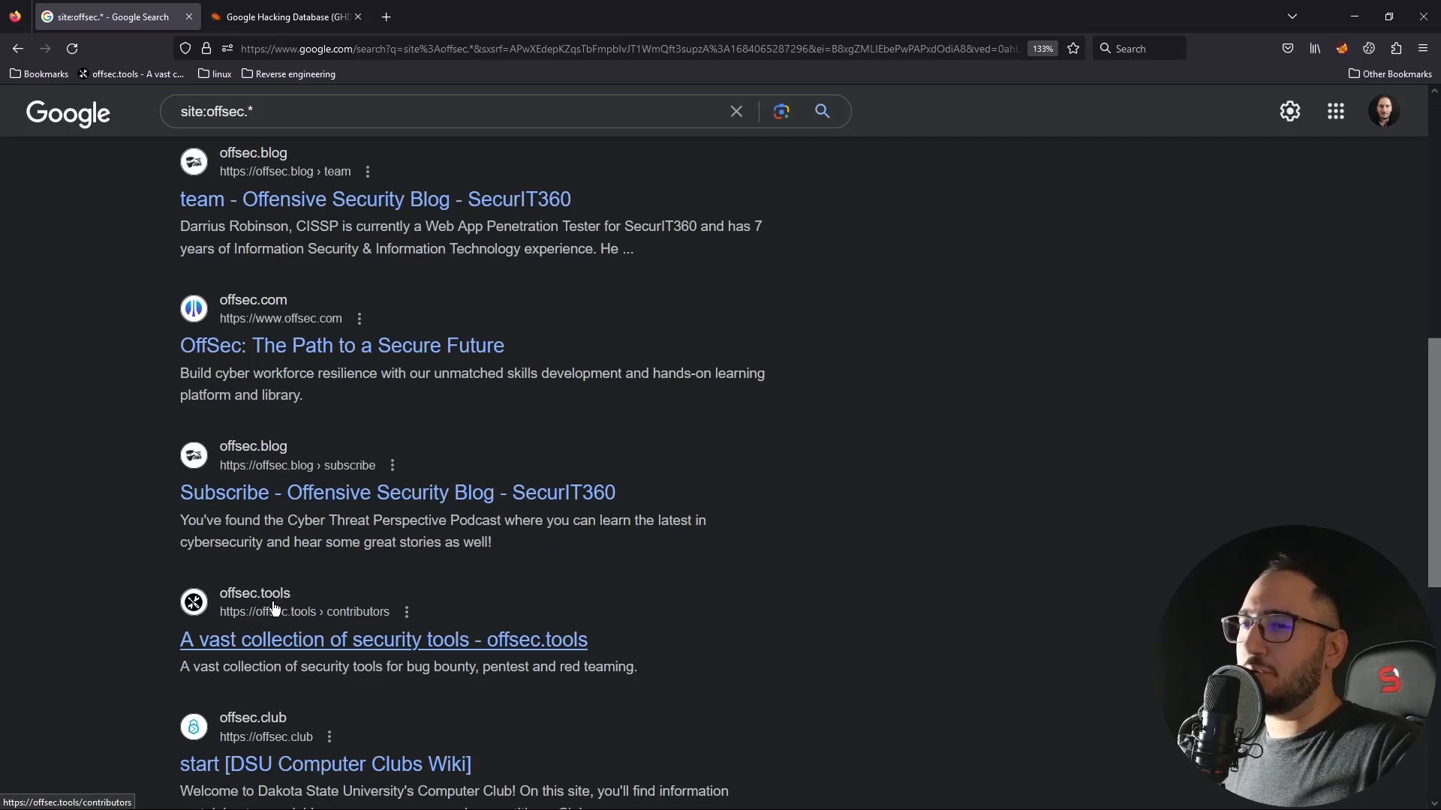
mouse_move(307, 371)
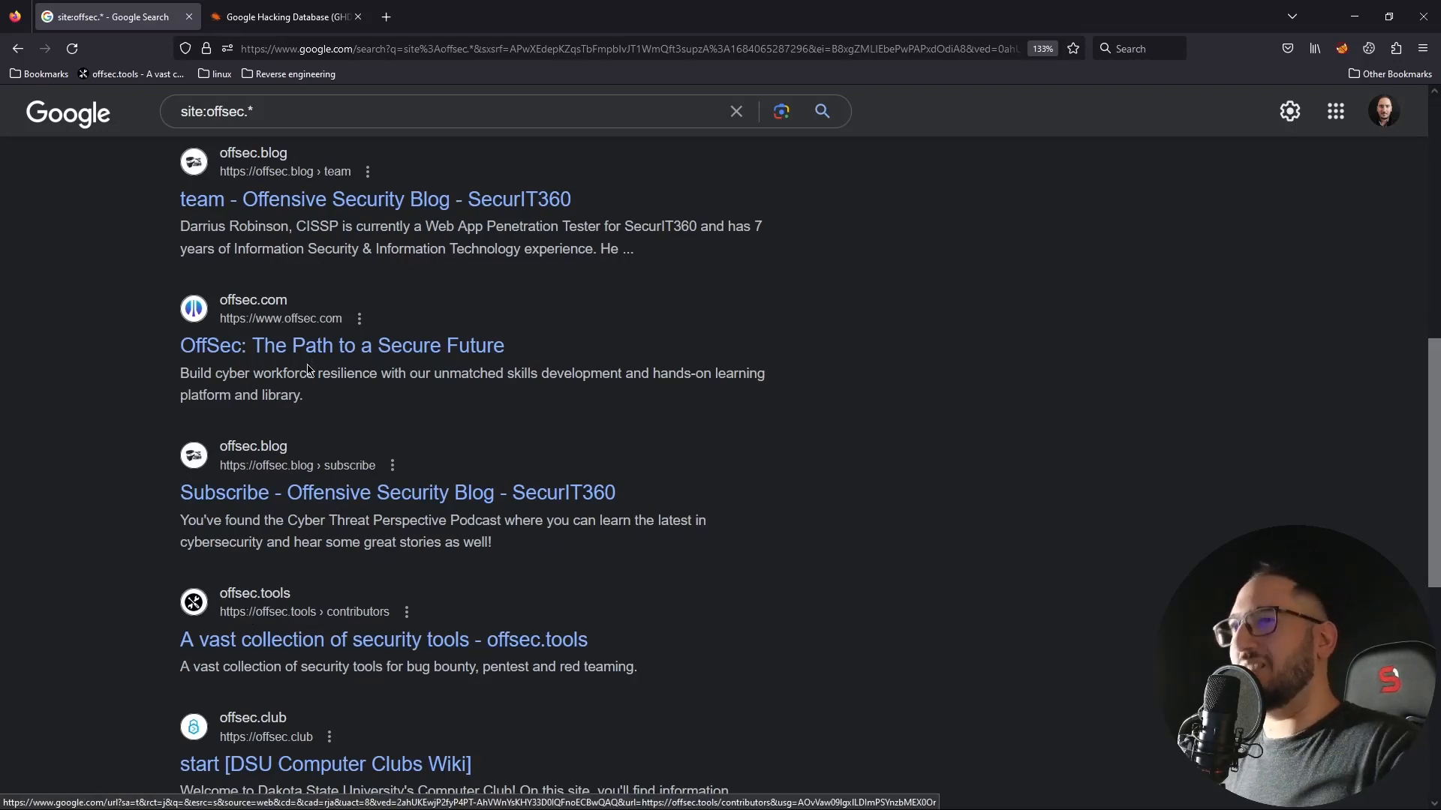
Visit the offsec.tools contributors result, then return to the Google results
click(383, 640)
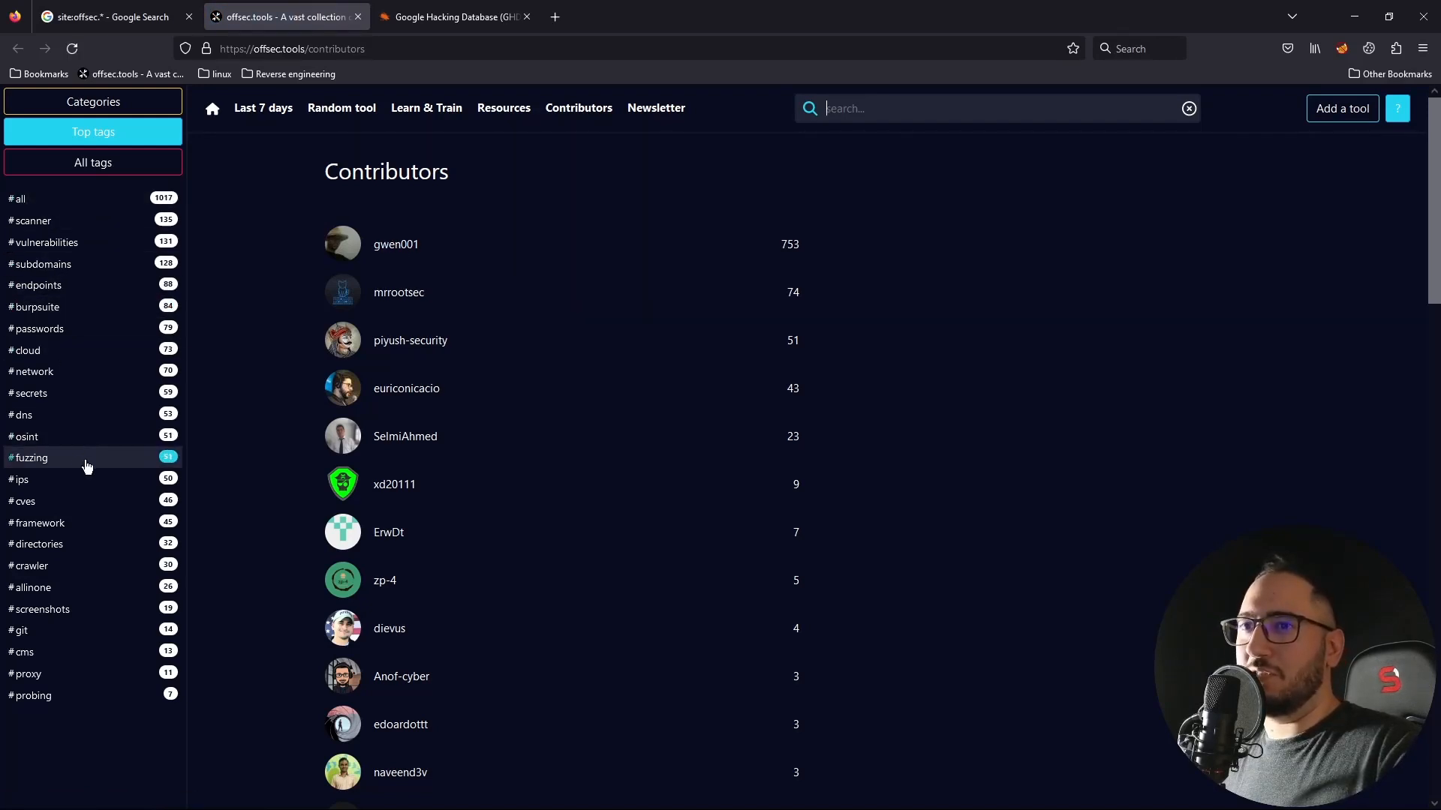
mouse_move(341, 244)
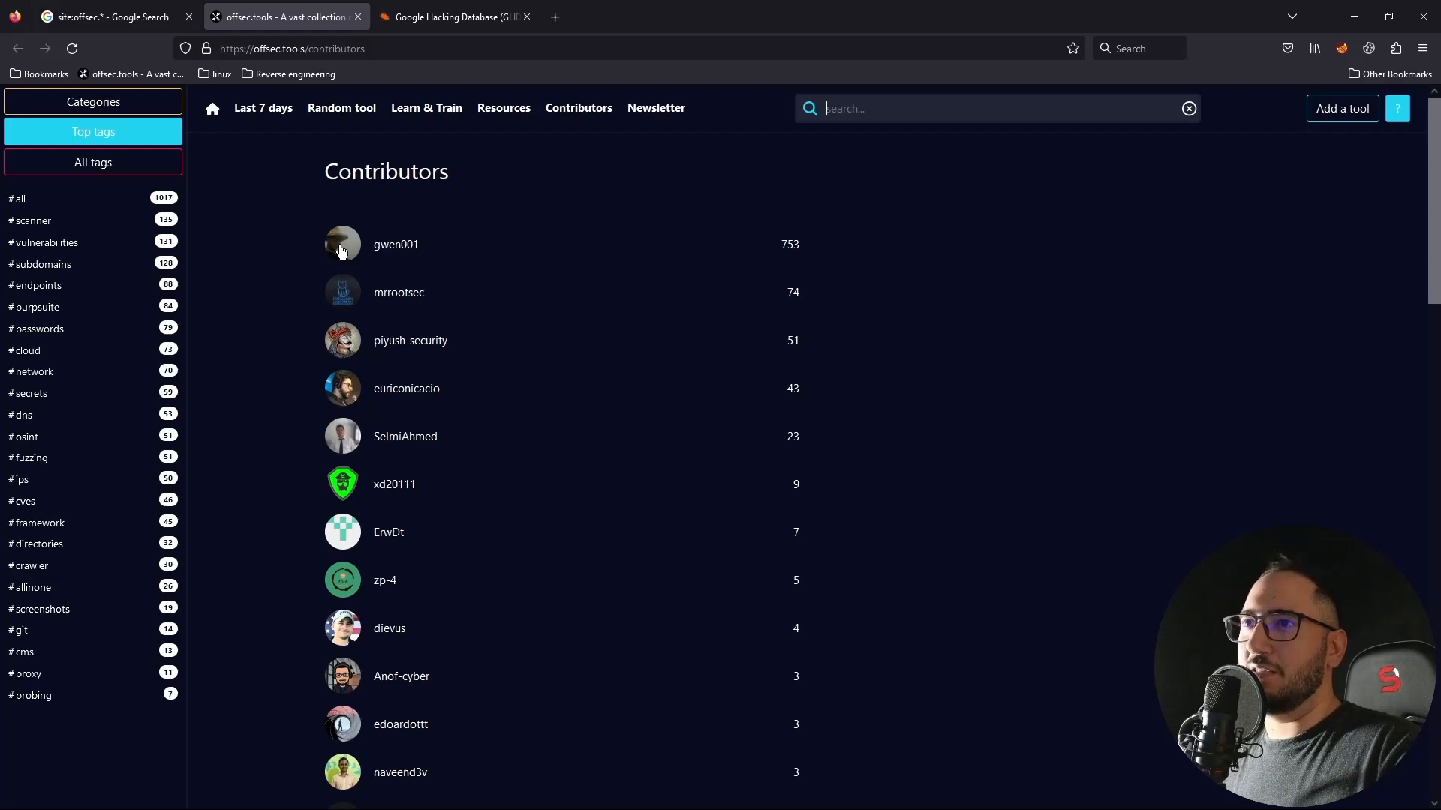
mouse_move(237, 101)
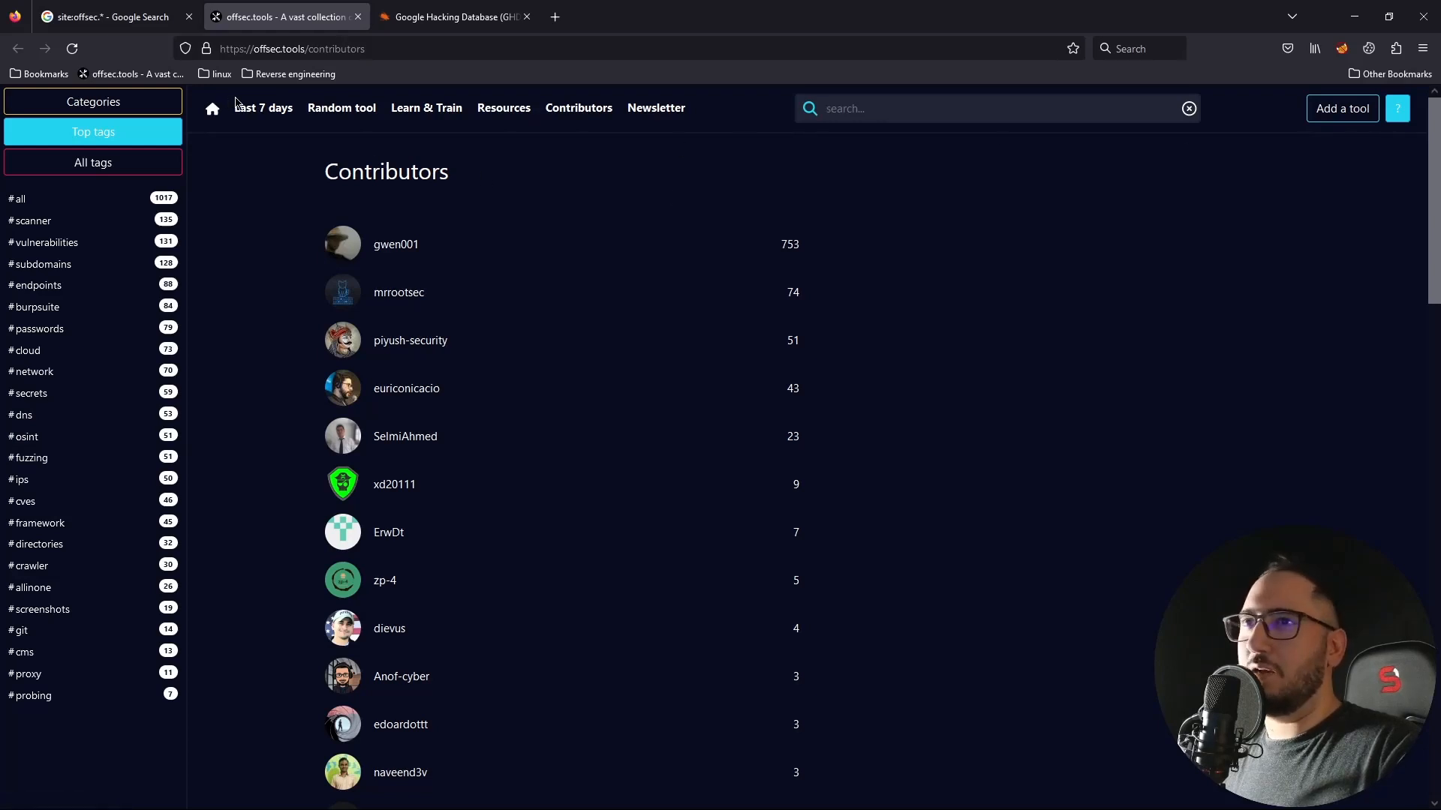
click(110, 17)
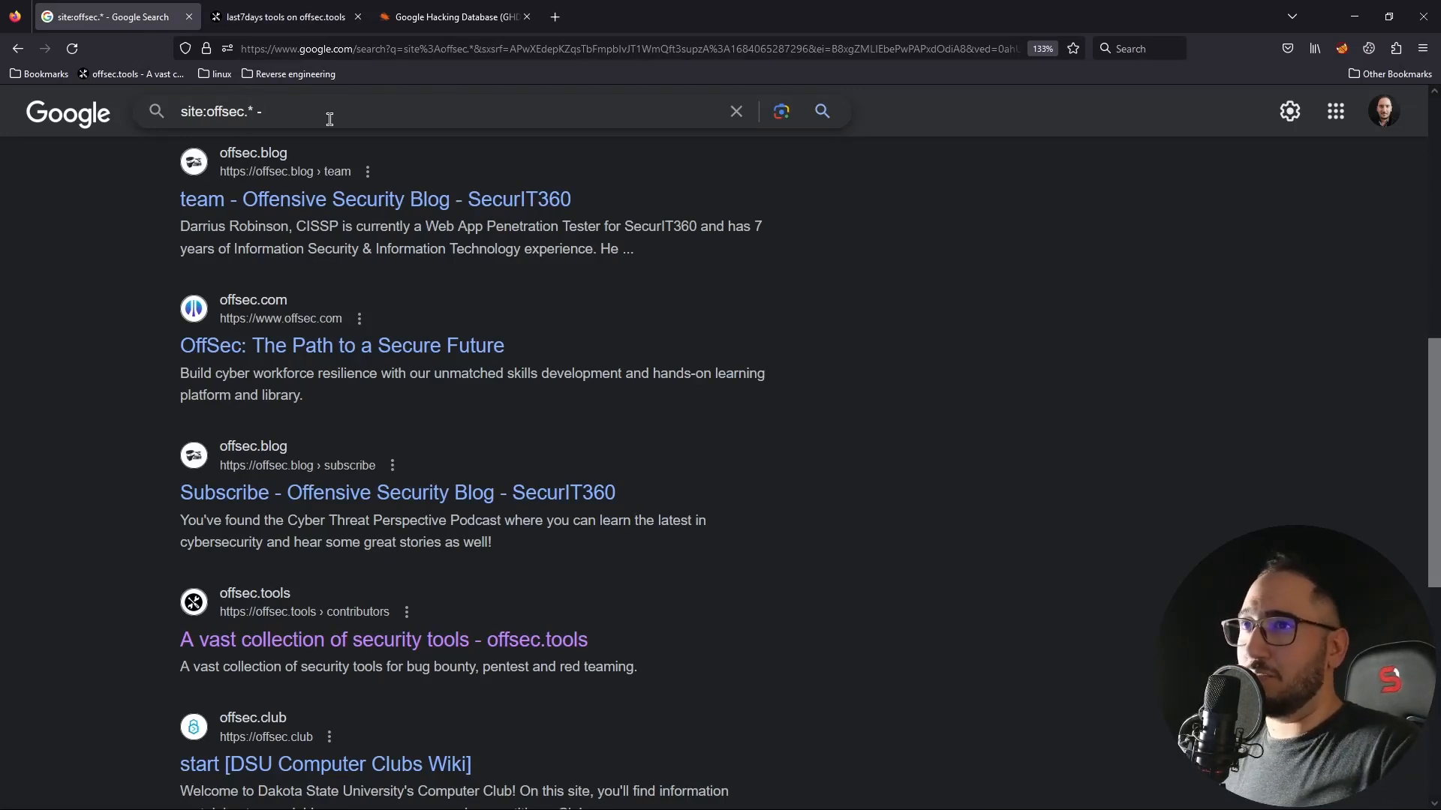
Exclude offsec.tools from the site:offsec.* results with -site:offsec.tools
text(site:)
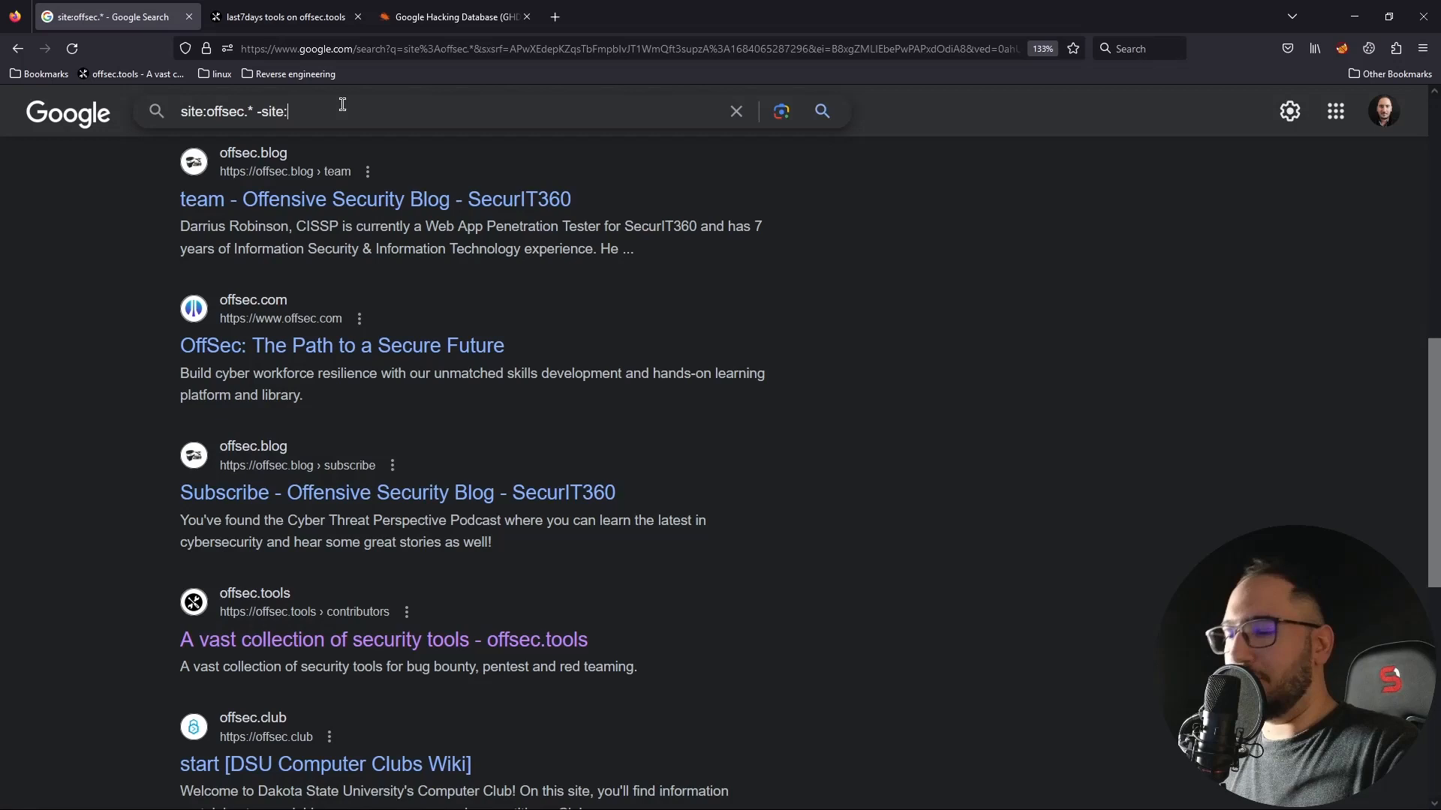
text(offse)
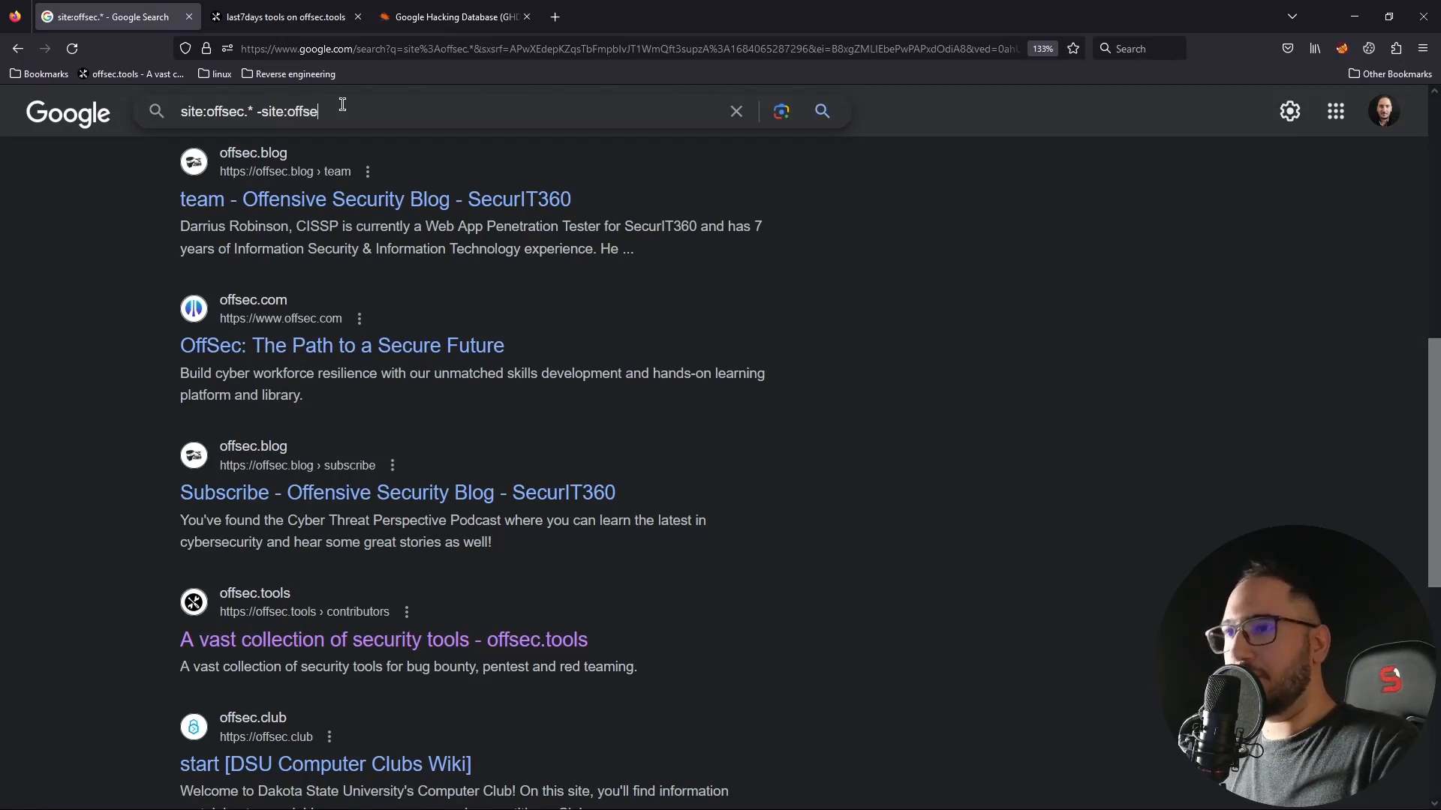
text(c.tools)
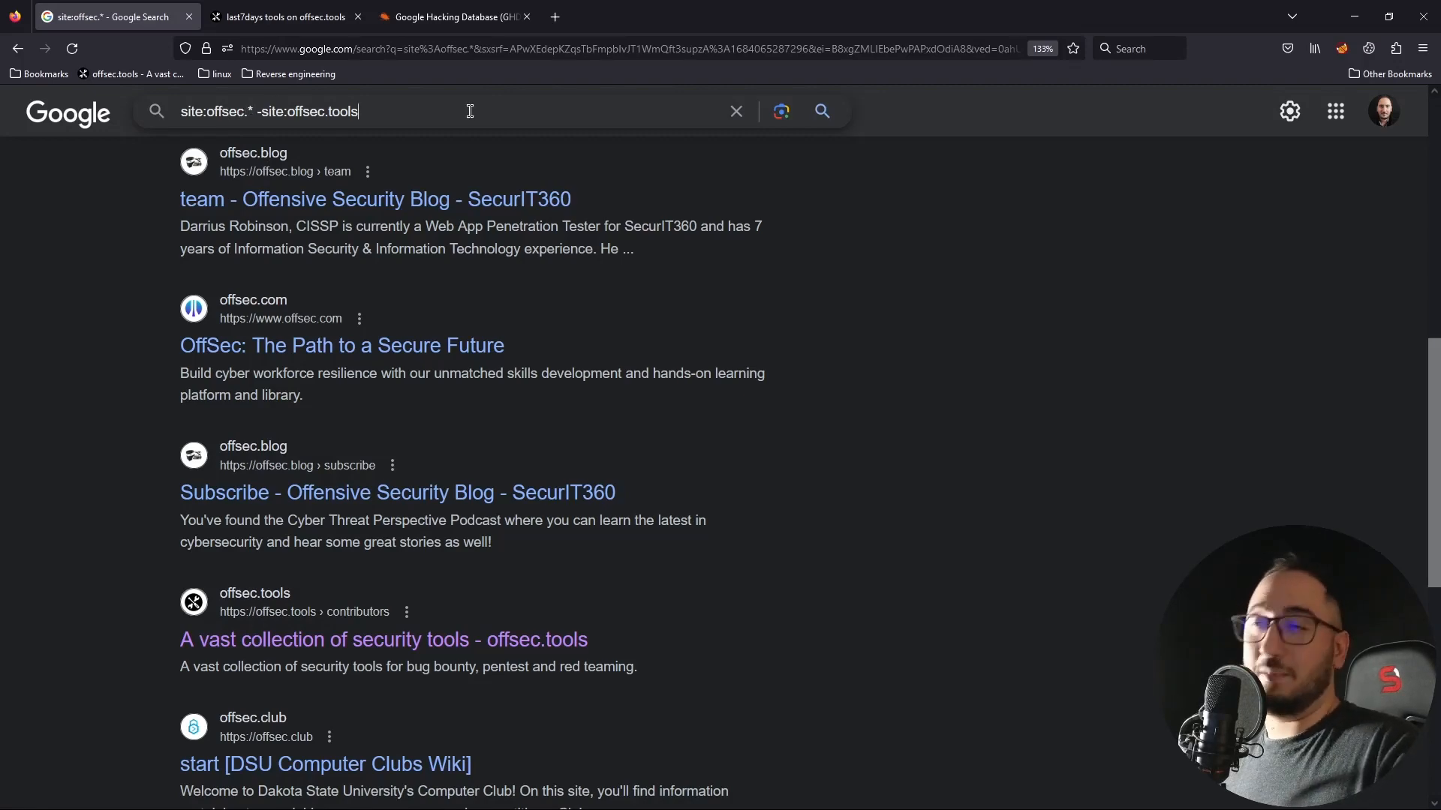
key(Return)
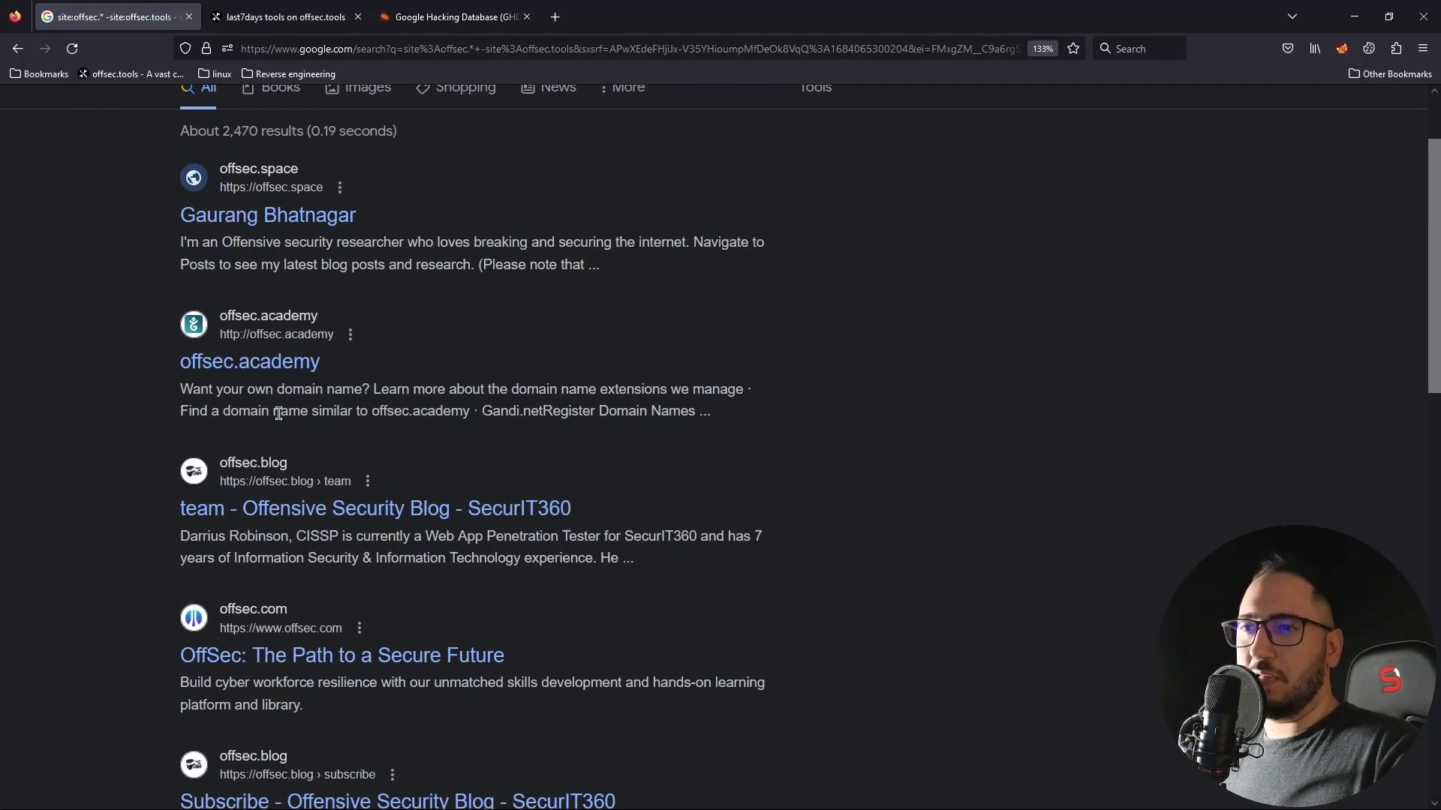
mouse_move(304, 92)
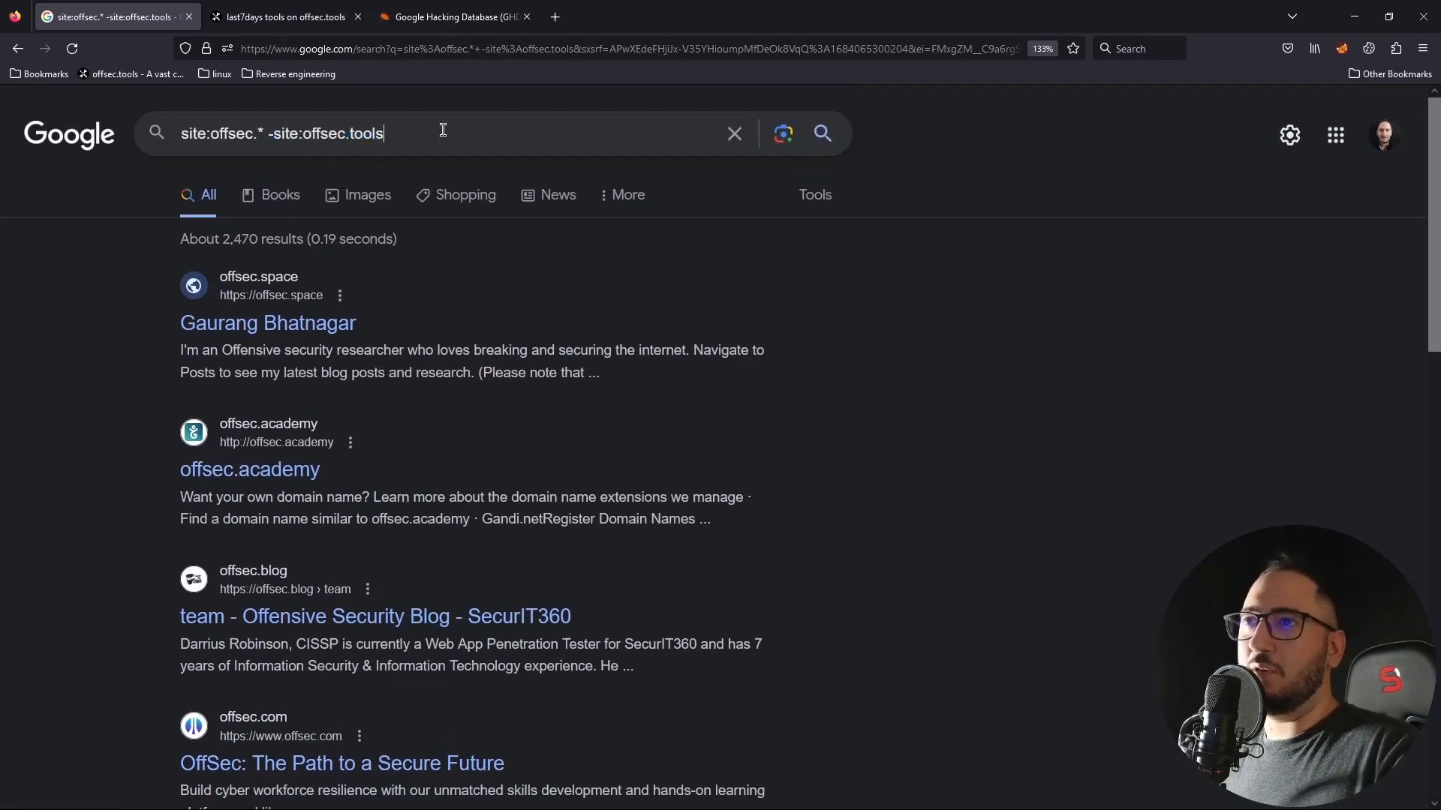
Also exclude offsec.blog and offsec.academy and review the remaining offsec domains
text(-site:offsec.tools)
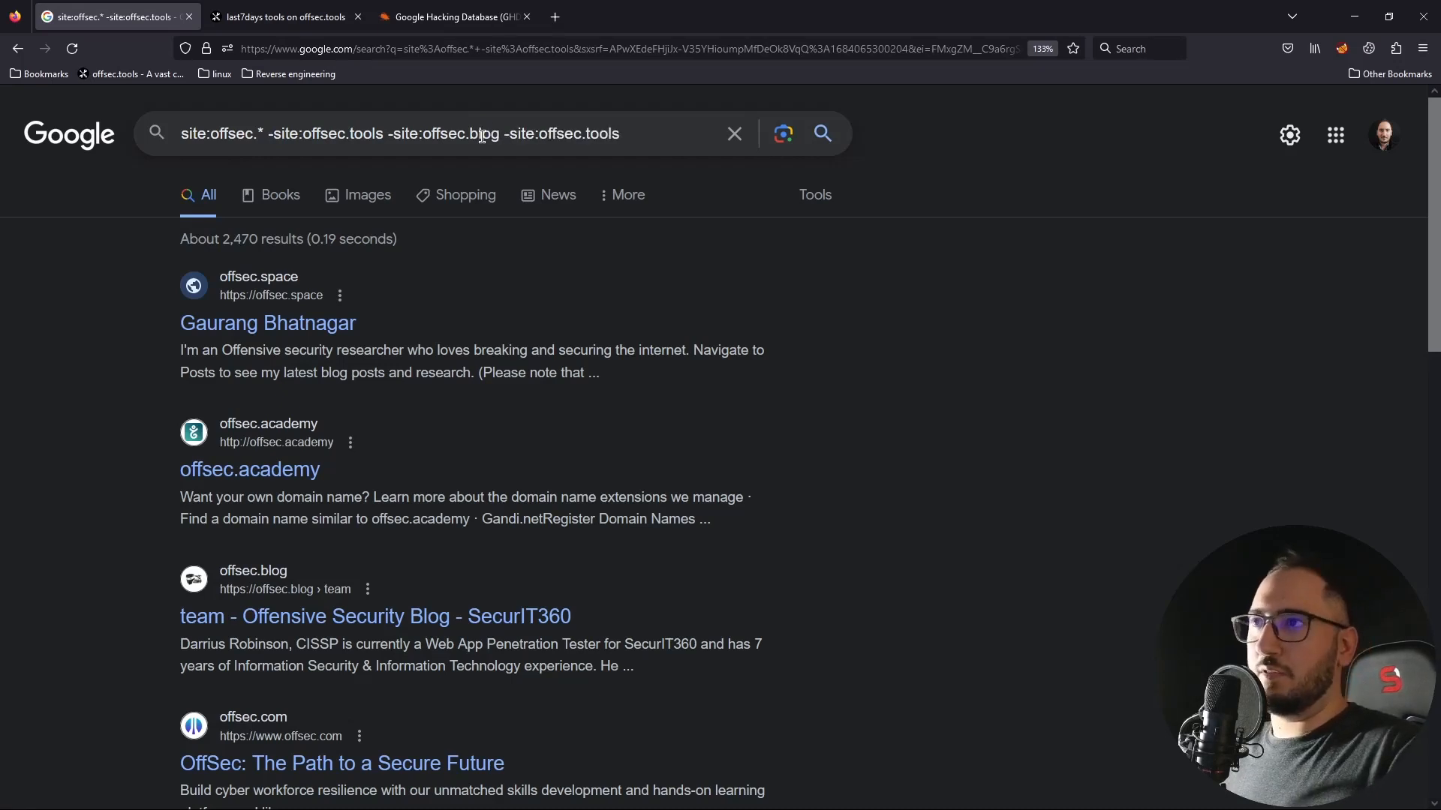
text(acad)
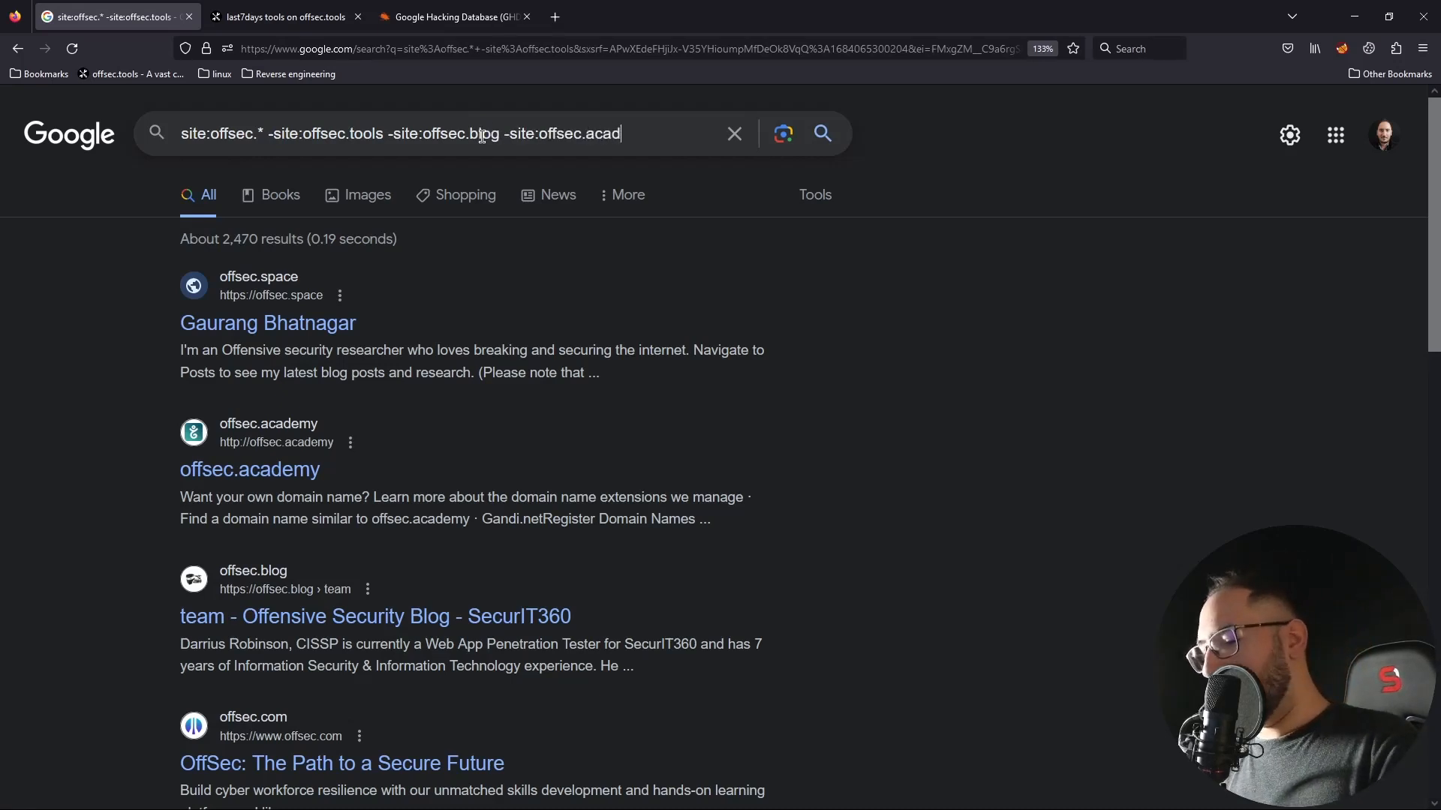
key(Return)
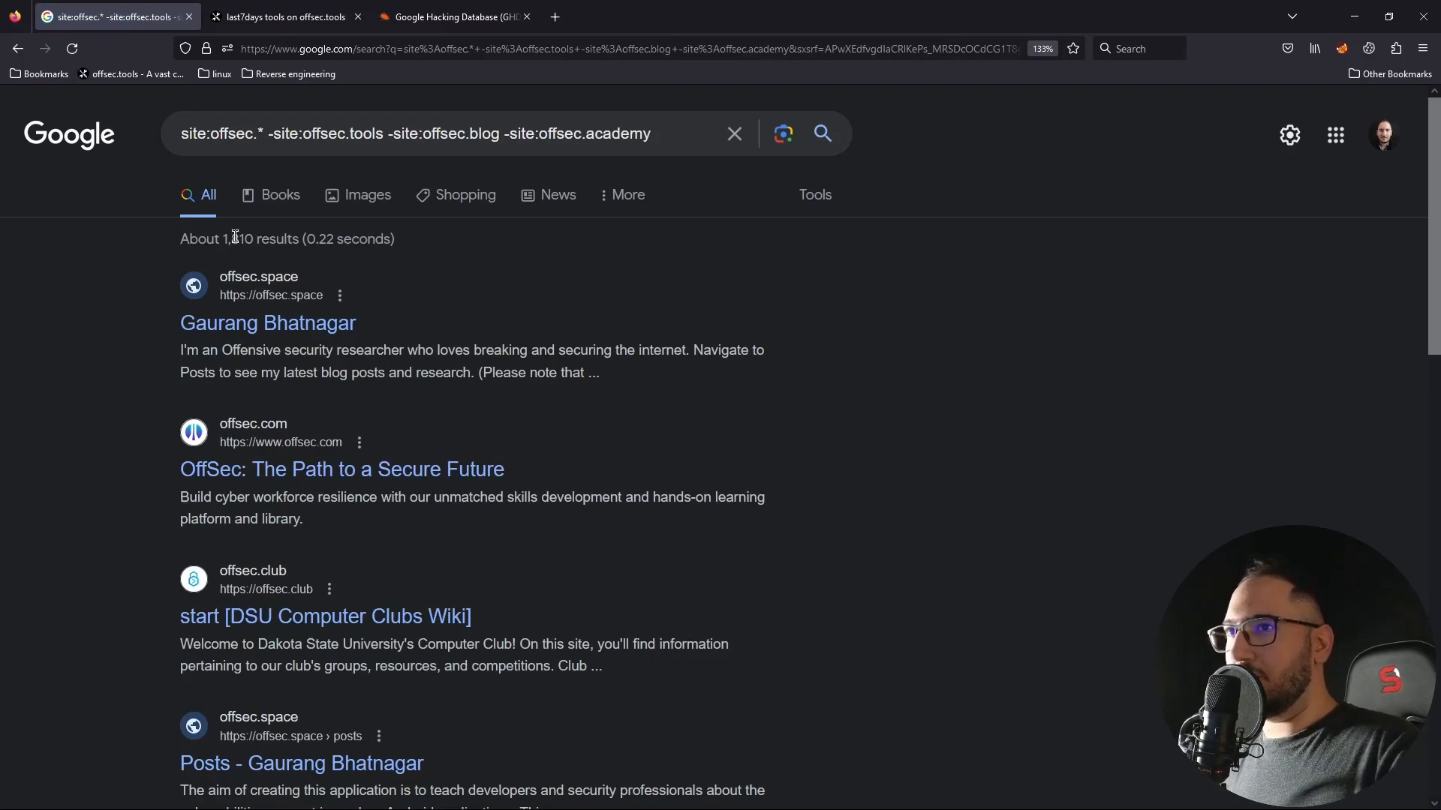
scroll(down, 3)
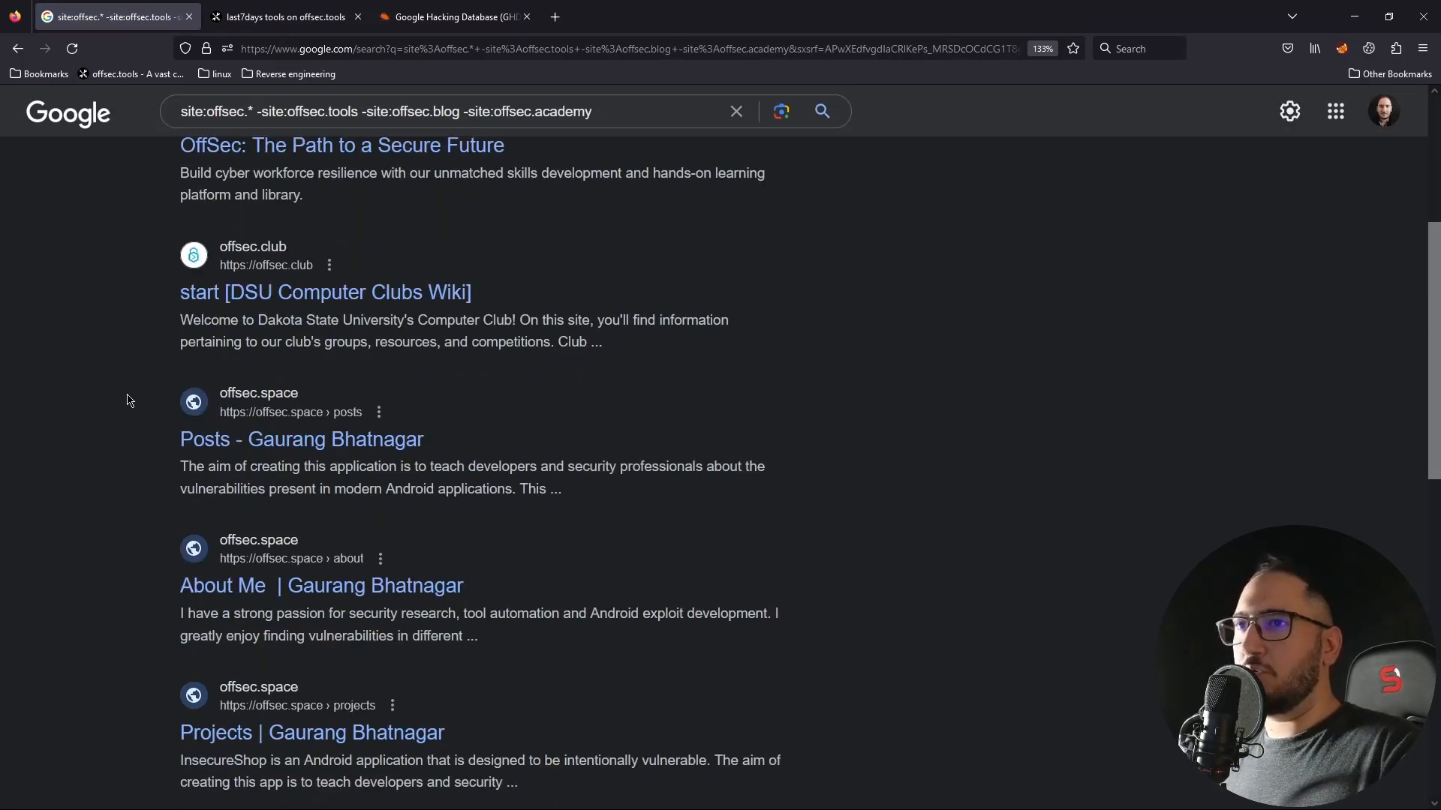
scroll(down, 3)
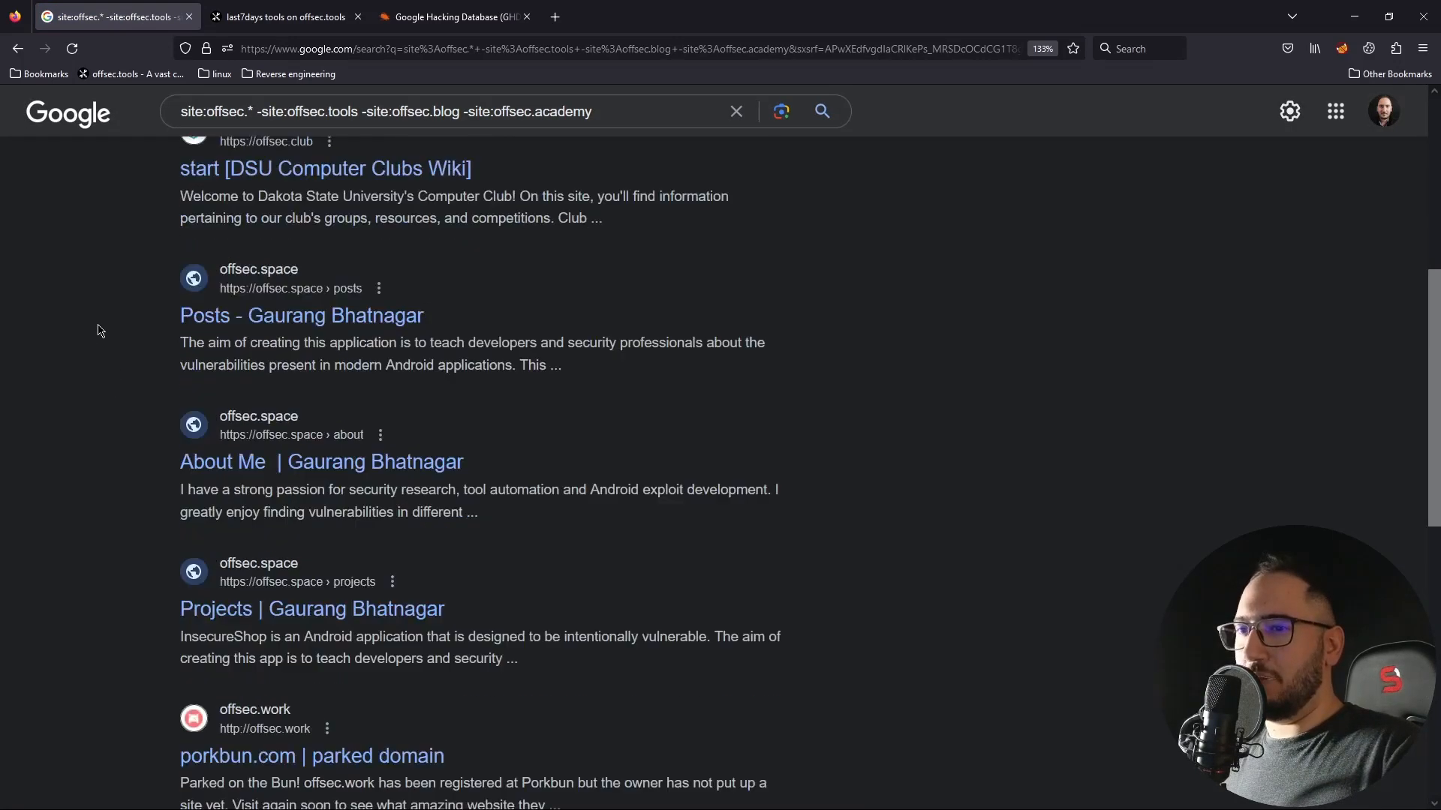
scroll(up, 3)
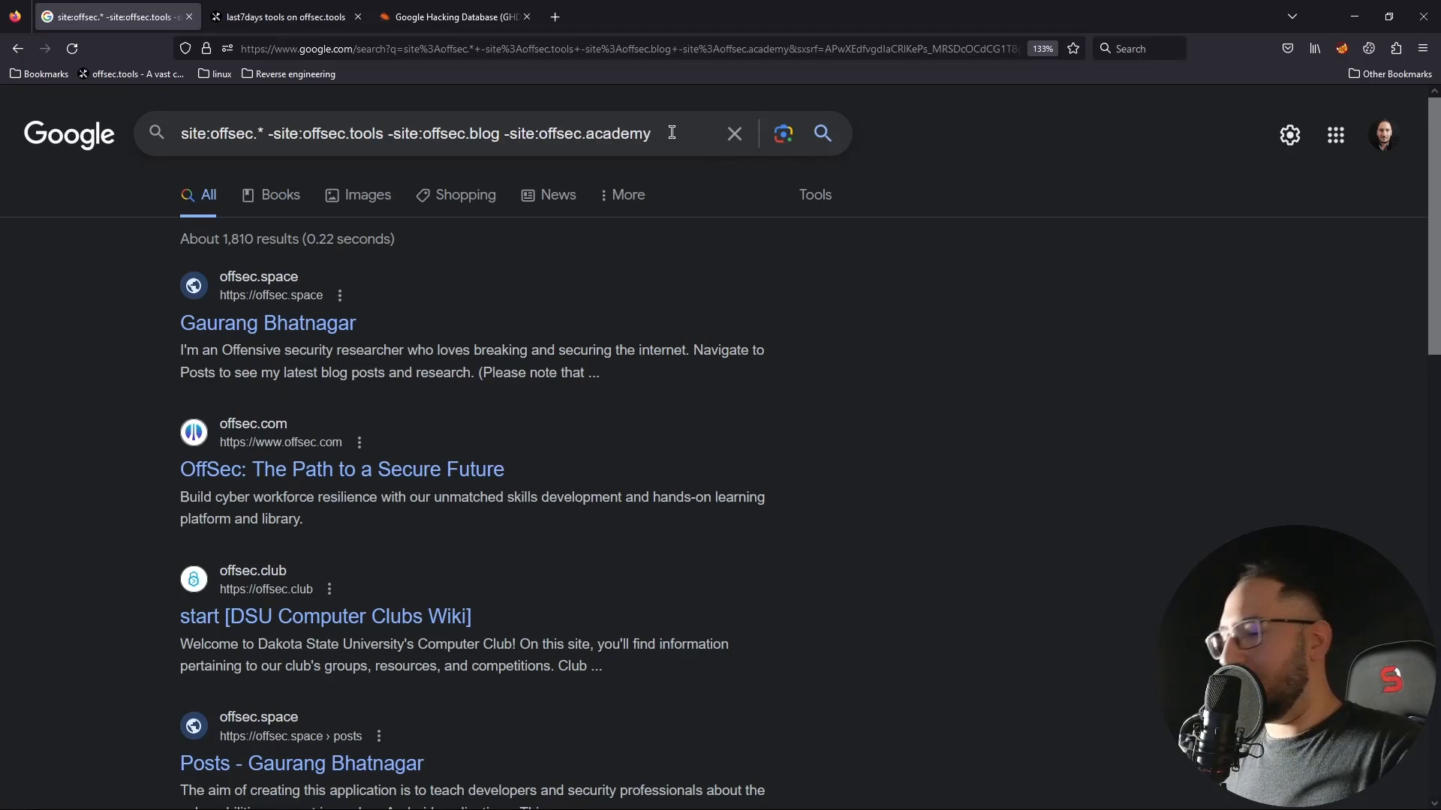
text(site:)
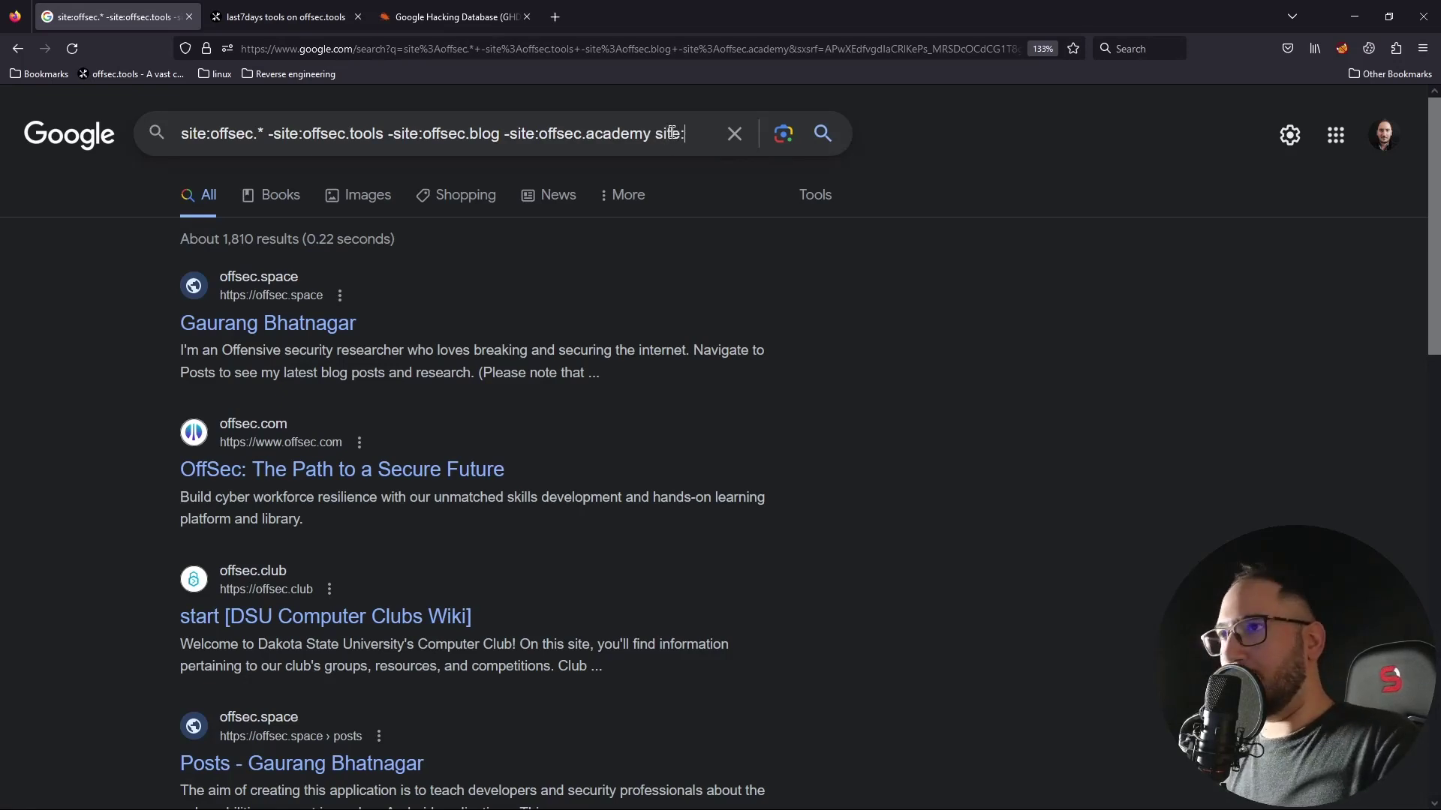
text(site:www.offsec.co)
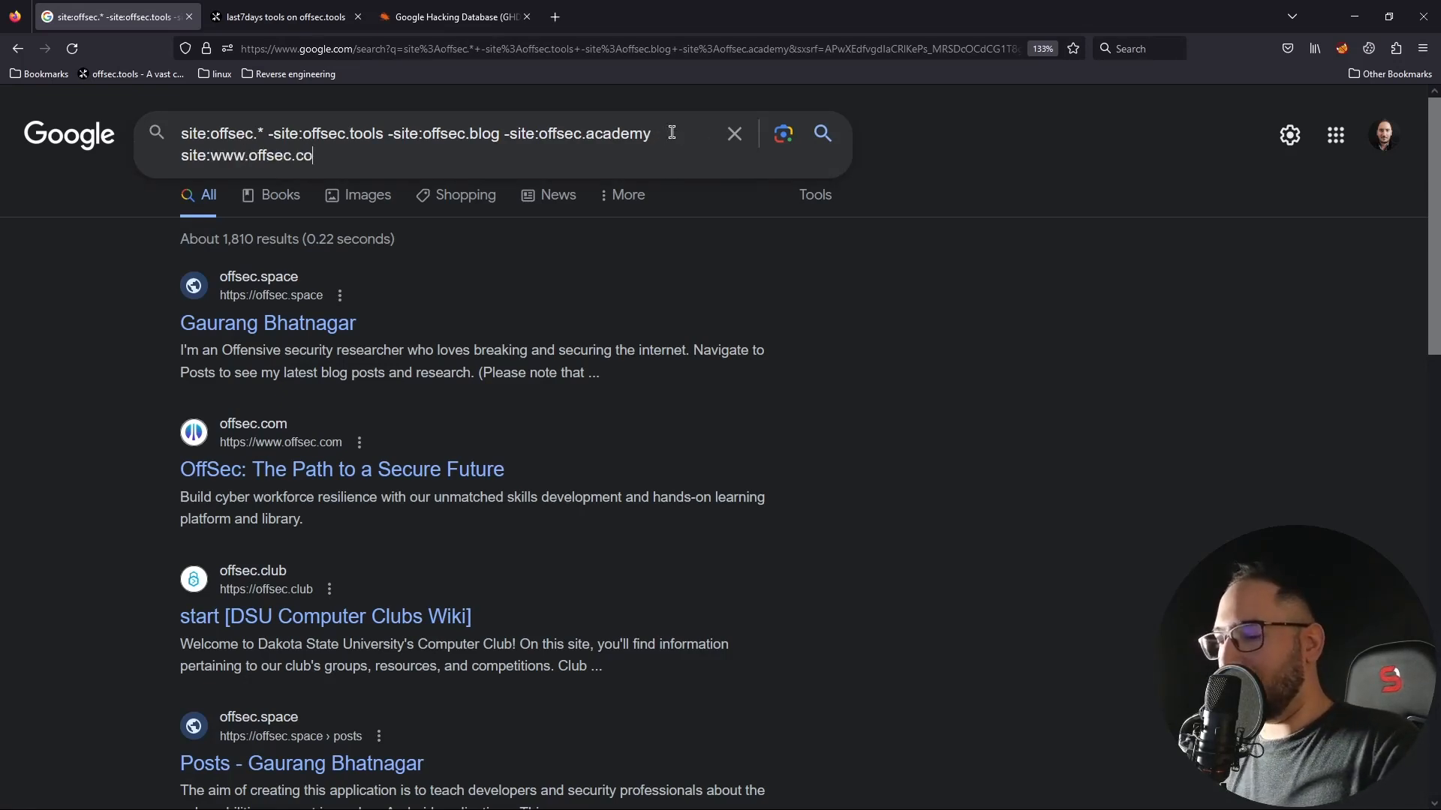
text(m)
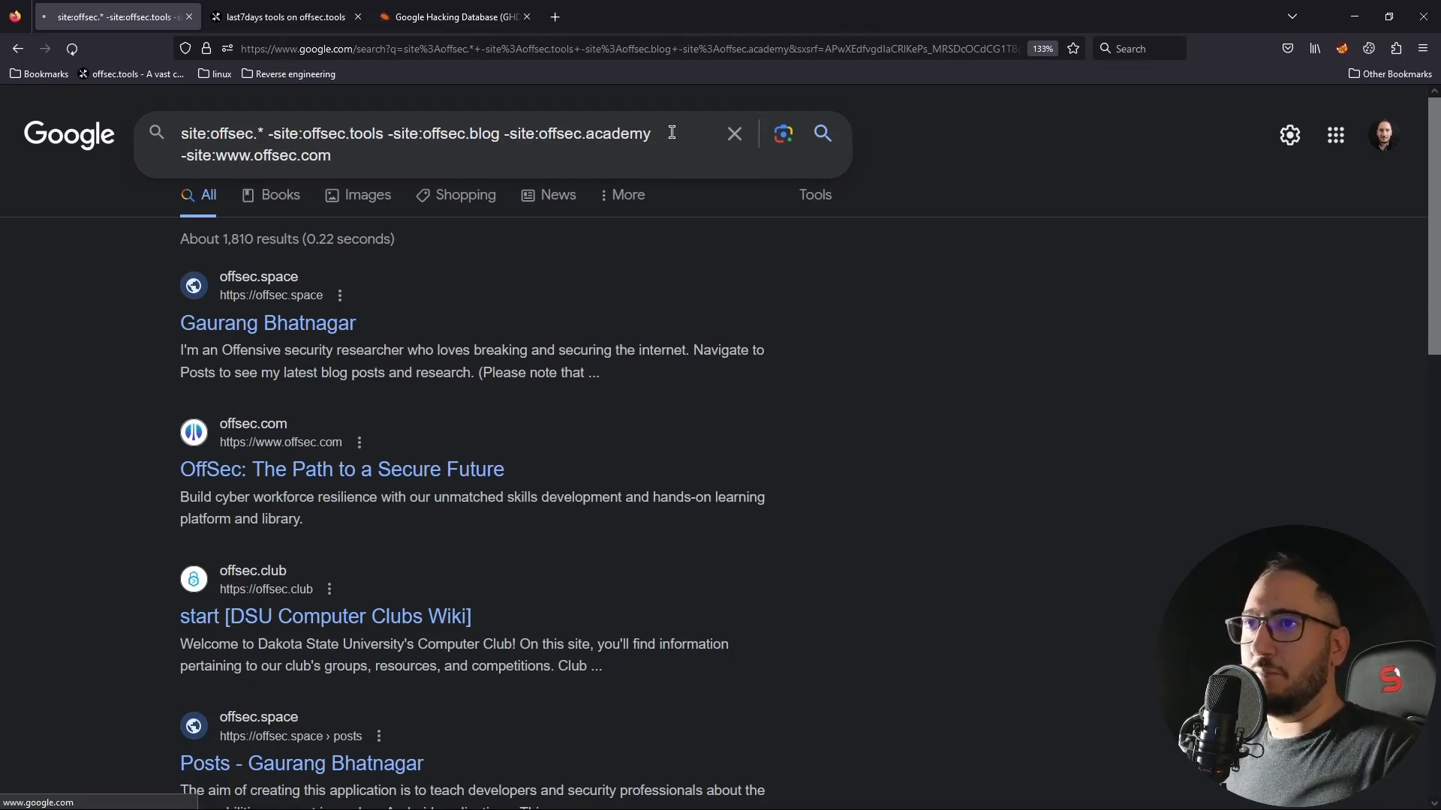
key(Return)
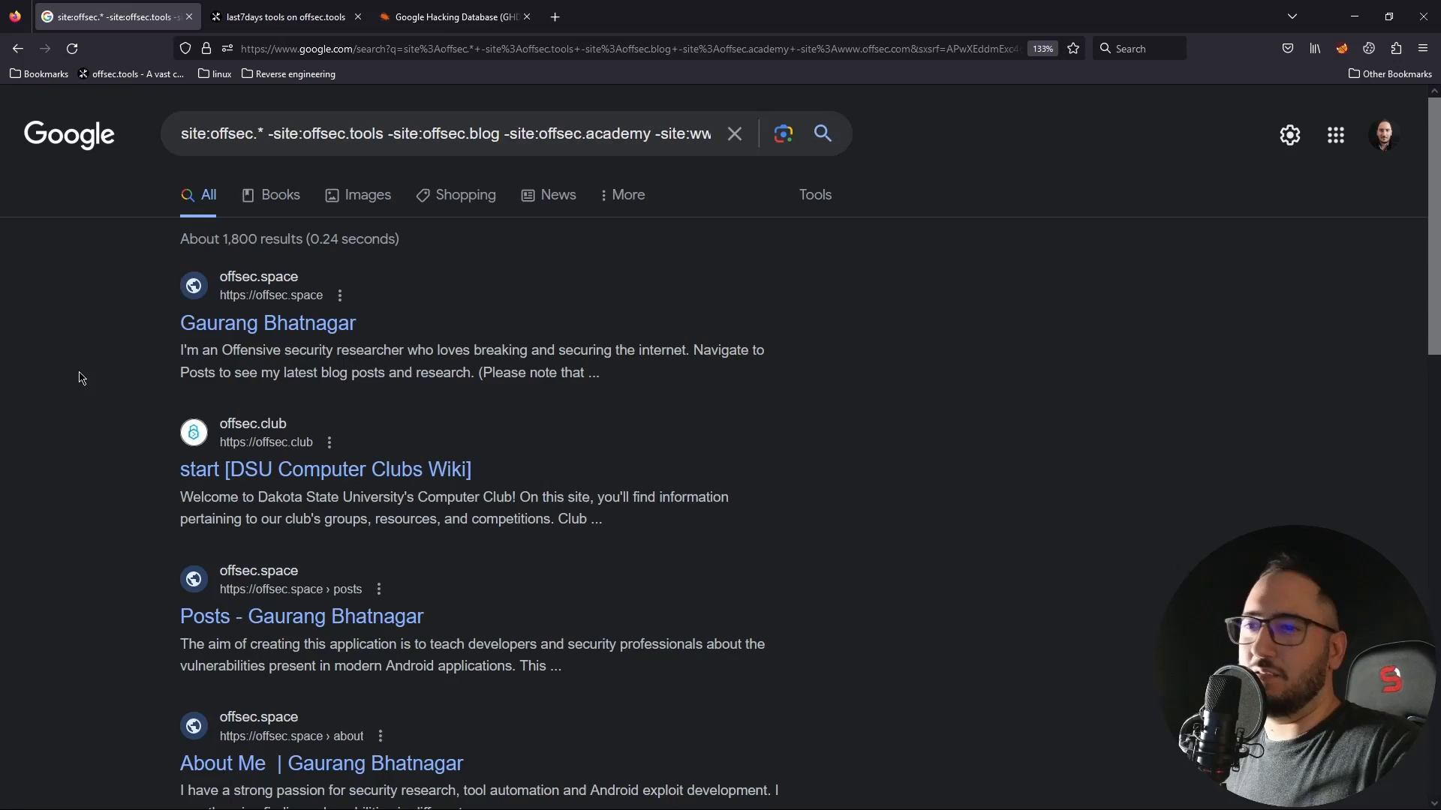
mouse_move(163, 377)
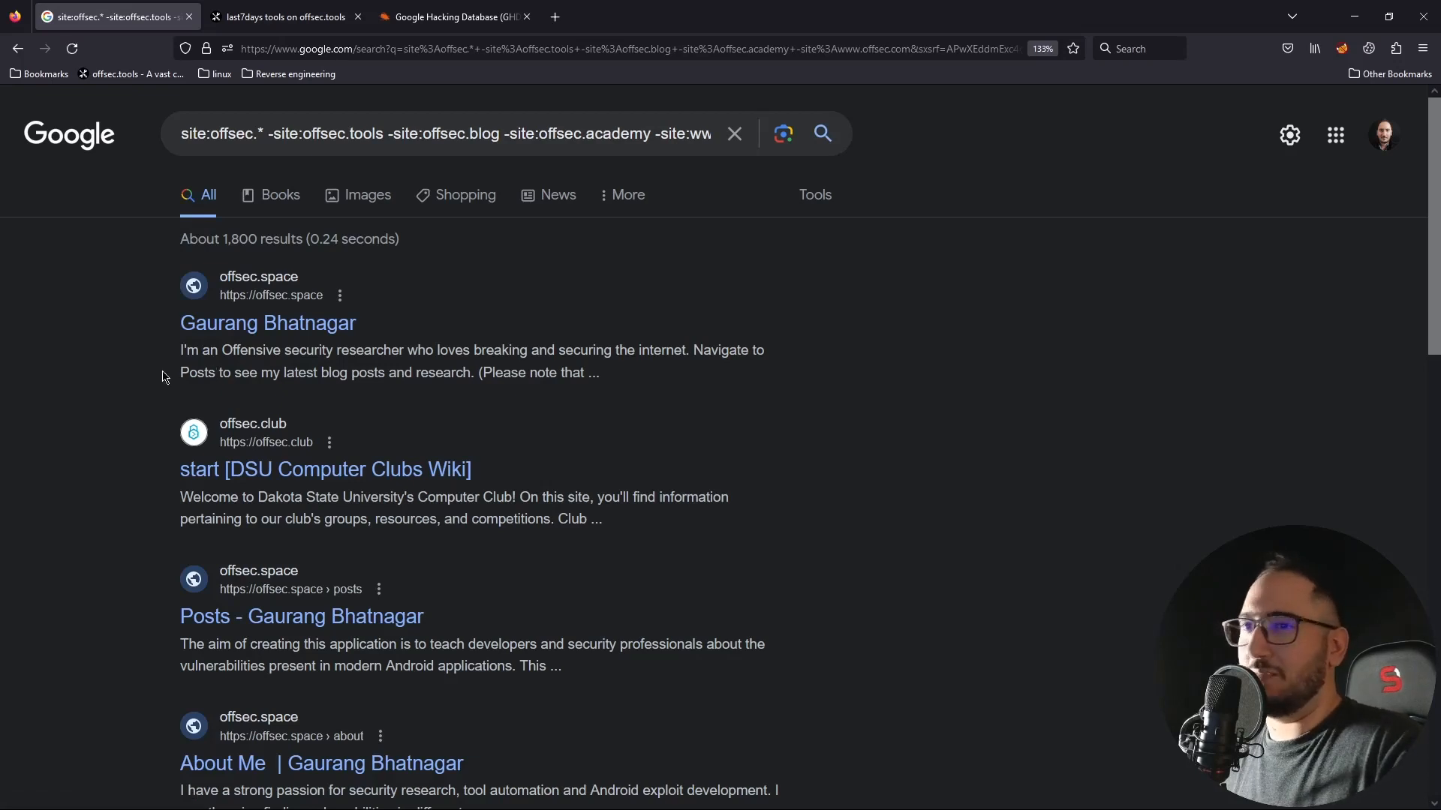
scroll(down, 3)
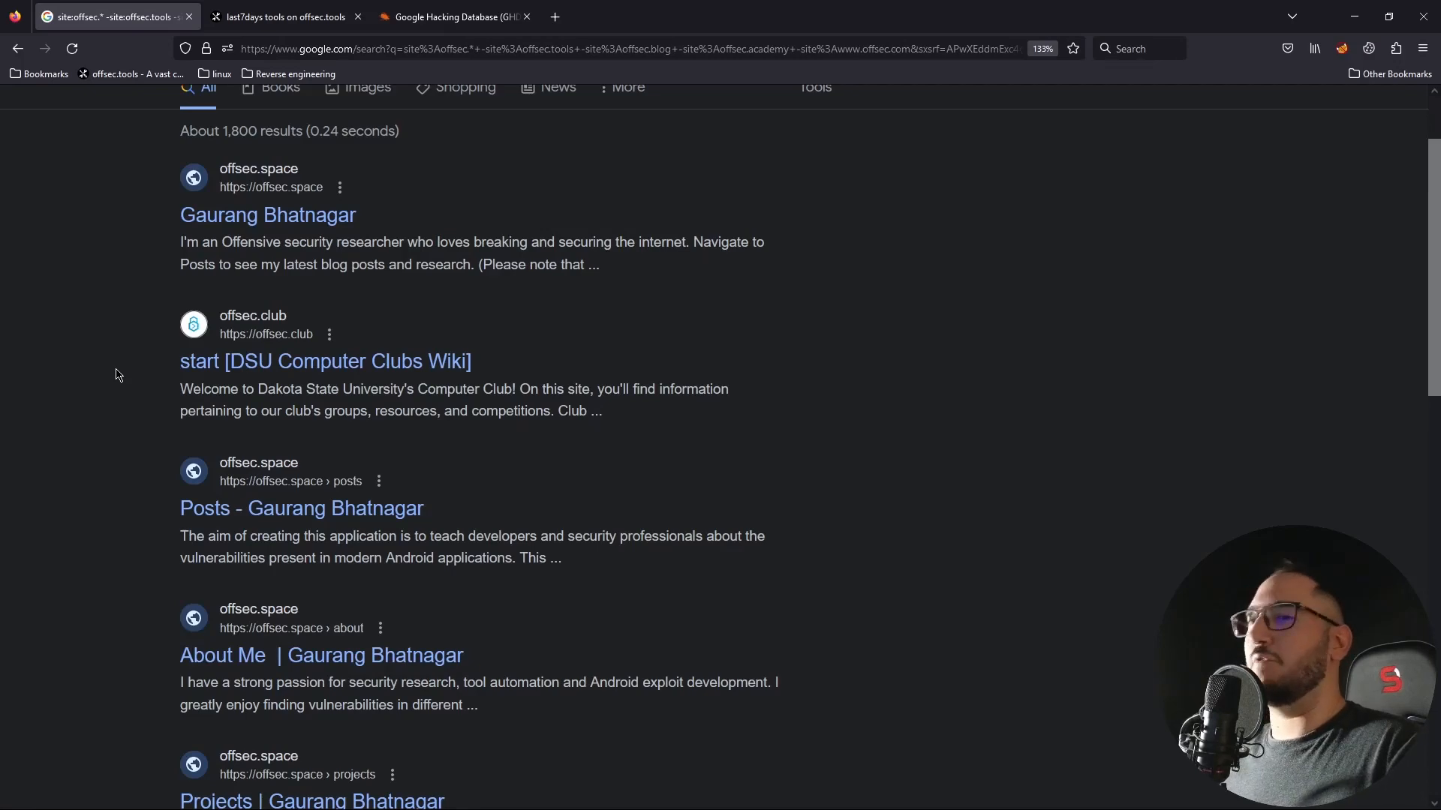
mouse_move(150, 464)
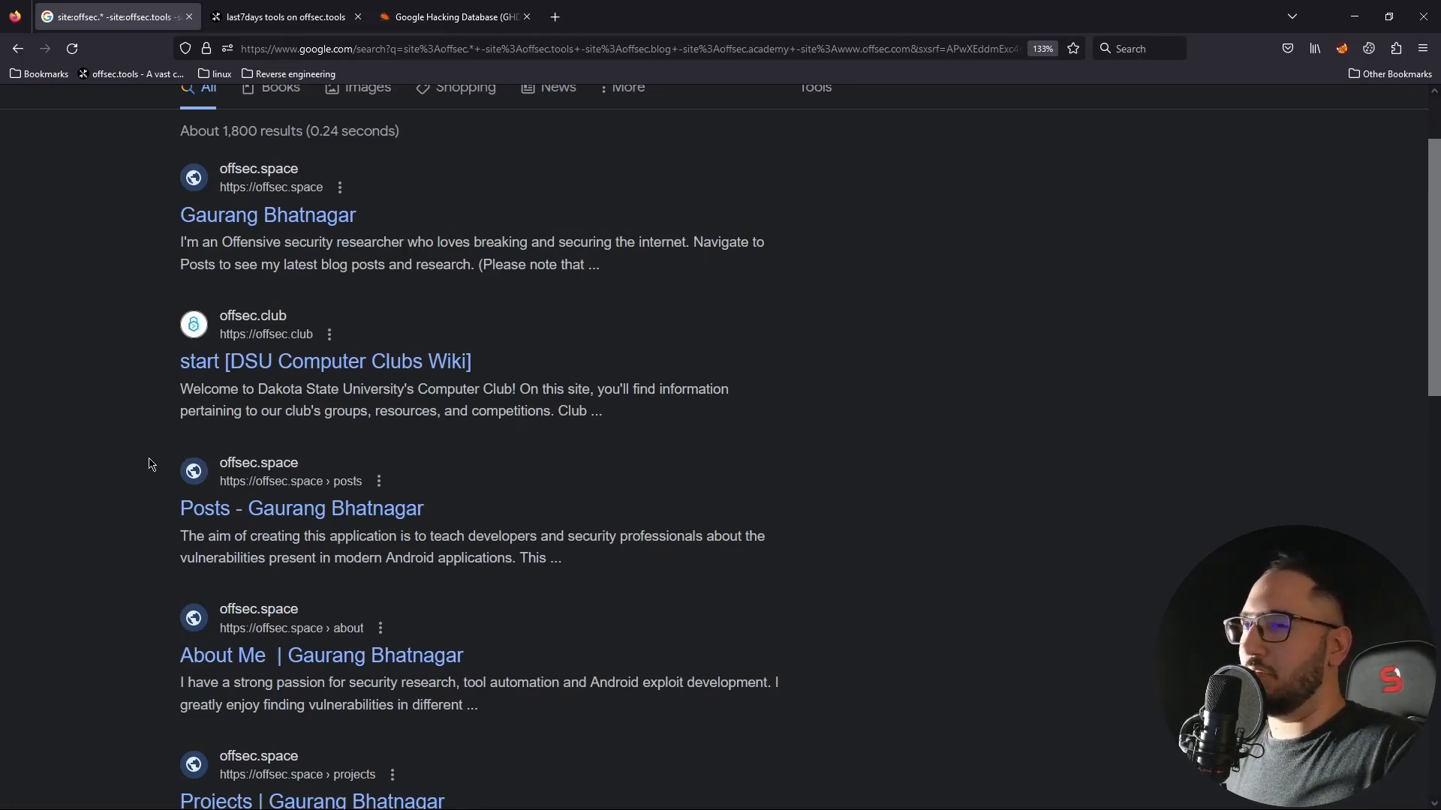
scroll(down, 3)
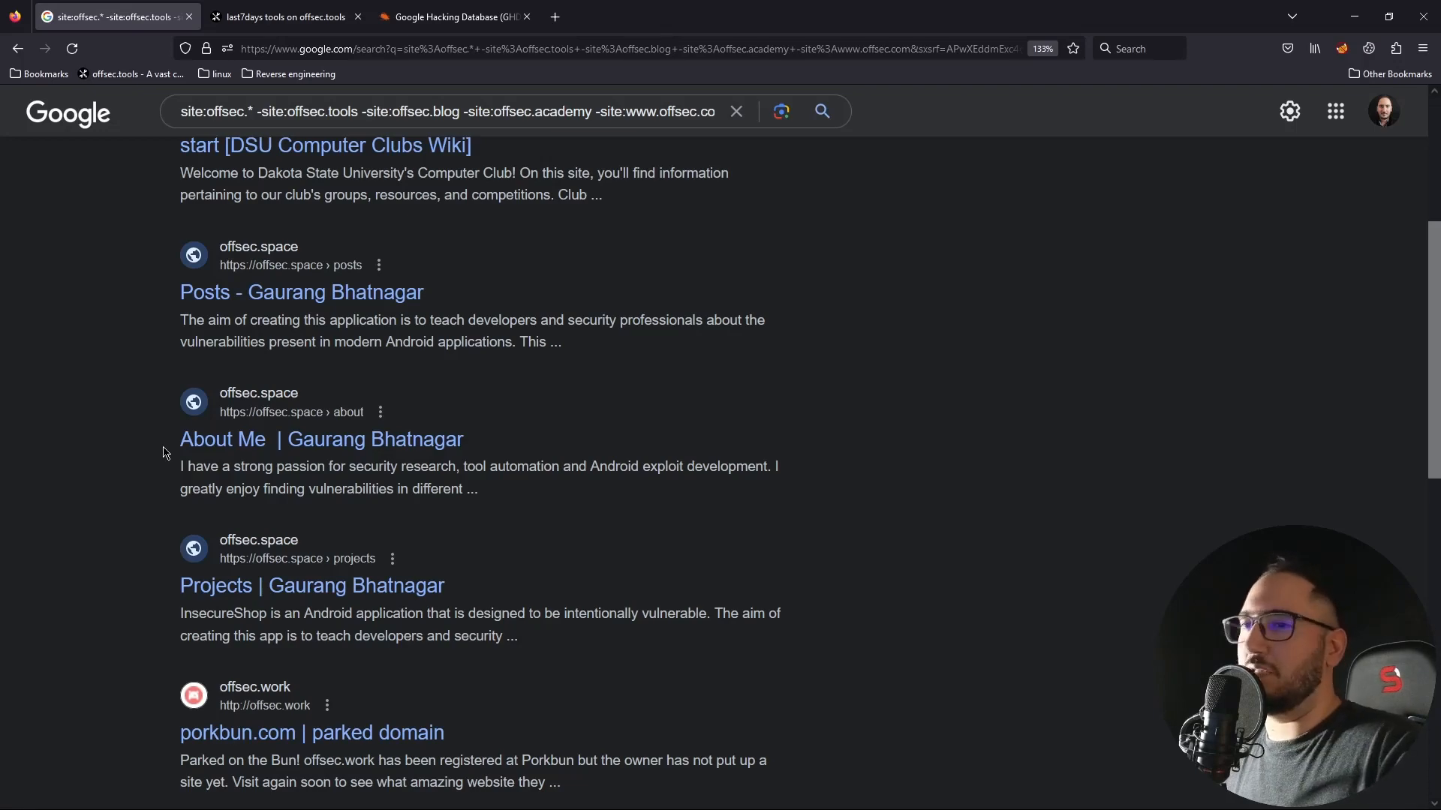
scroll(up, 3)
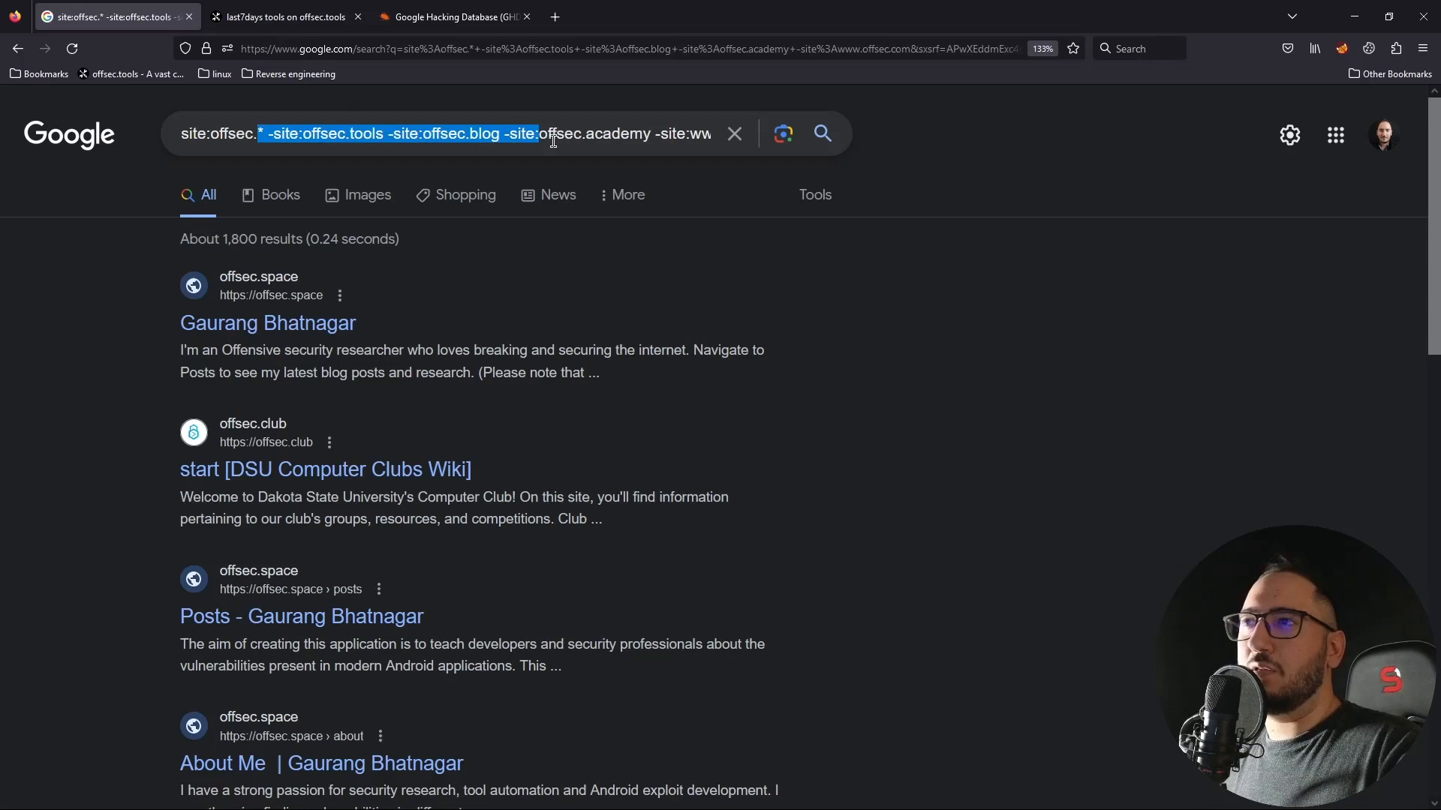
text(site:offsec.com -site:www.offsec.com)
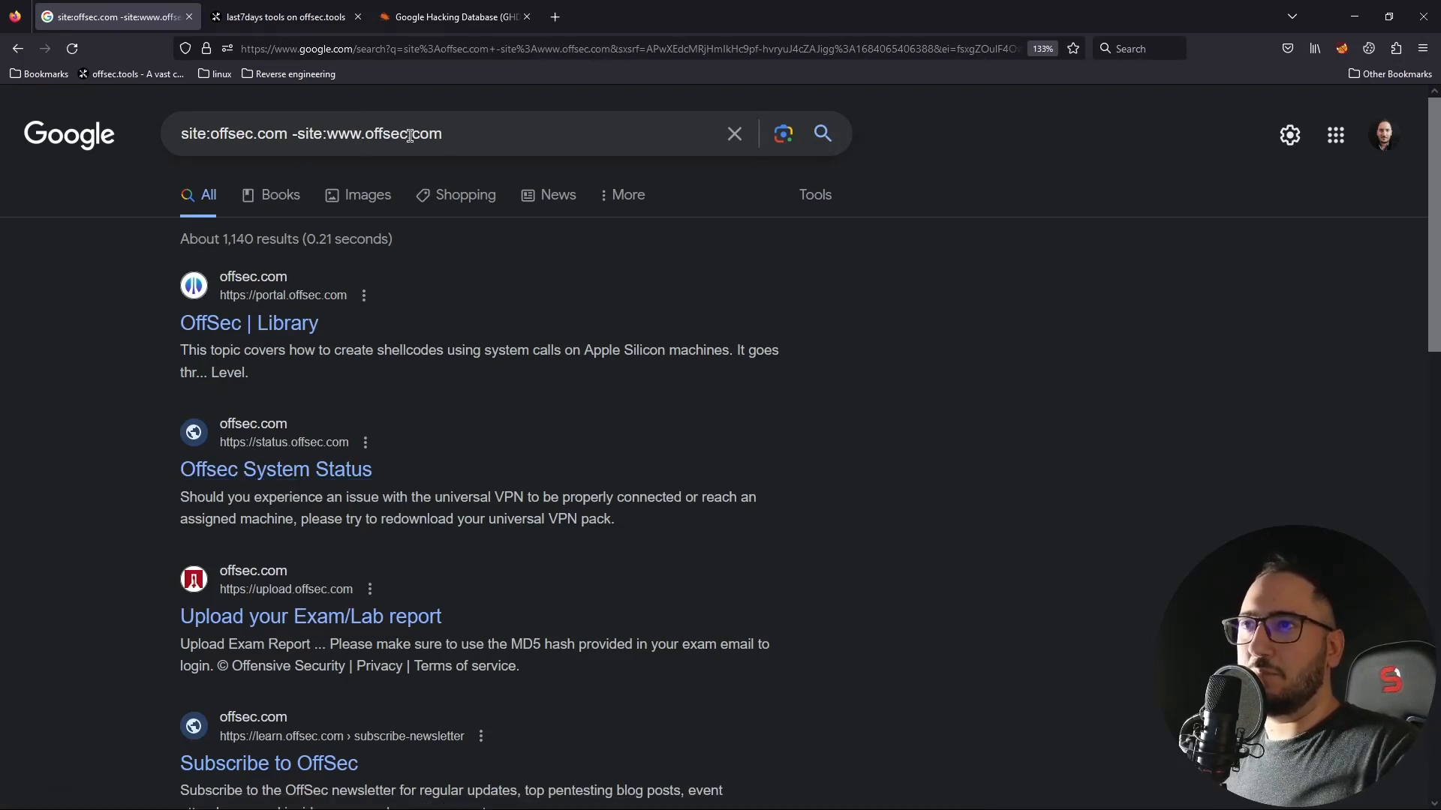
mouse_move(285, 450)
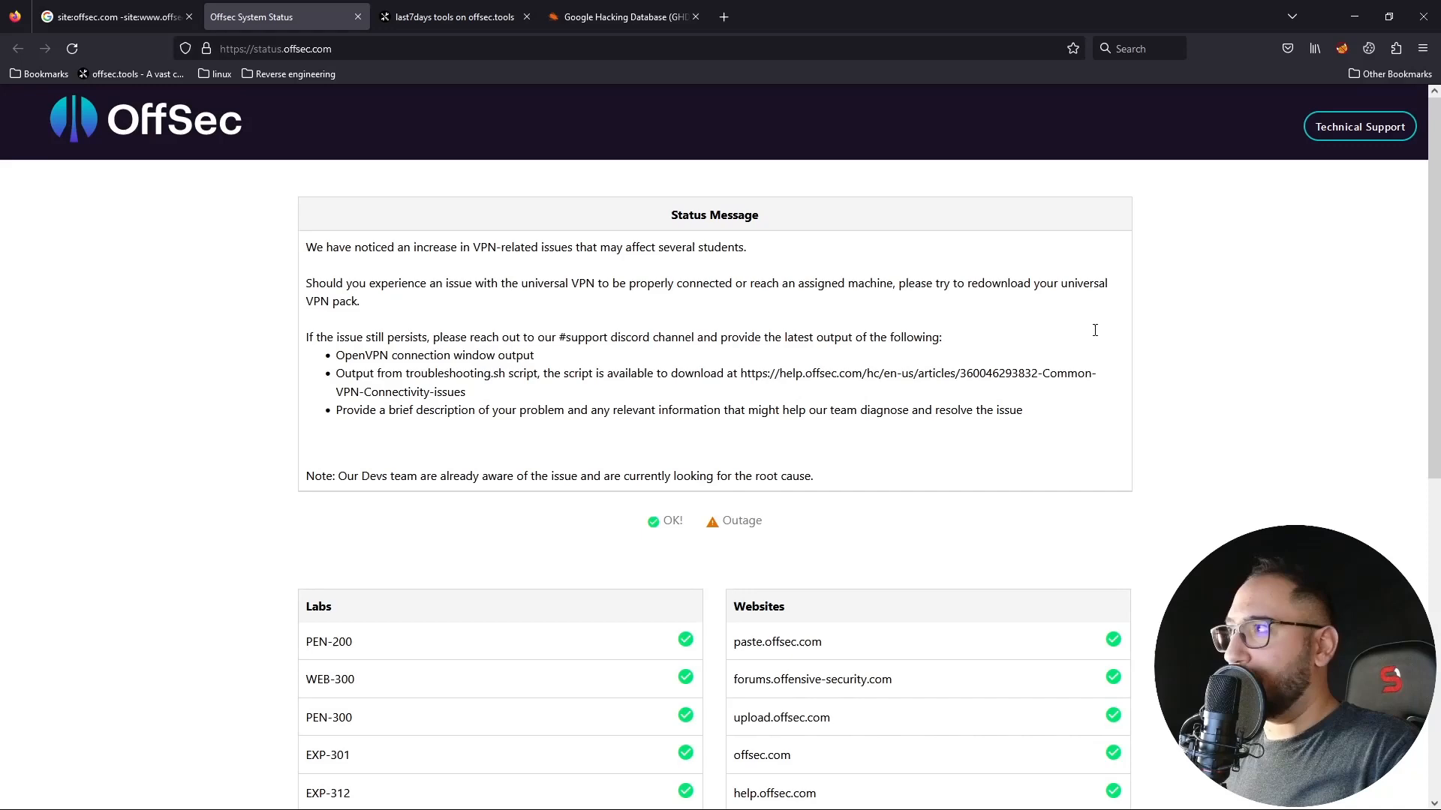
scroll(down, 3)
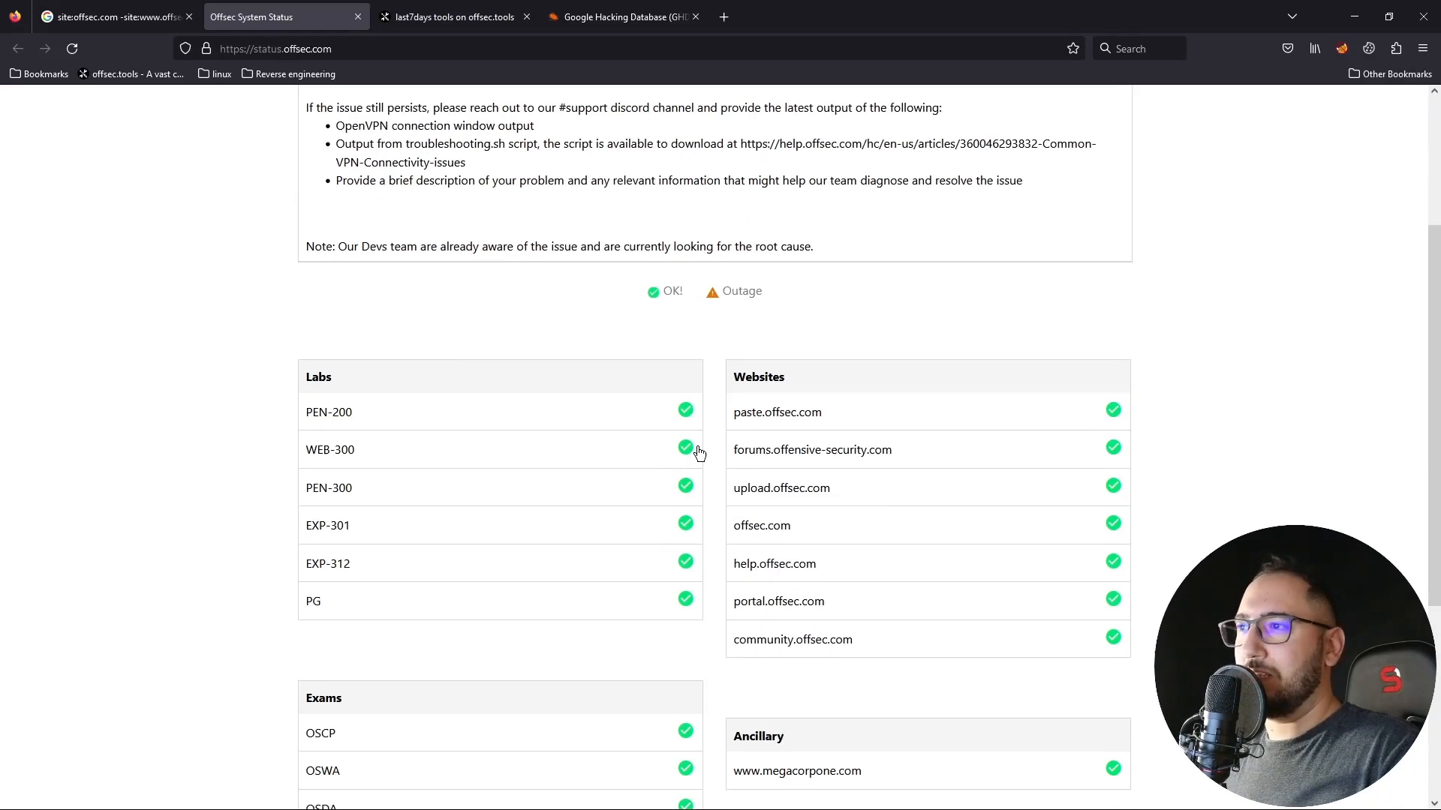
scroll(down, 3)
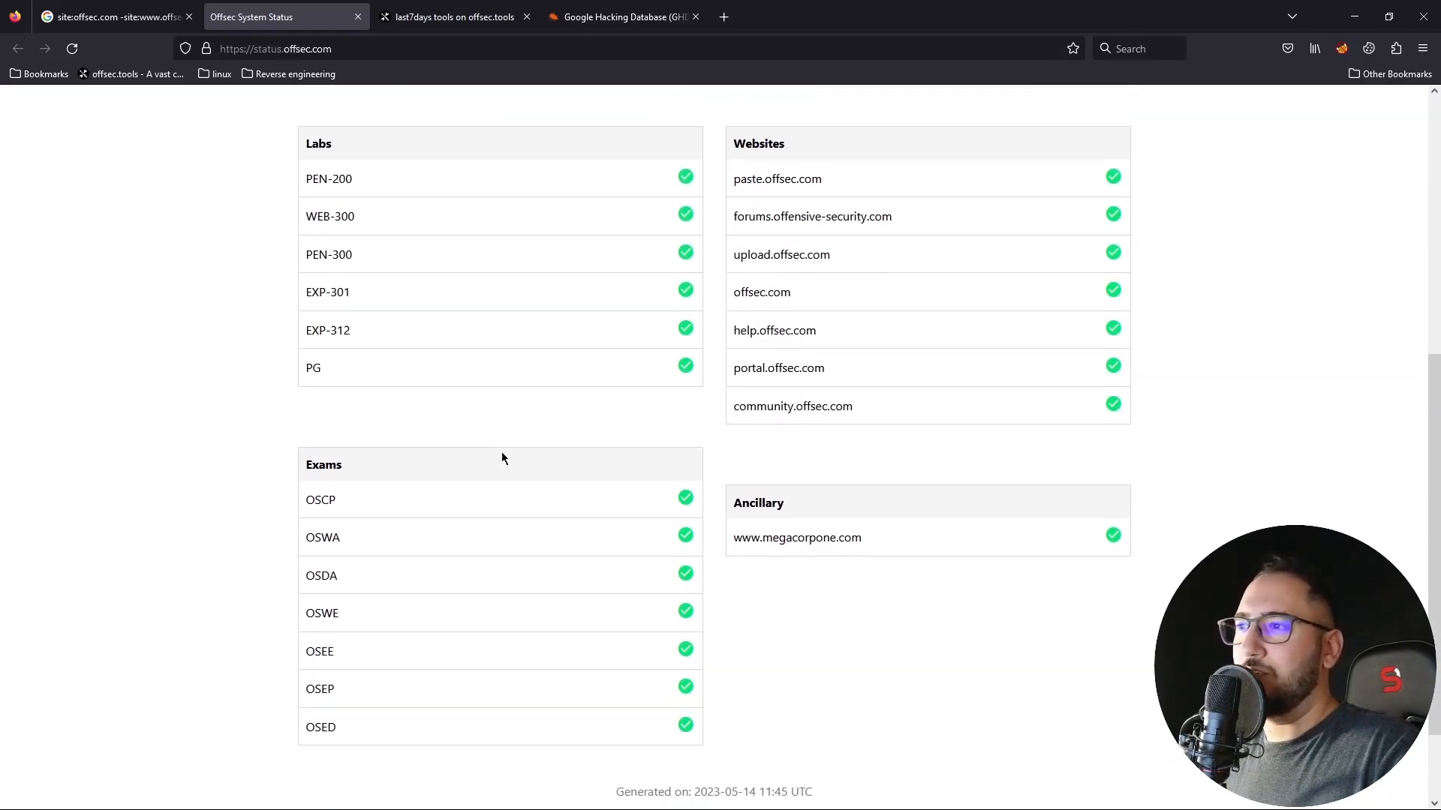
scroll(up, 3)
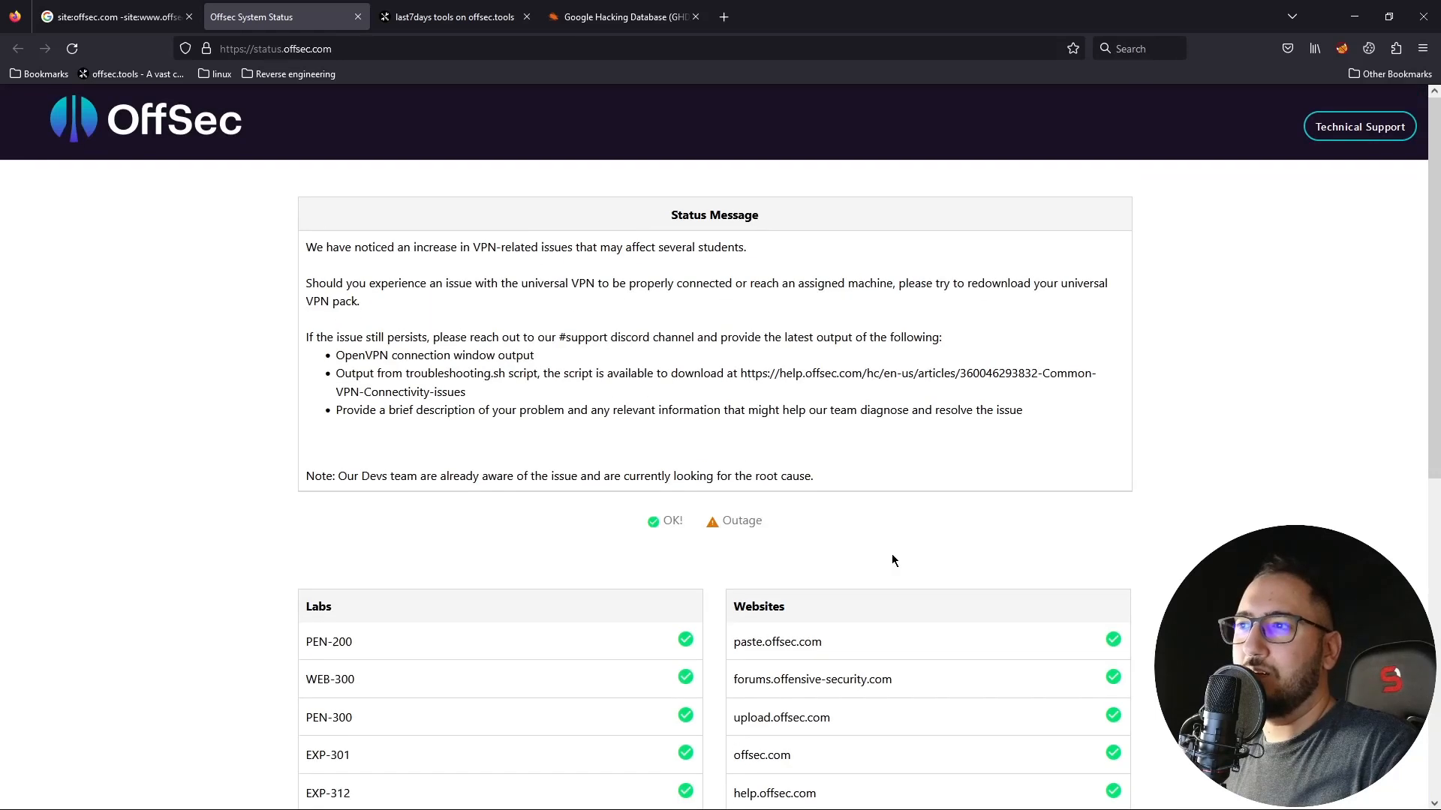
mouse_move(755, 514)
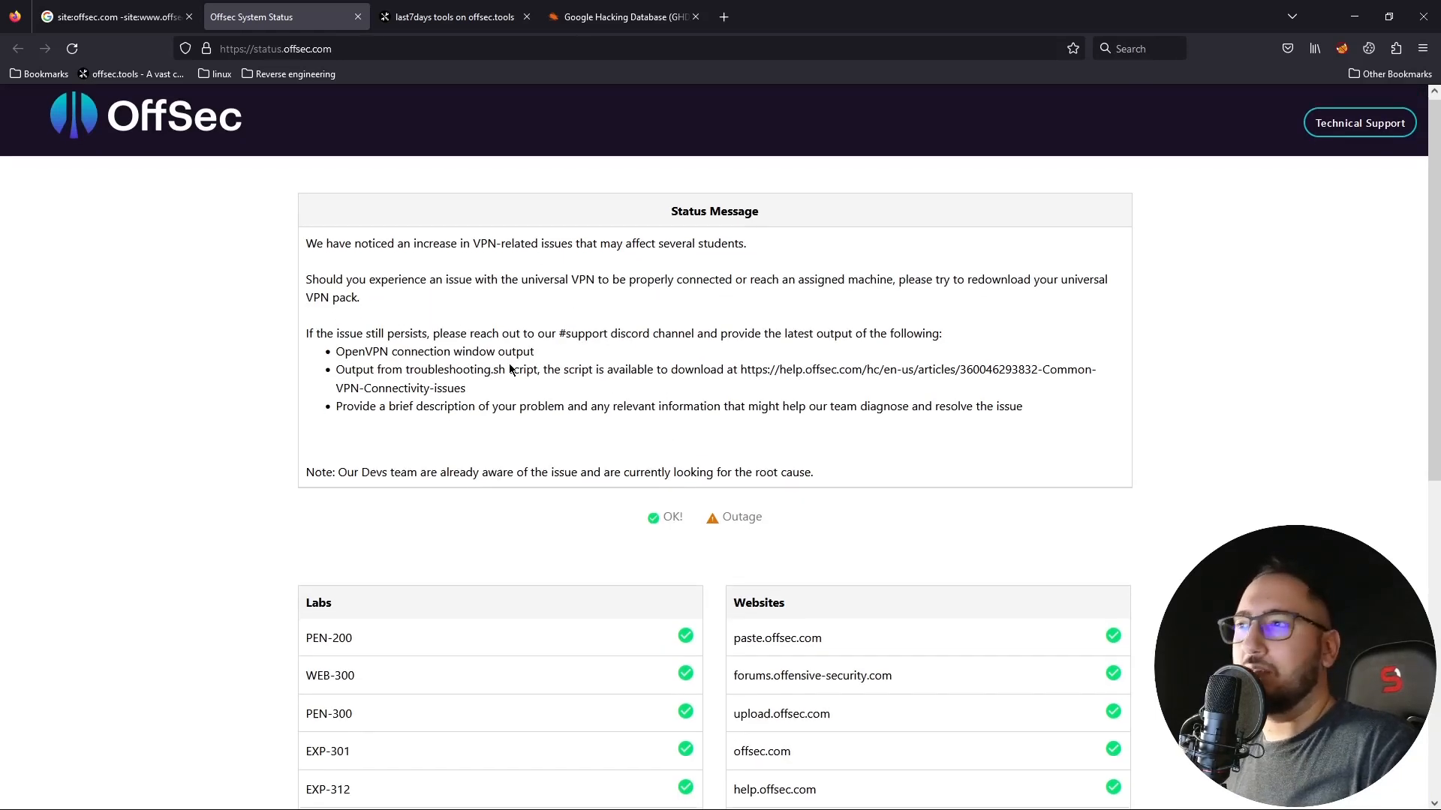
scroll(down, 3)
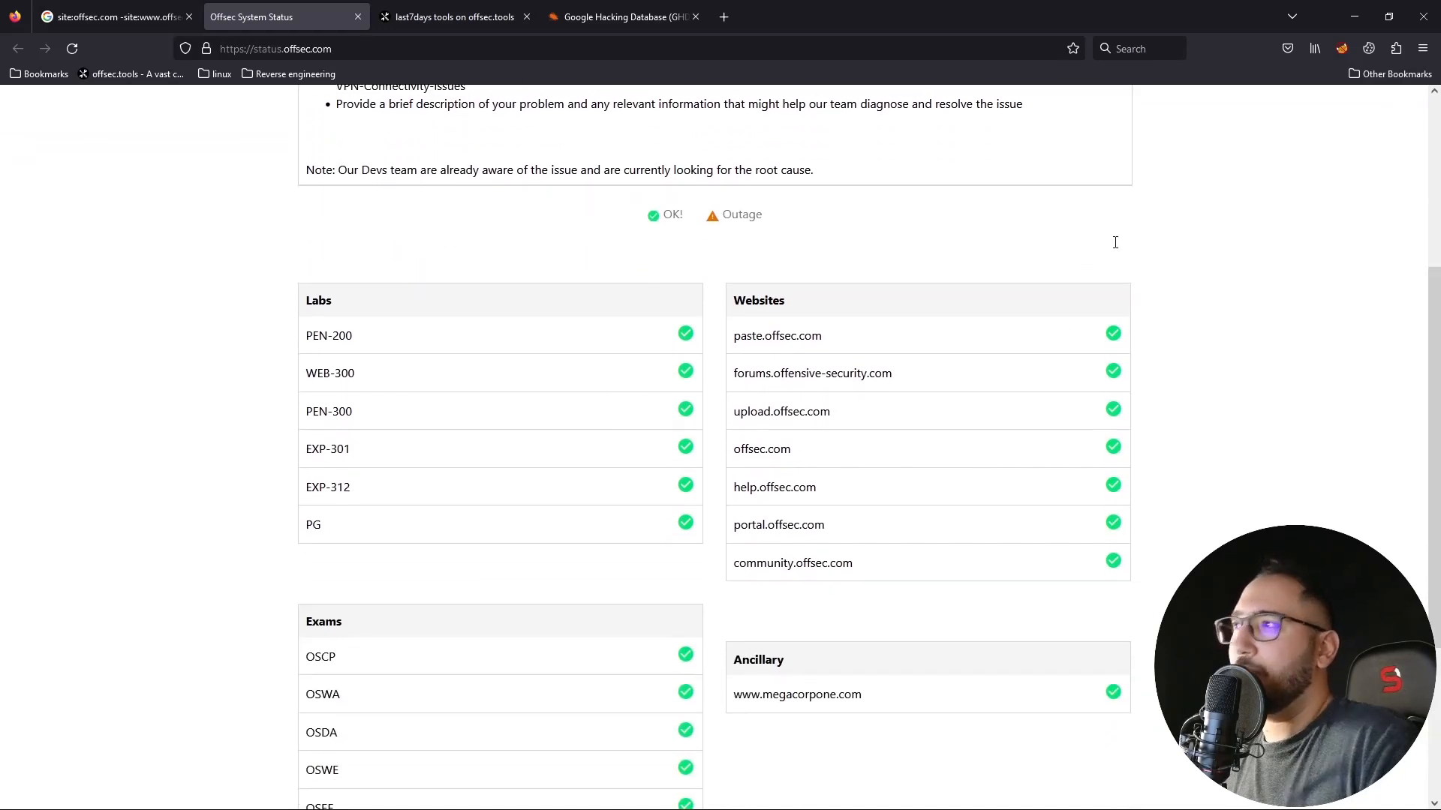
scroll(down, 3)
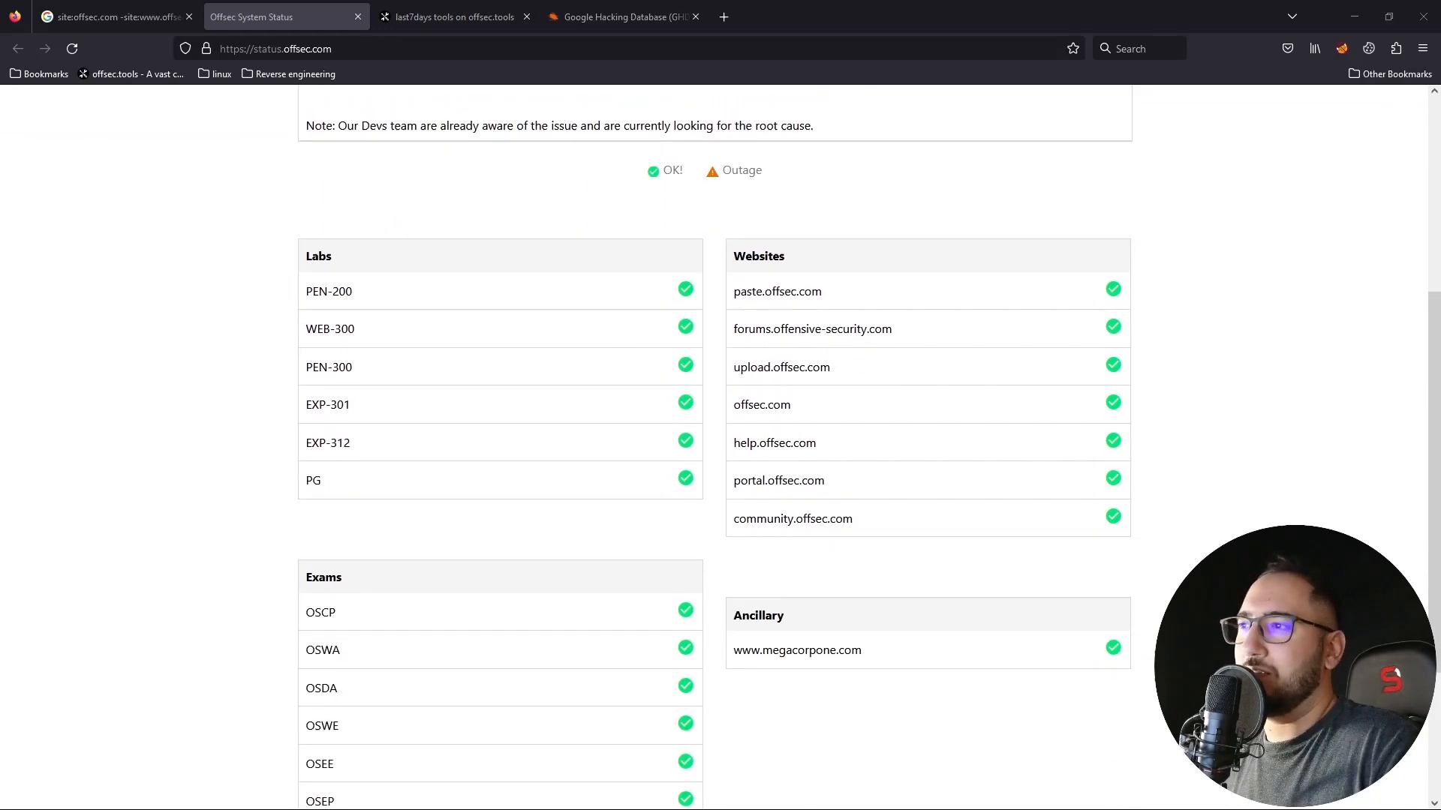
scroll(down, 3)
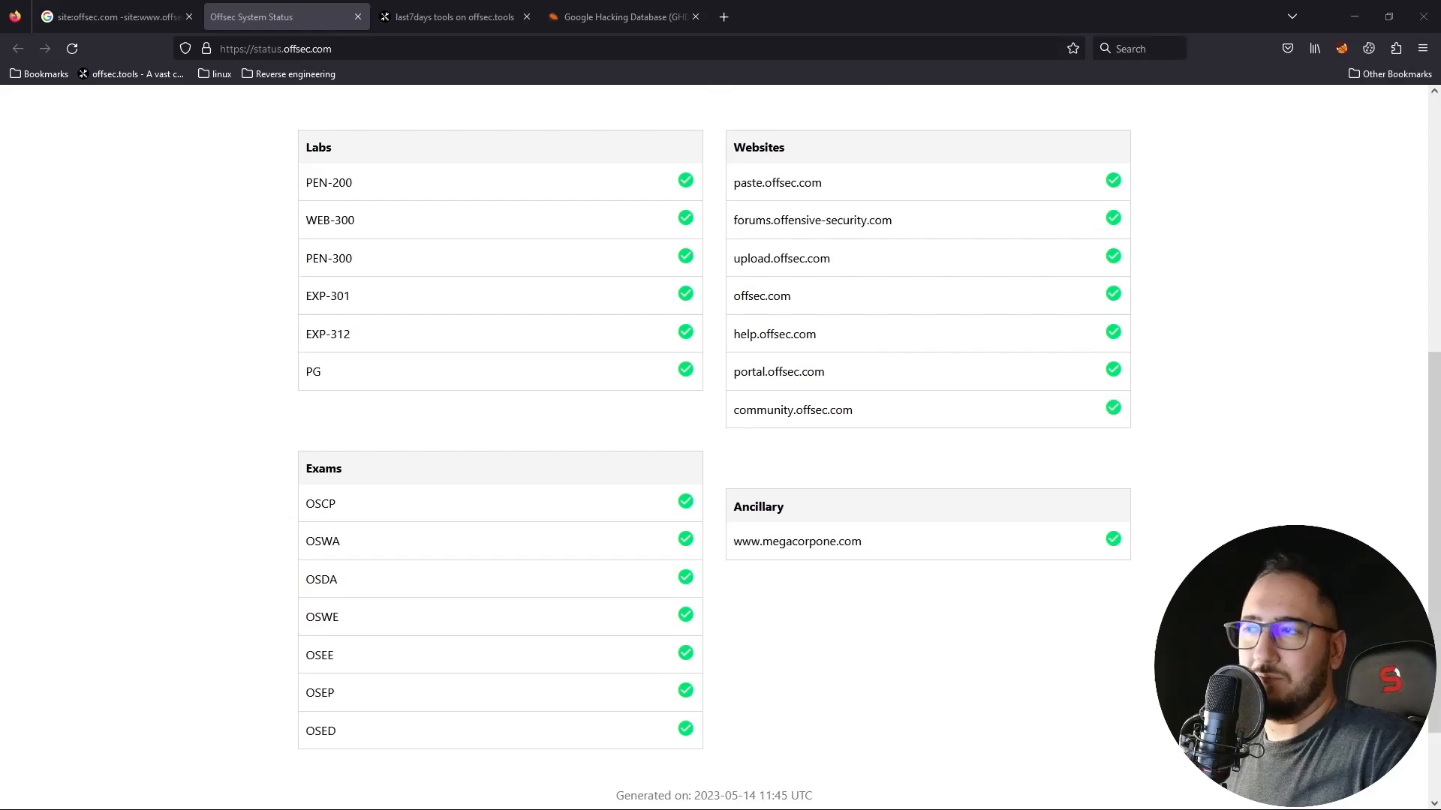
scroll(up, 3)
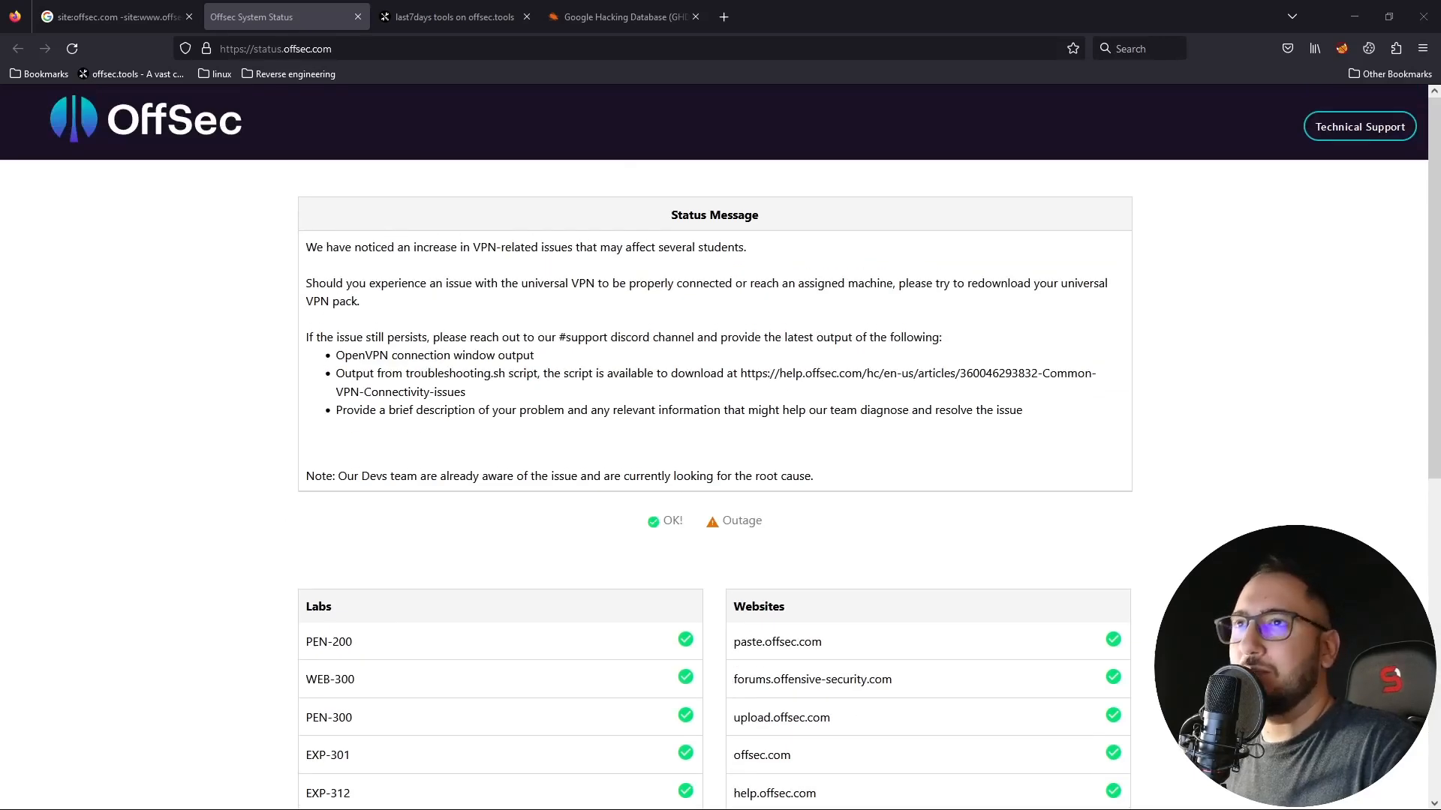
mouse_move(199, 352)
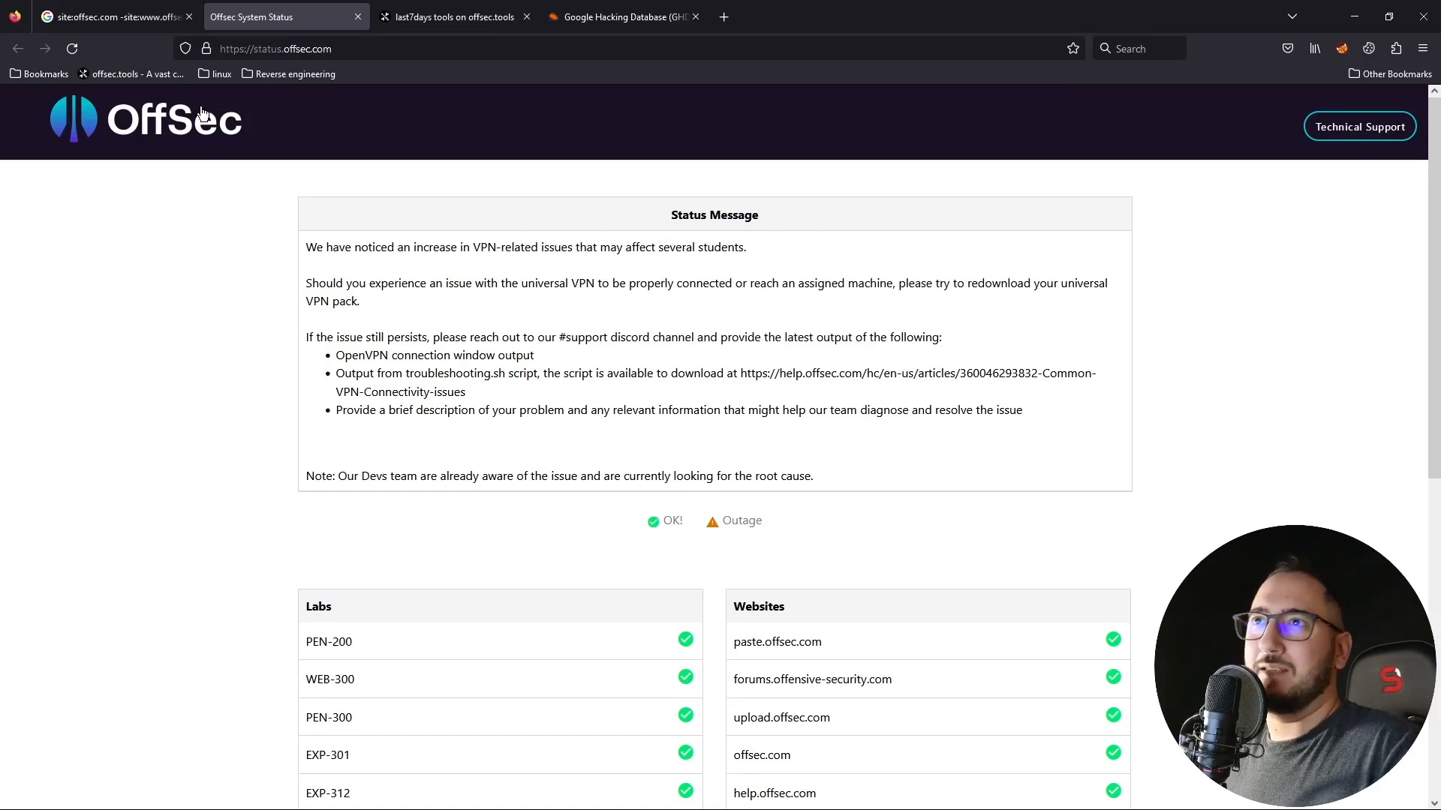
Search site:offsec.com filetype:pdf and review PDFs like the IRC guide and BackTrack docs
click(110, 17)
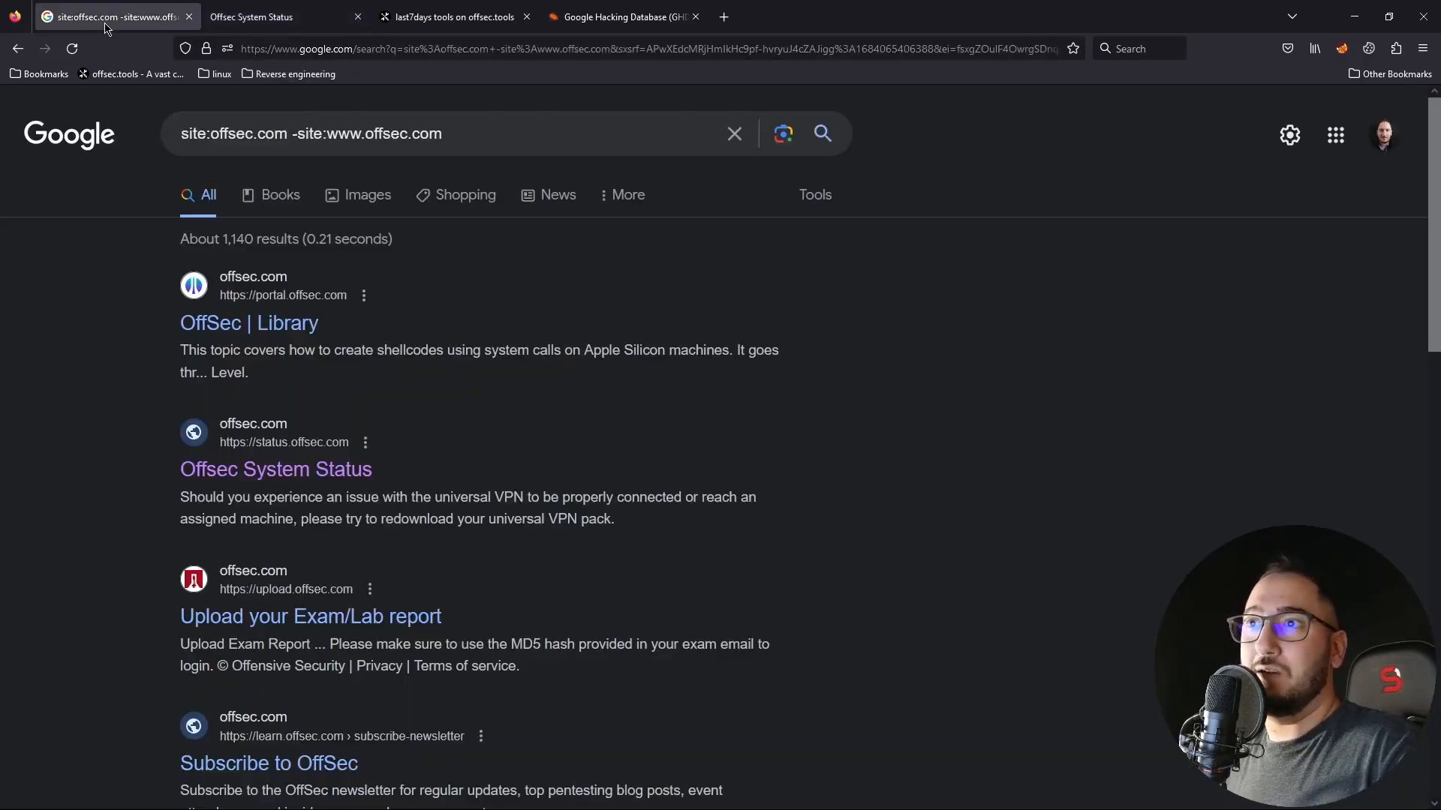
scroll(down, 3)
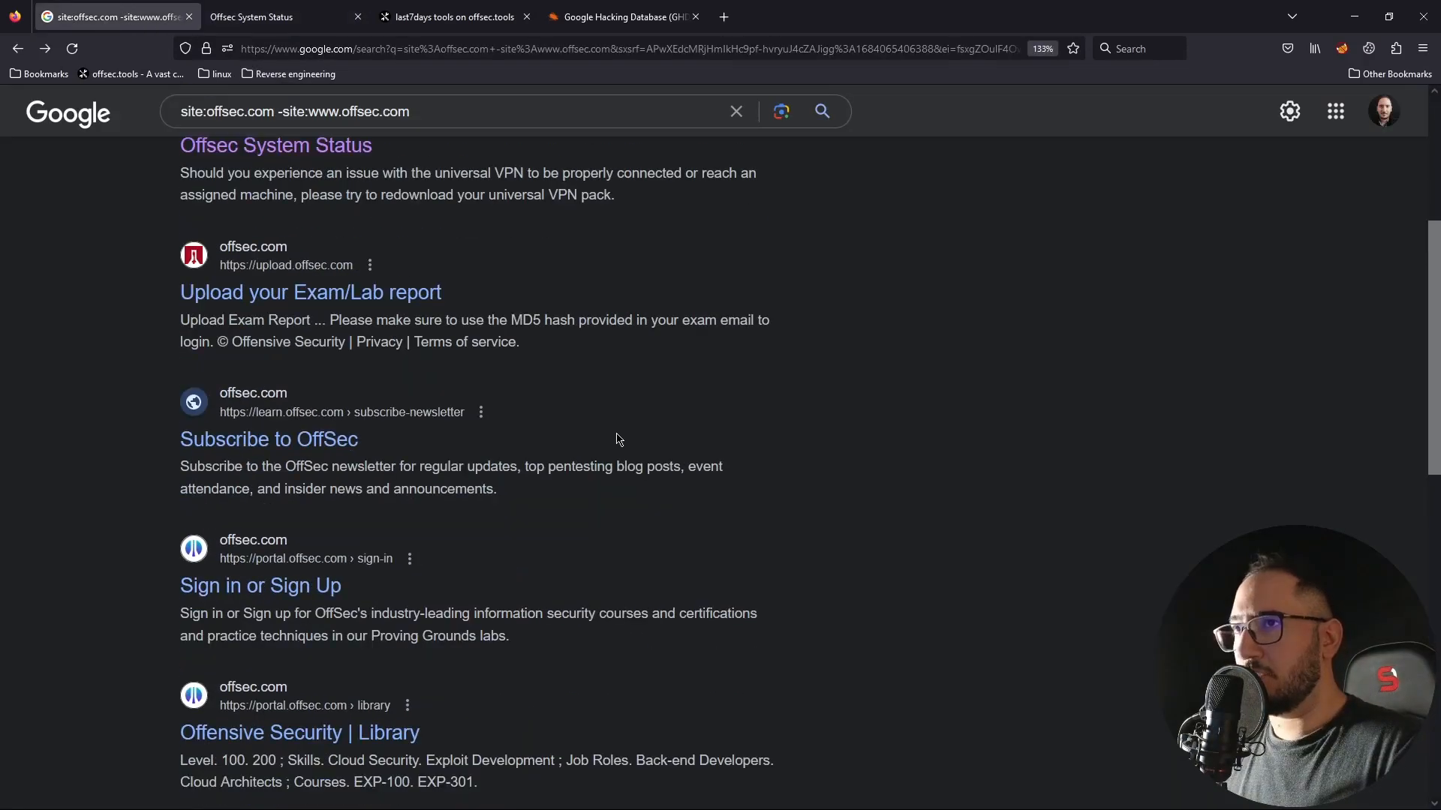
mouse_move(389, 335)
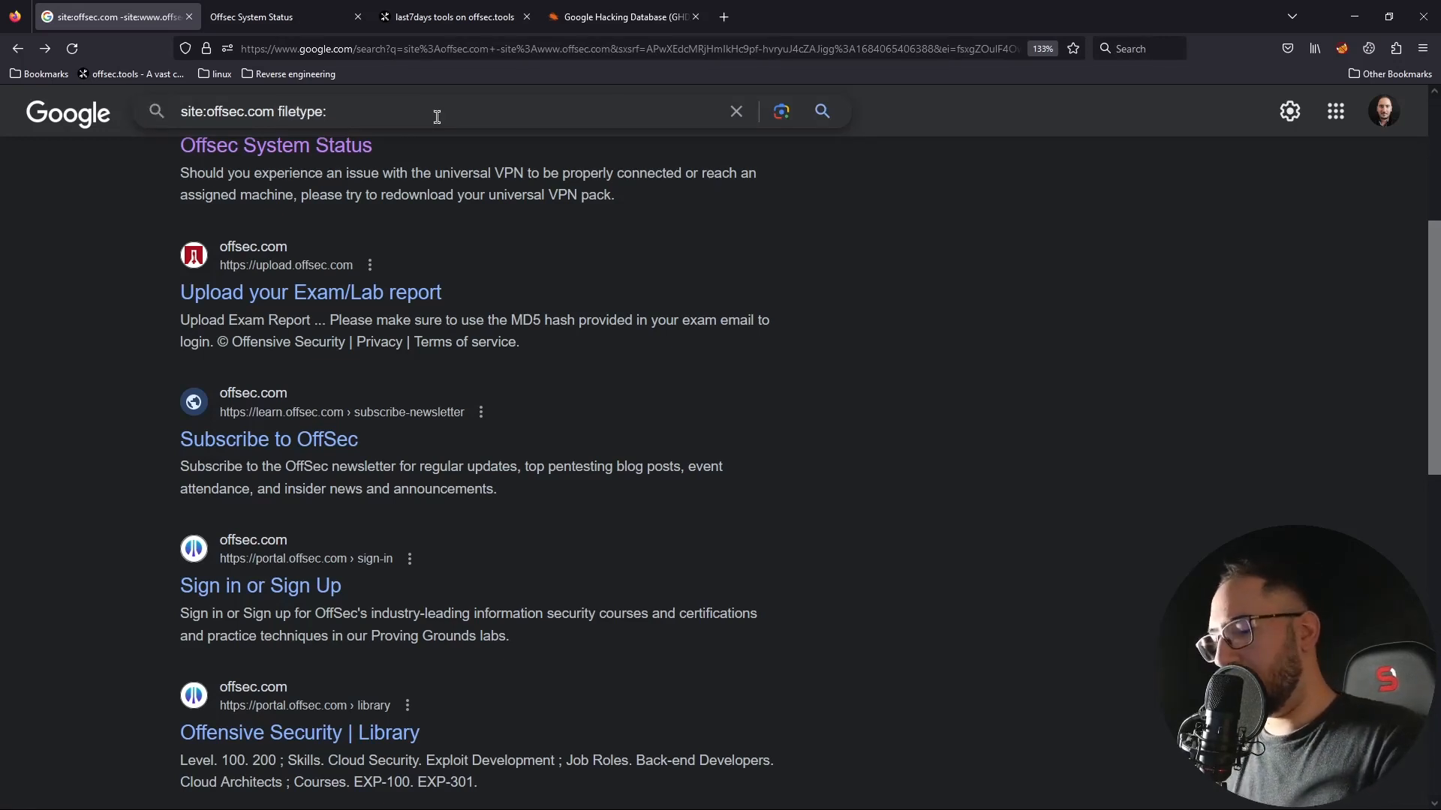
text(pdf)
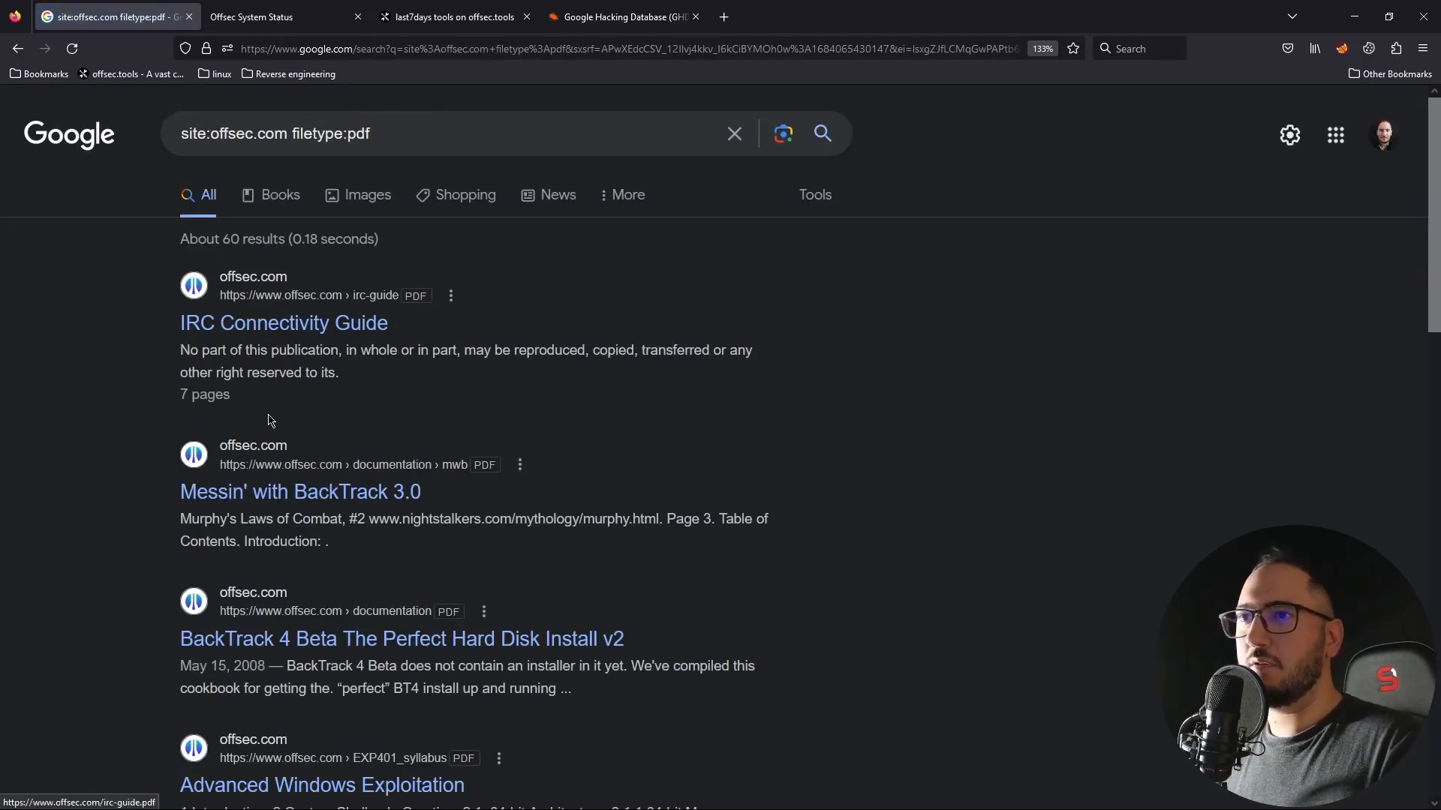
scroll(down, 3)
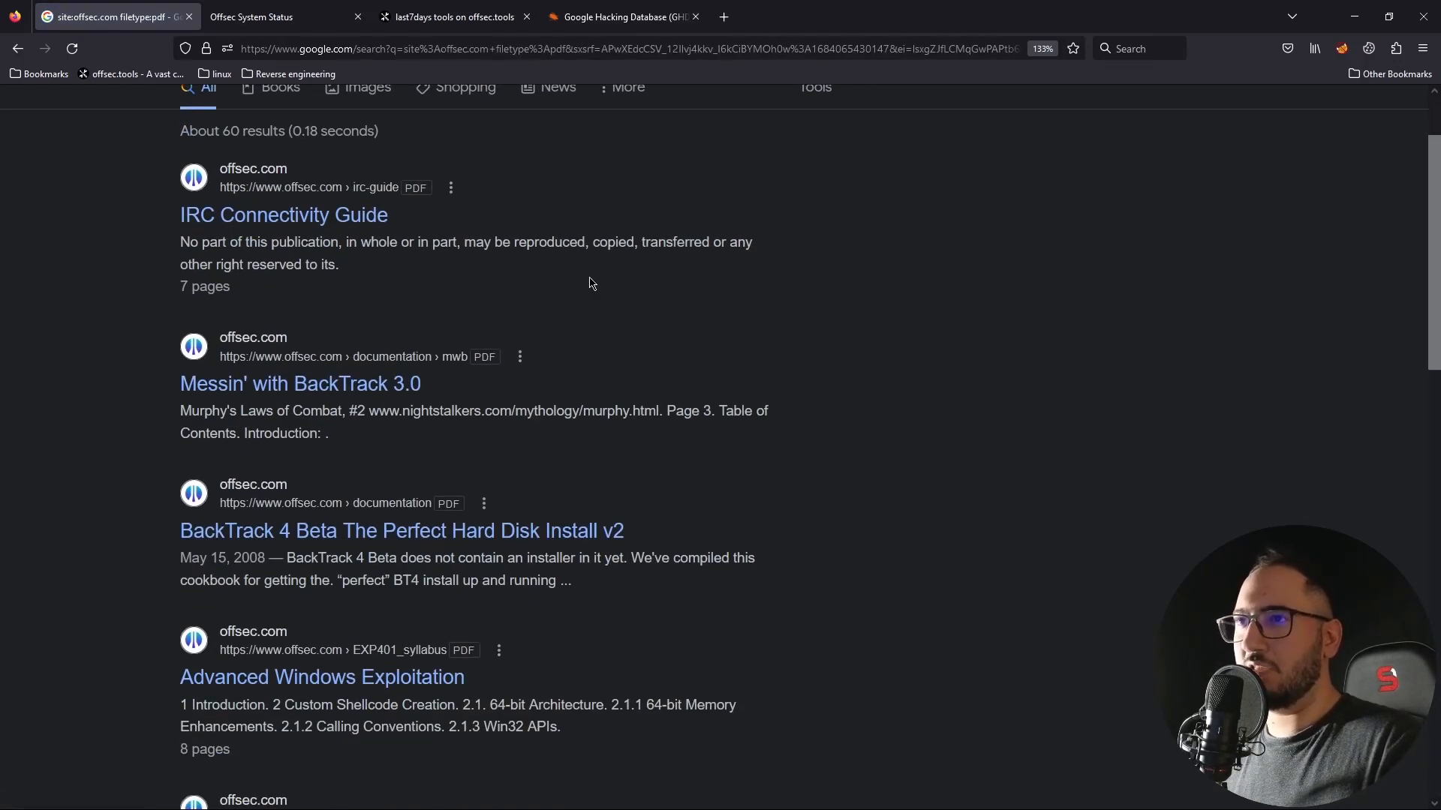
mouse_move(299, 285)
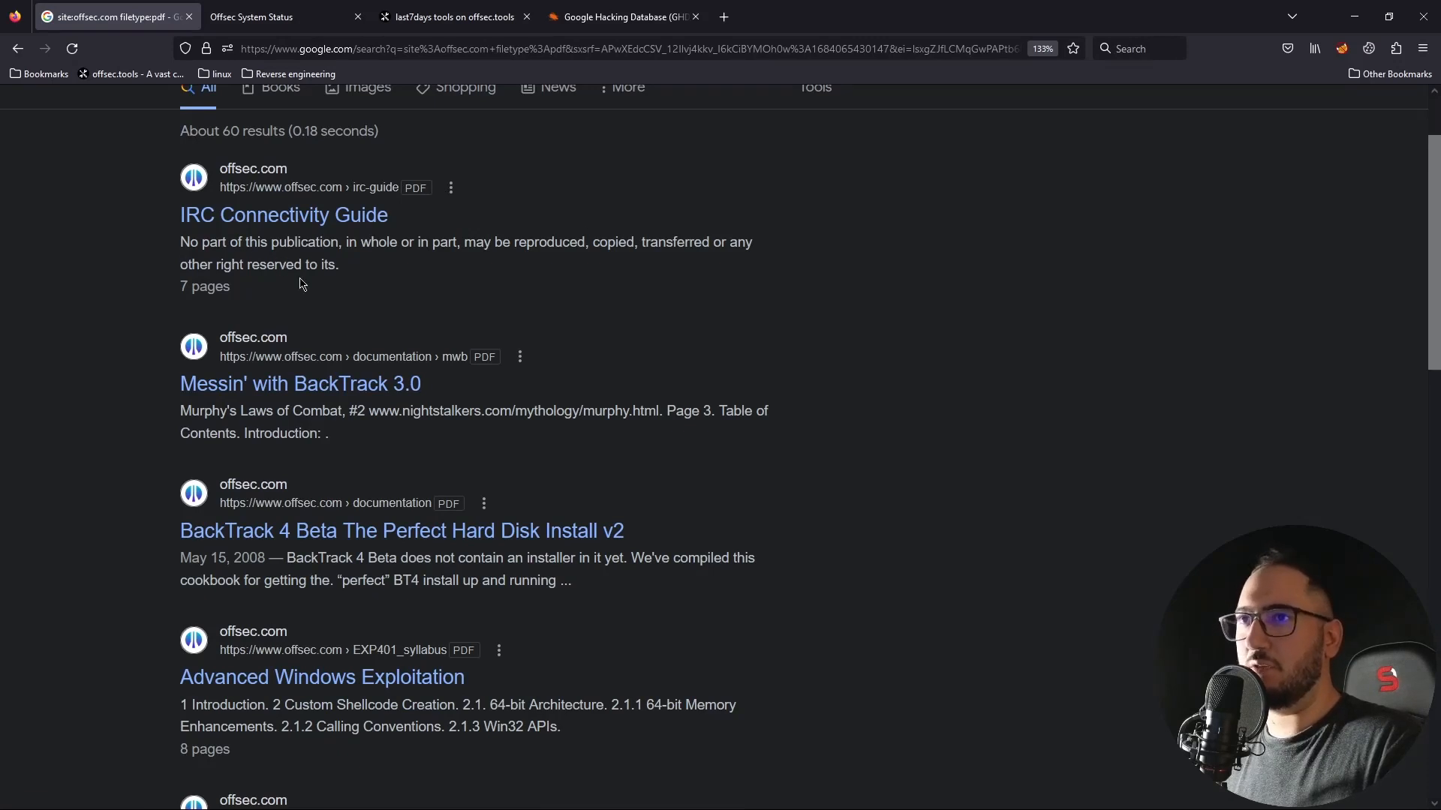
mouse_move(607, 368)
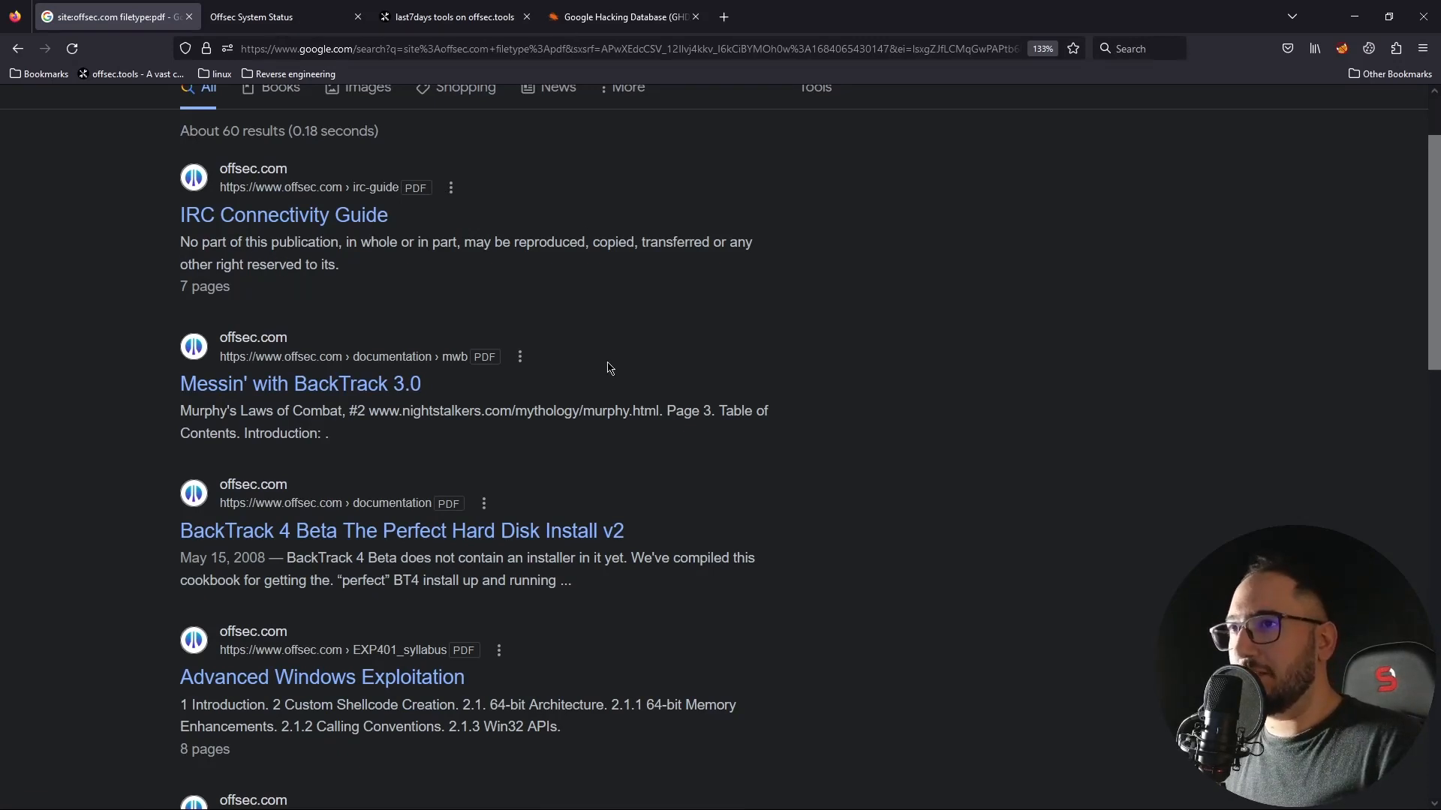
scroll(up, 3)
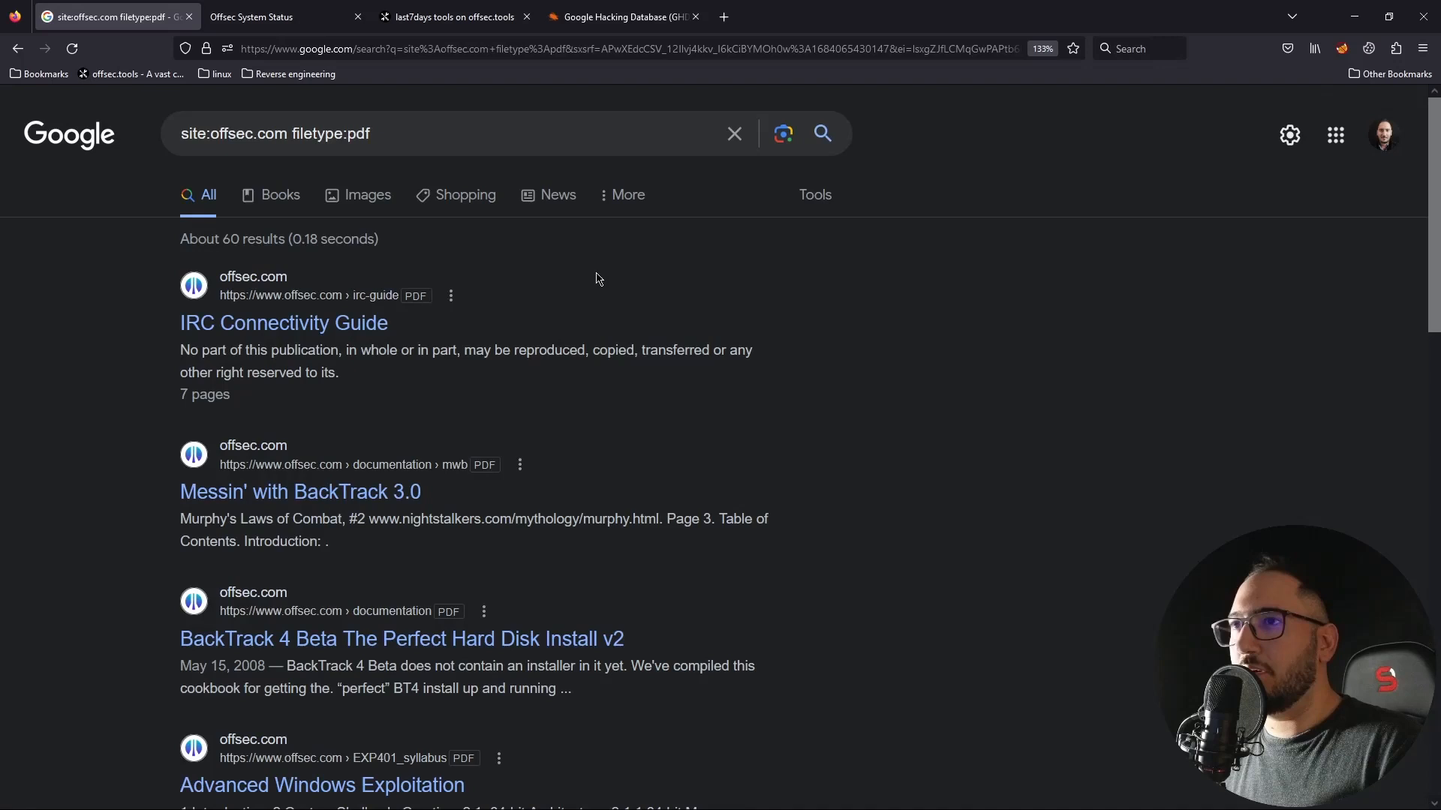
mouse_move(588, 279)
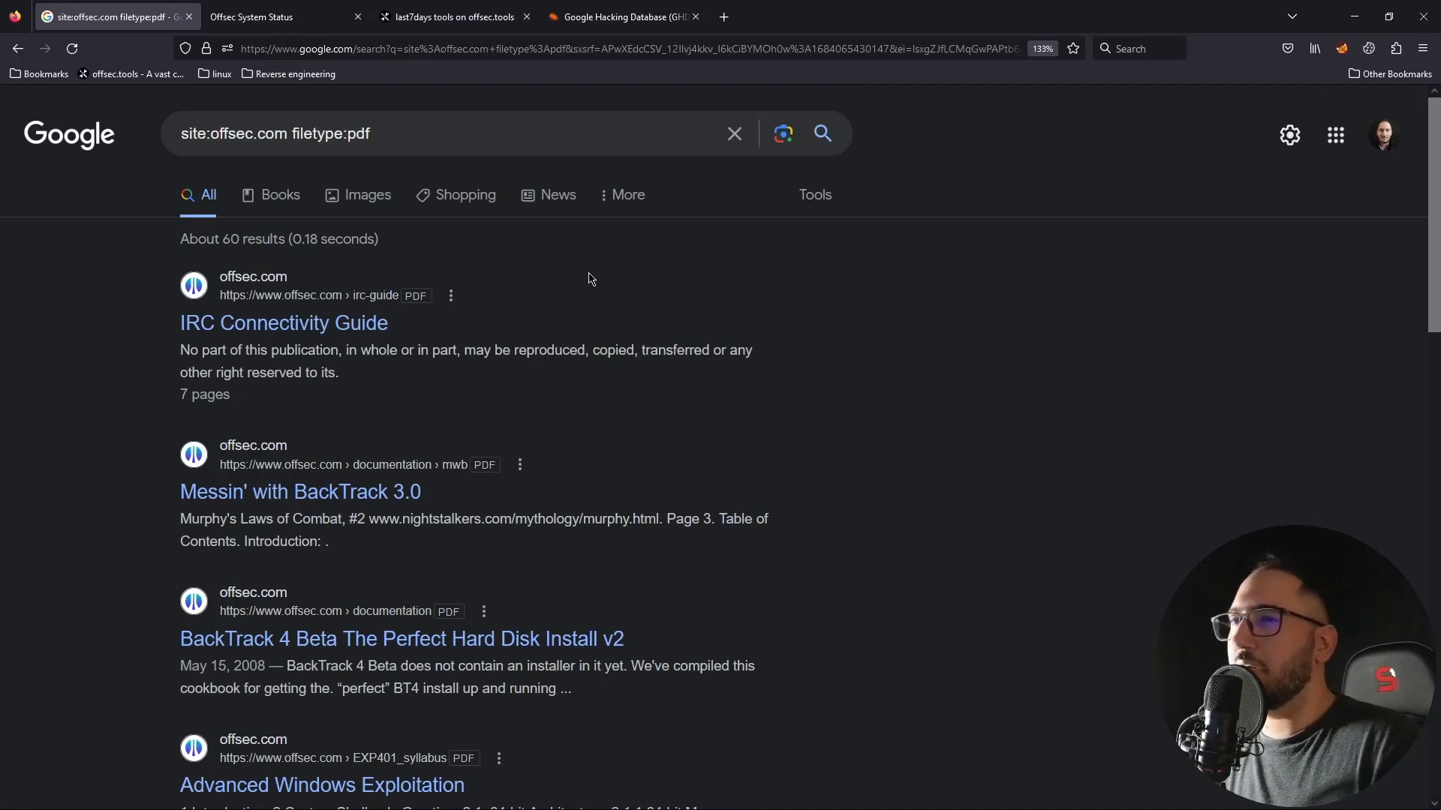
mouse_move(864, 313)
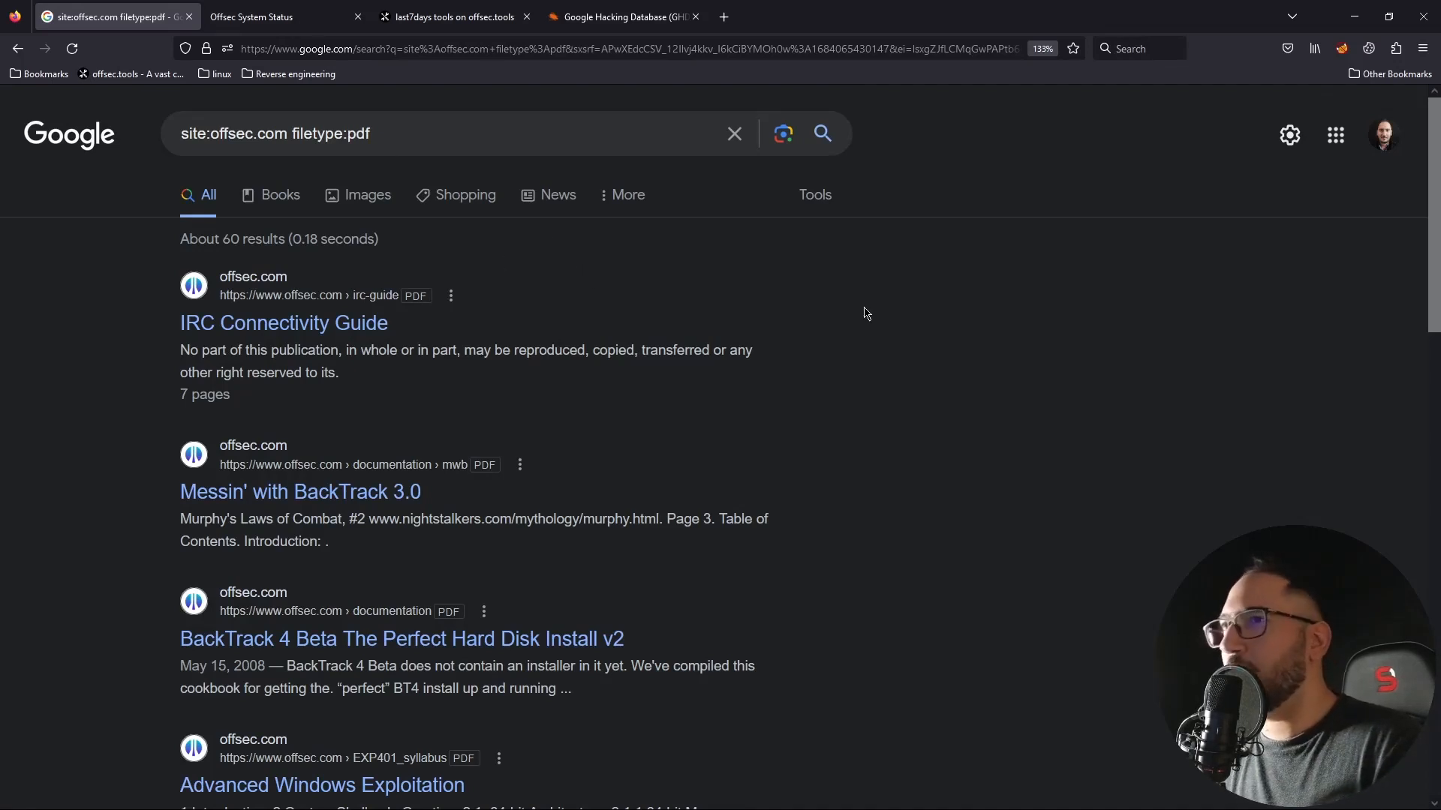
mouse_move(755, 297)
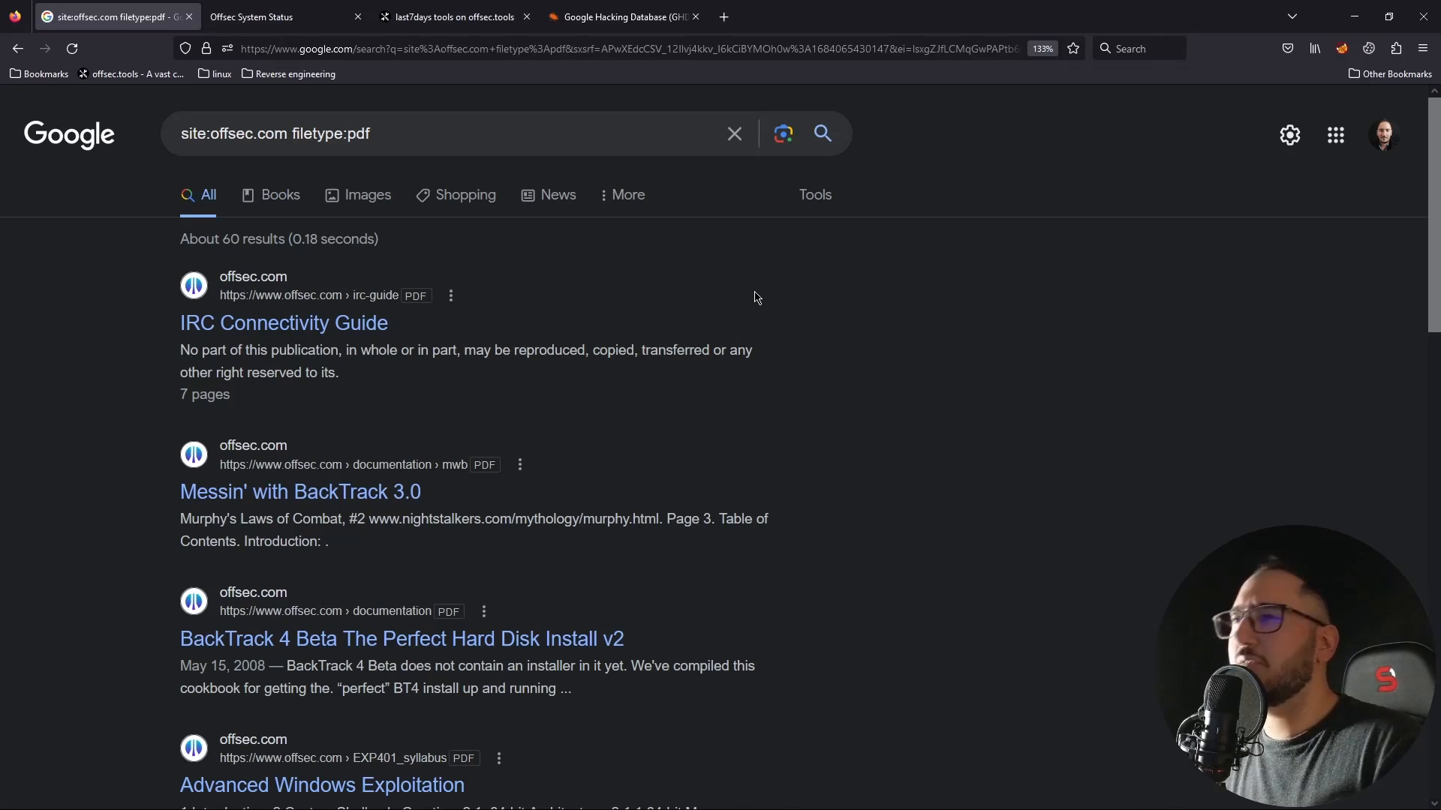
mouse_move(719, 297)
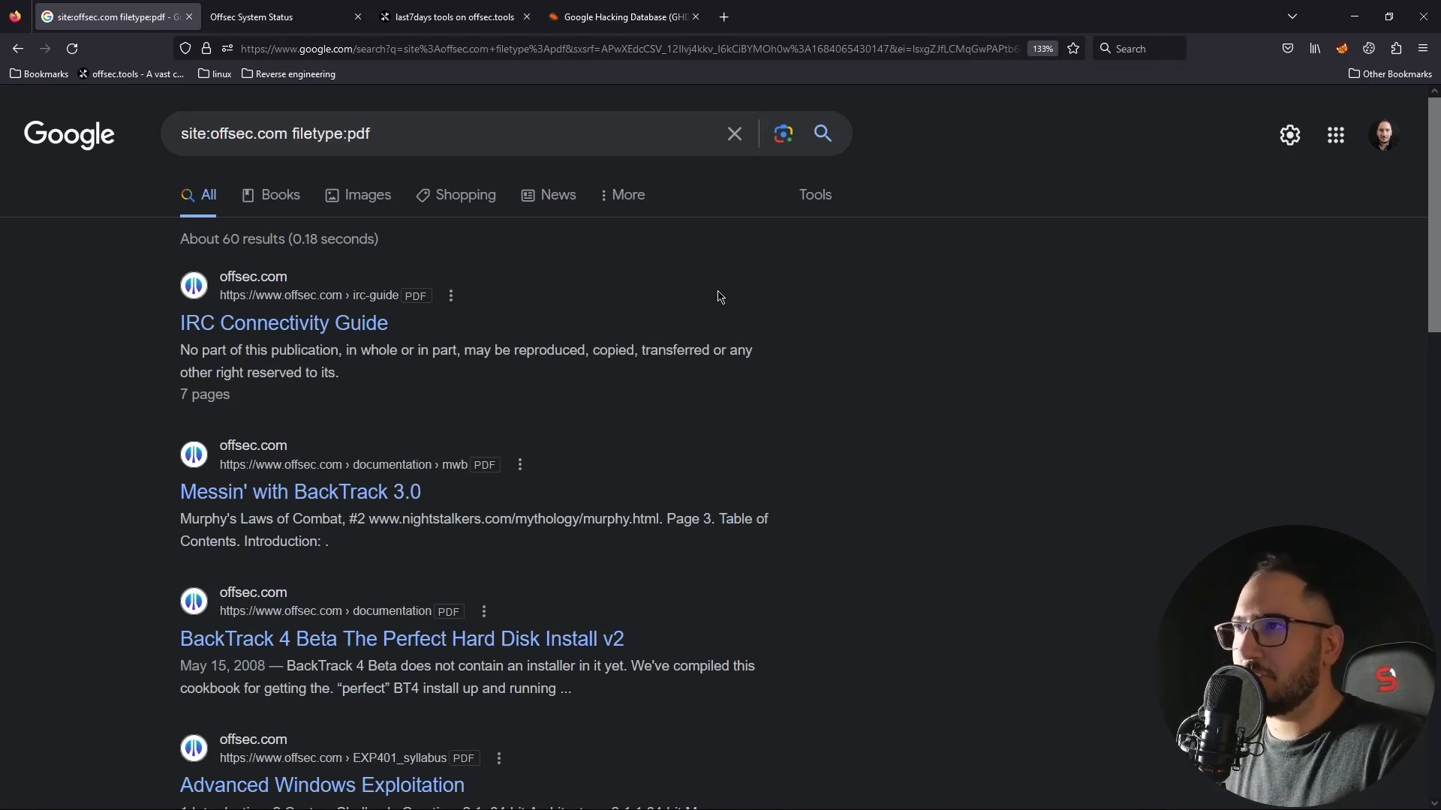
mouse_move(707, 290)
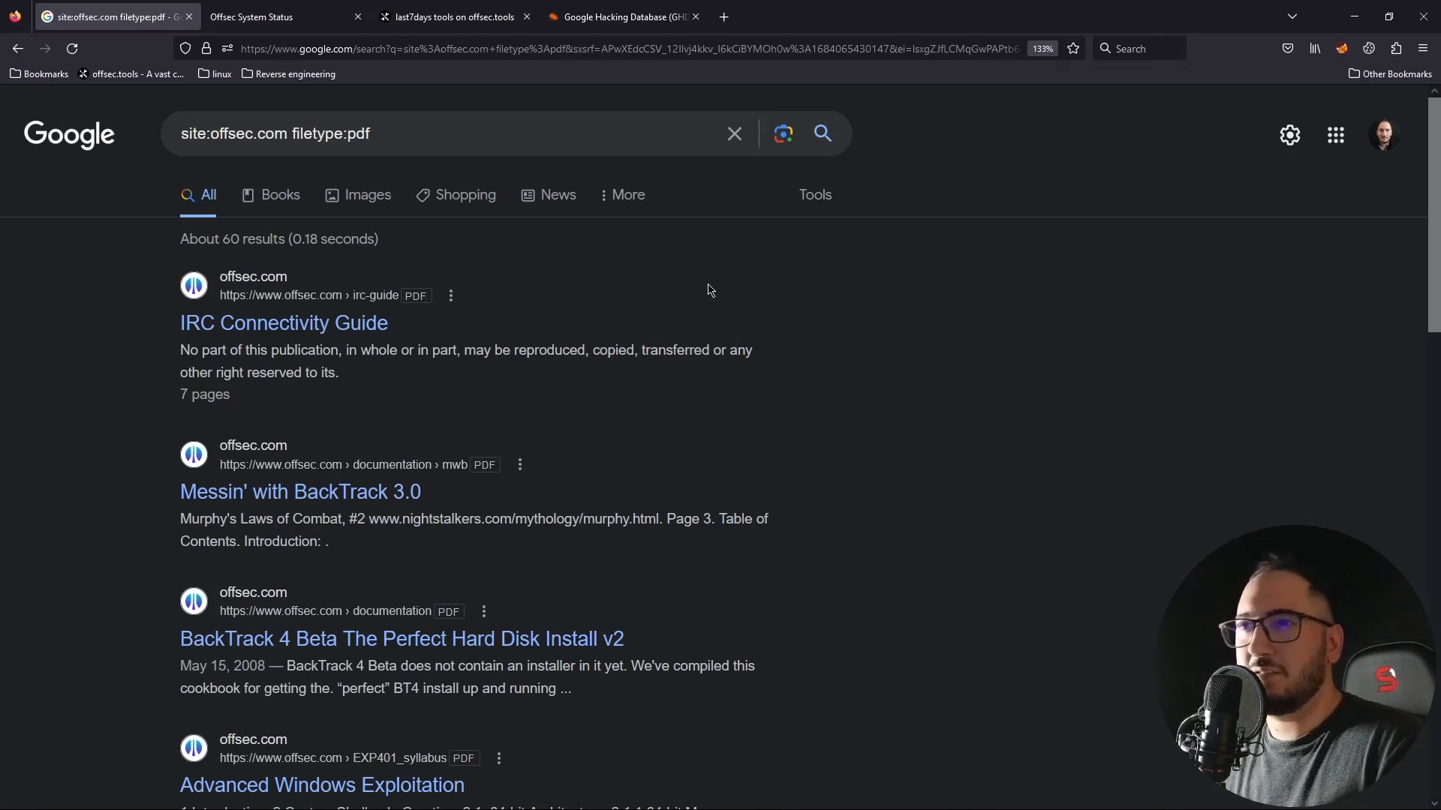
mouse_move(538, 322)
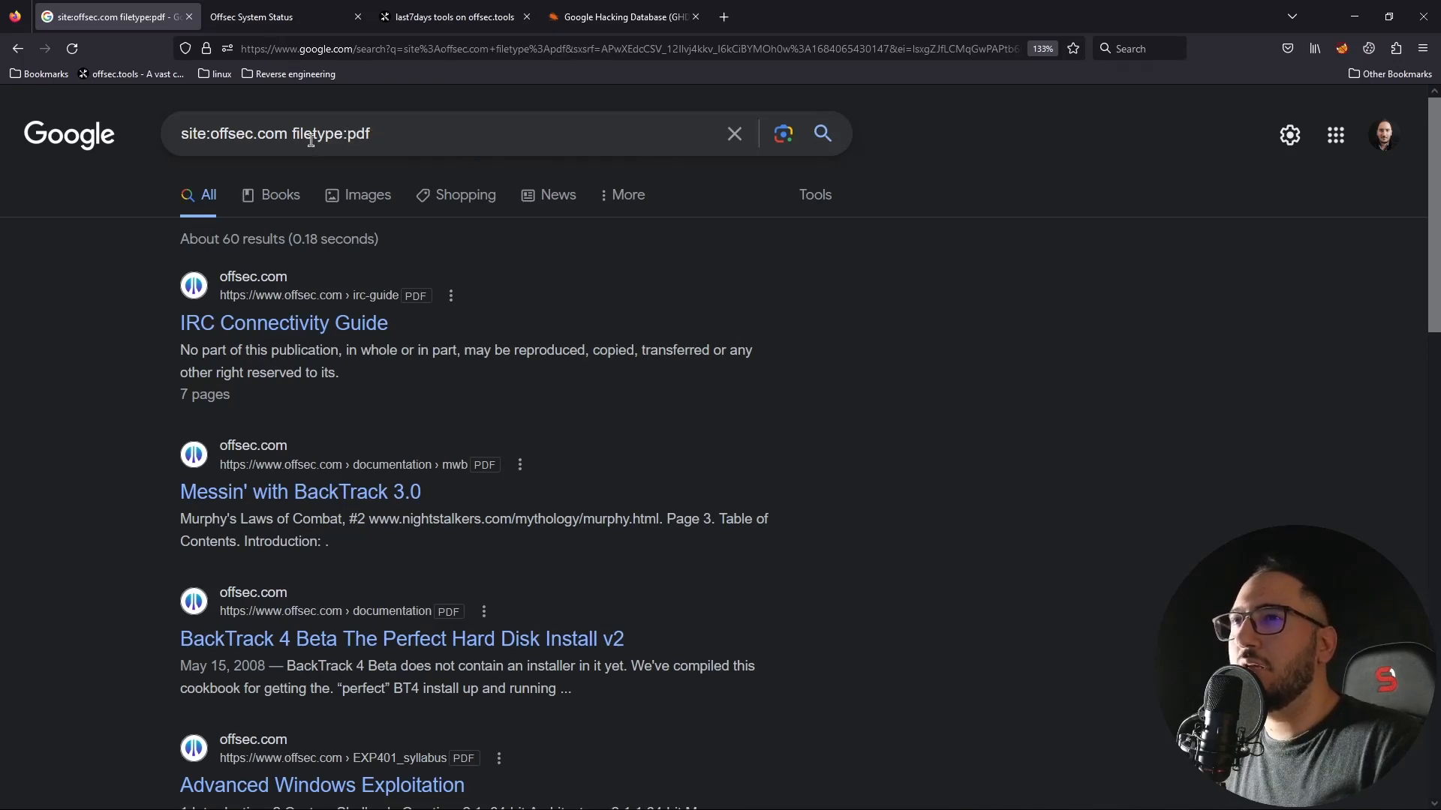
mouse_move(227, 145)
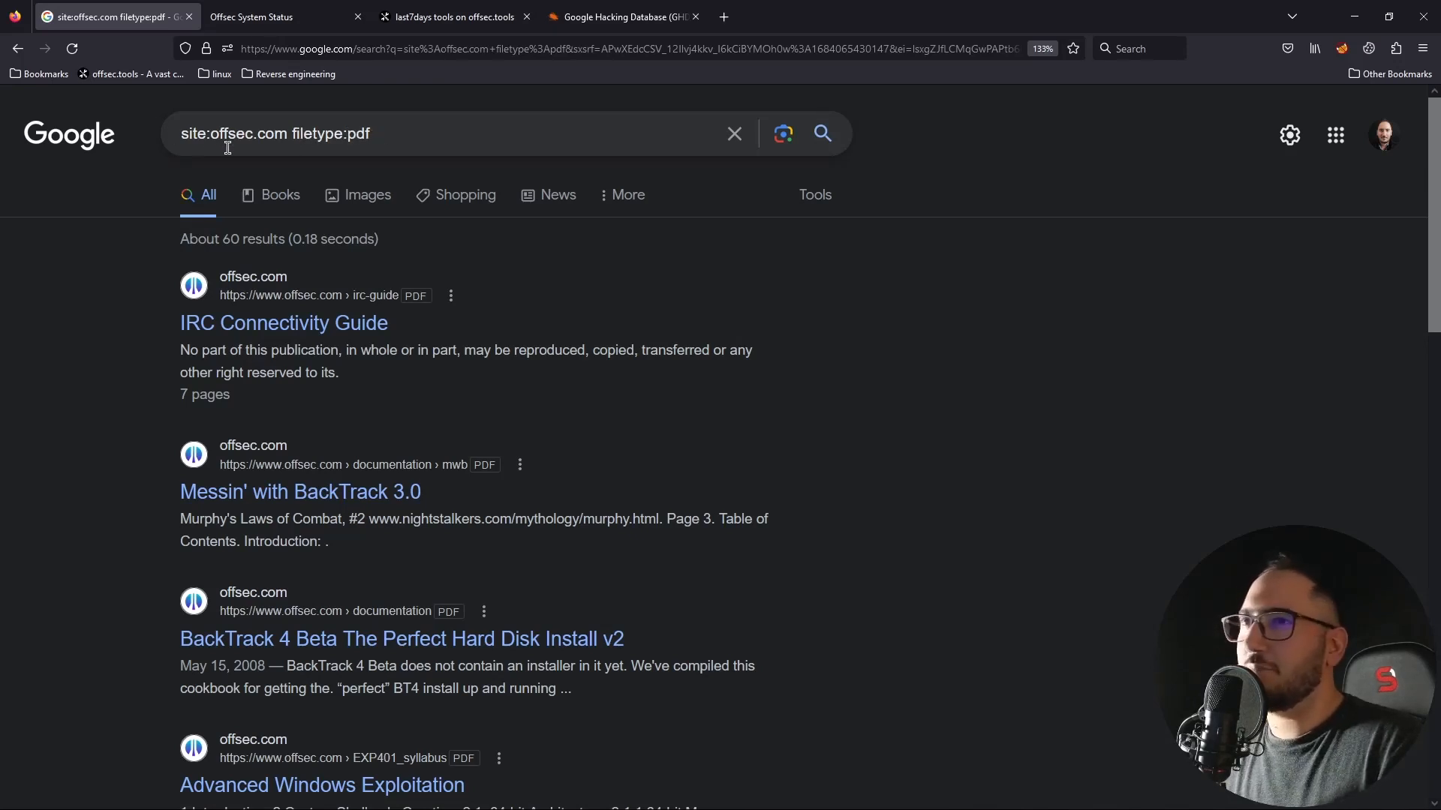
mouse_move(400, 226)
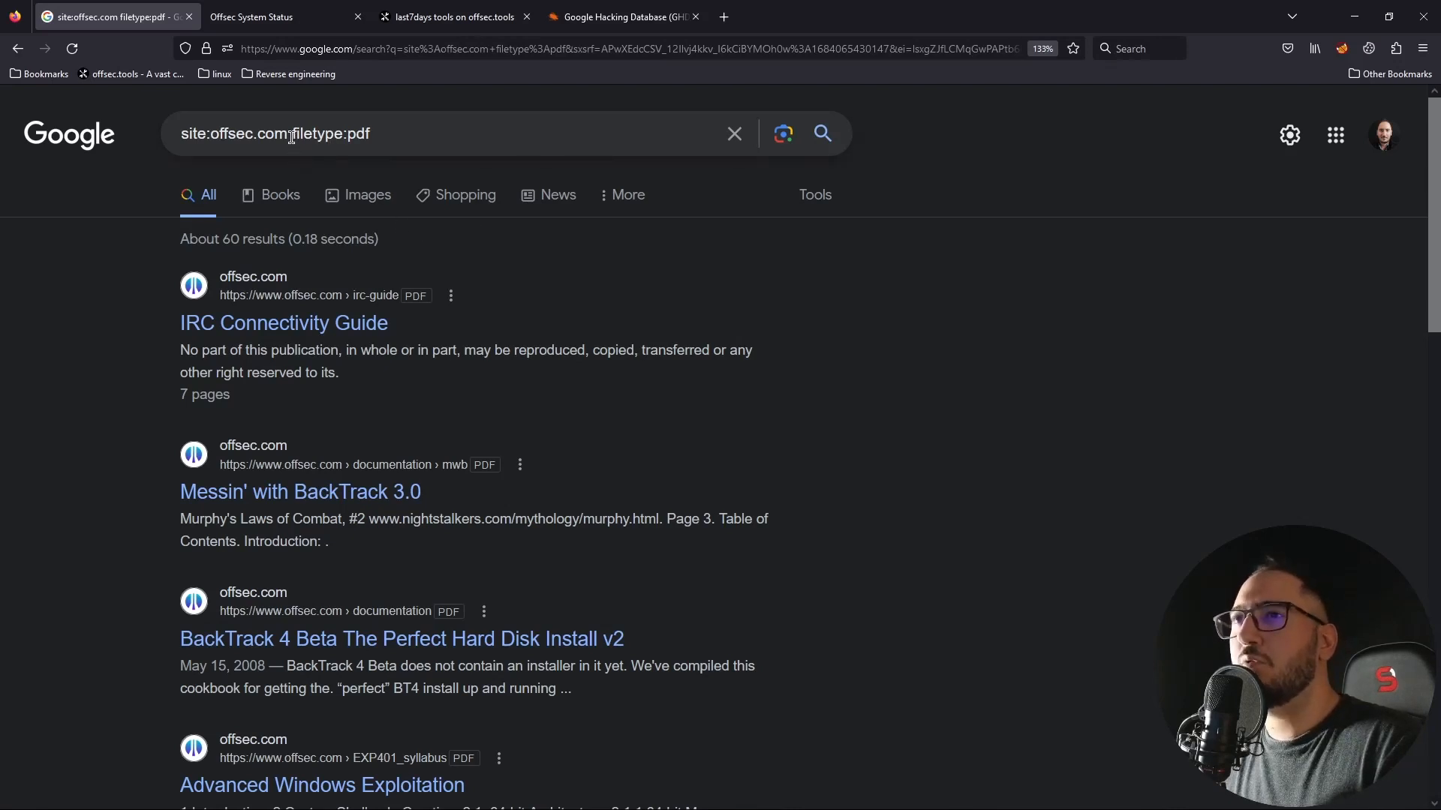
Search (password OR passwd OR db_password) filetype:env without any site restriction
double_click(234, 134)
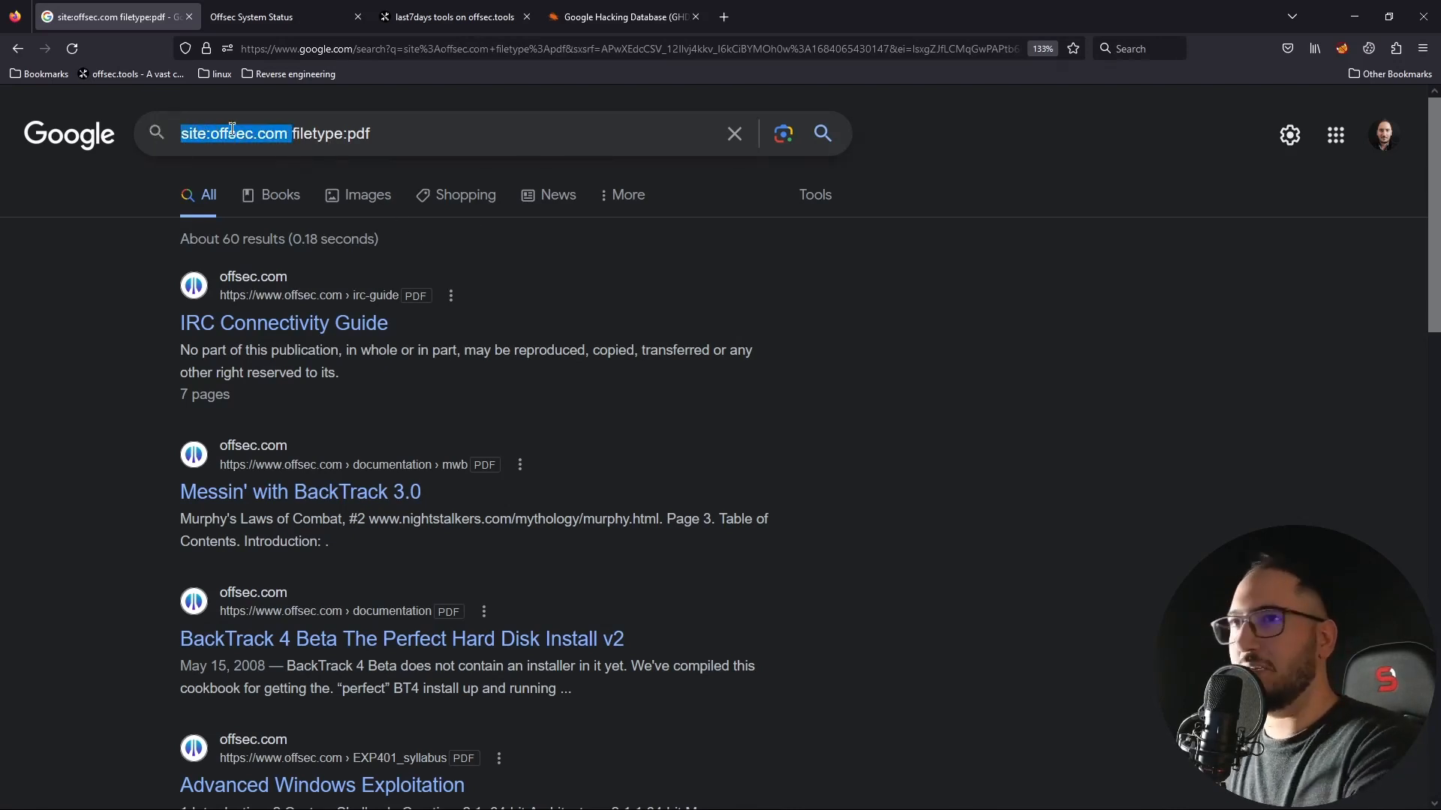
mouse_move(314, 171)
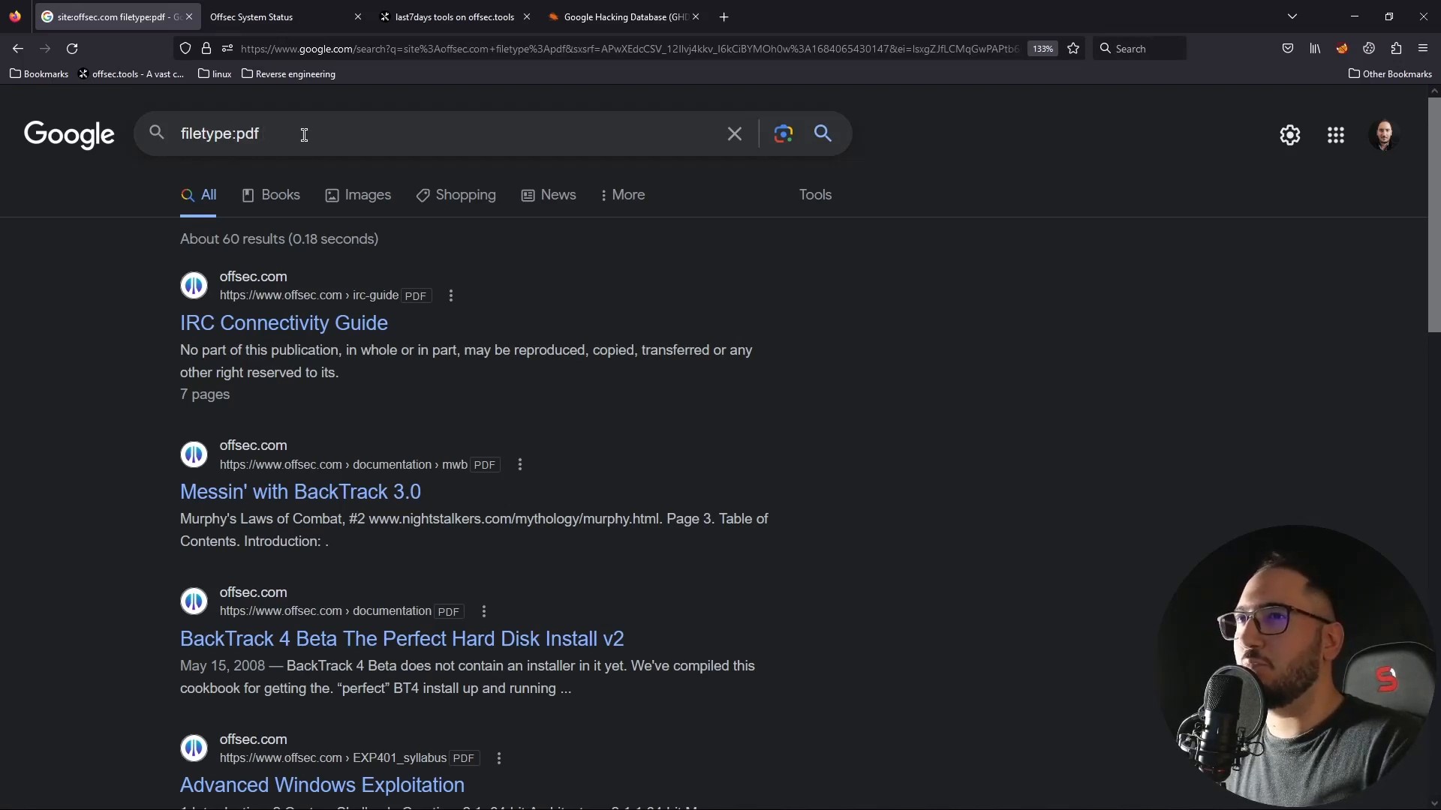
click(257, 133)
text(env)
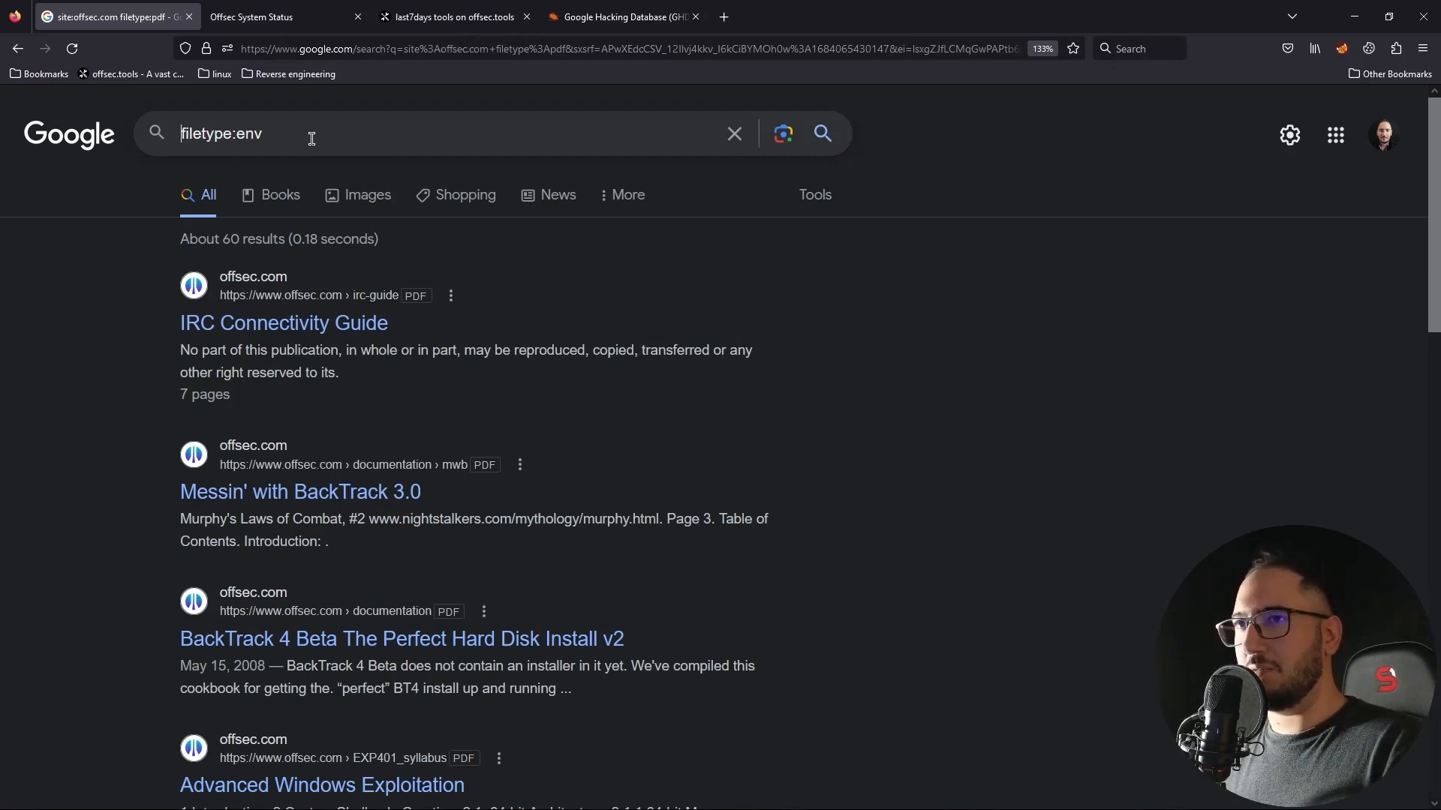
text(())
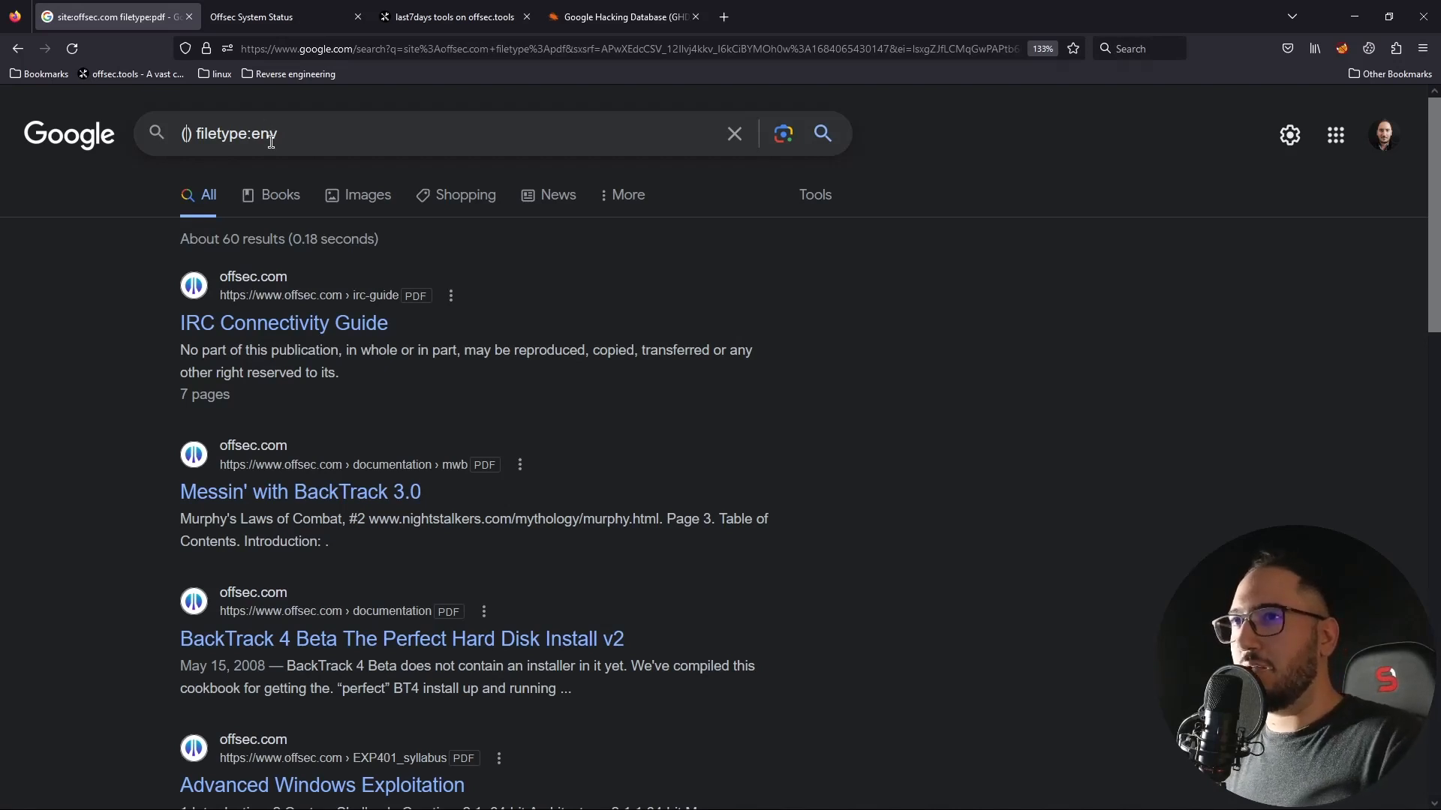
mouse_move(299, 112)
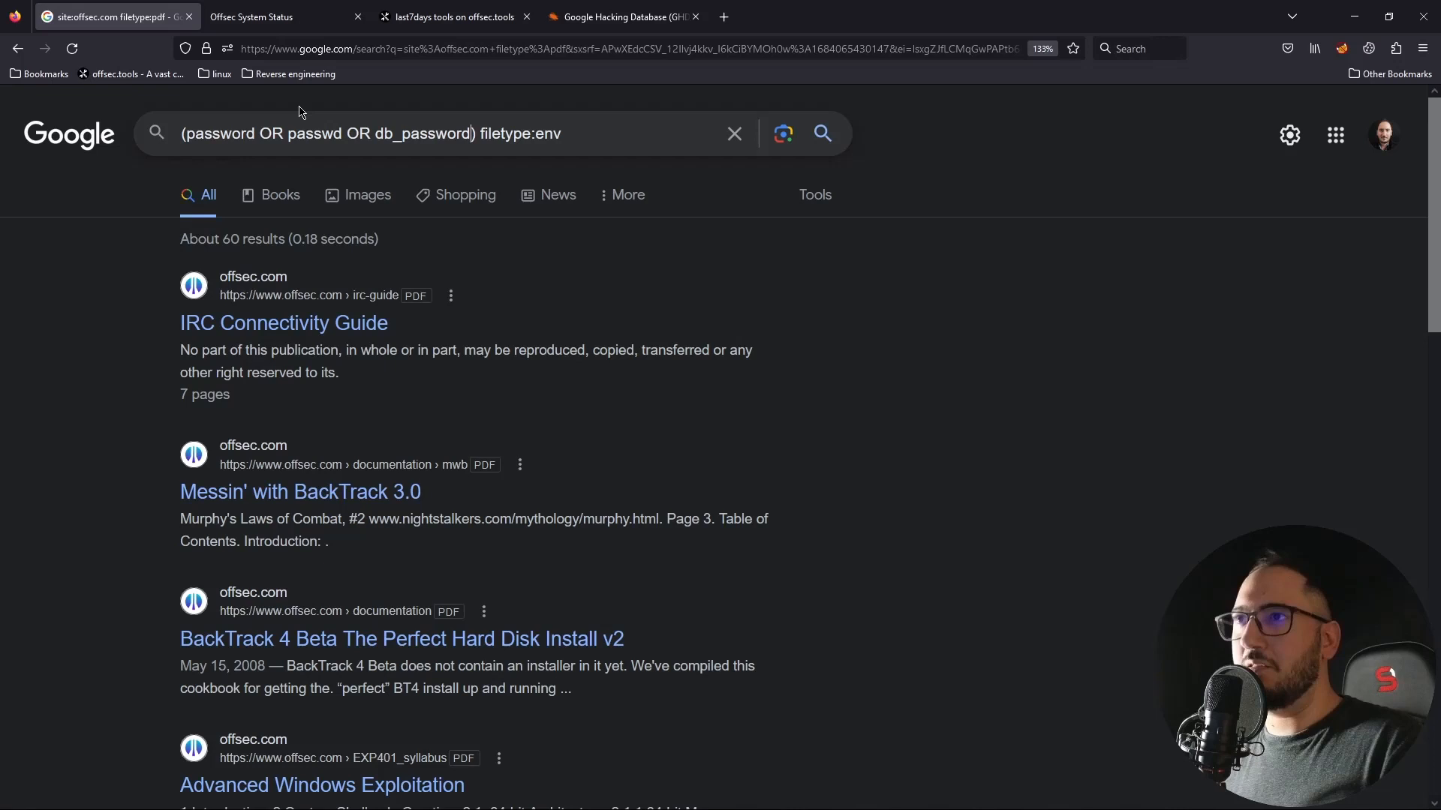
key(Return)
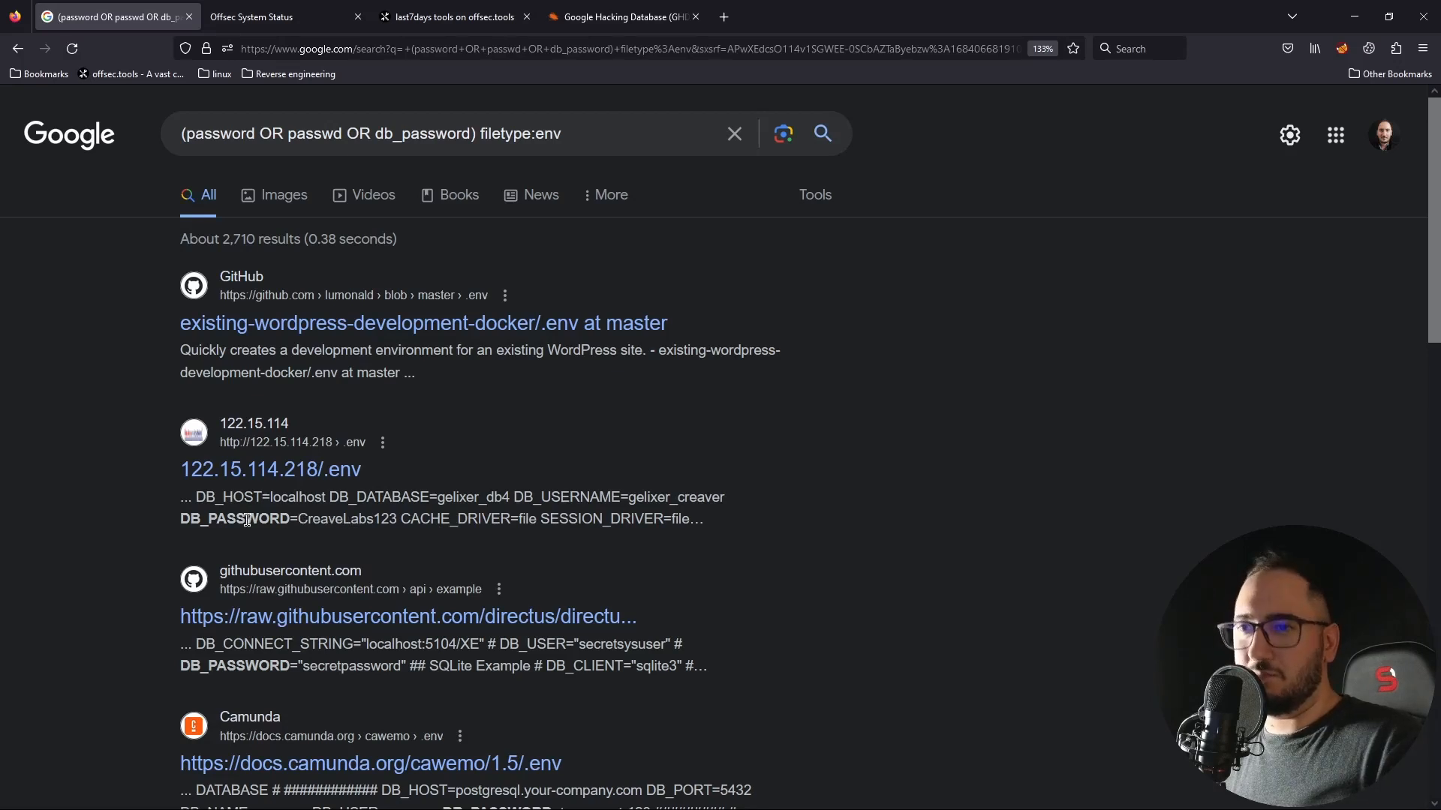
mouse_move(303, 484)
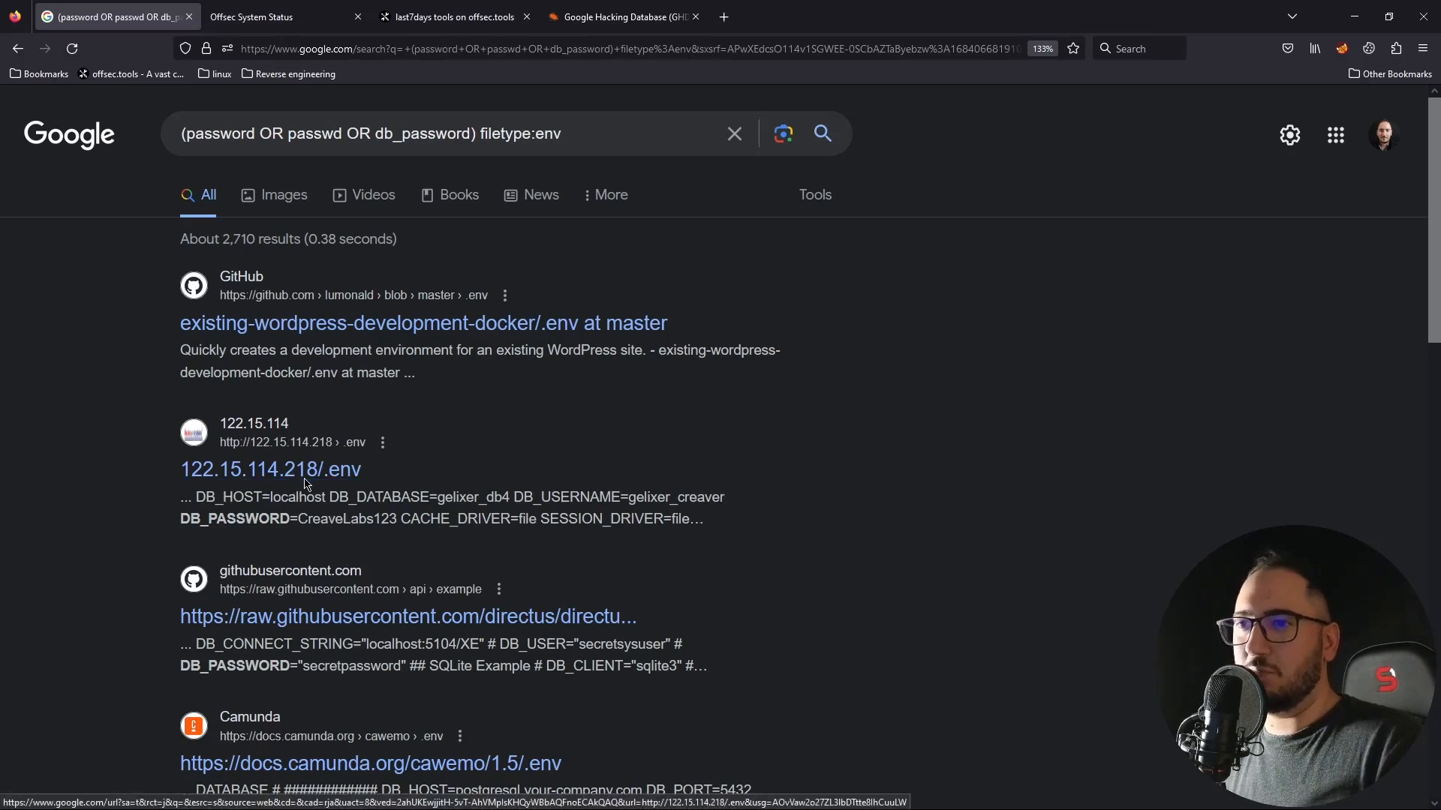
Open the exposed .env on 122.15.114.218 over plain HTTP, revealing DB and mail credentials
click(268, 468)
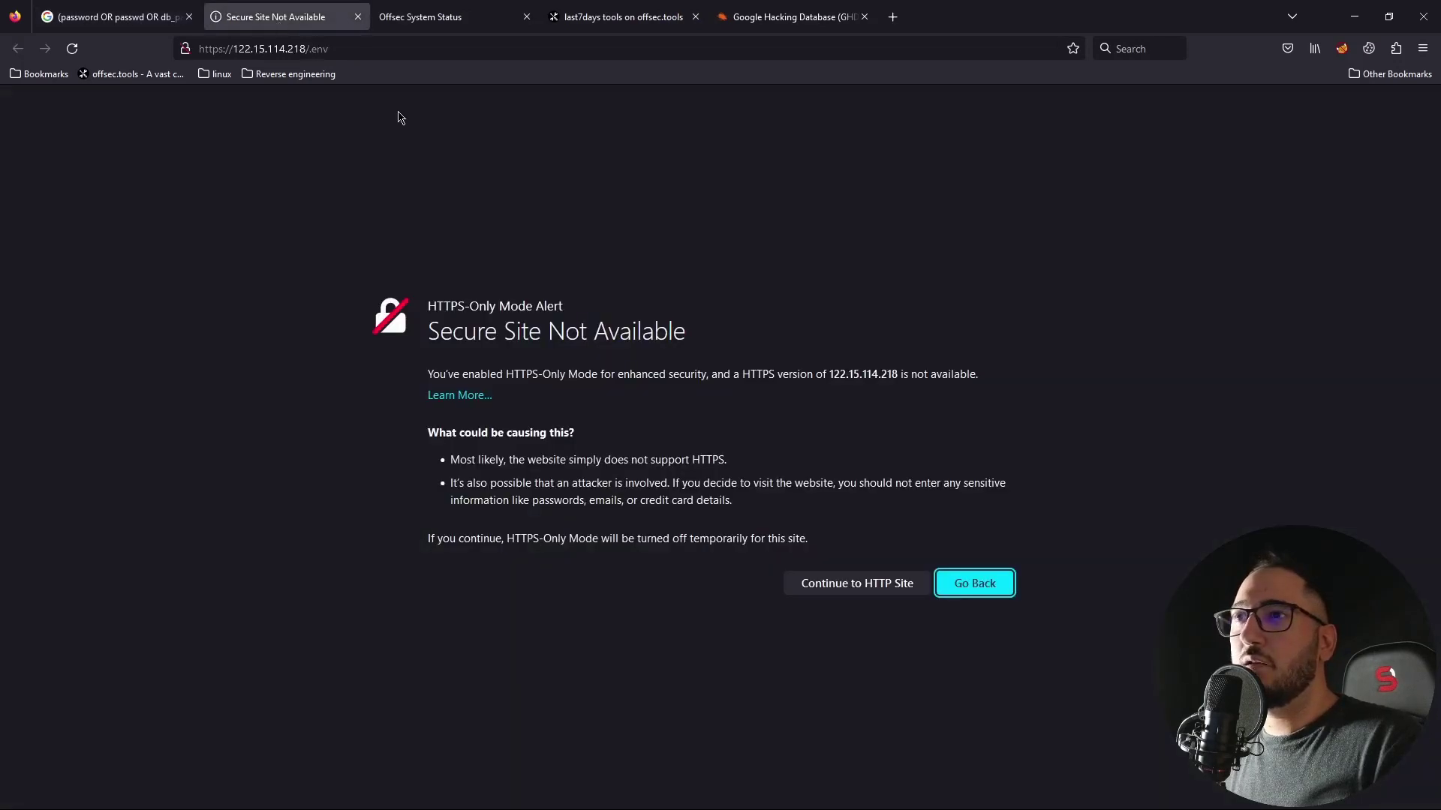
click(856, 583)
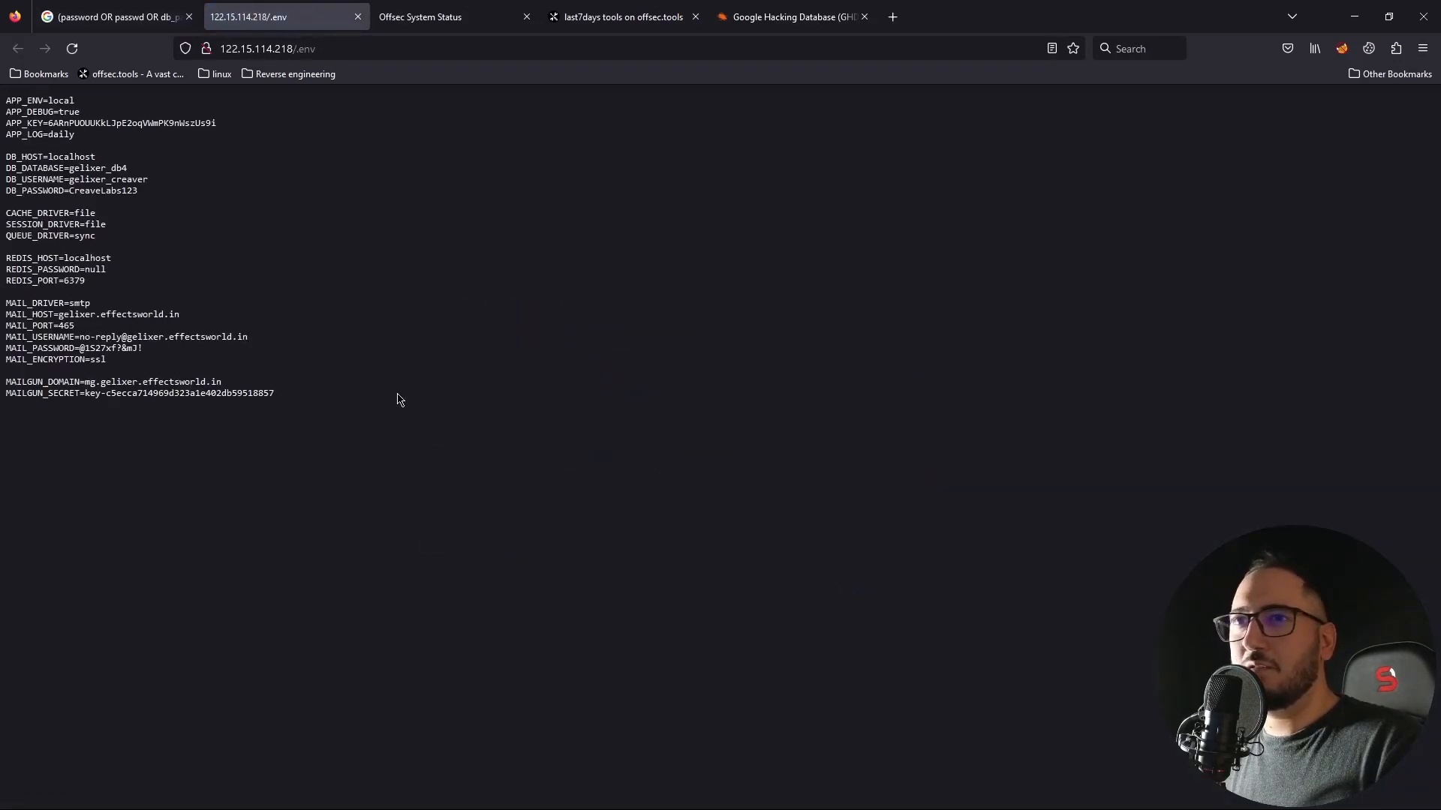
mouse_move(262, 374)
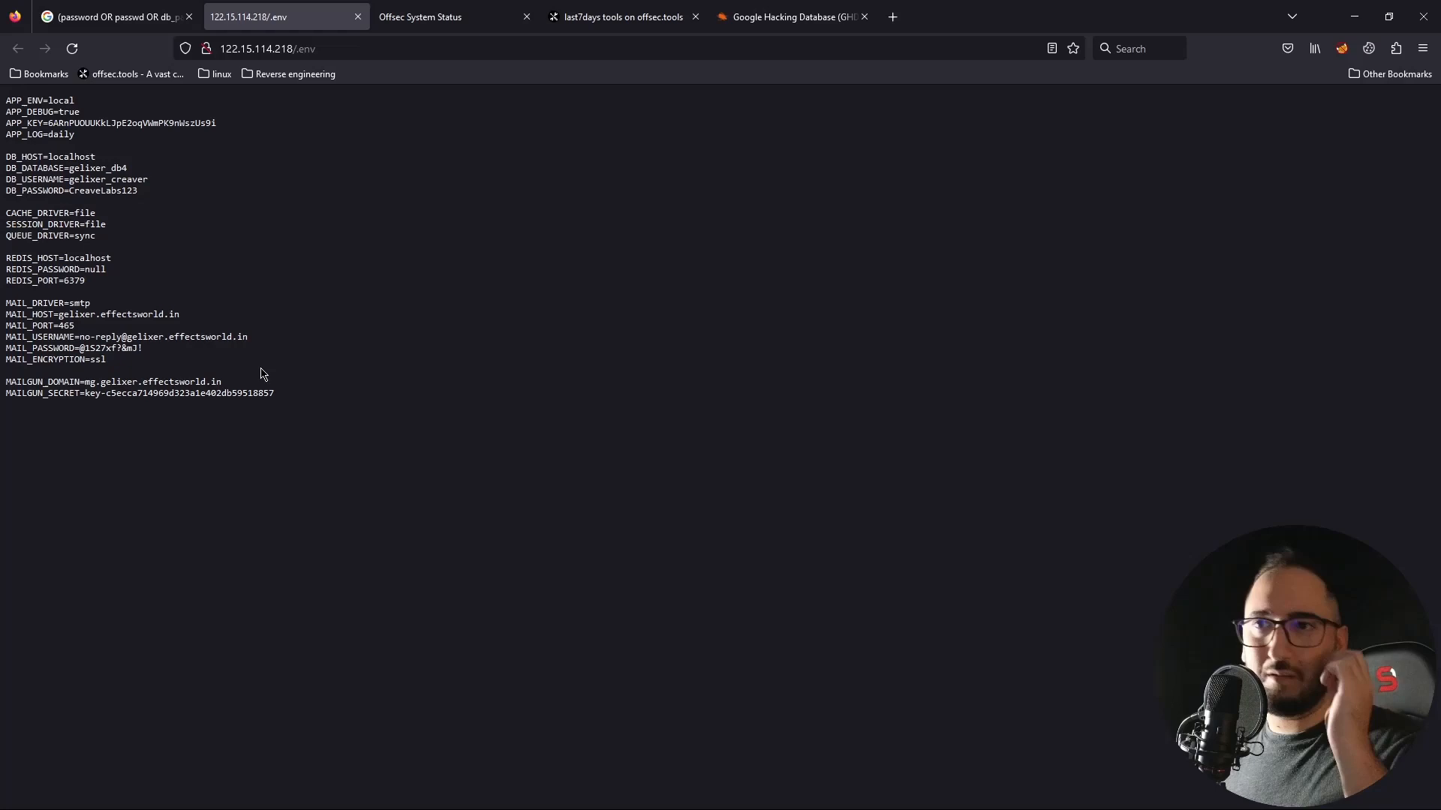
mouse_move(190, 338)
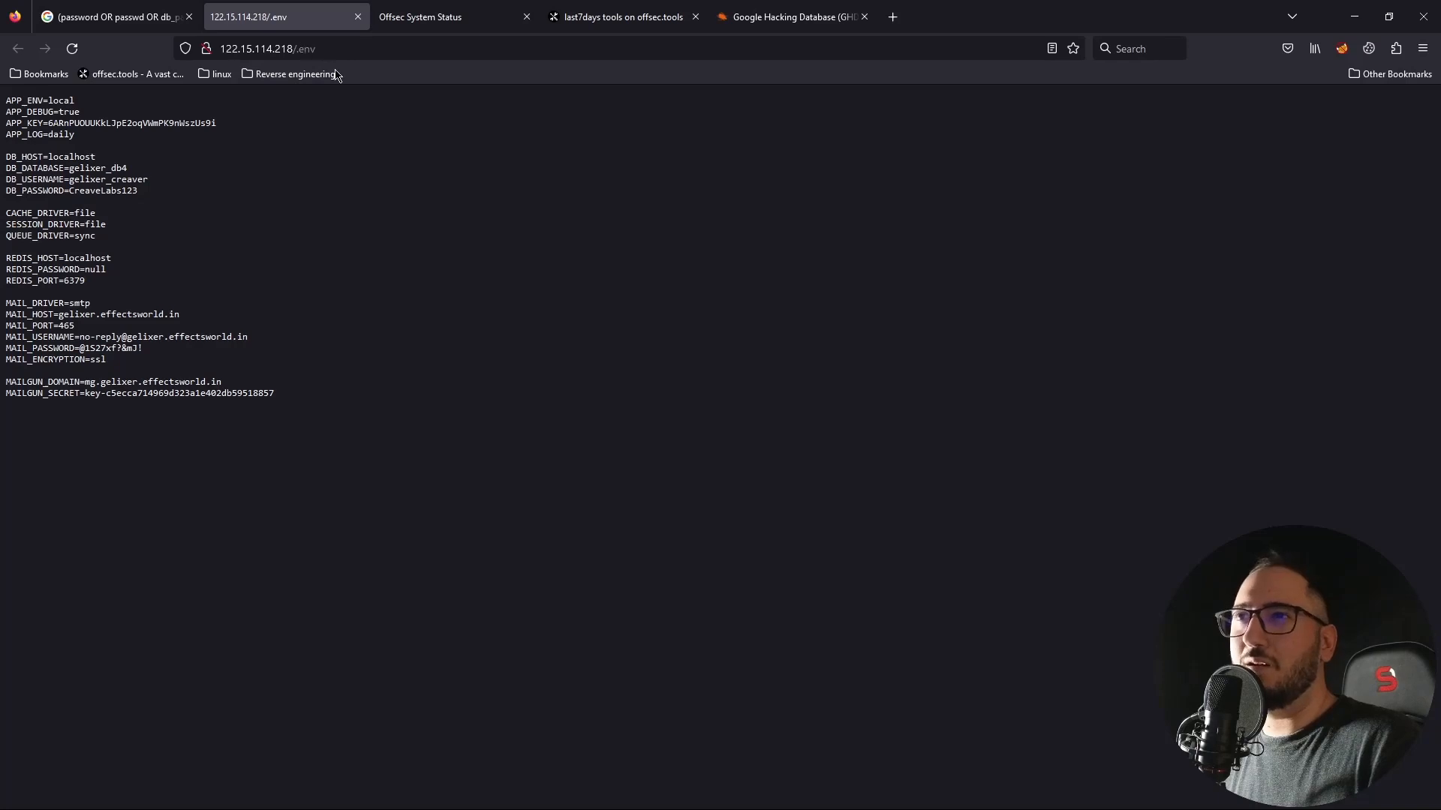
Probe the same host for /.bashrc and /.bash_history, then return to /.env
click(267, 48)
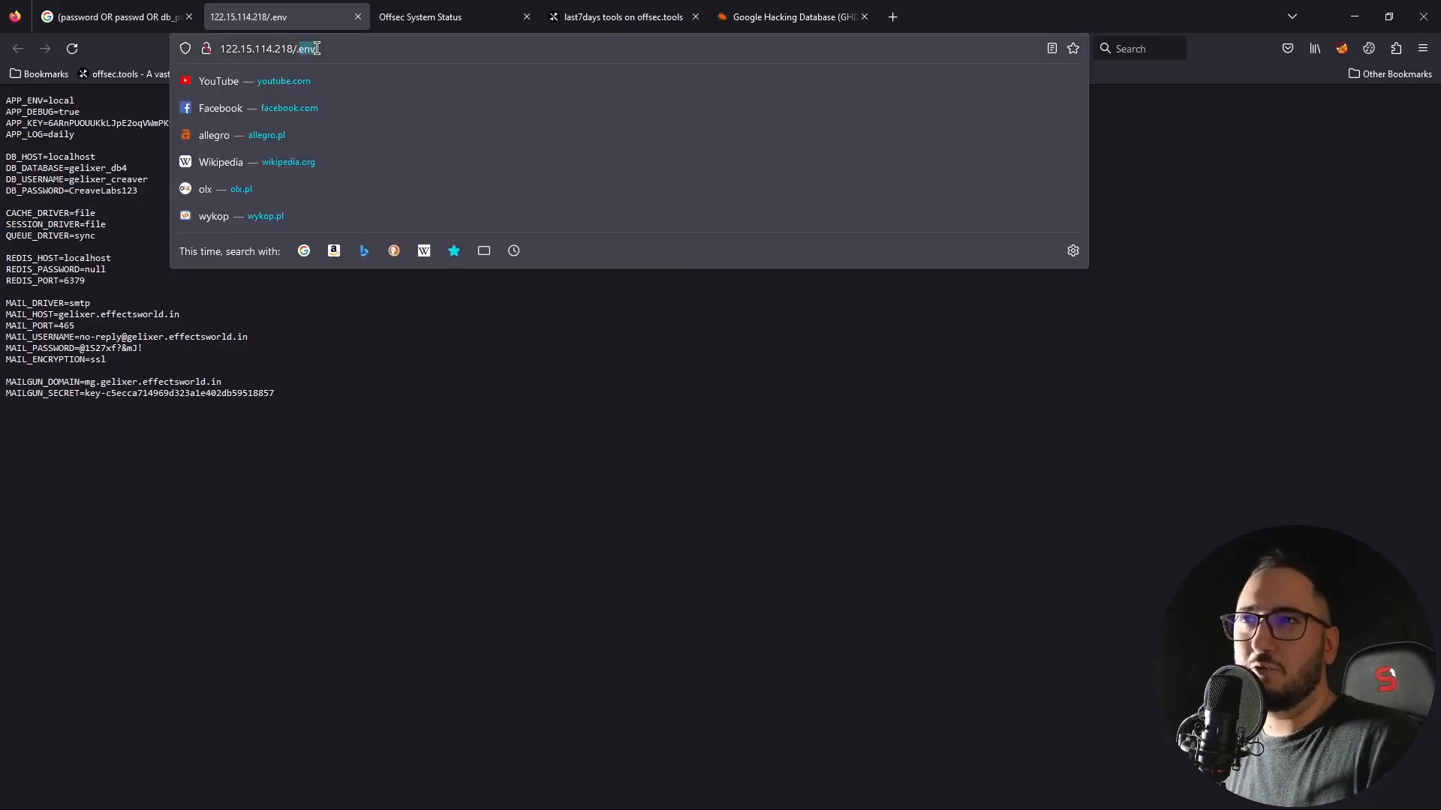
text(.bashr)
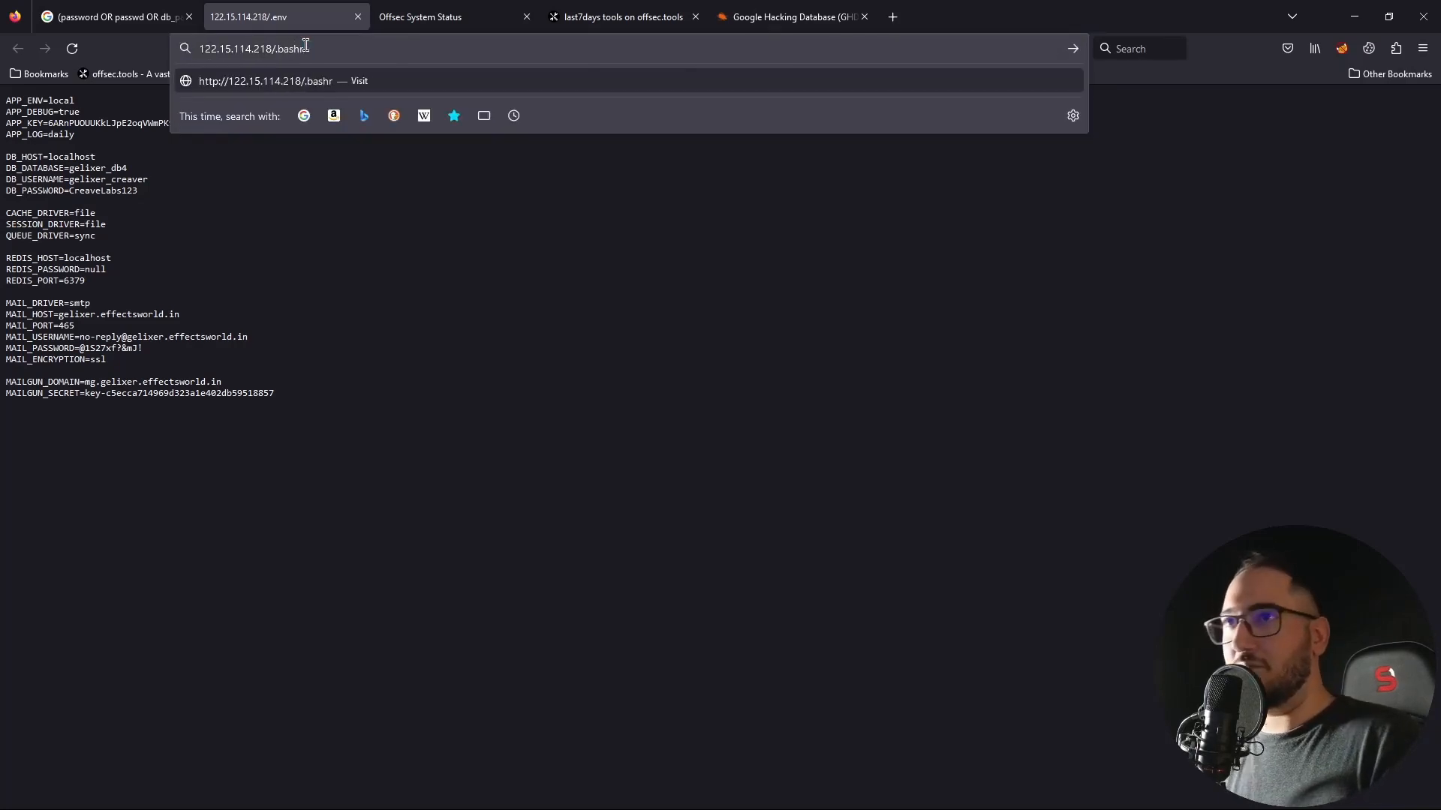
key(Return)
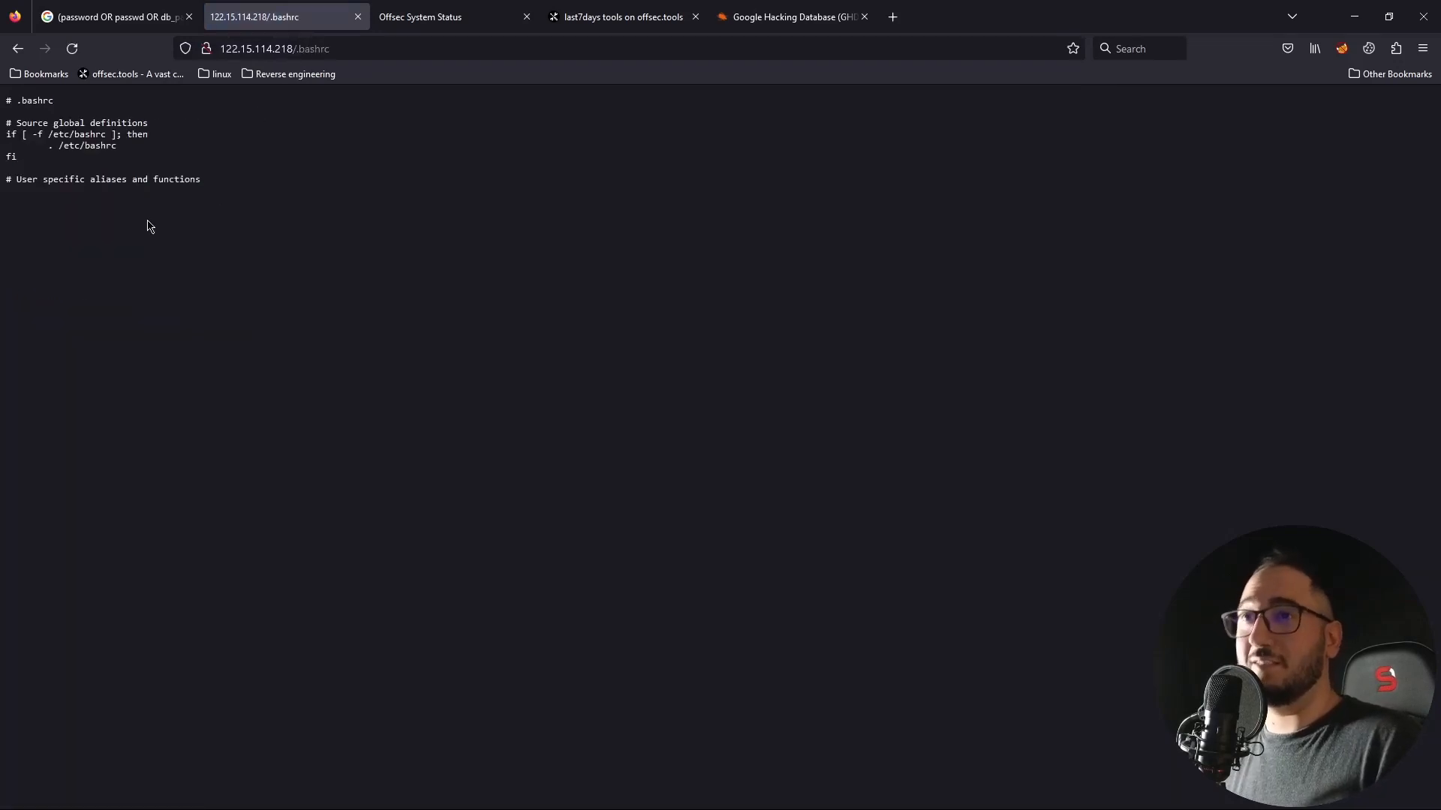
click(316, 48)
text(_history)
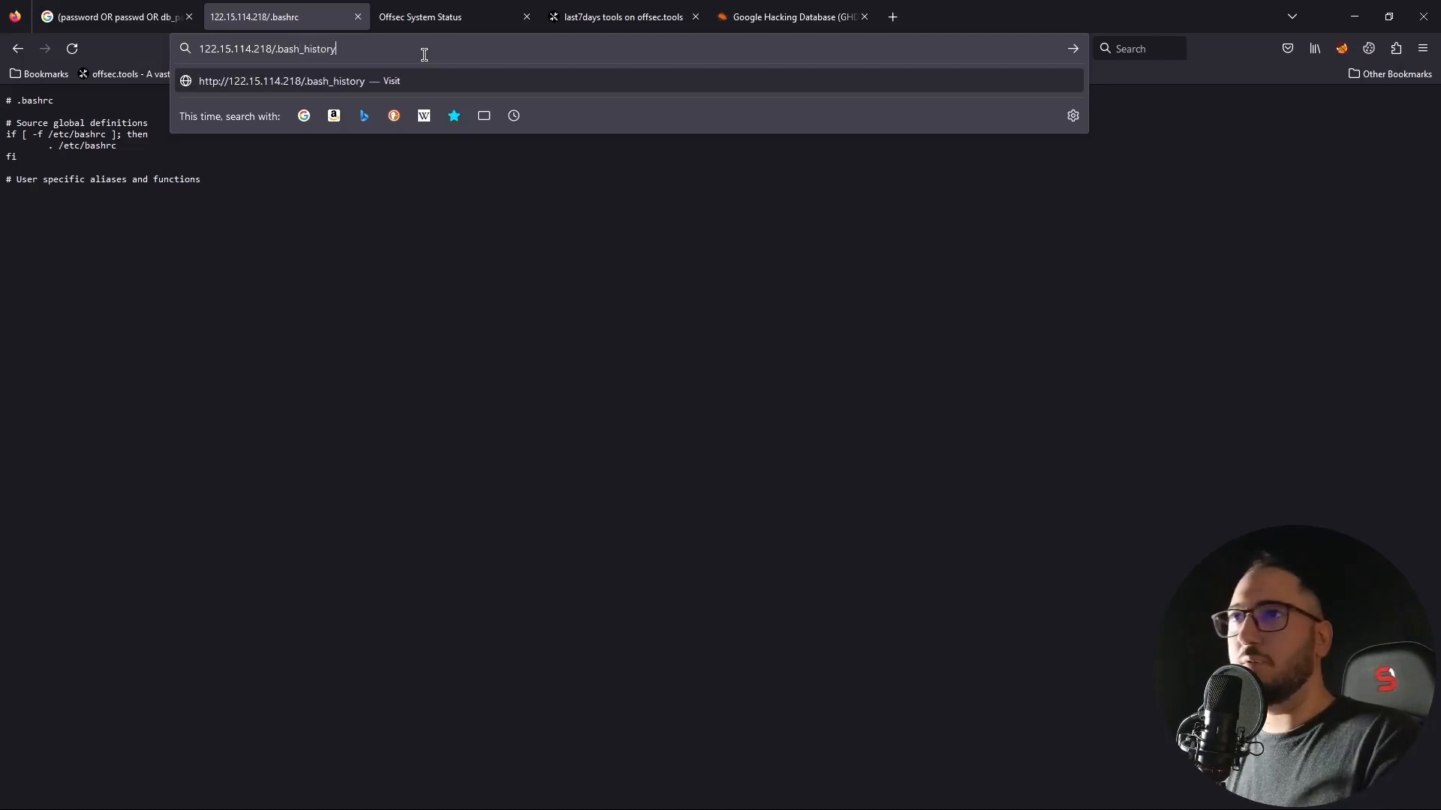
key(Return)
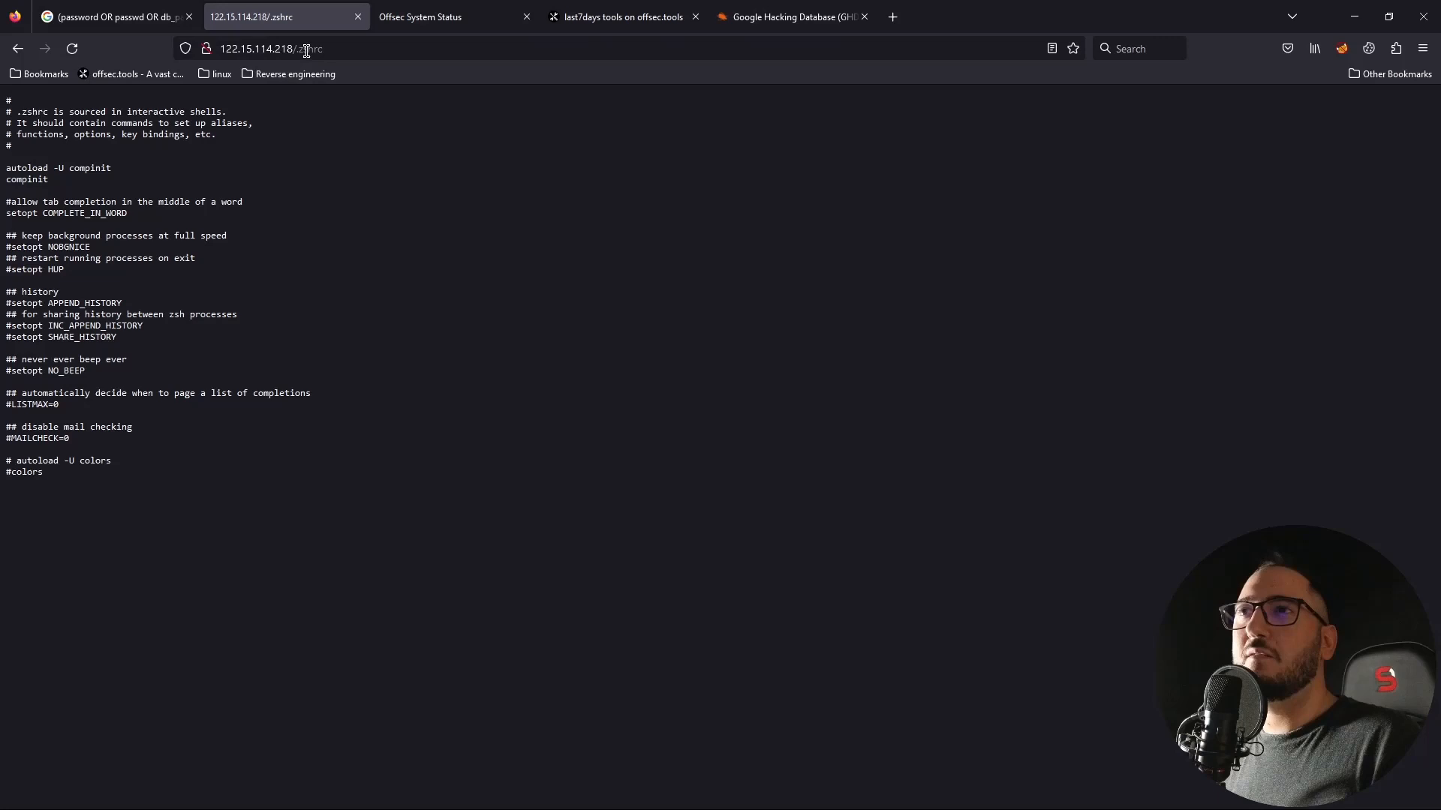
click(304, 48)
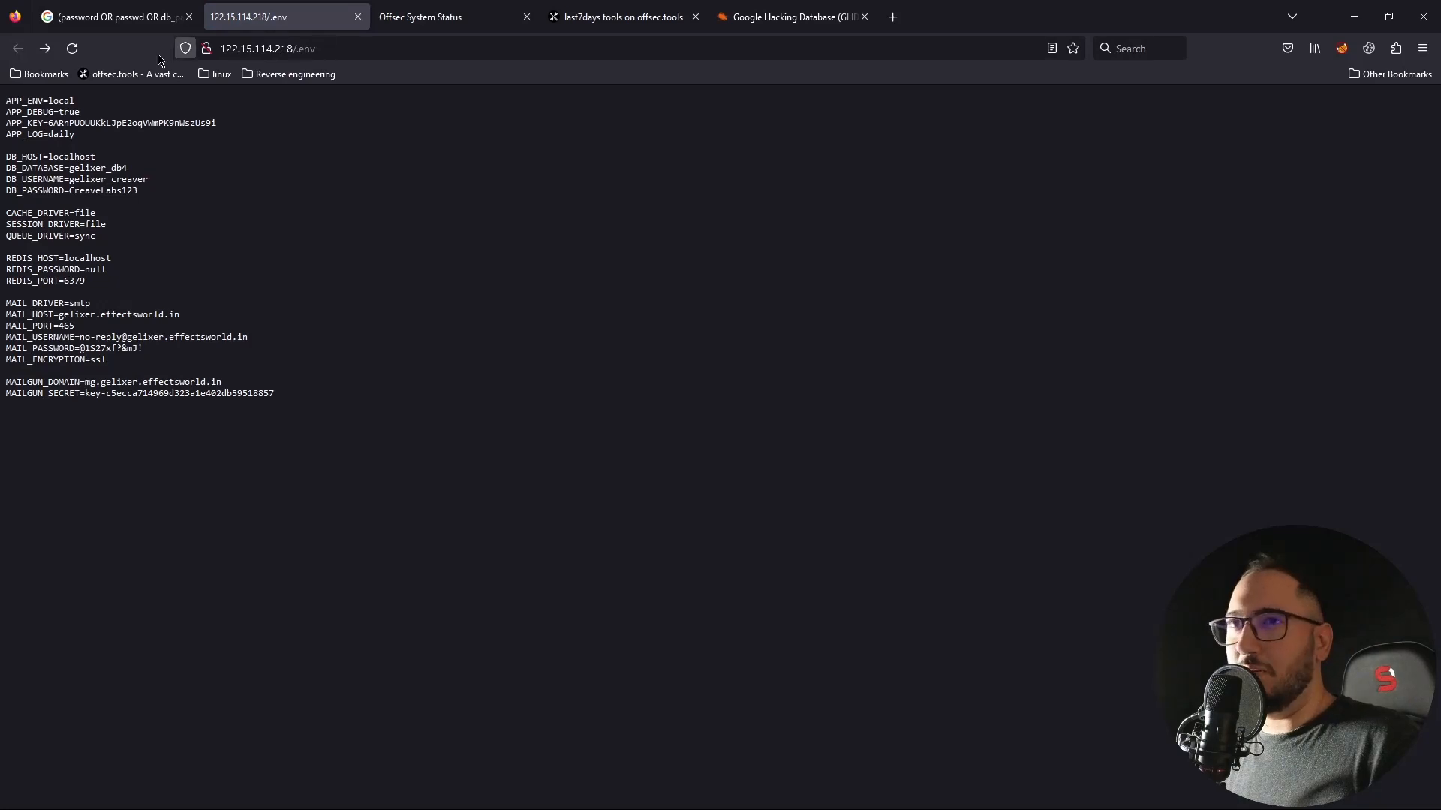
mouse_move(226, 110)
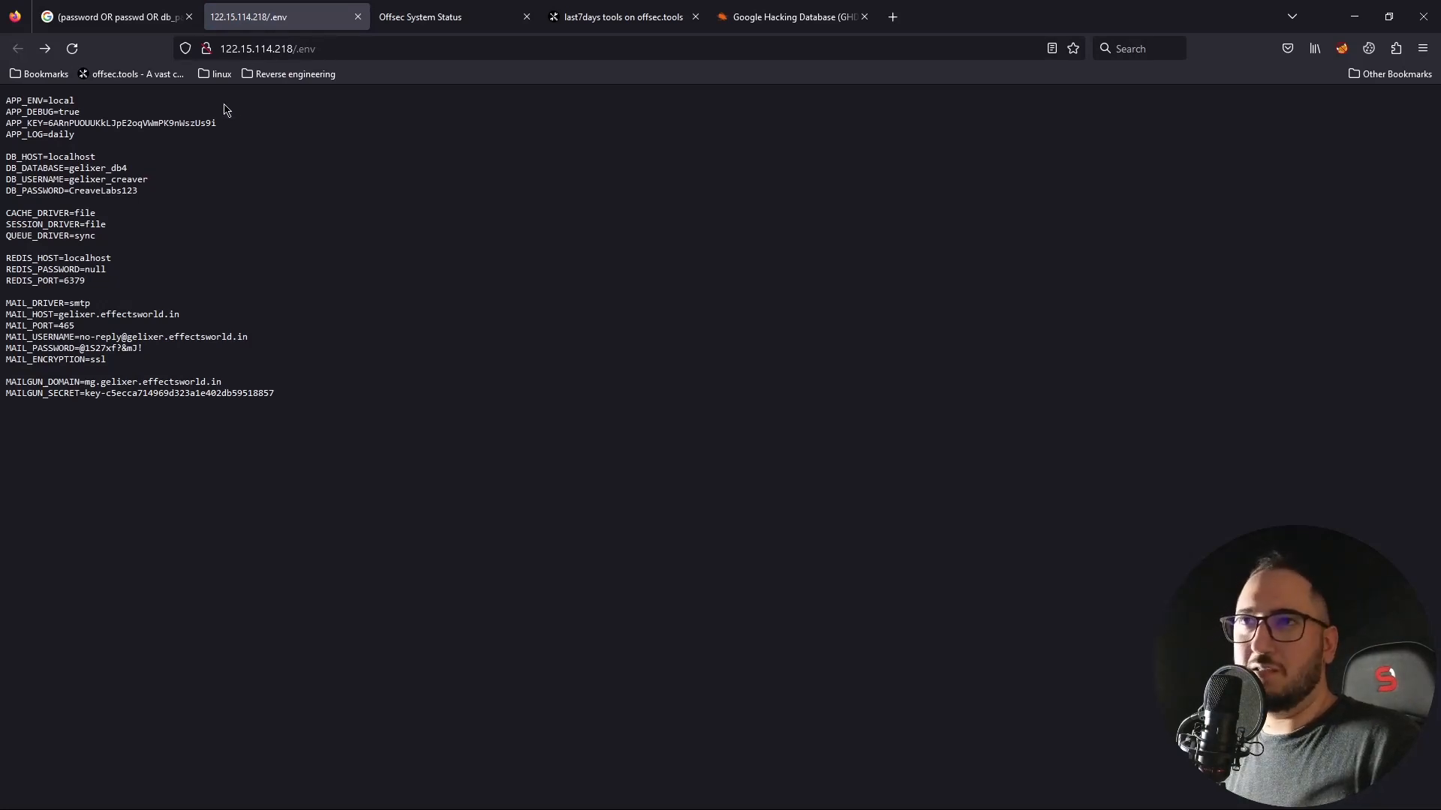
Return to the .env password results and look through the exposed hosts
click(113, 16)
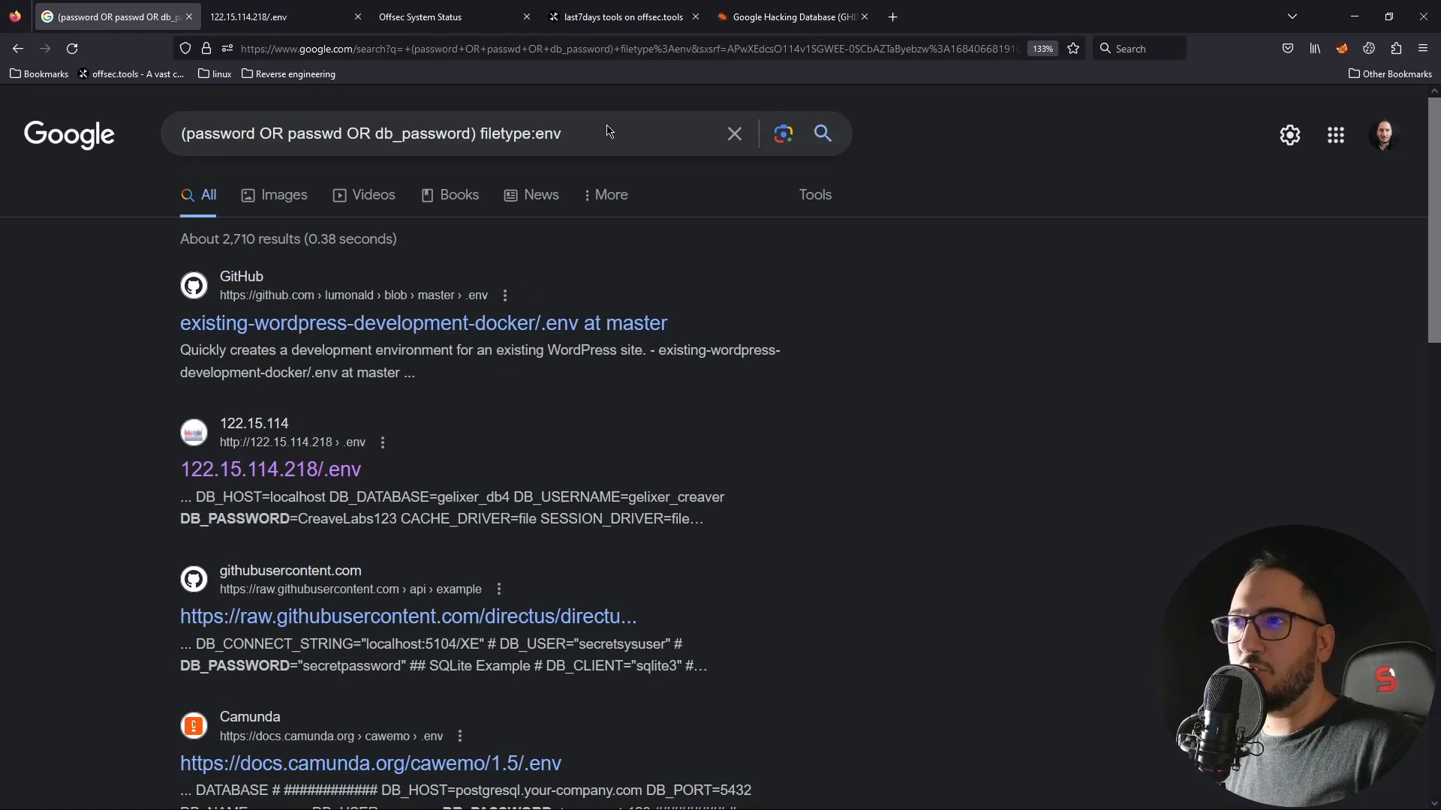
mouse_move(611, 374)
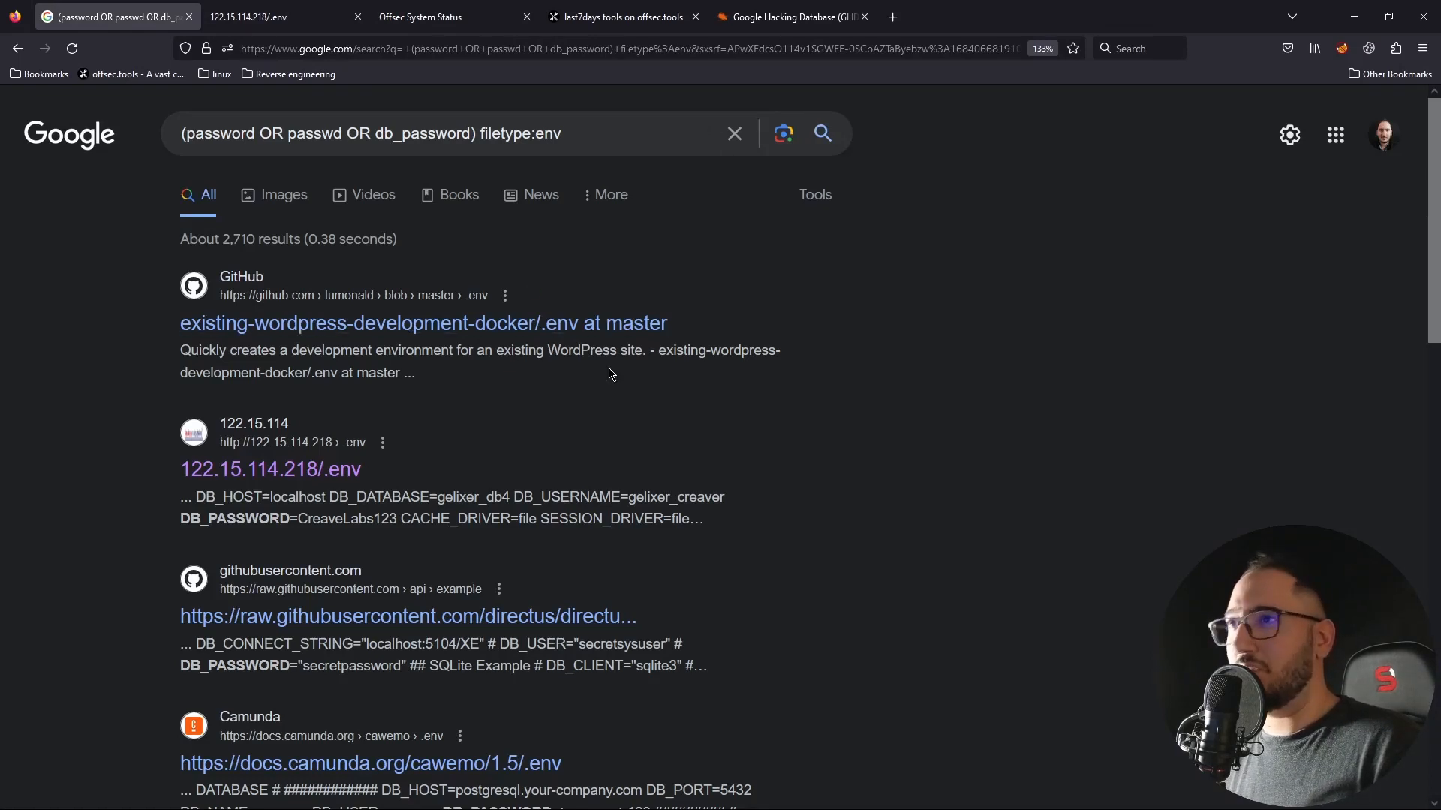
scroll(down, 3)
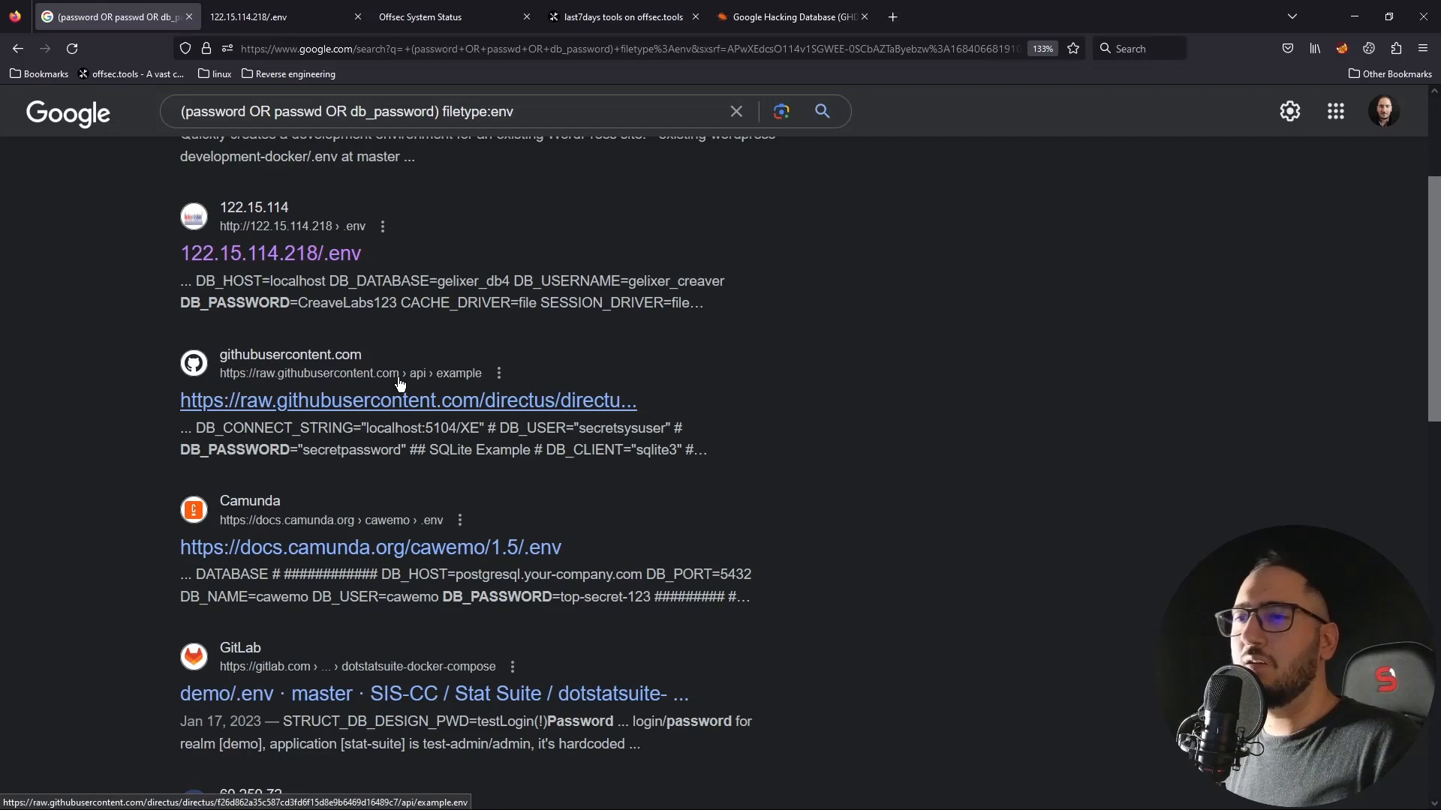
scroll(down, 3)
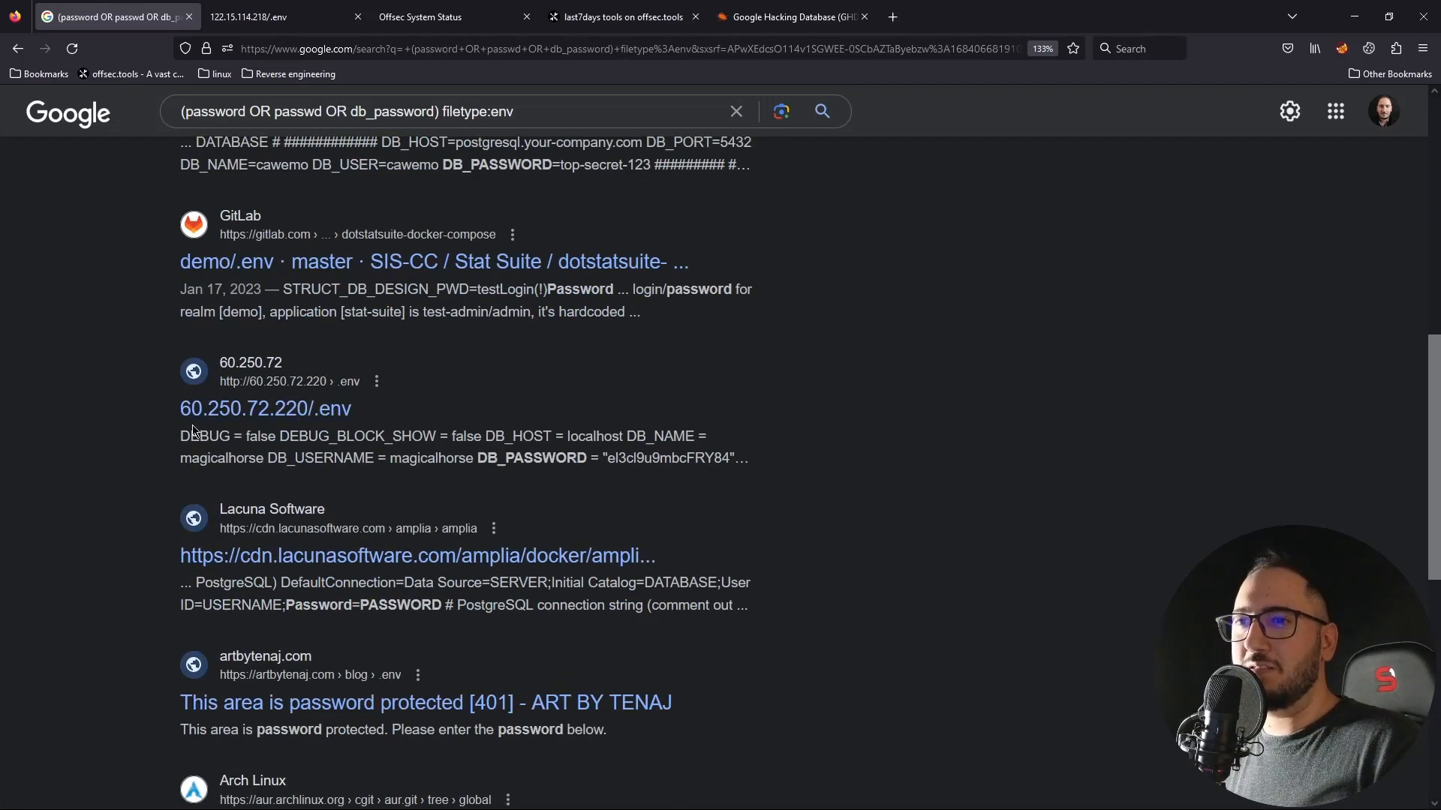
scroll(down, 3)
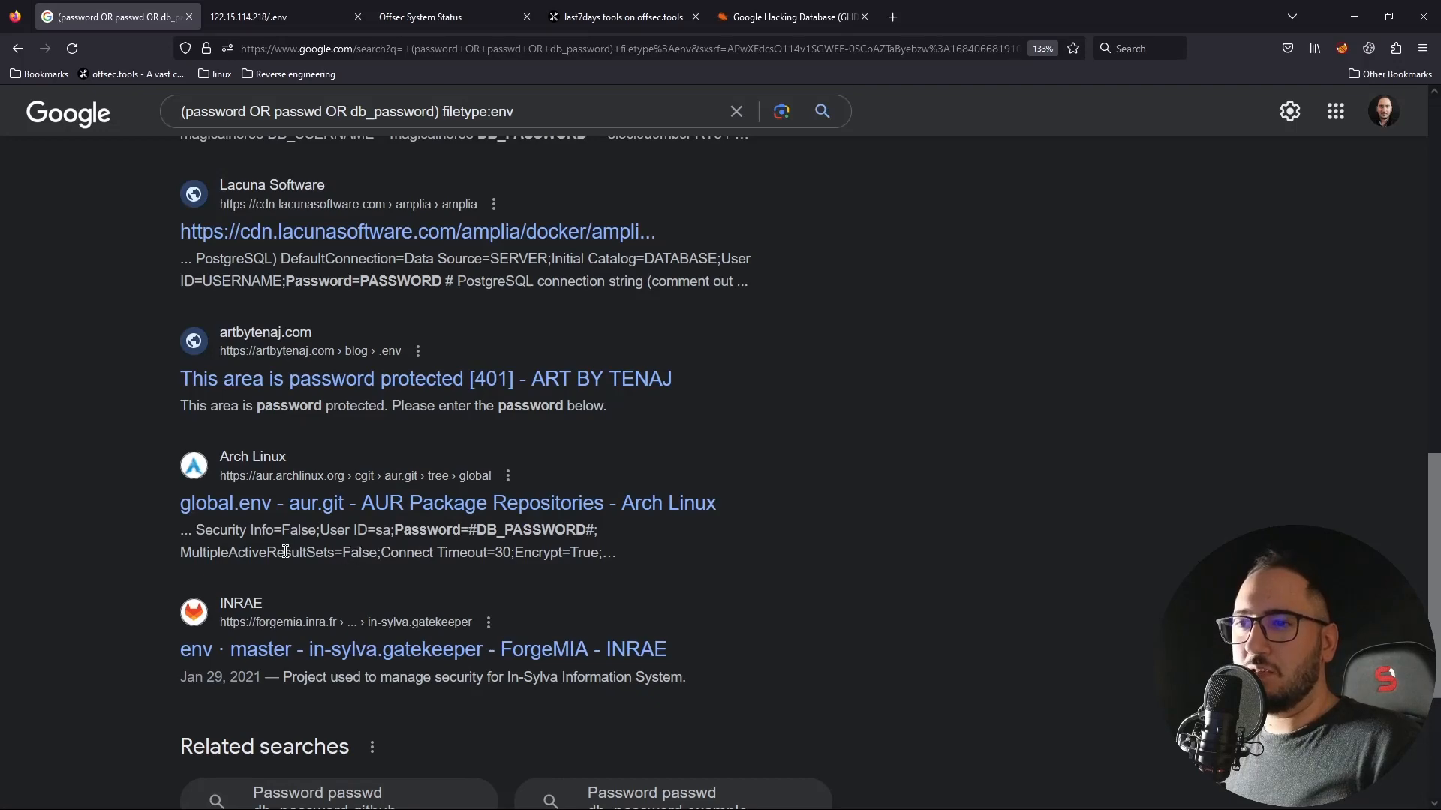
scroll(down, 3)
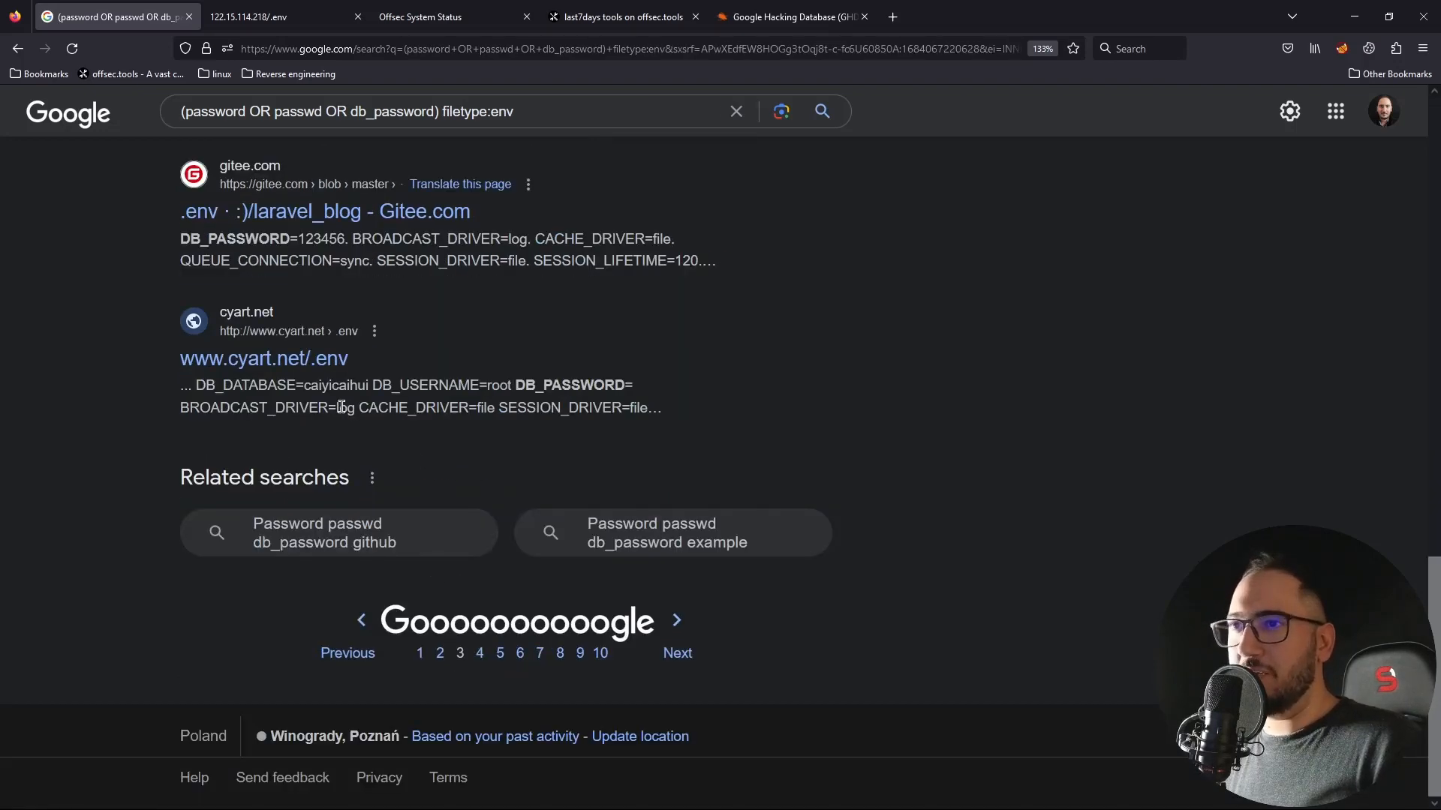
mouse_move(527, 149)
text( si)
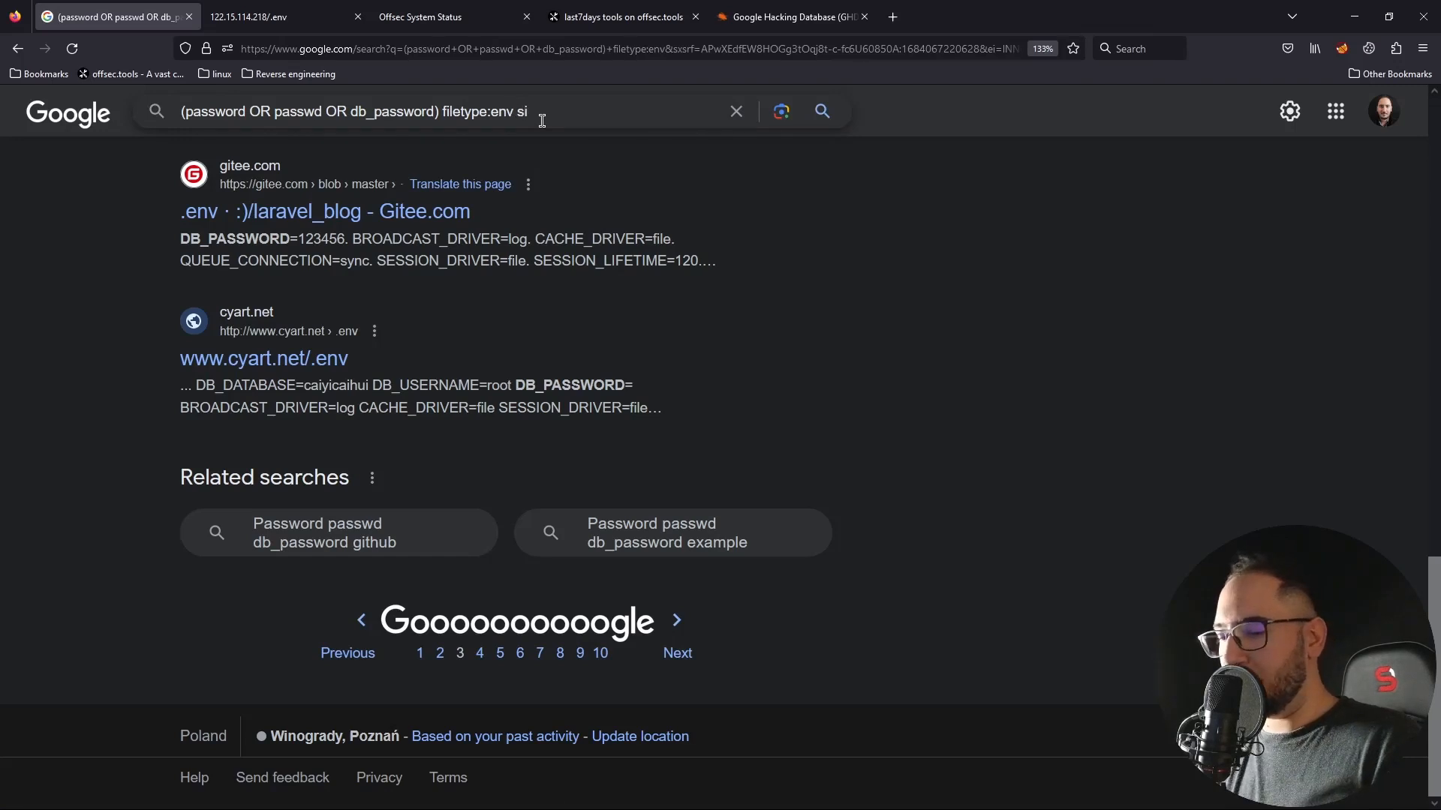
text(te:)
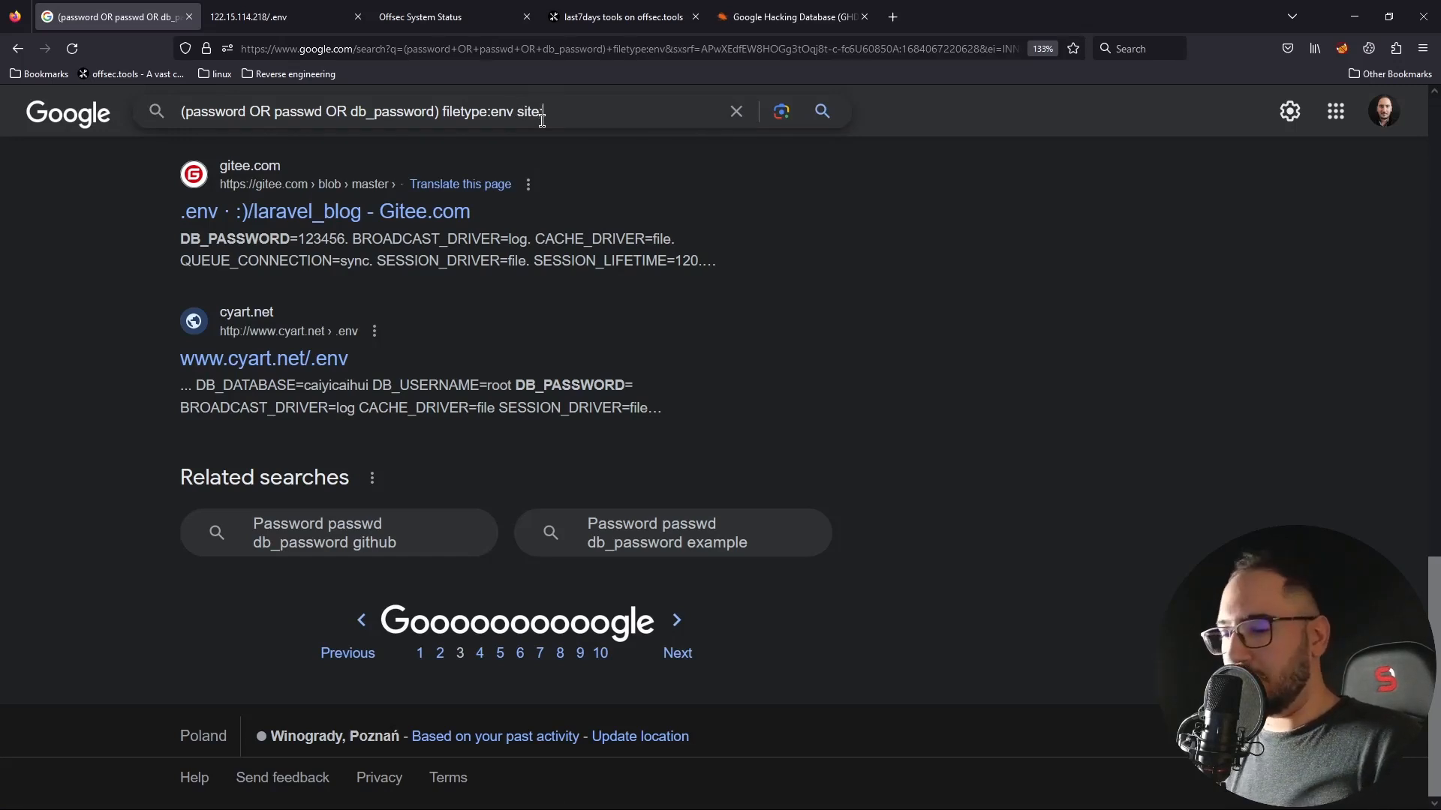
text(cyar)
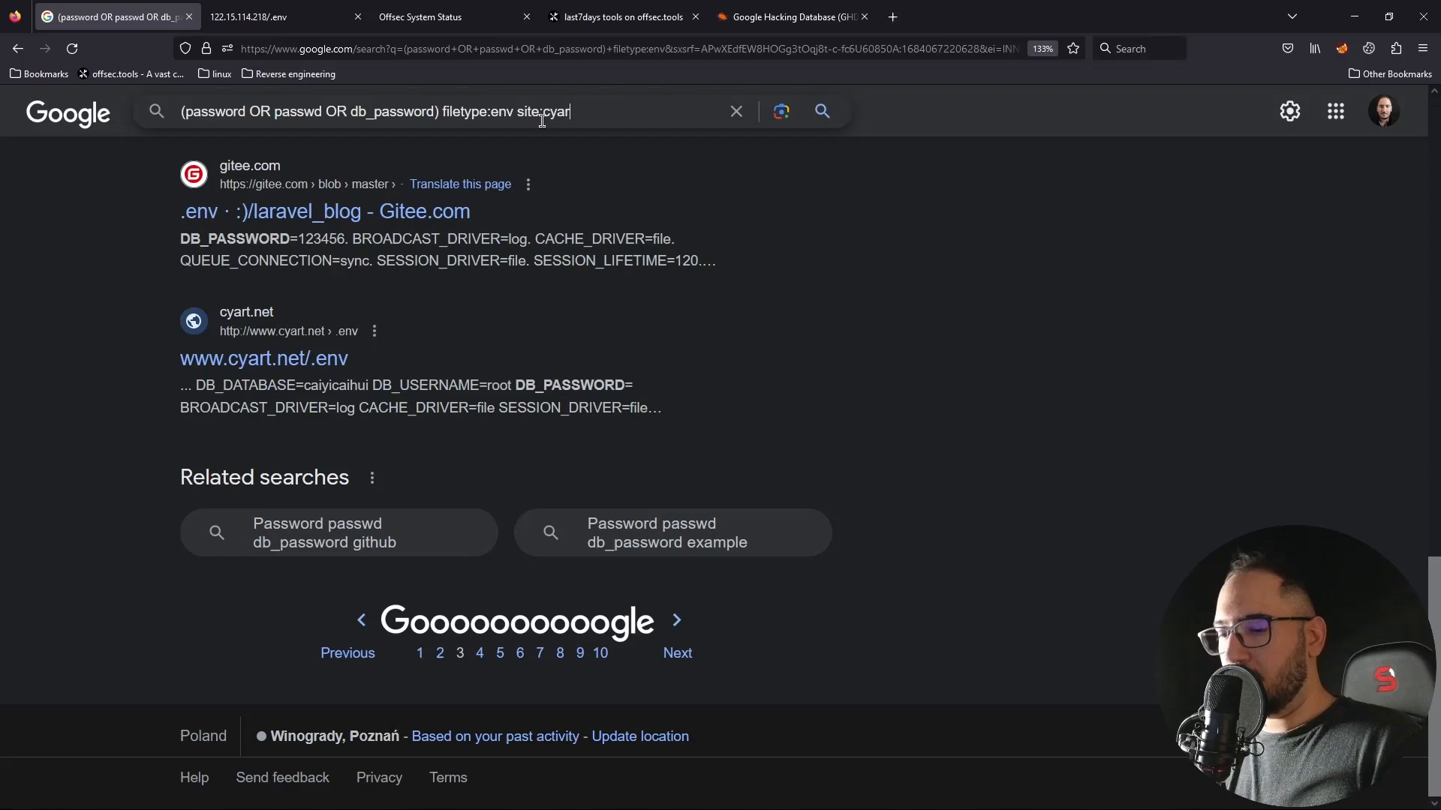
text(t.)
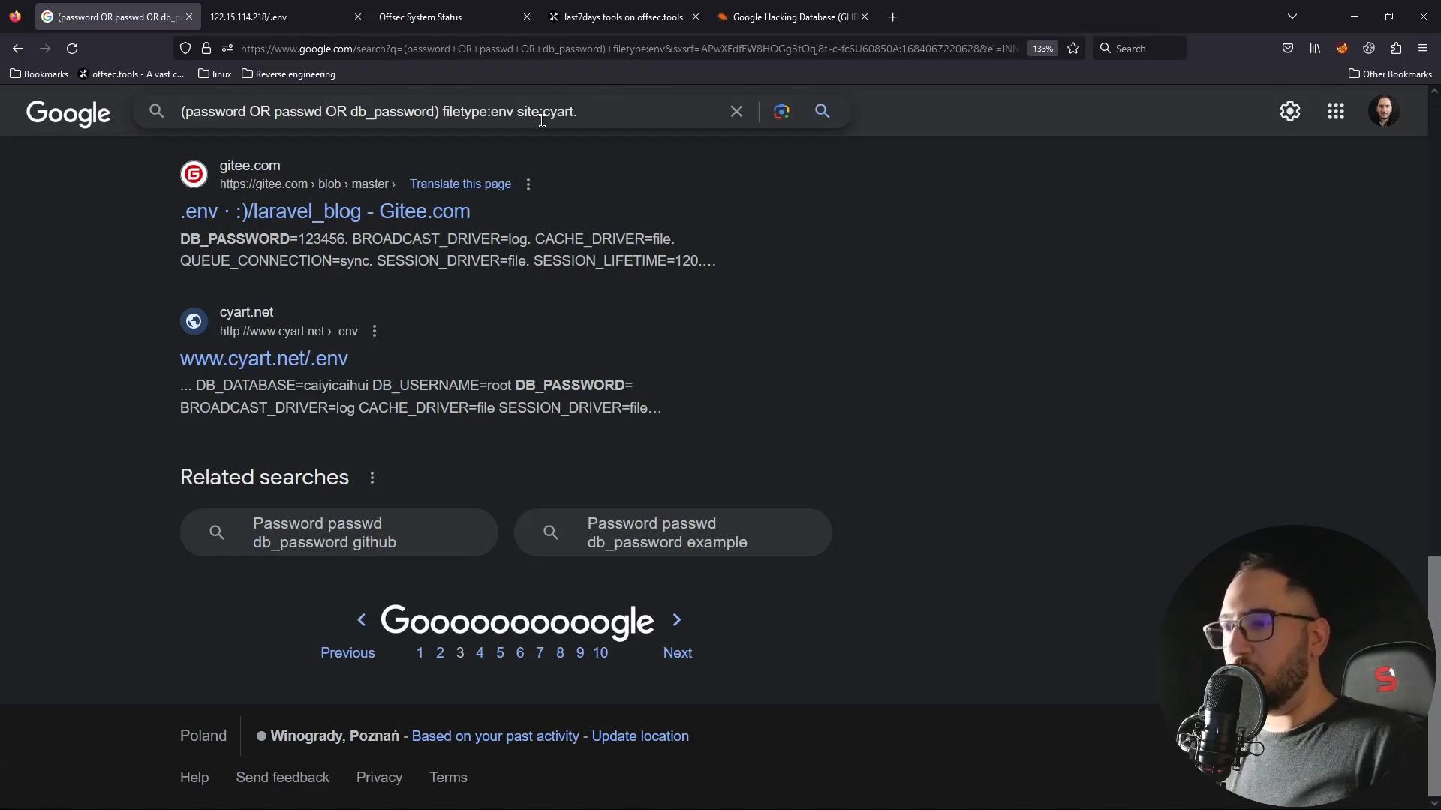
text(*)
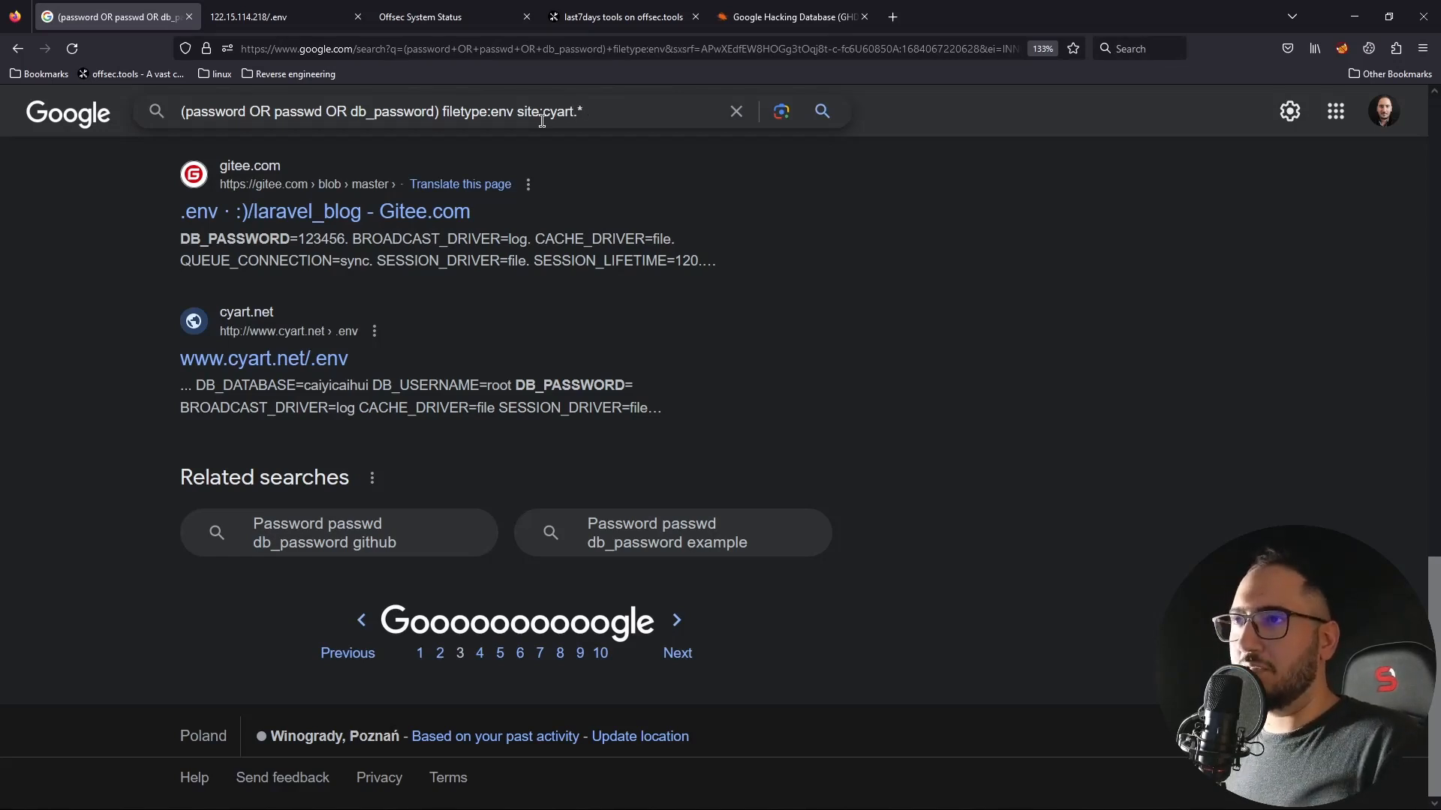
click(821, 111)
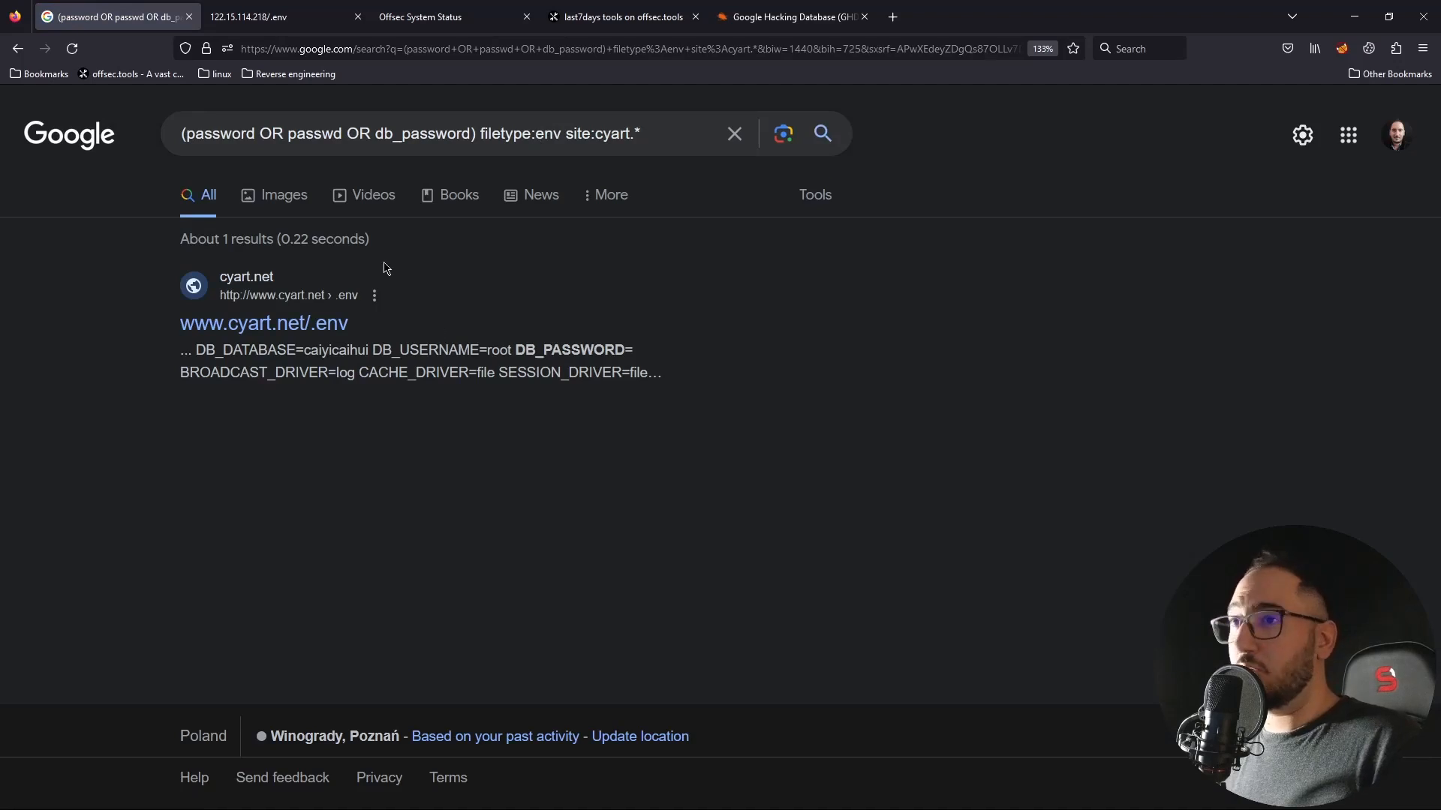
mouse_move(246, 274)
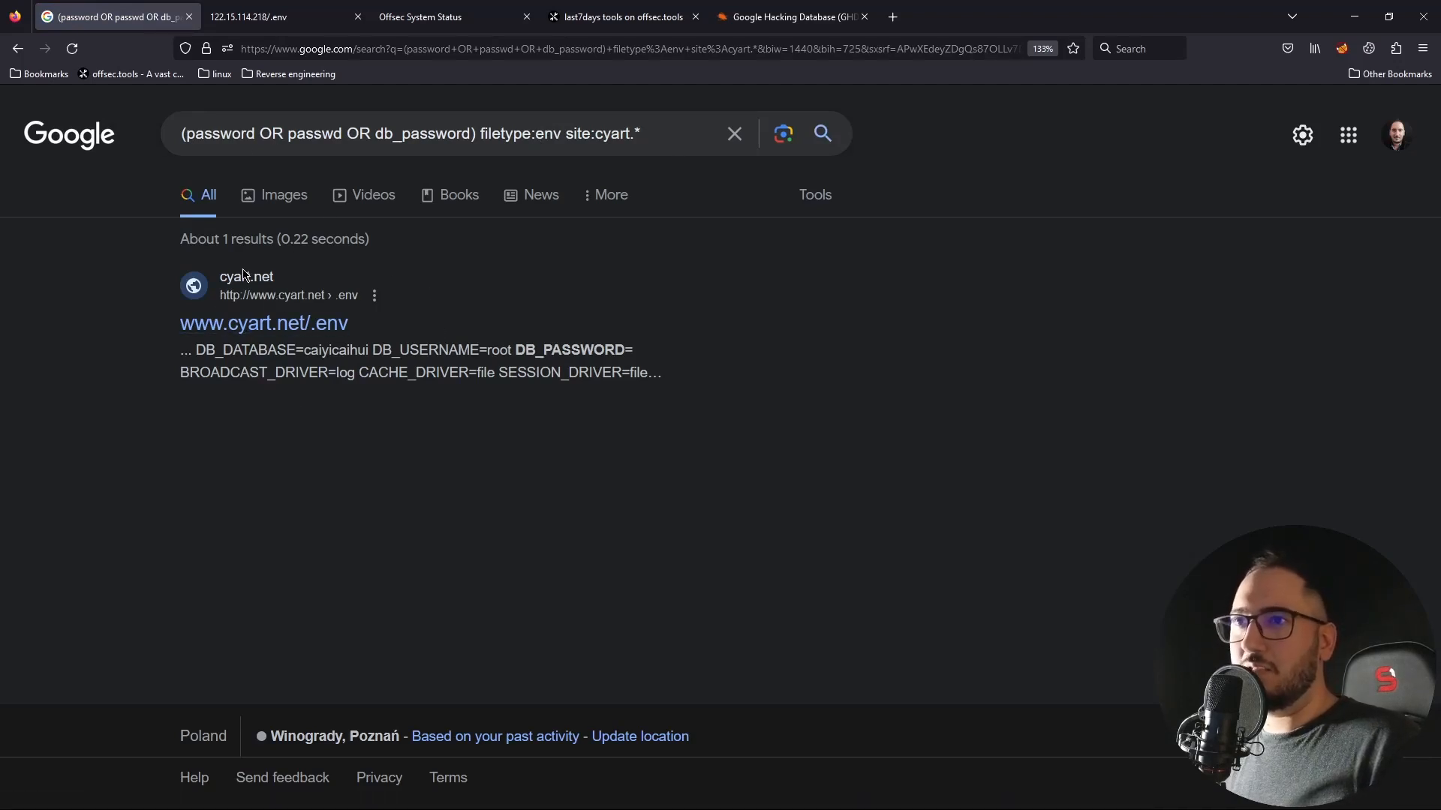
mouse_move(596, 155)
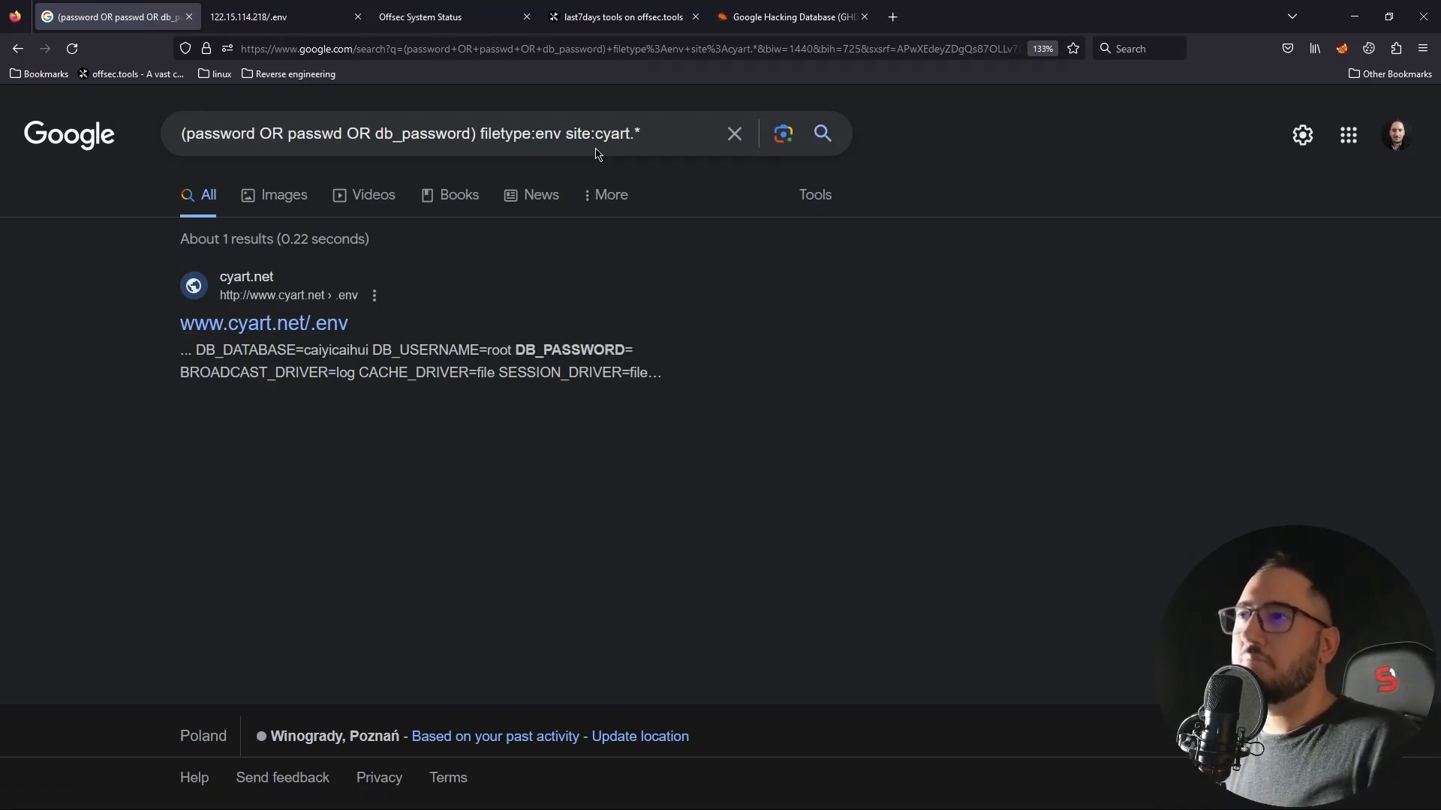
mouse_move(444, 240)
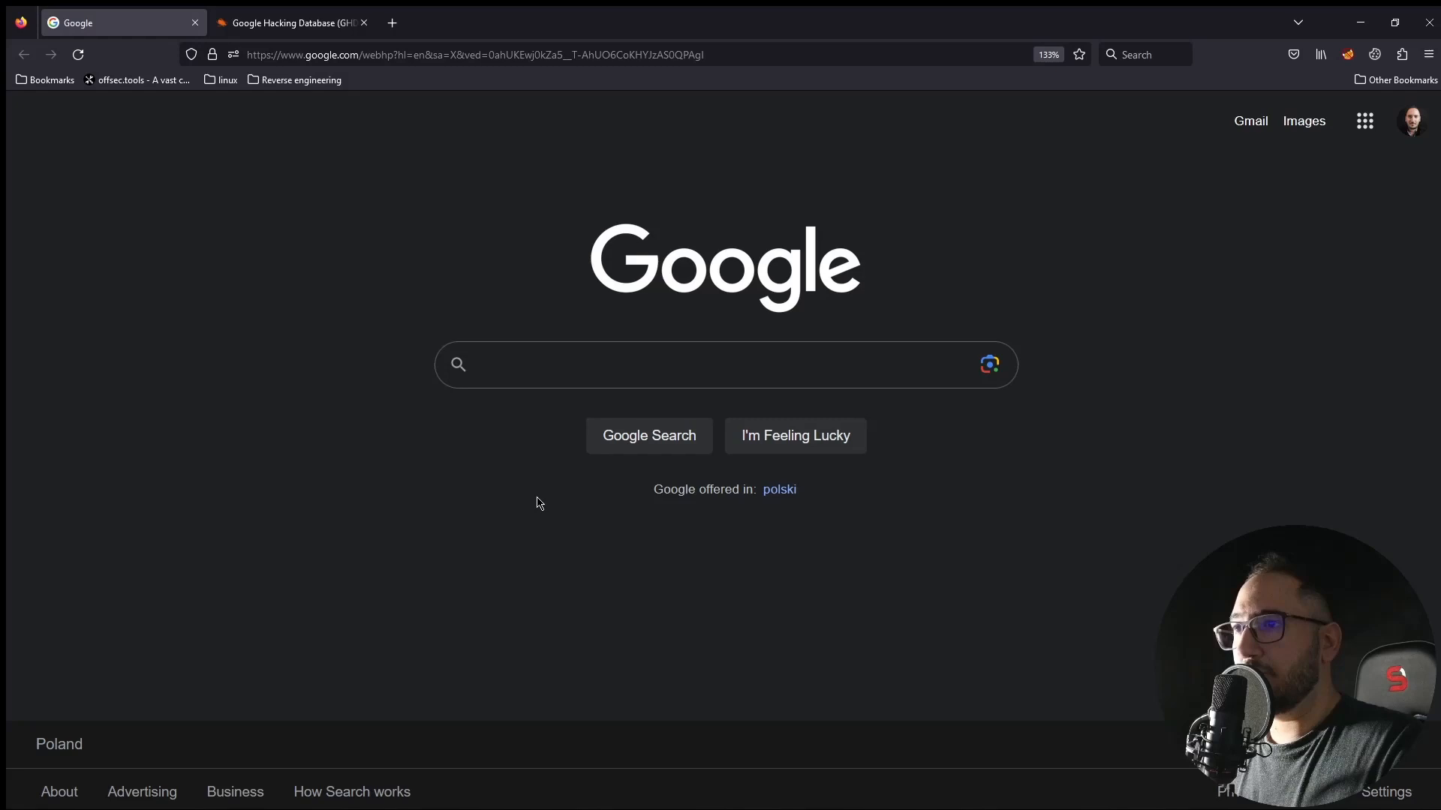
Search intitle:"index of /" intext:wp-config.php.bak to find listings exposing WordPress config backups
click(725, 365)
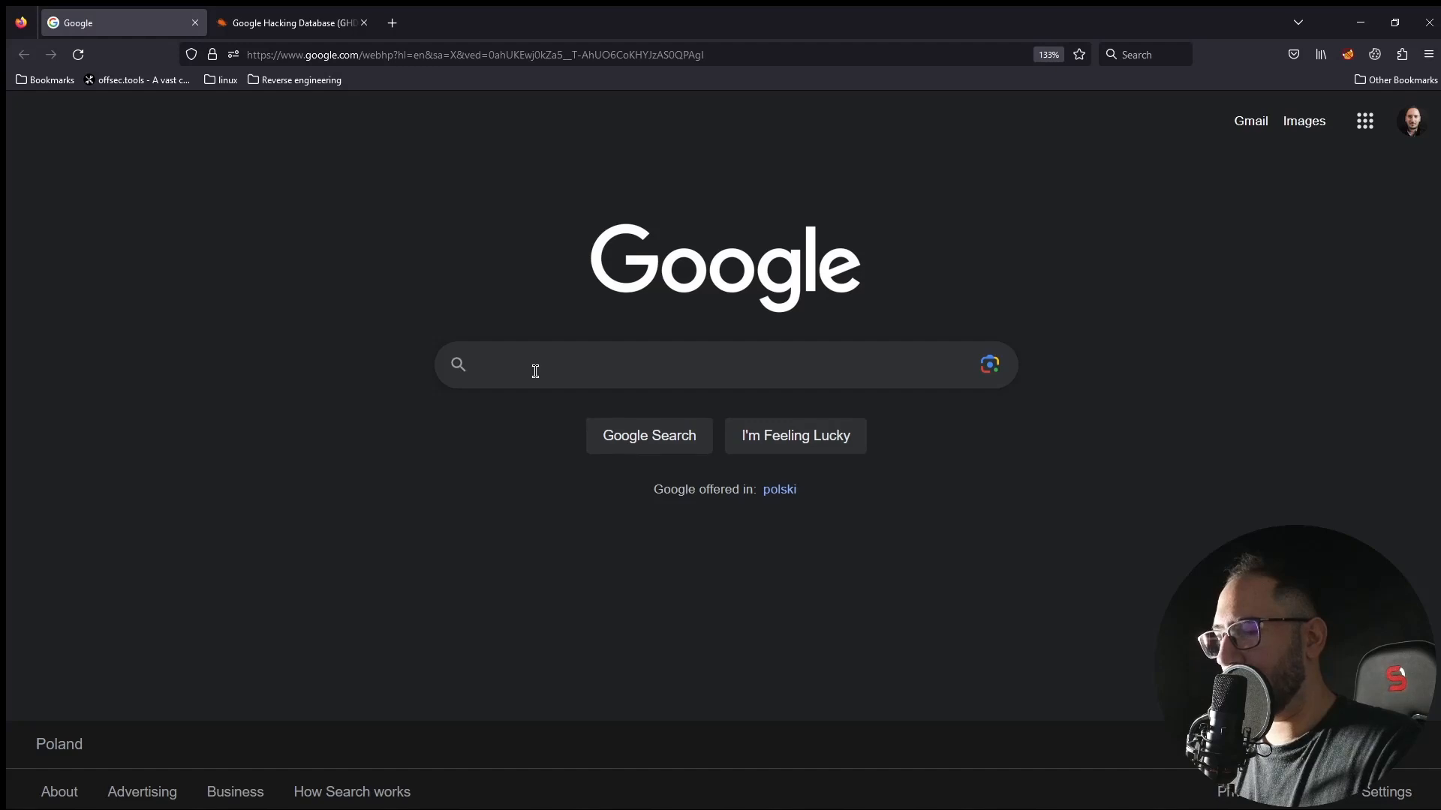
text(intitle:")
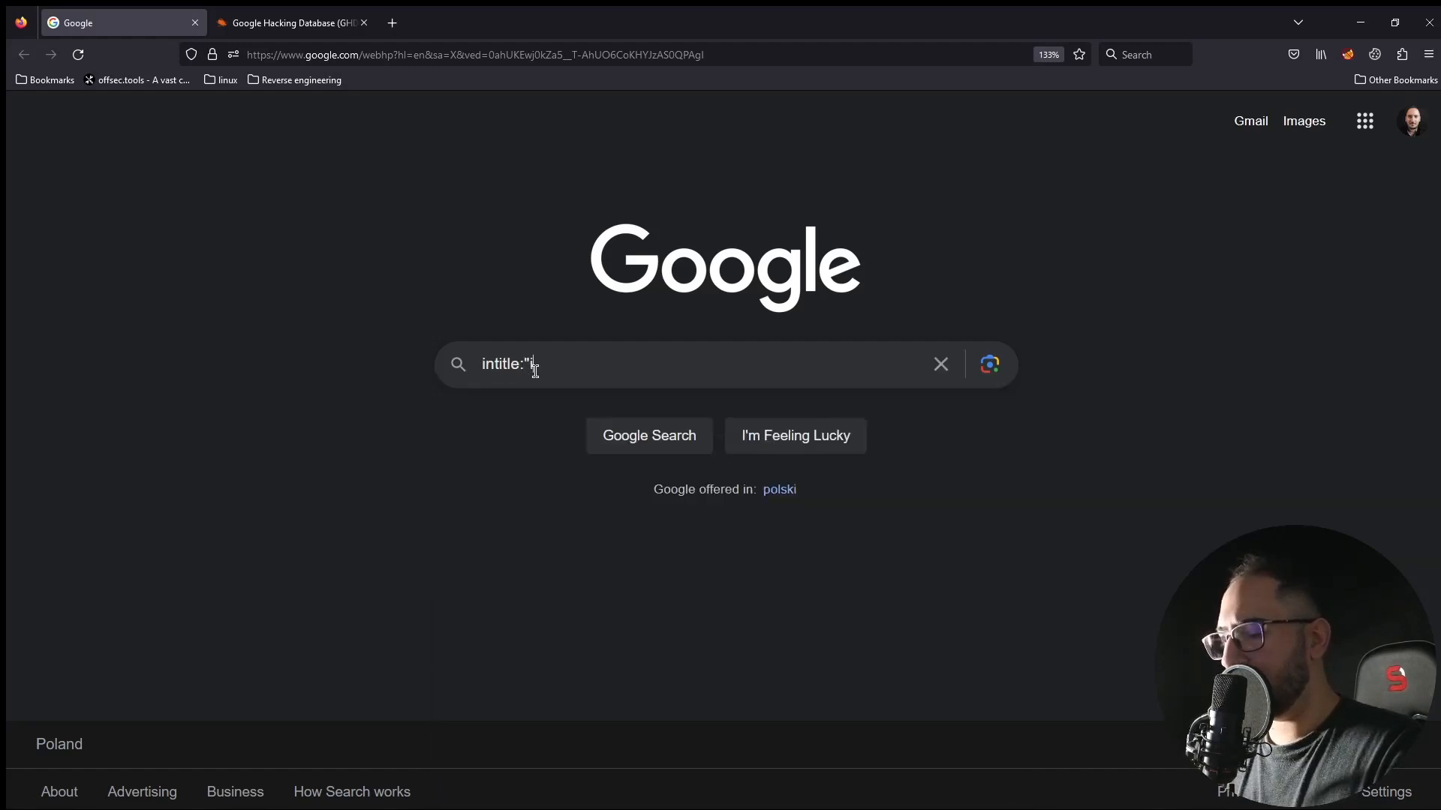
text(index of /")
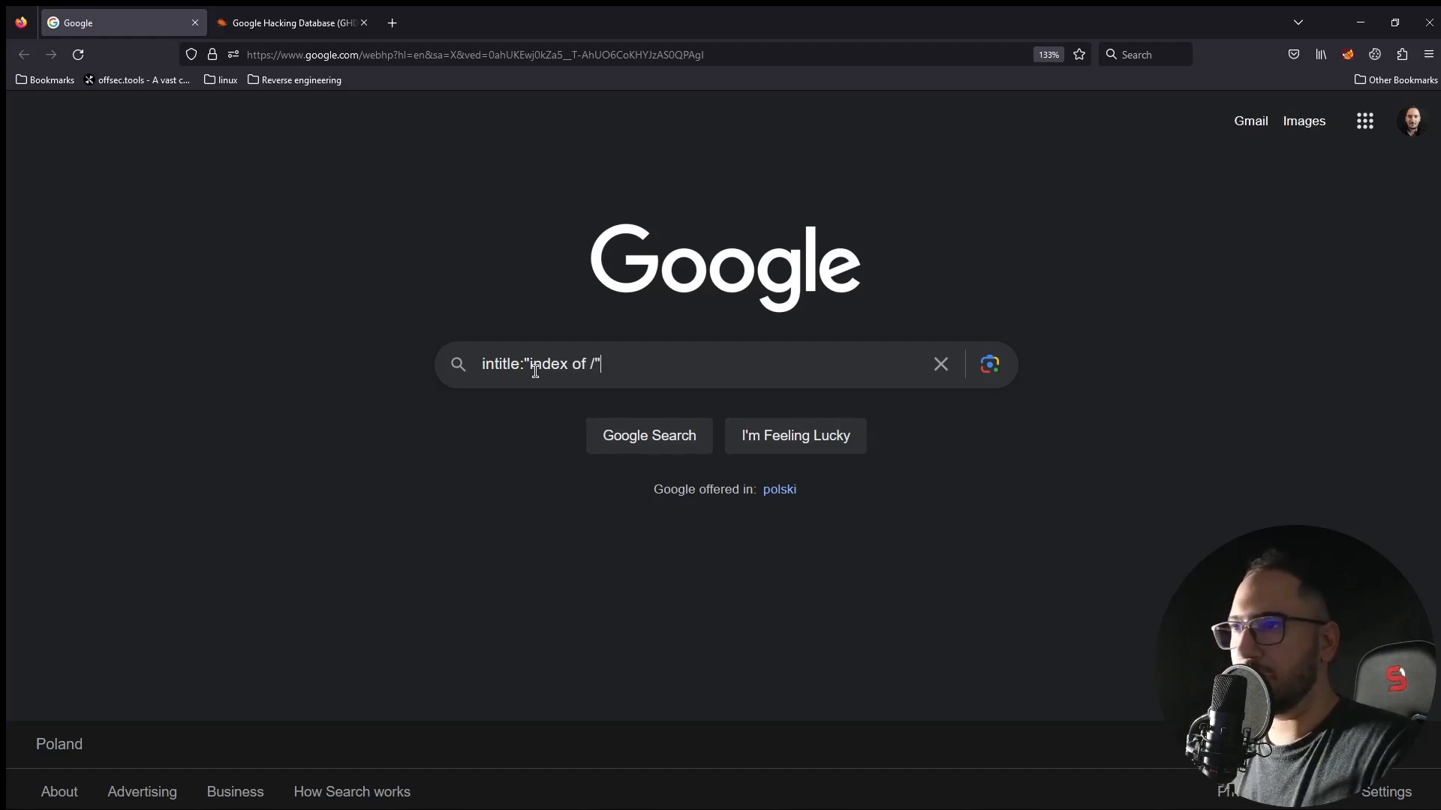
text(intext:)
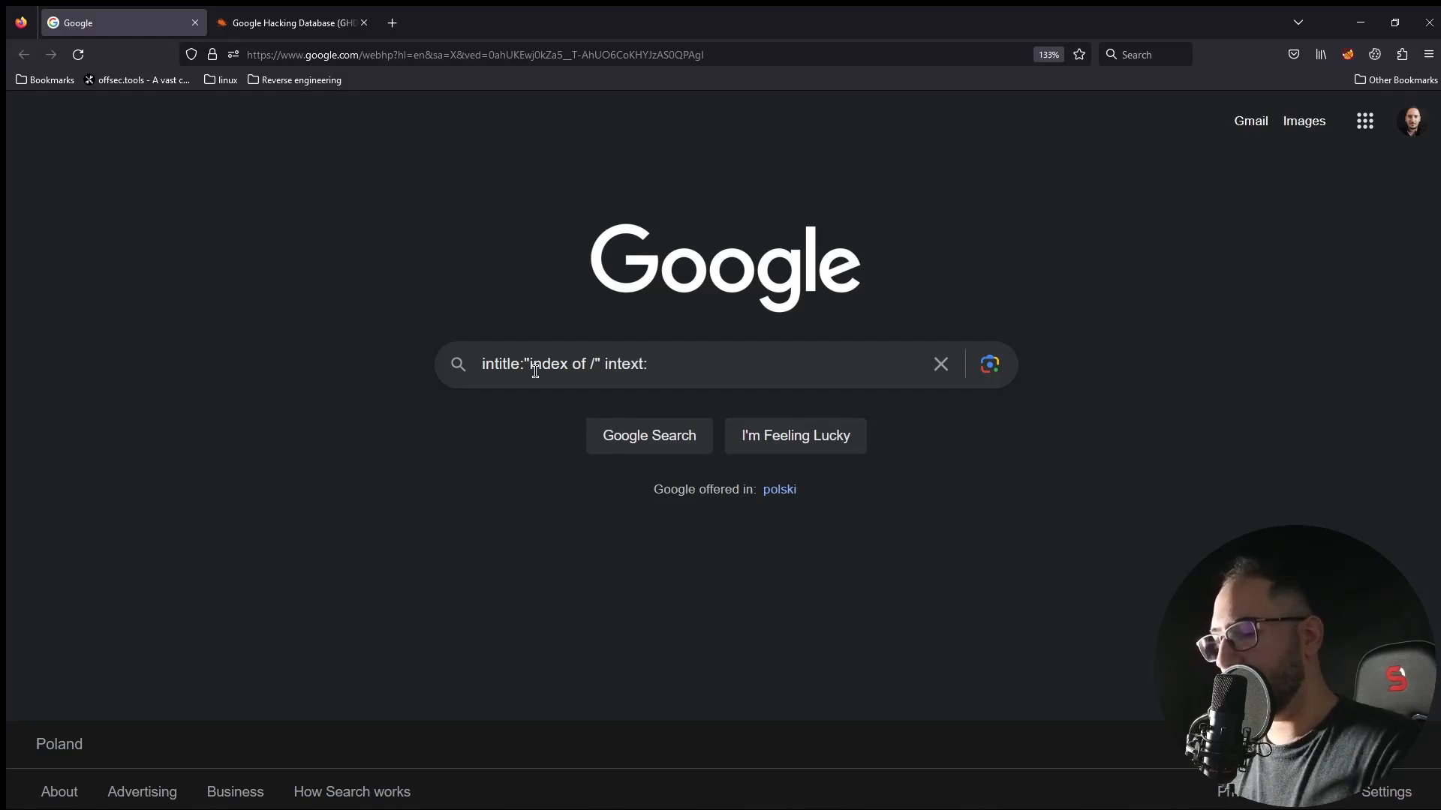
text(wp-c)
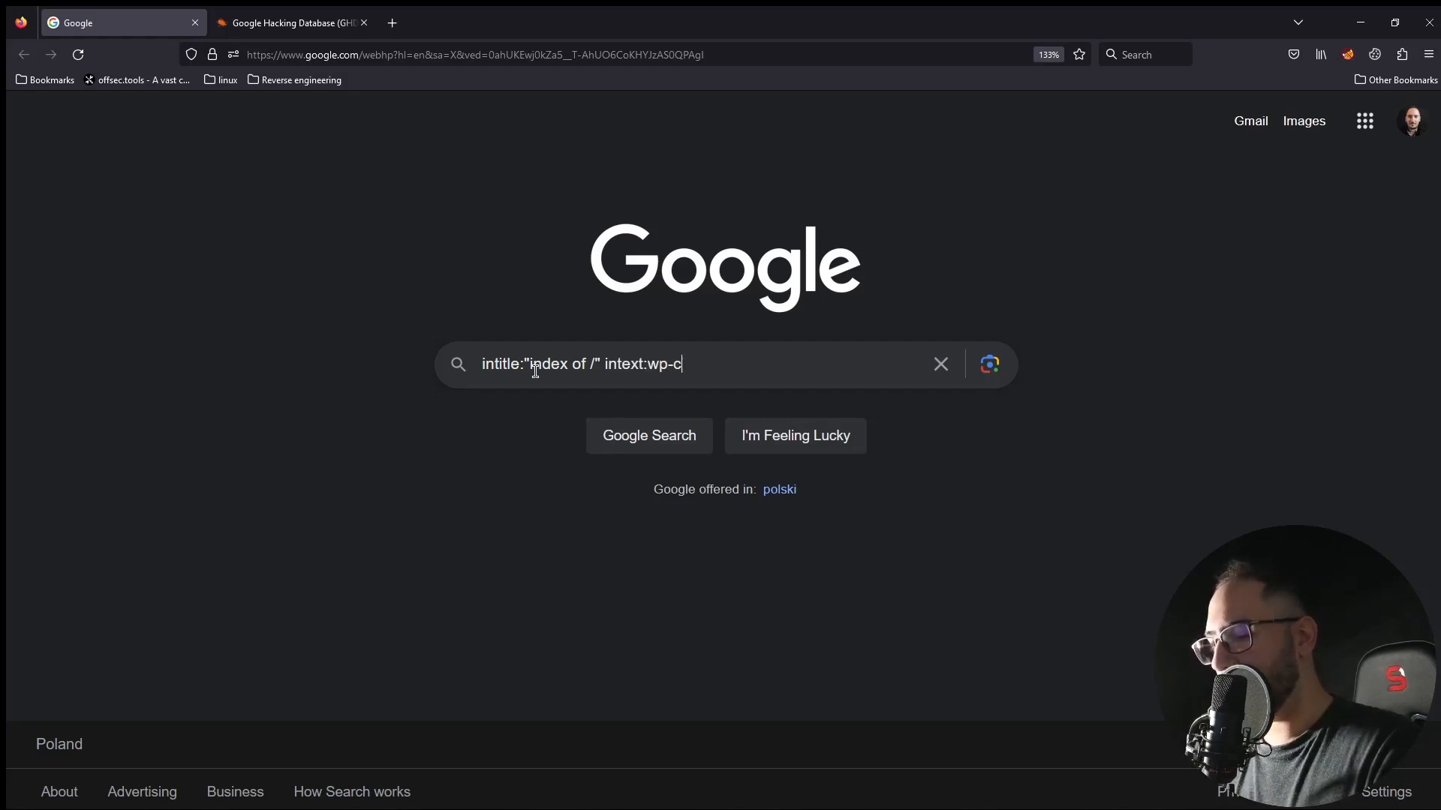
text(onfig.php)
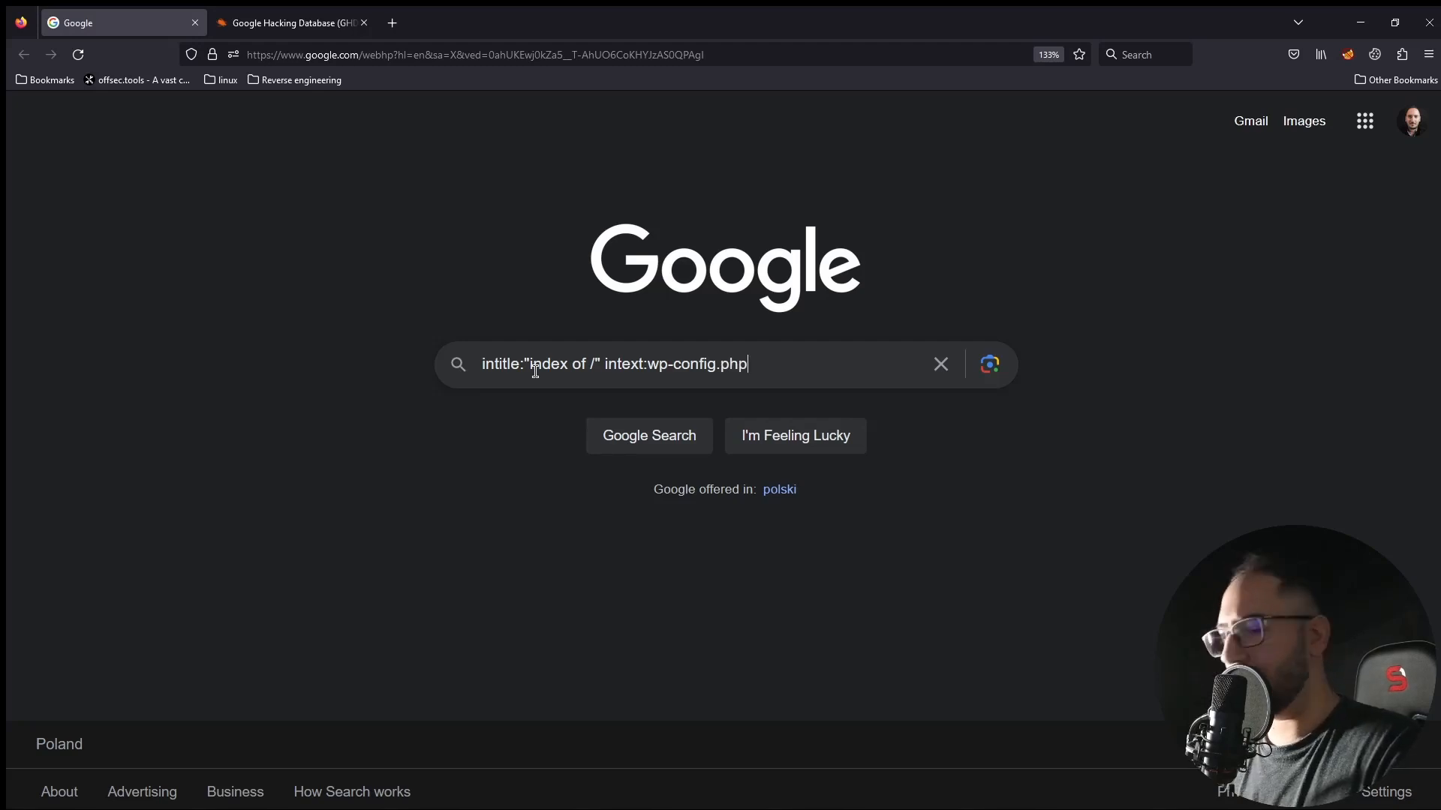
text(.)
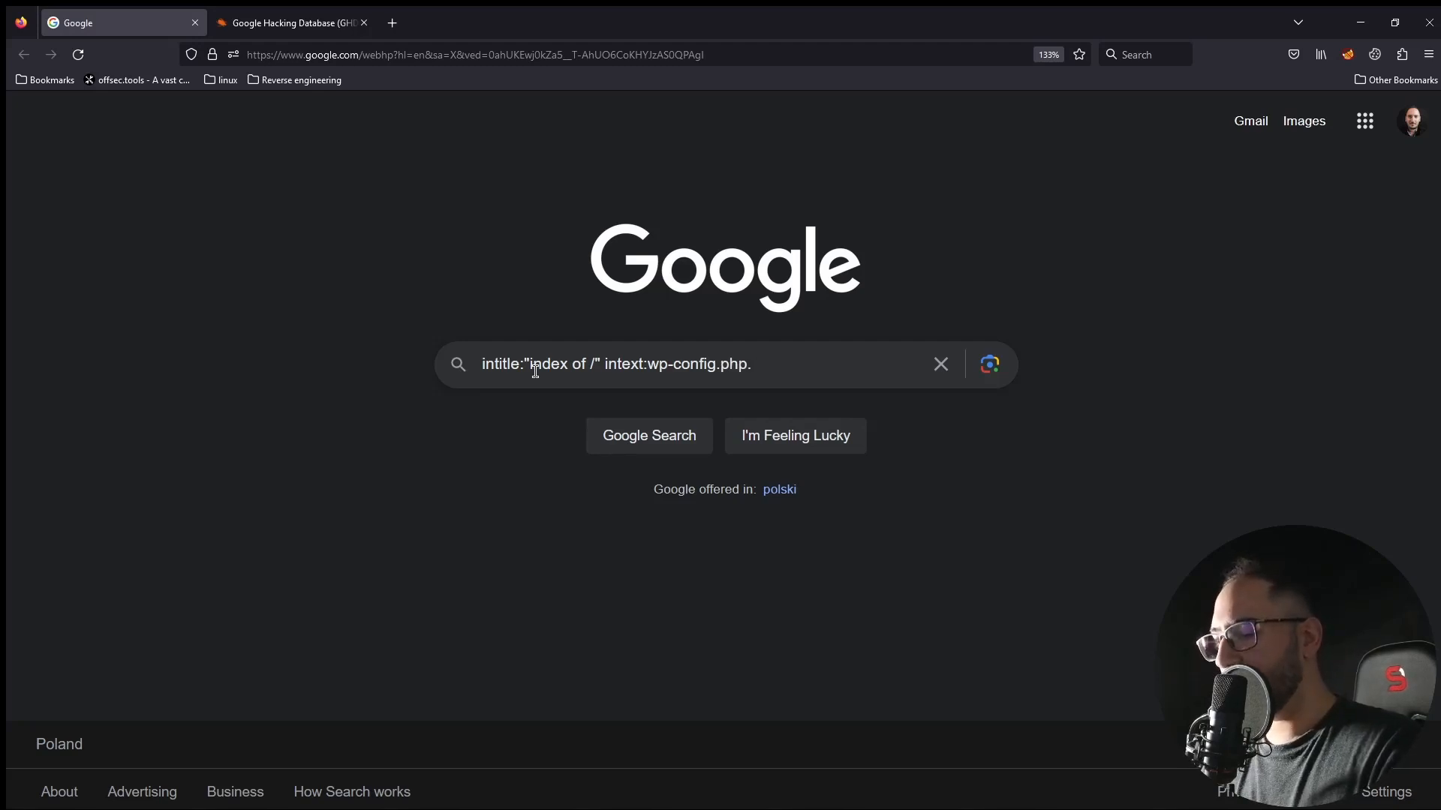
text(bak)
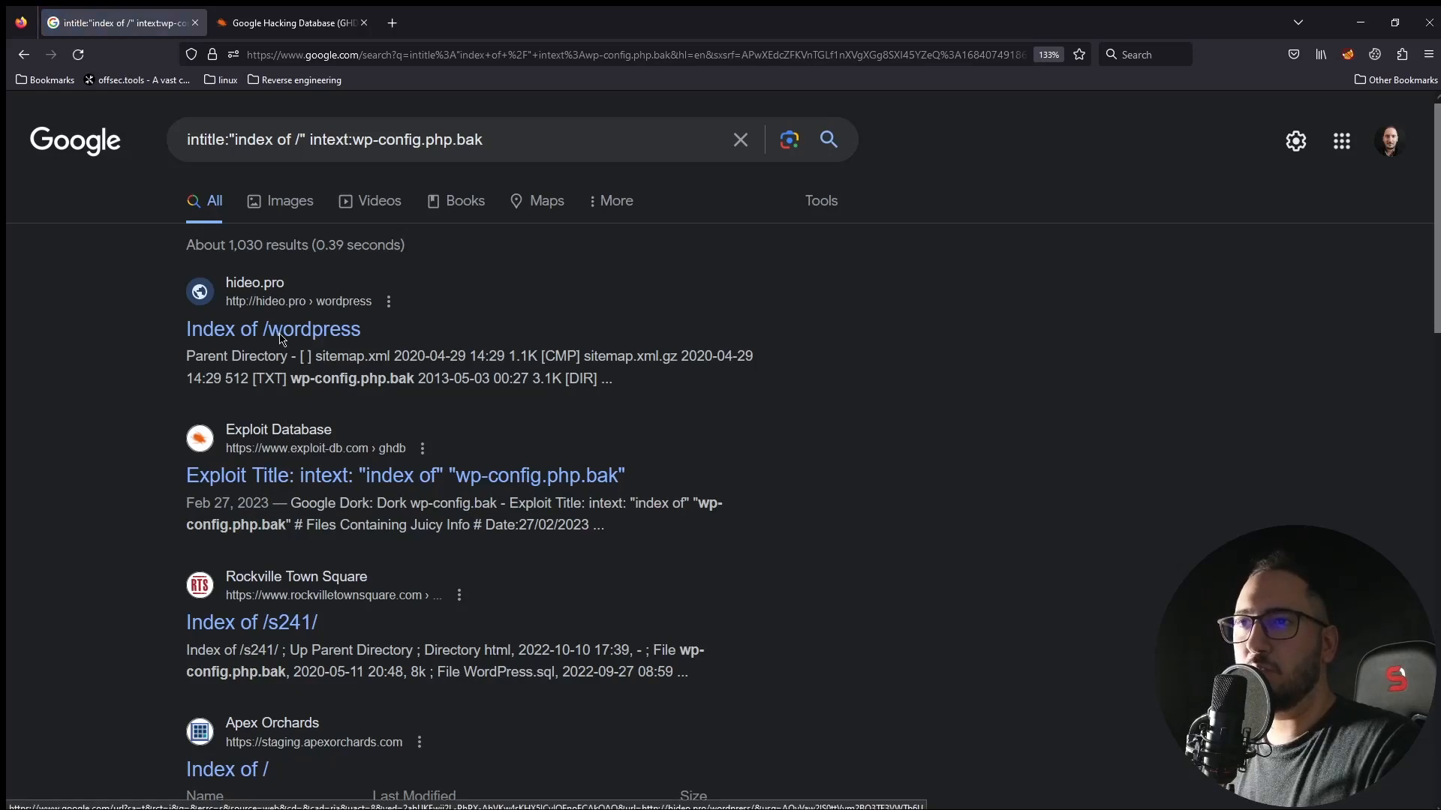
View the wp-config.php.bak on hideo.pro's /wordpress listing, exposing its DB name, user and password
click(274, 329)
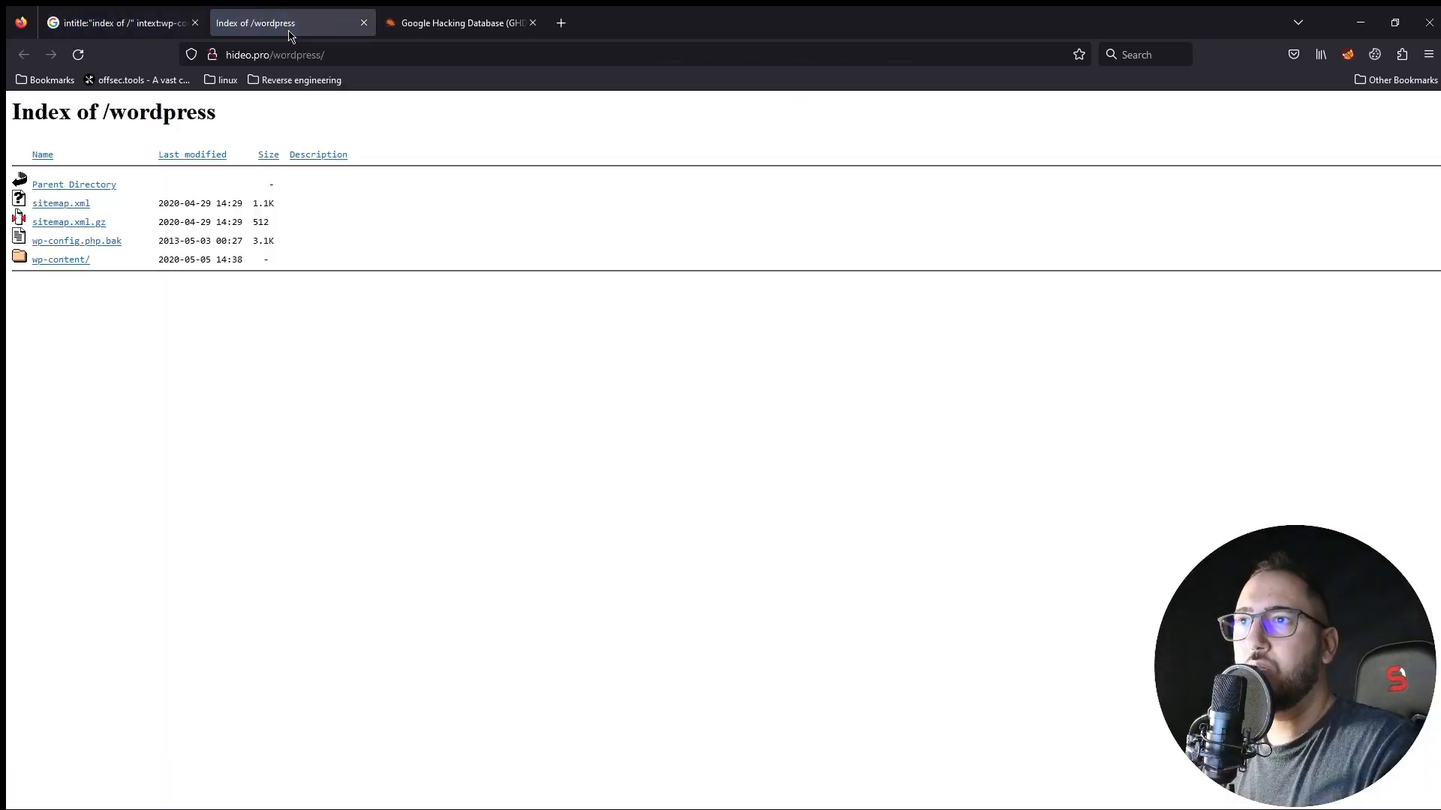
mouse_move(77, 243)
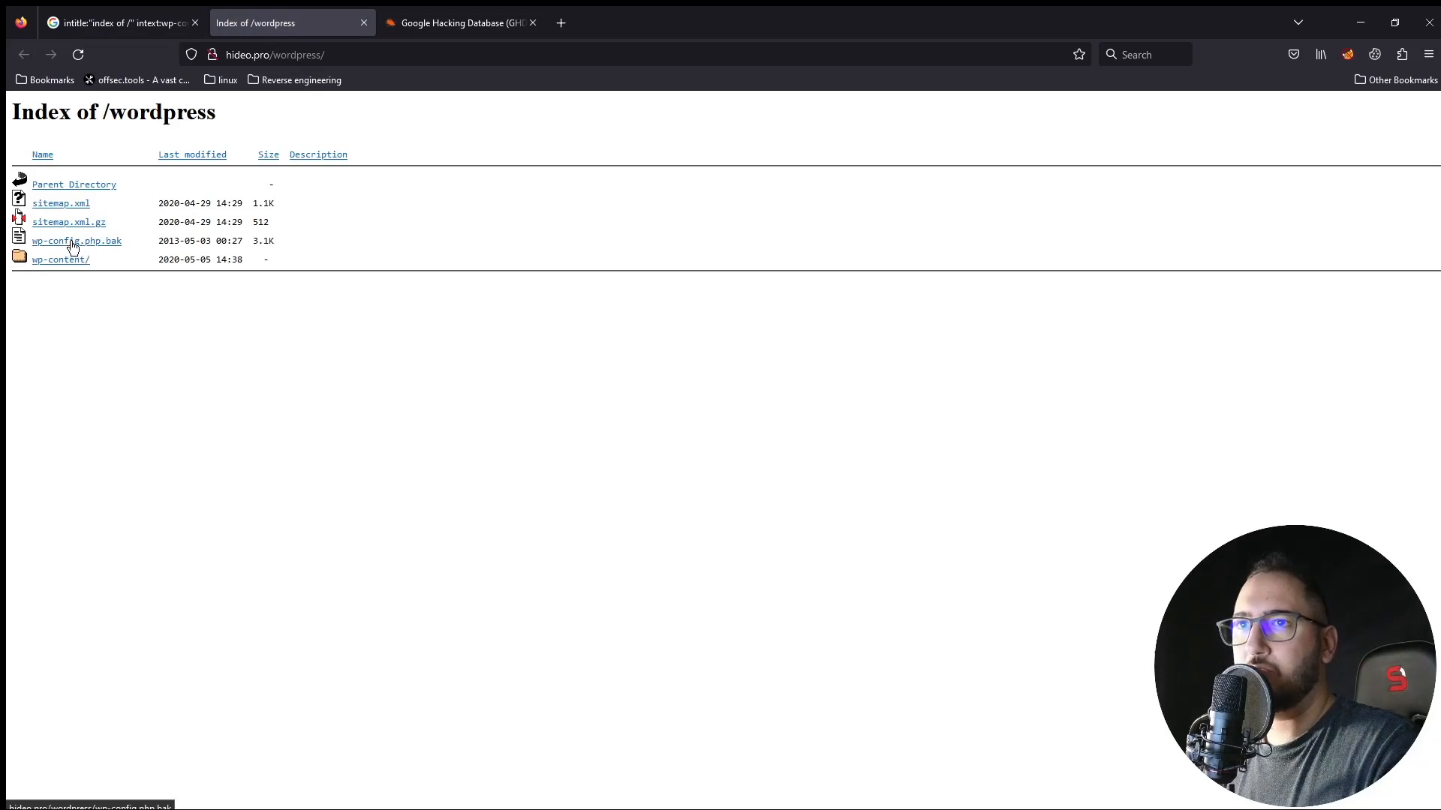
click(77, 240)
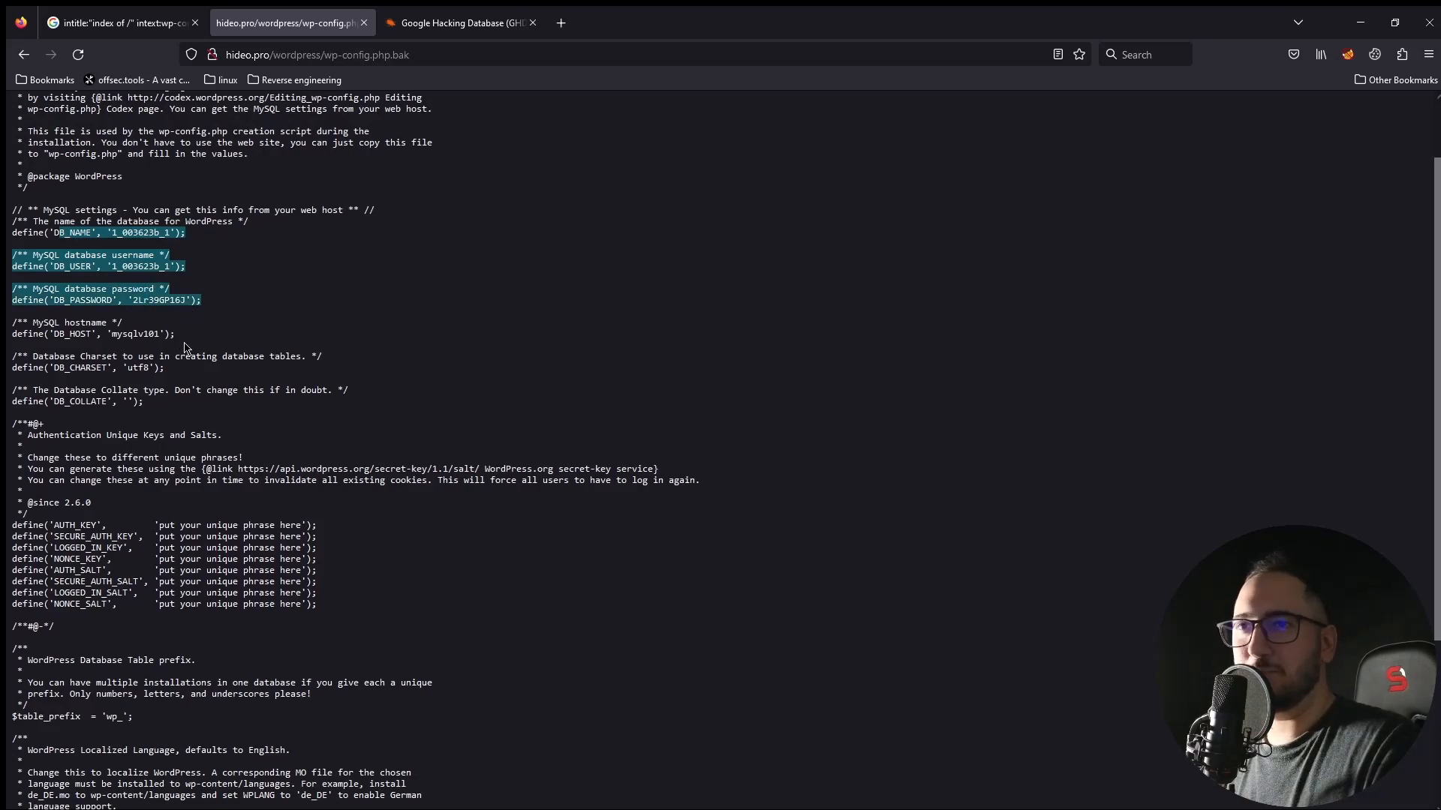
scroll(up, 3)
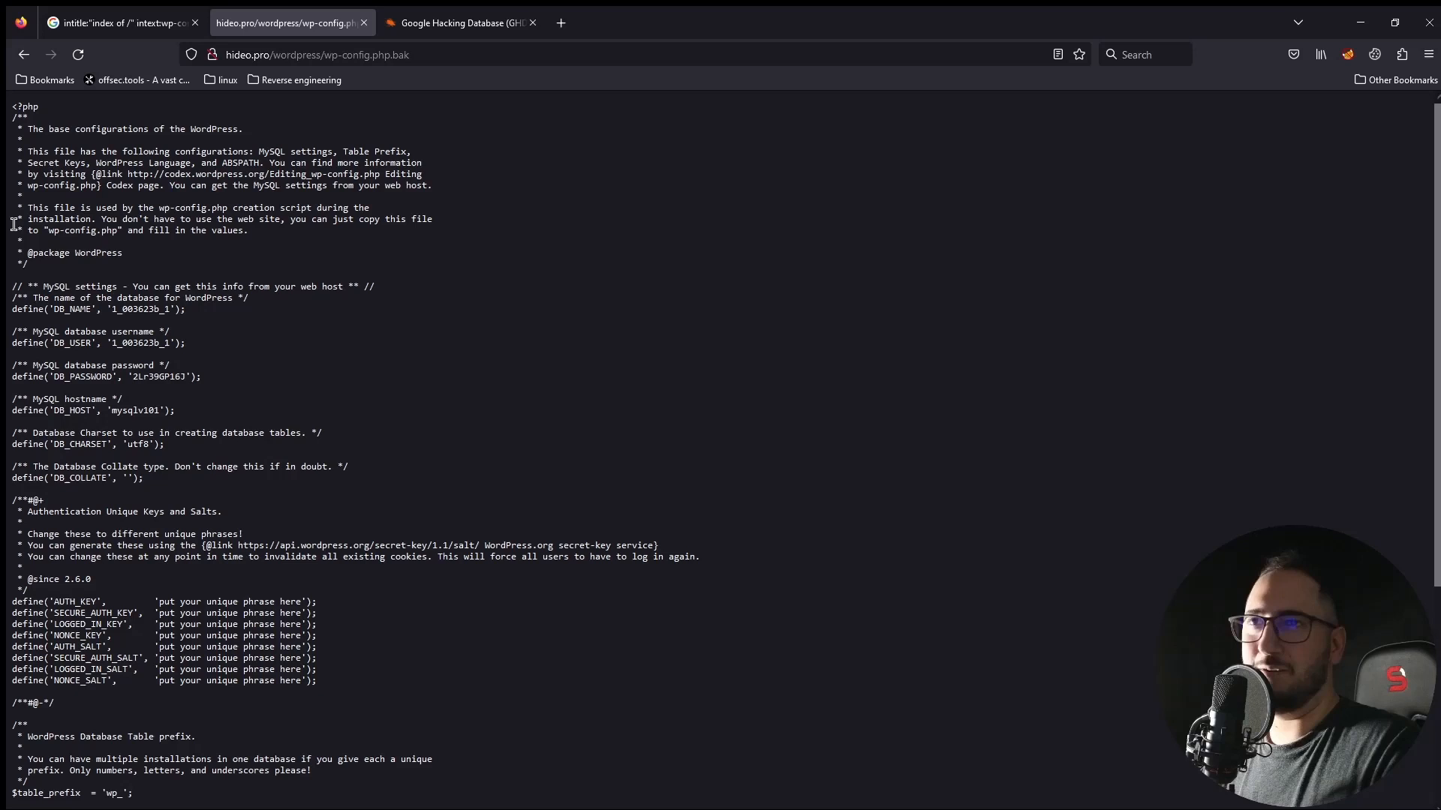
Return to the Google results and scan further wp-config.php.bak hits
click(120, 22)
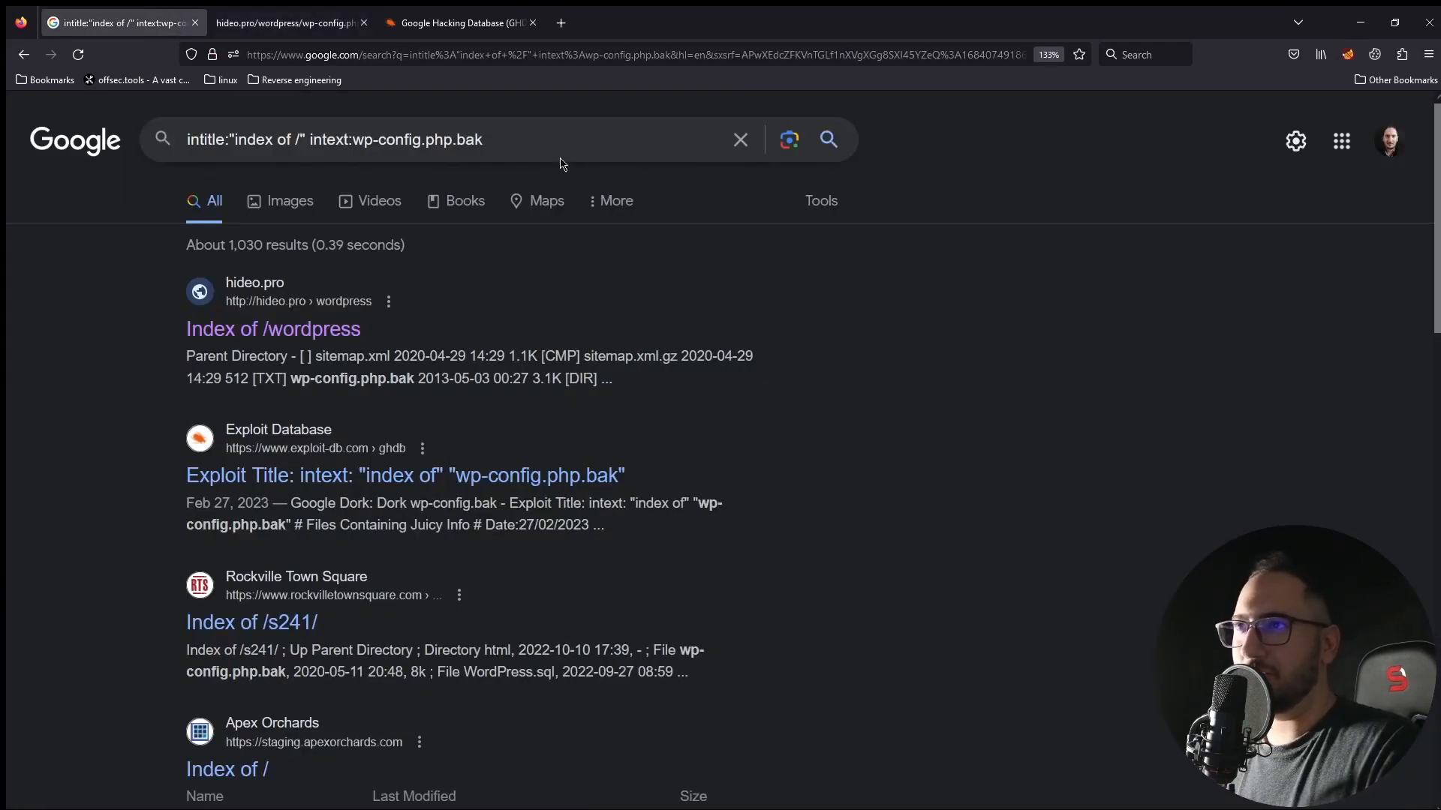
text(s)
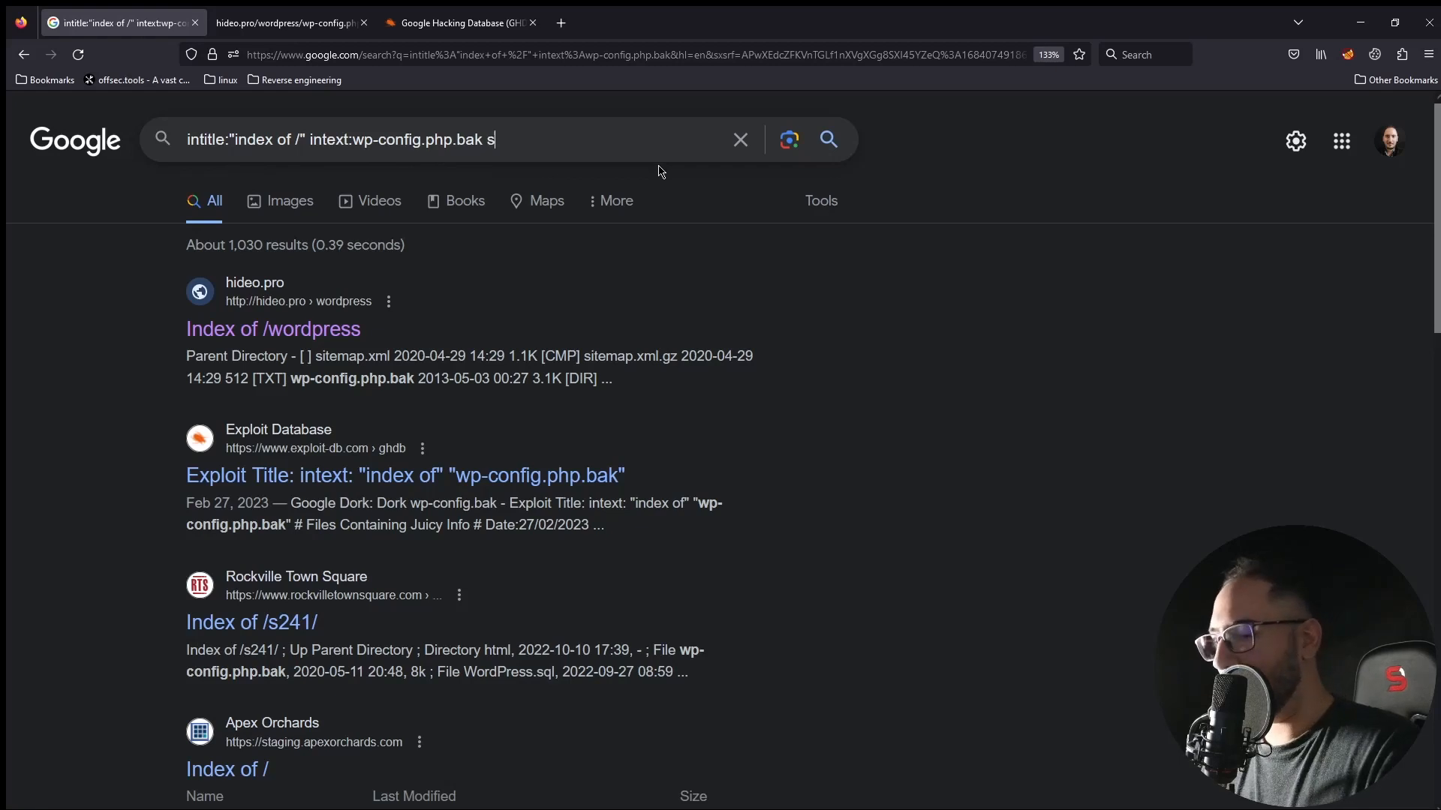
text(ite)
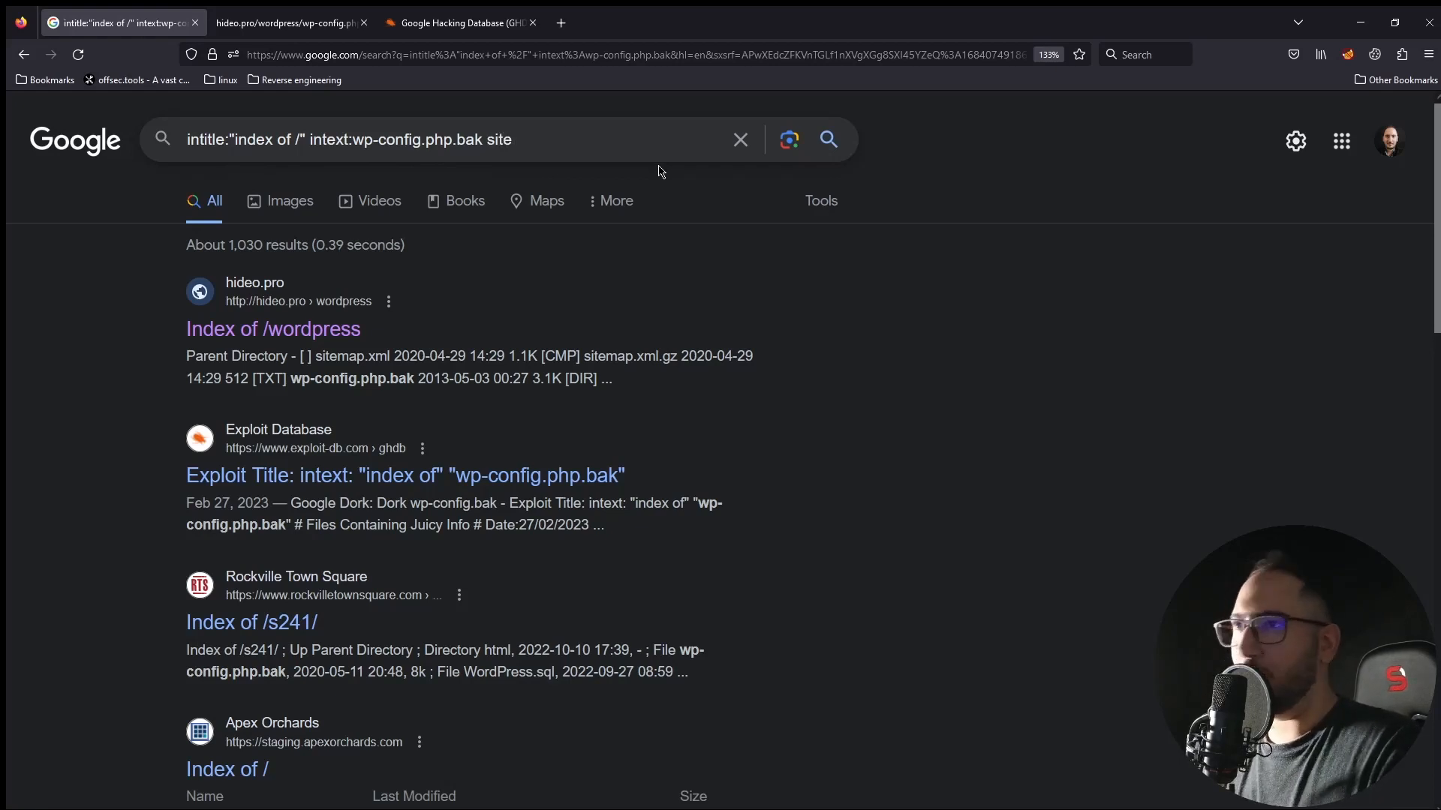
scroll(down, 3)
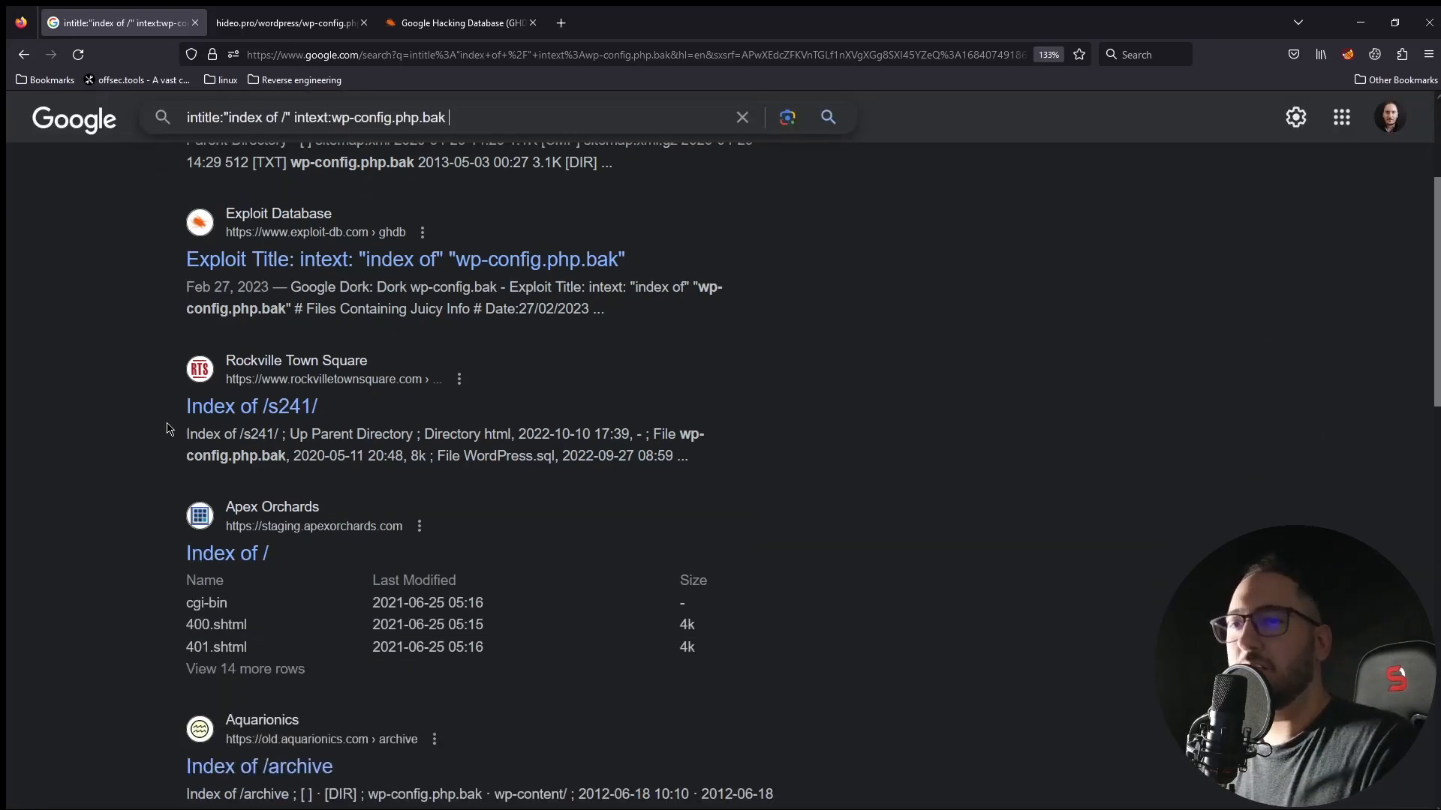
scroll(down, 3)
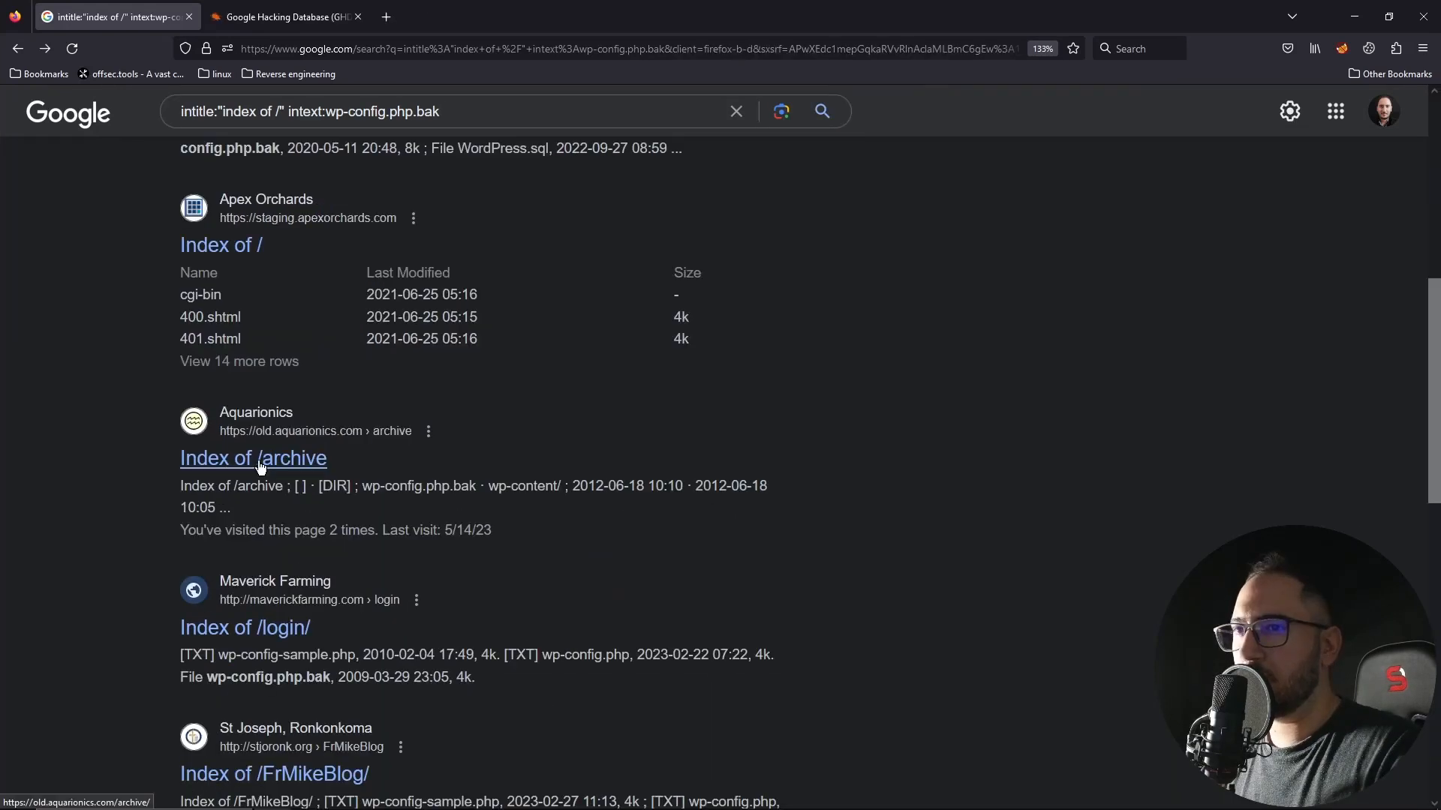
click(252, 458)
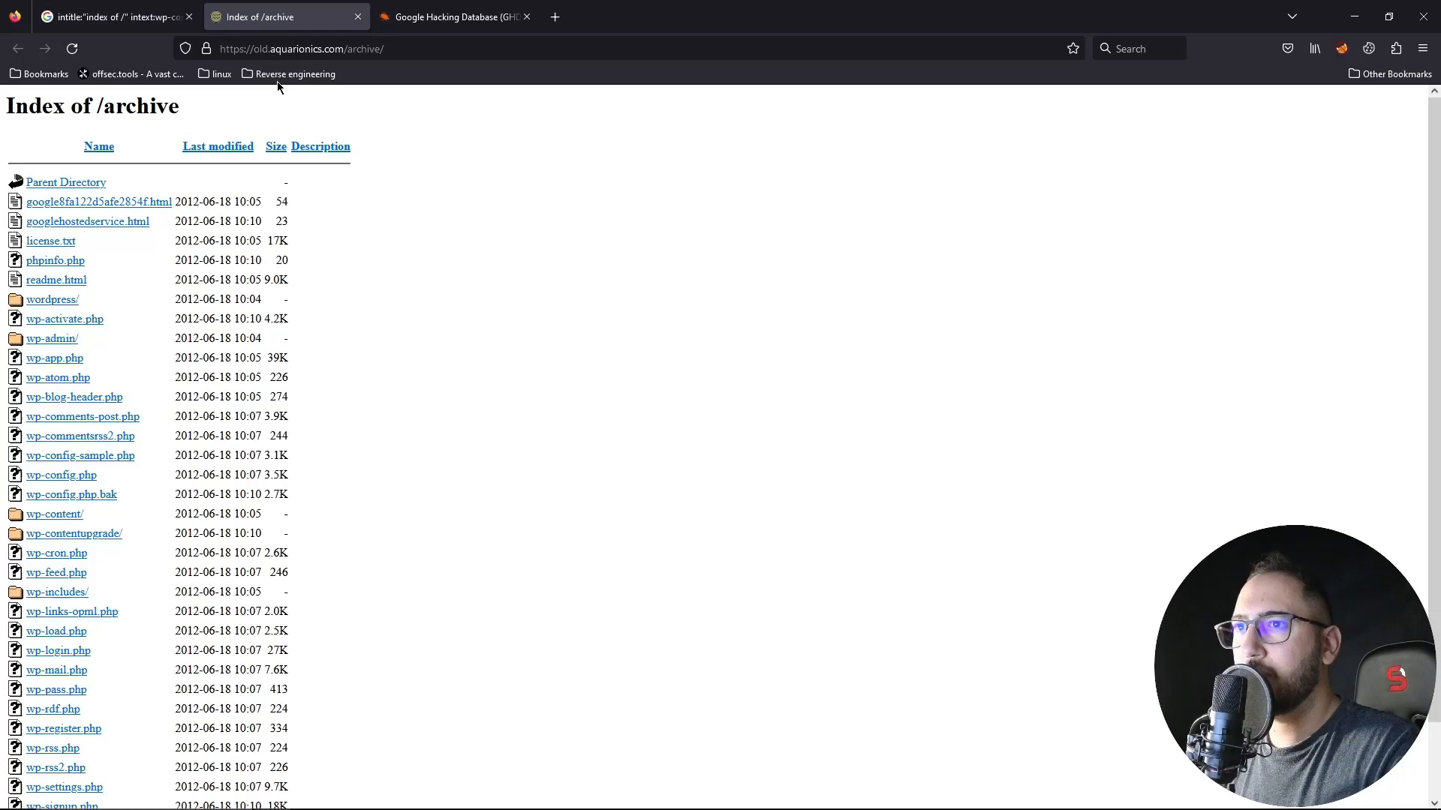
key(ctrl+f)
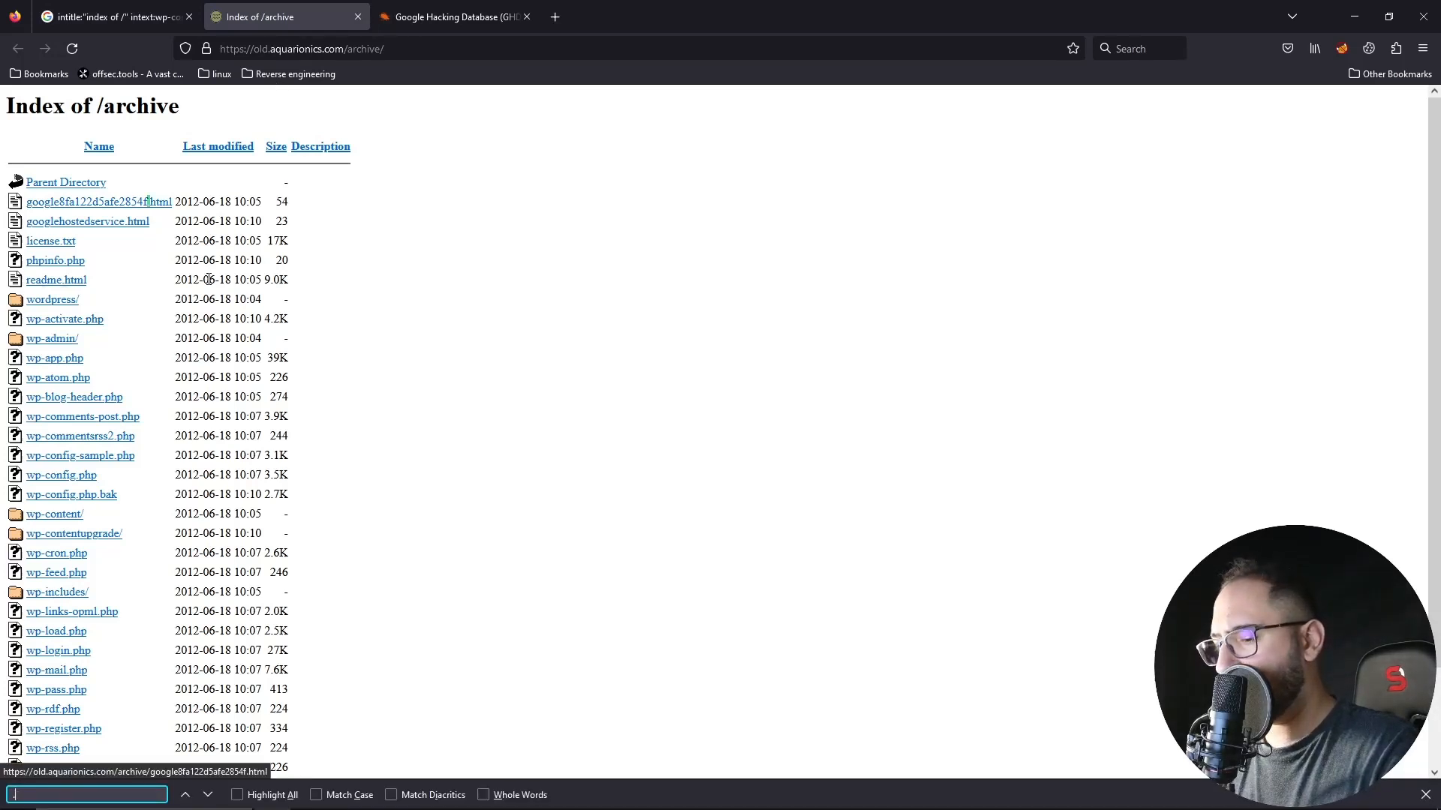
text(.bak)
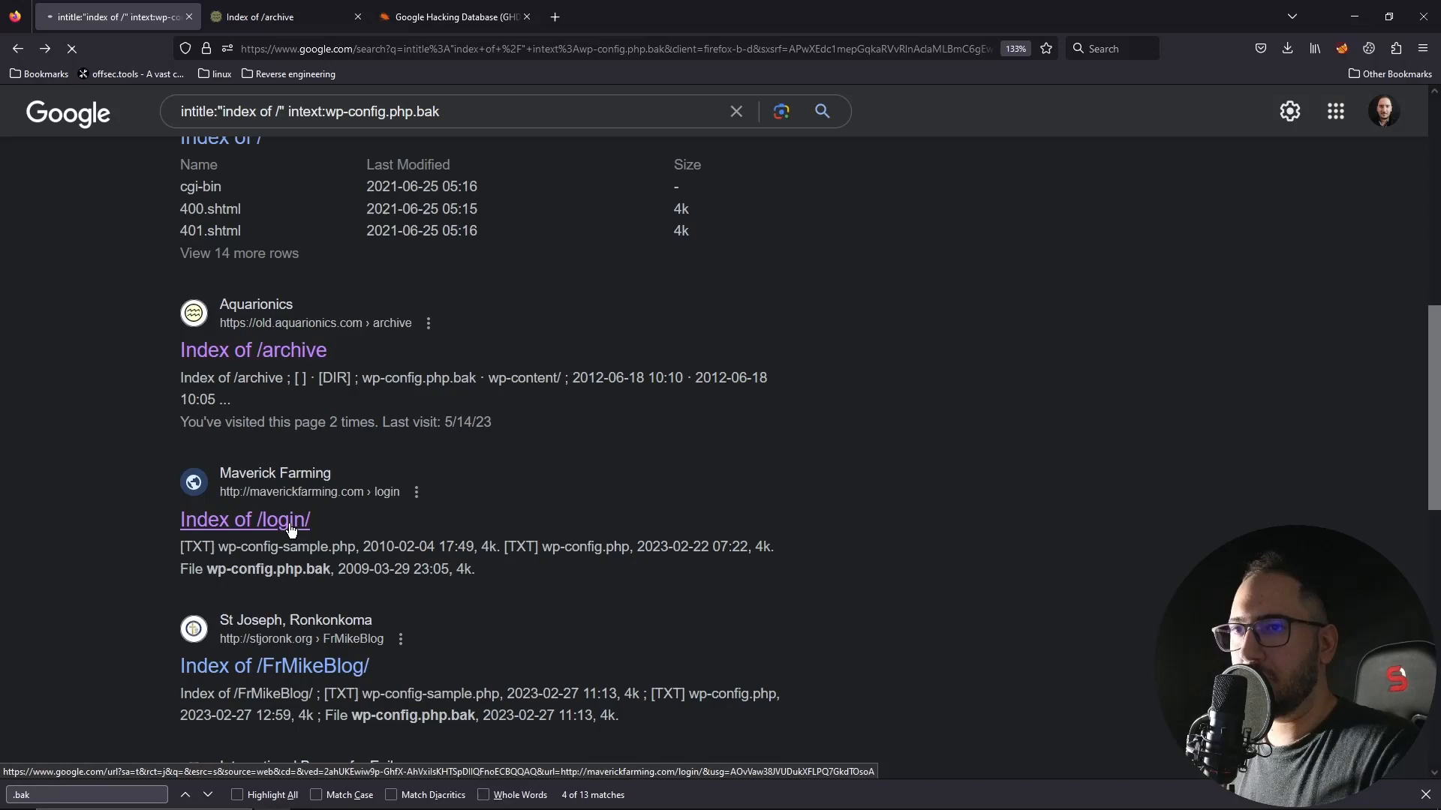
Download wp-config.php.bak from maverickfarming.com's /login/ listing and read its MySQL credentials in Notepad
click(245, 519)
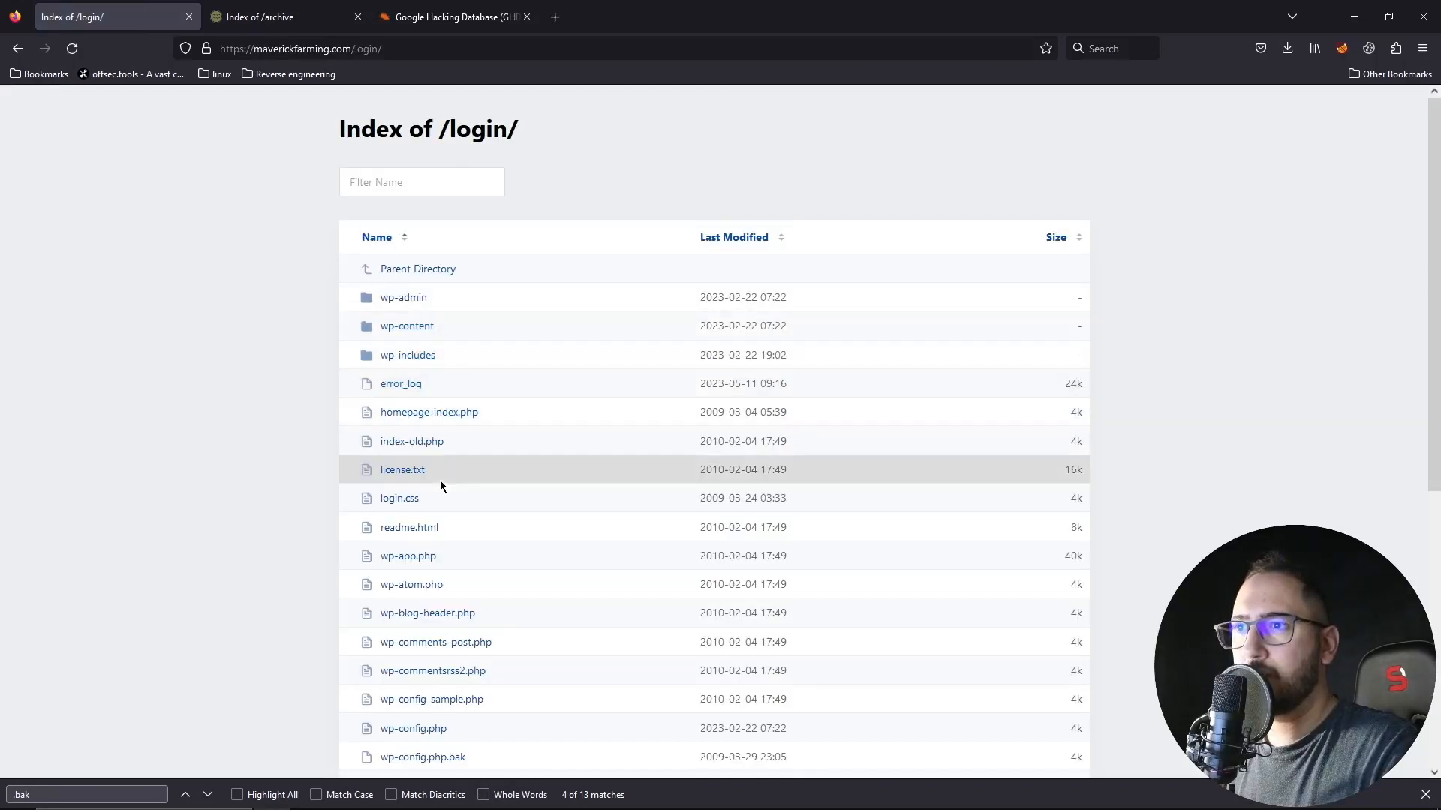
scroll(down, 3)
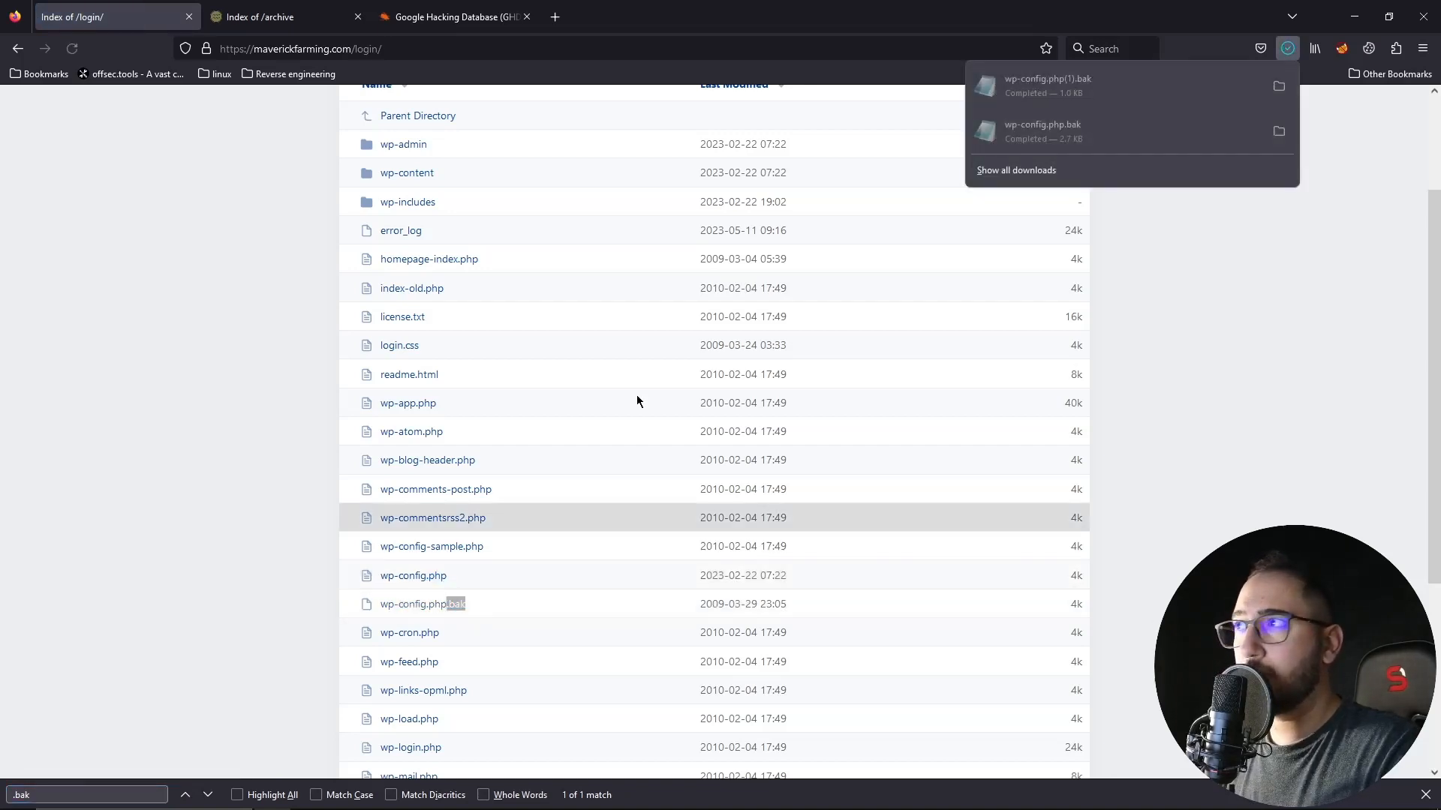
click(1048, 84)
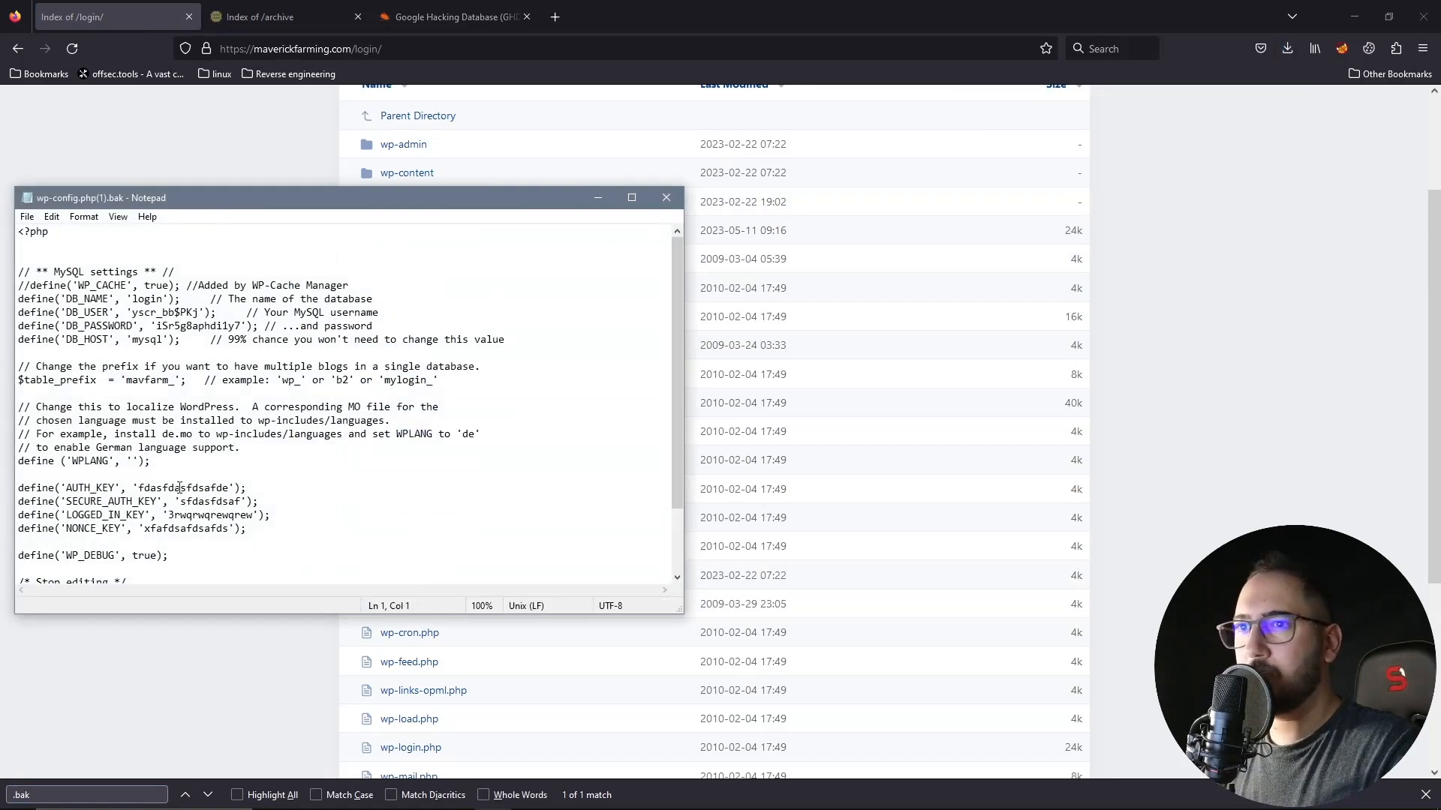
click(59, 488)
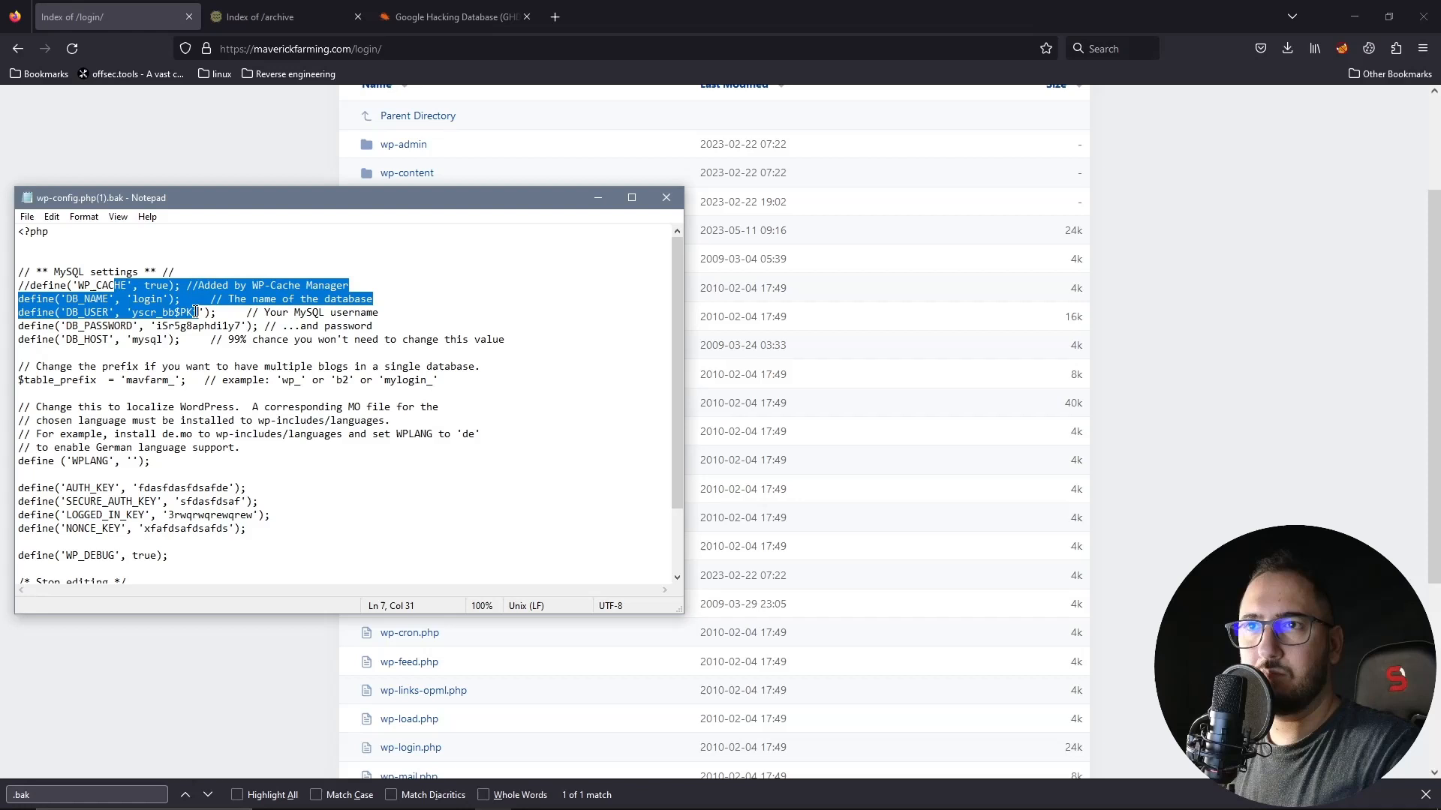
click(125, 312)
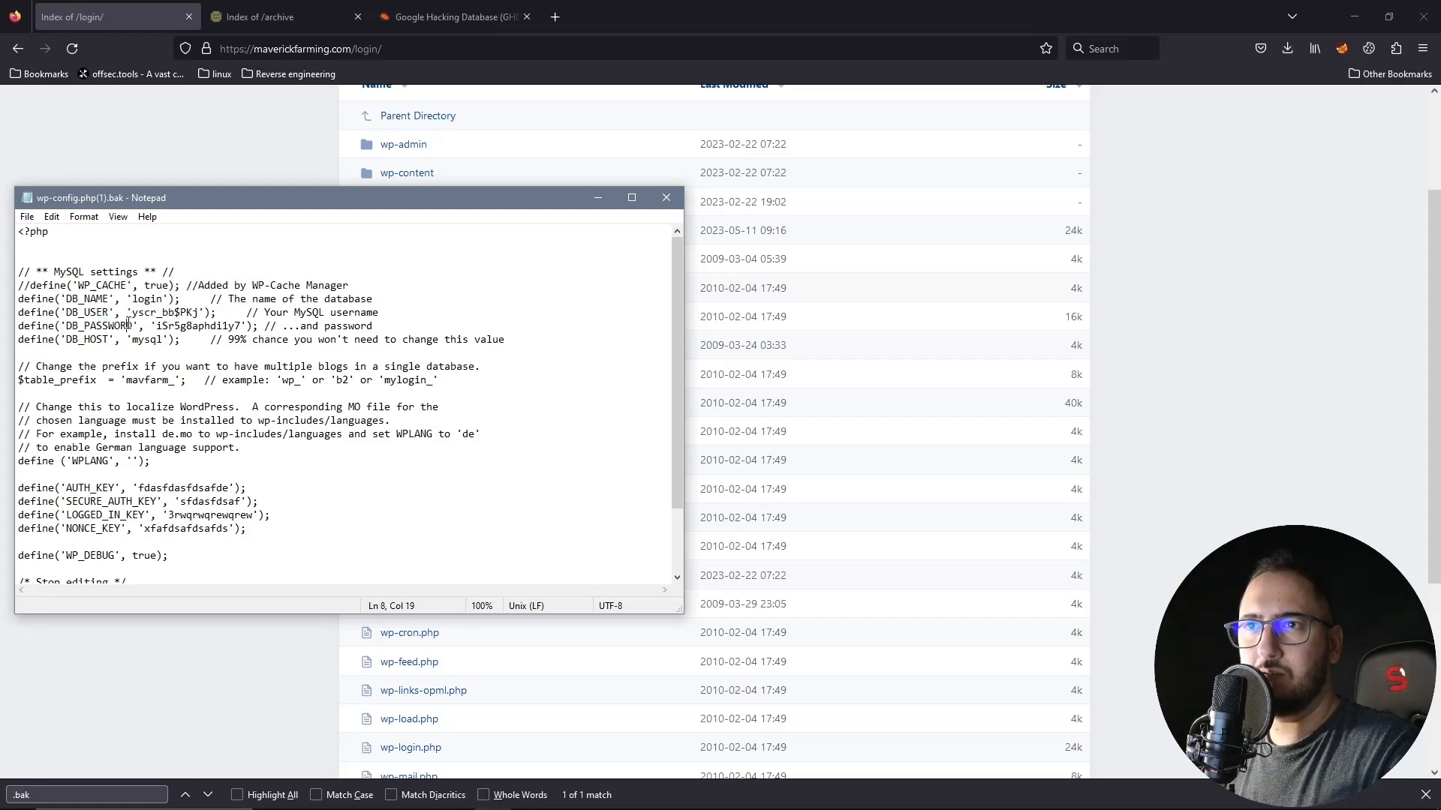
click(329, 339)
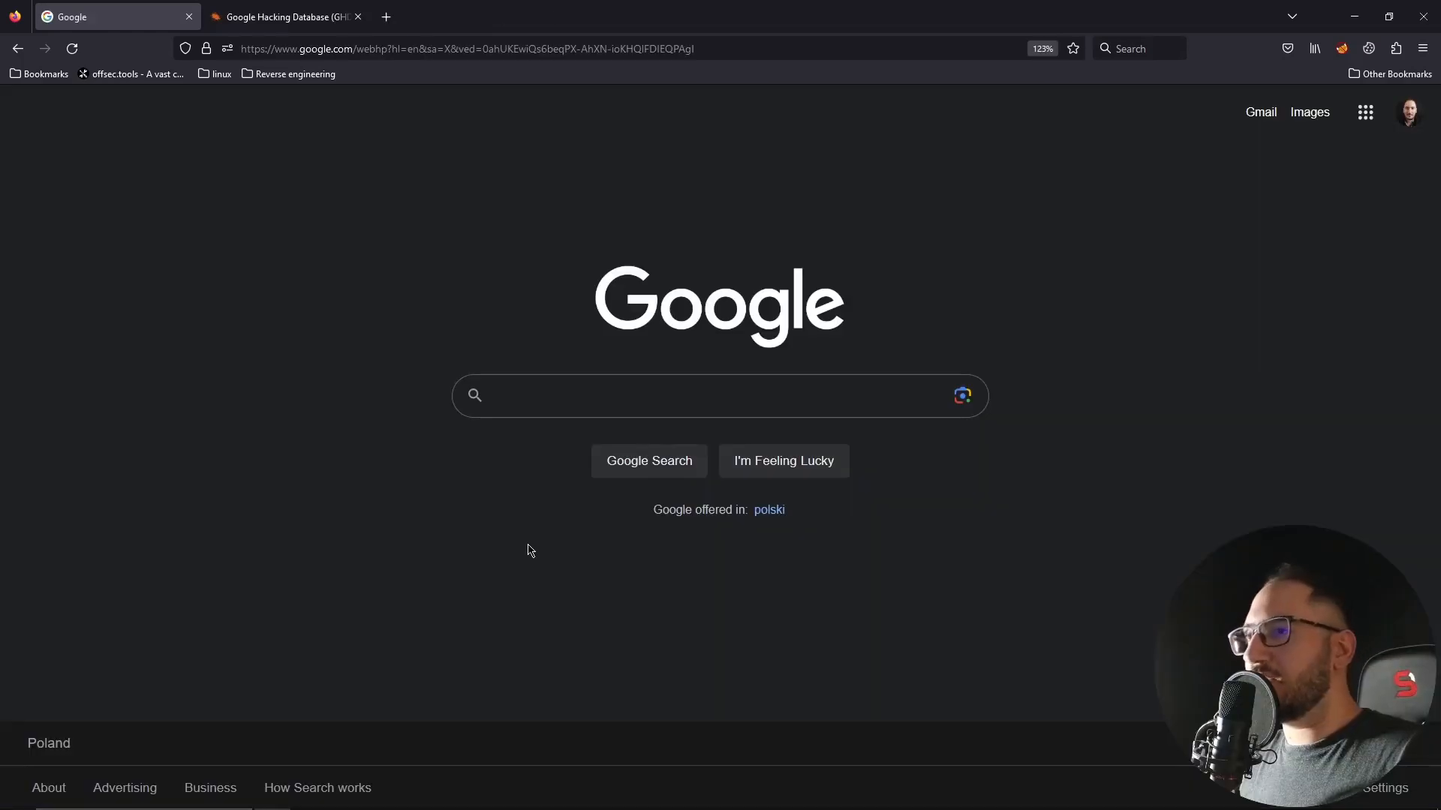
mouse_move(510, 377)
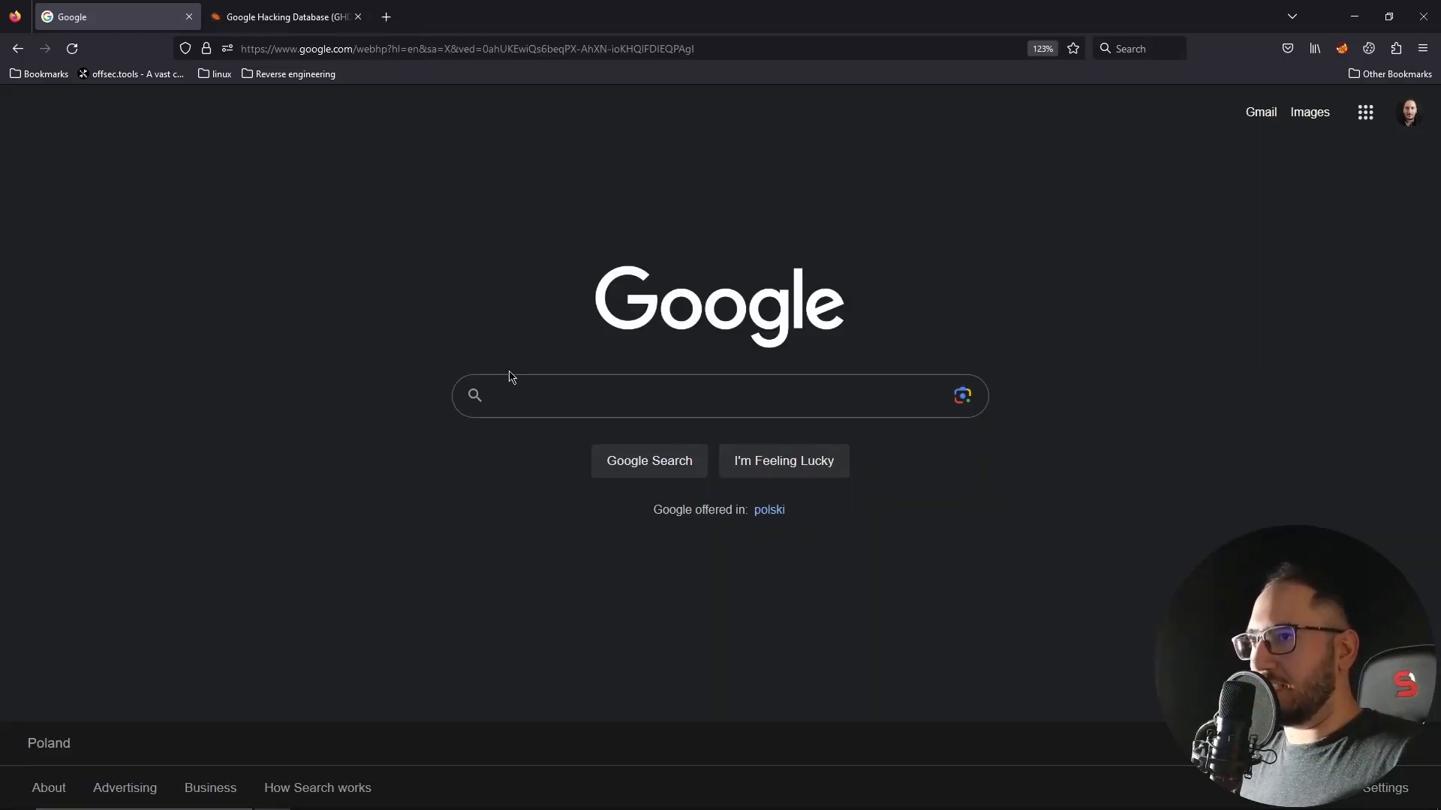
Enter the dork's first half, site:facebook.com (ext:php OR ext:aspx)
text(site:)
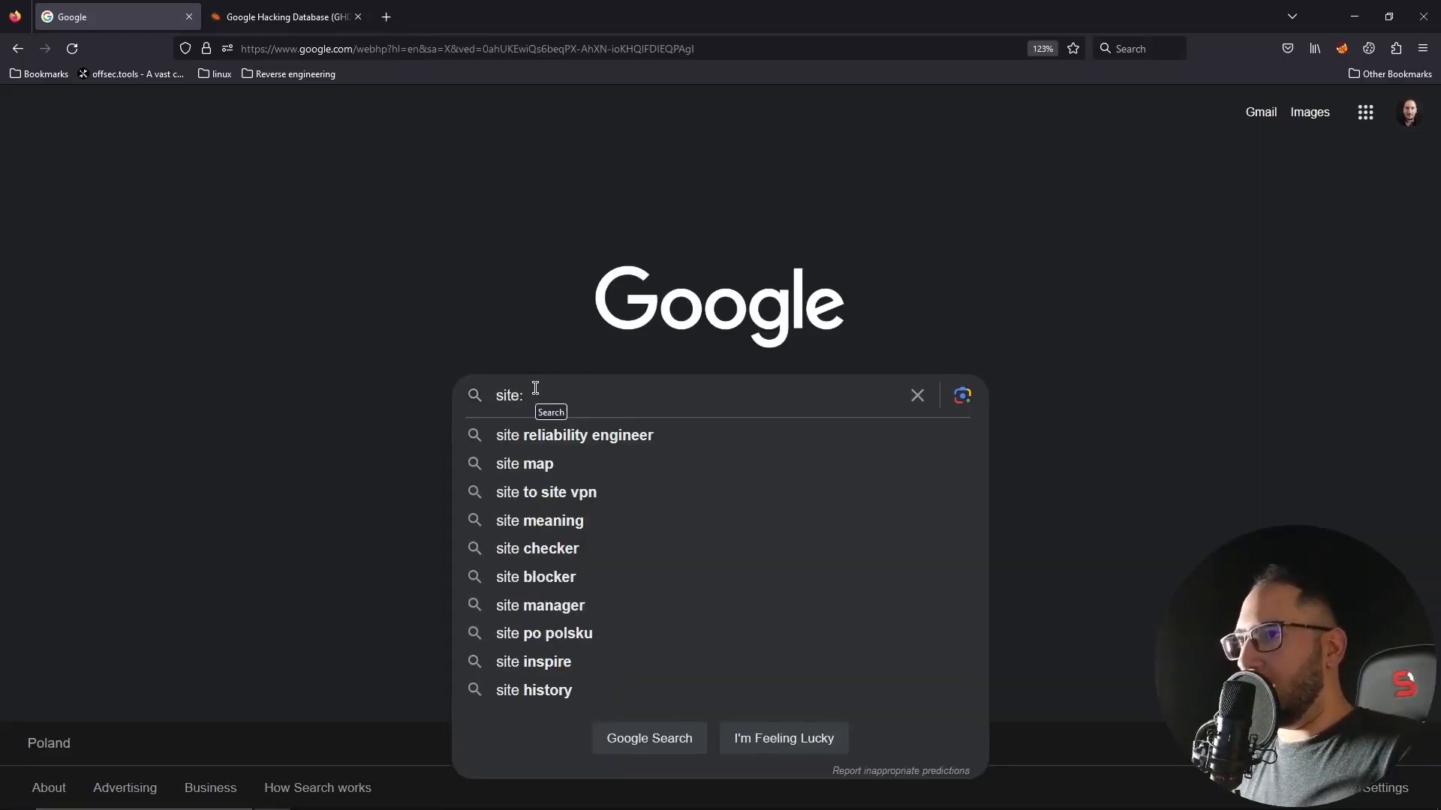
text(facebo)
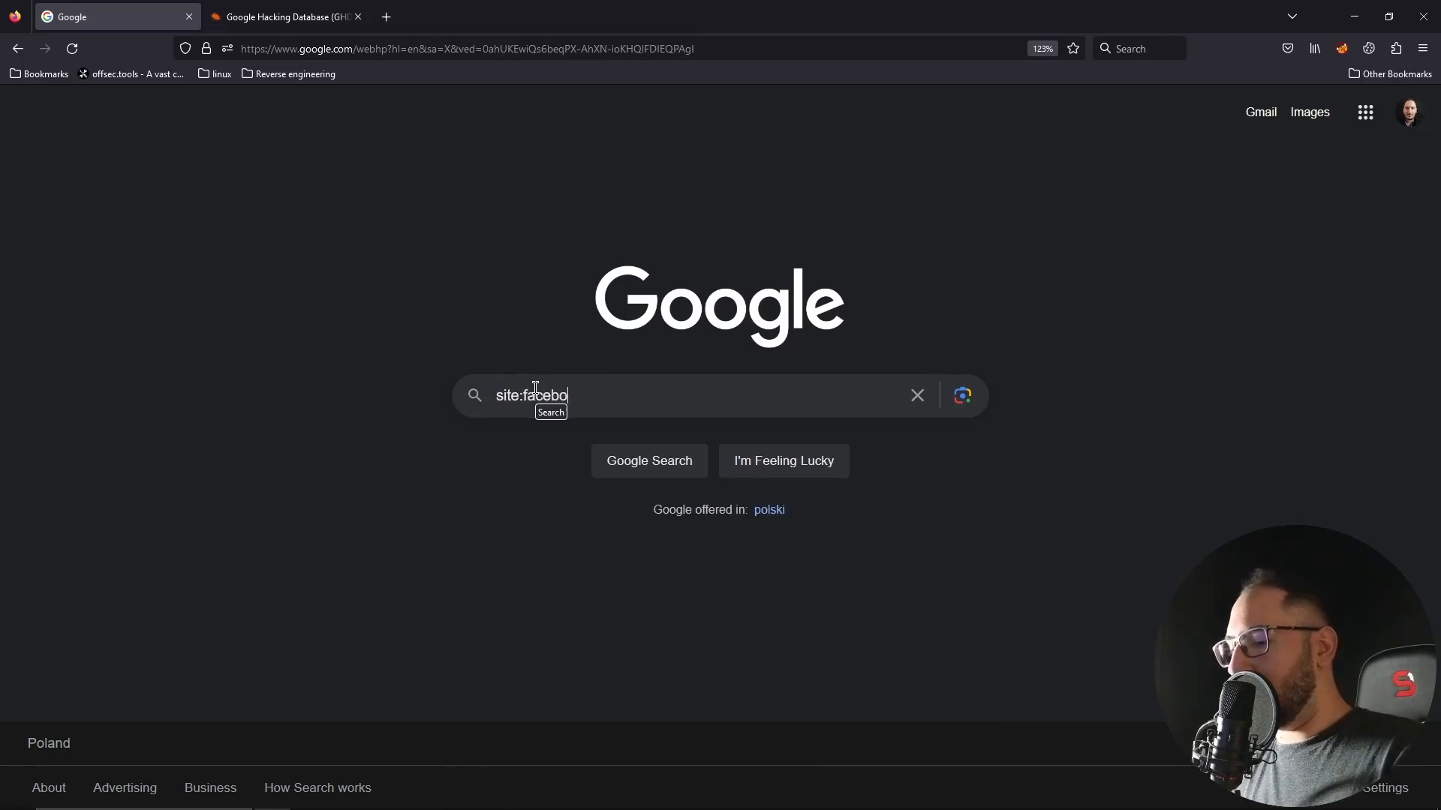
text(ok.co)
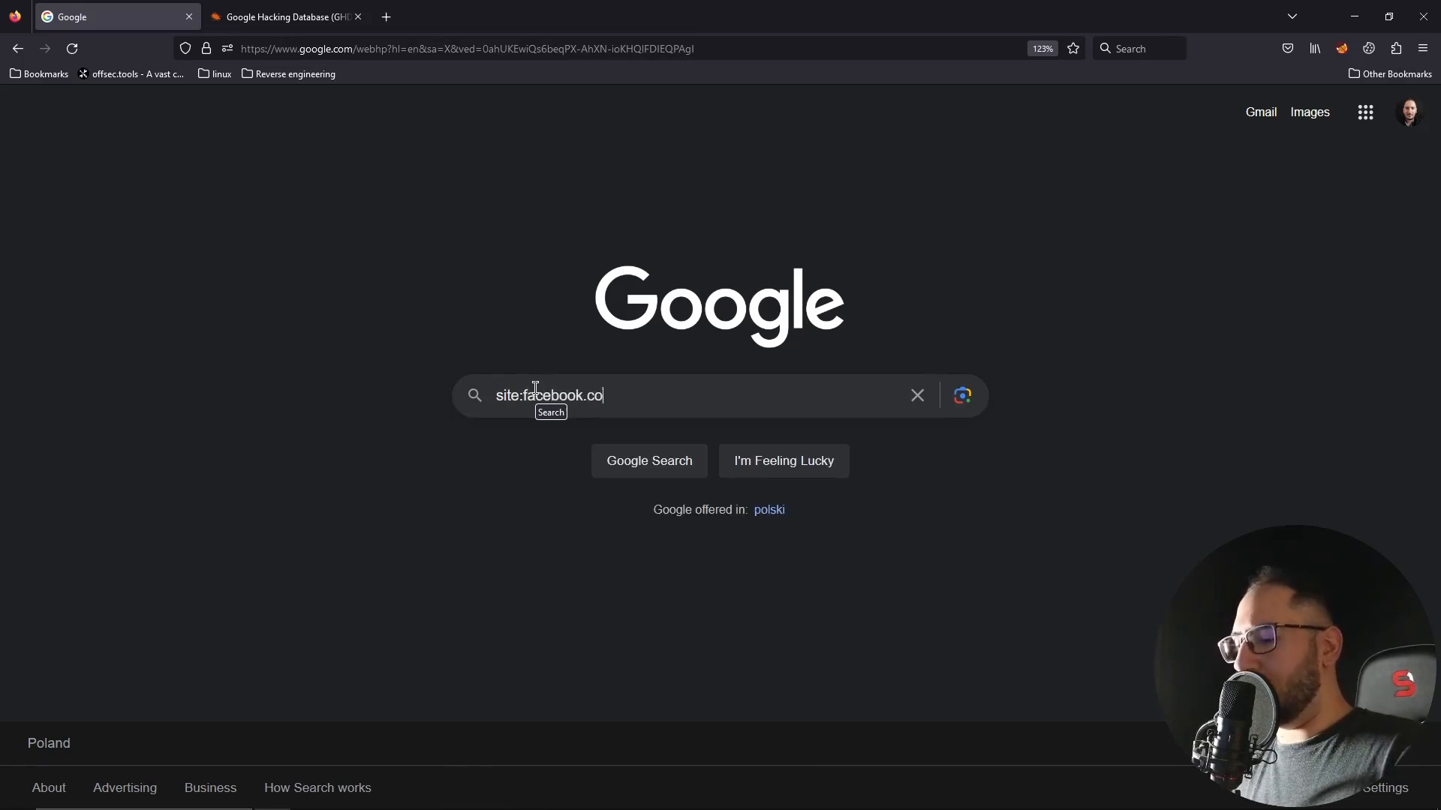
text(m)
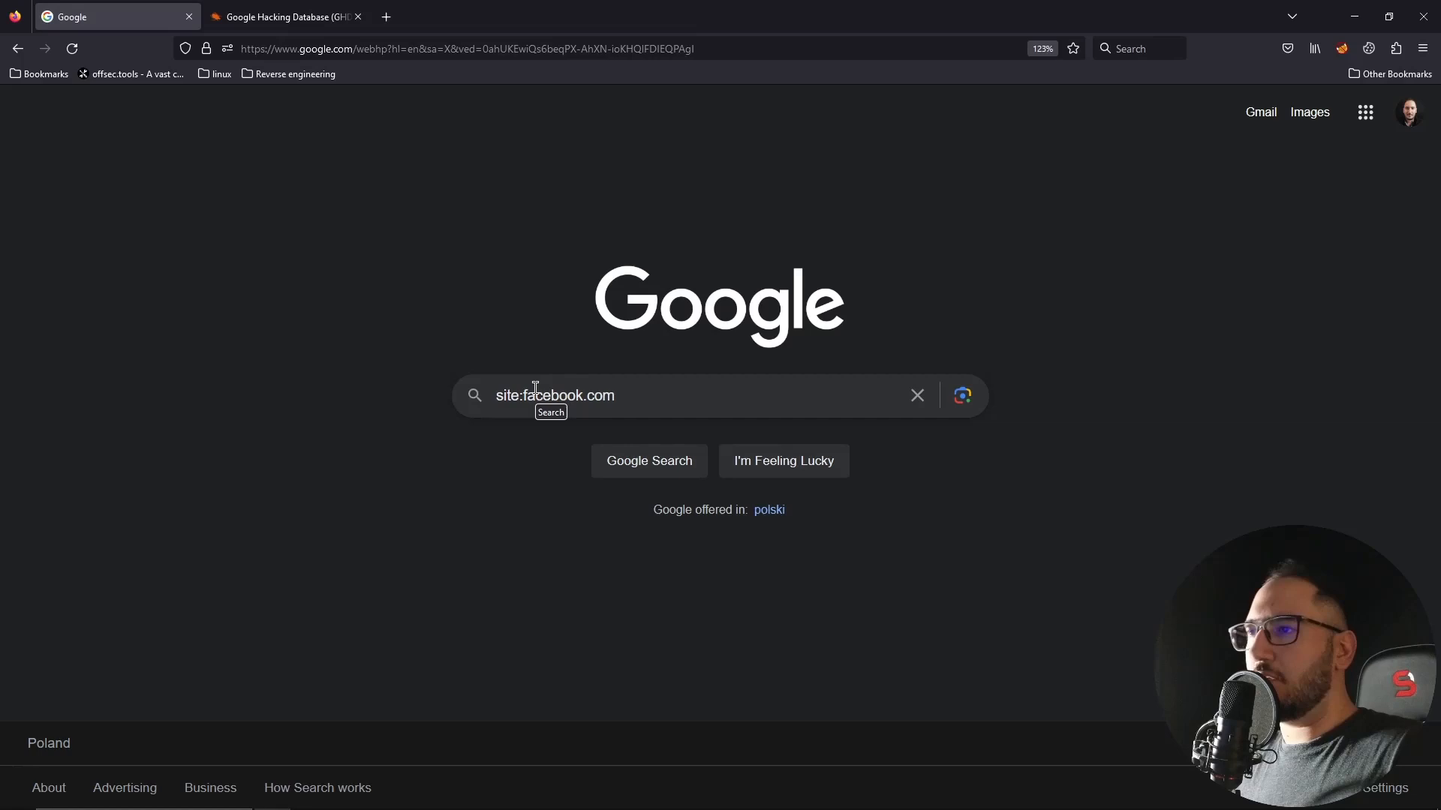
text(ext:)
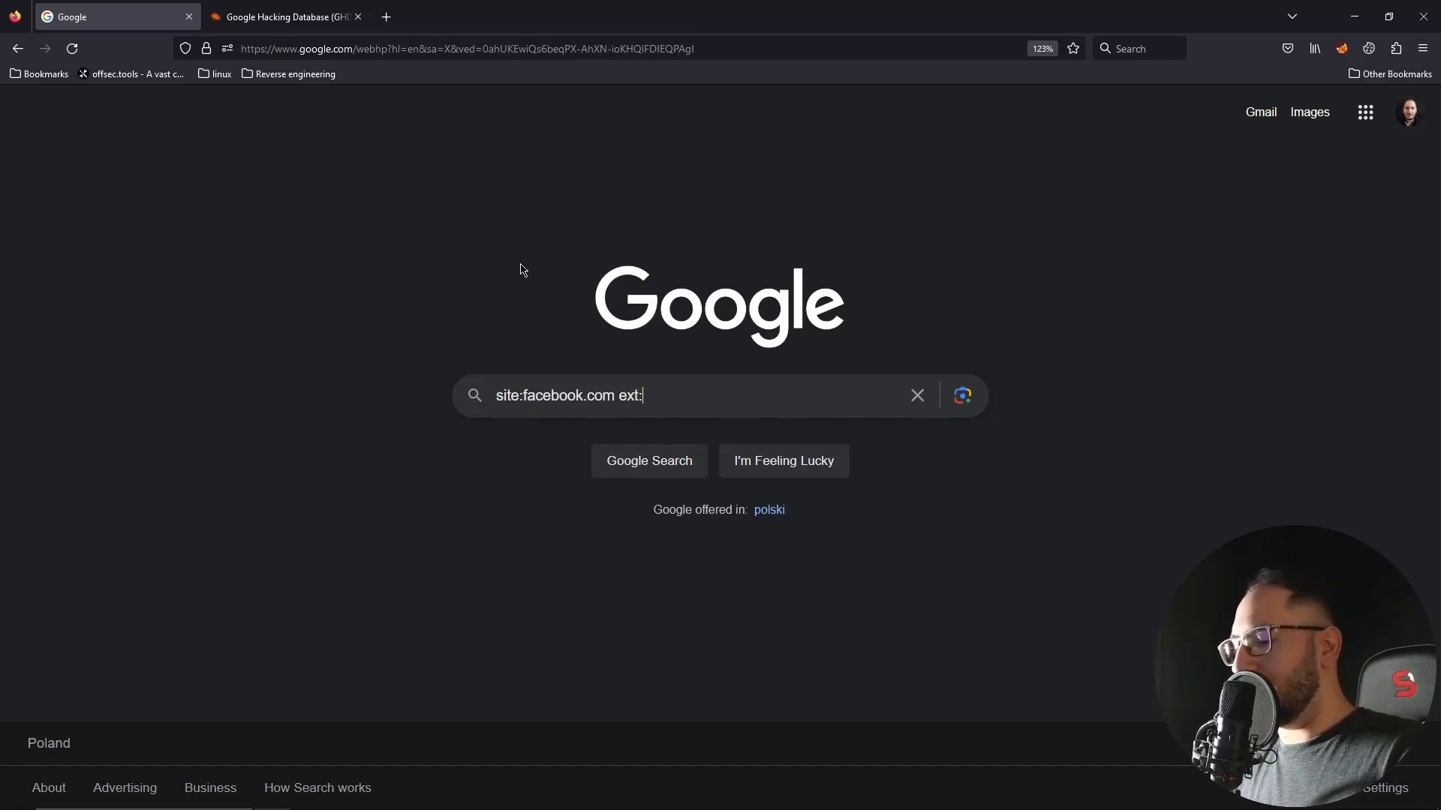
text(php)
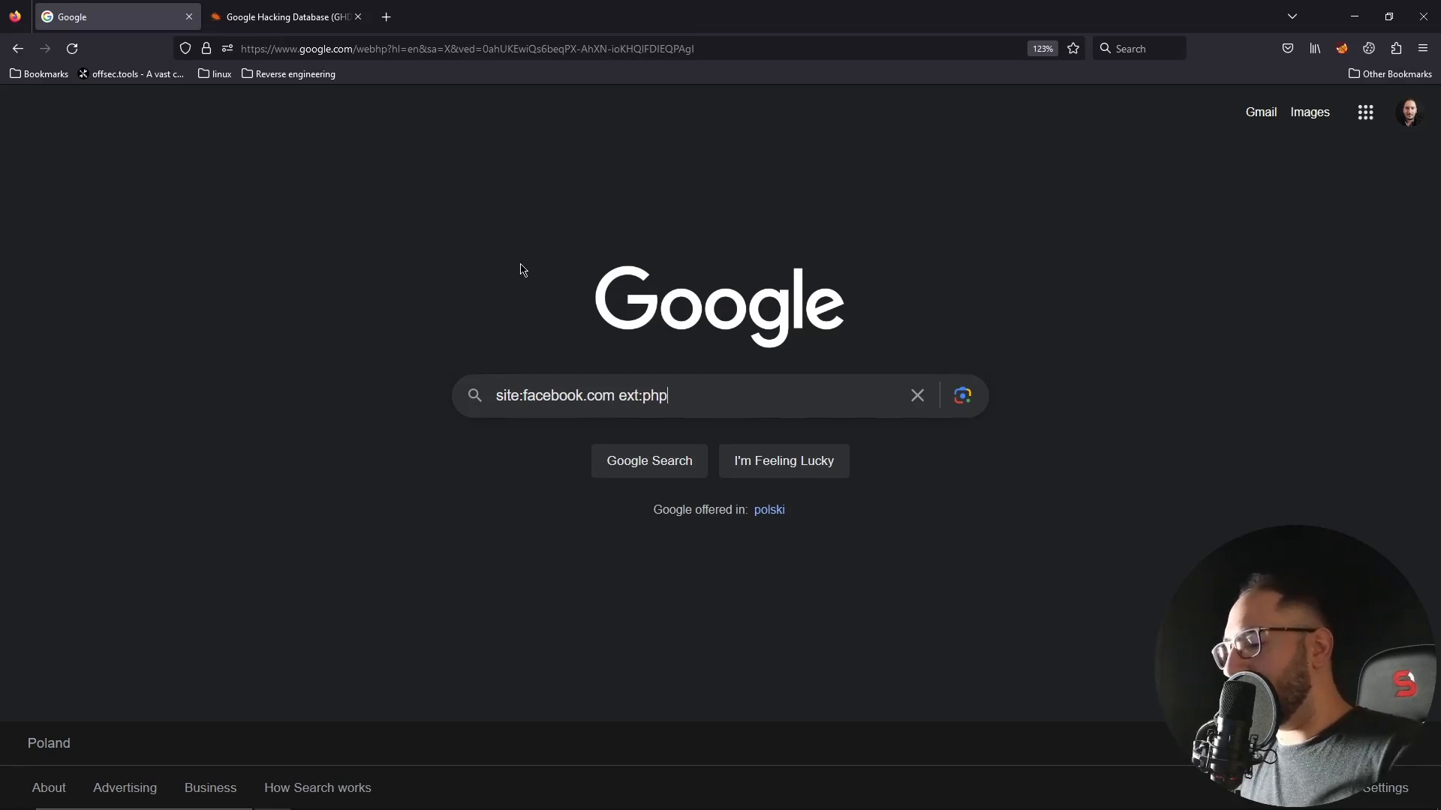
text(OR)
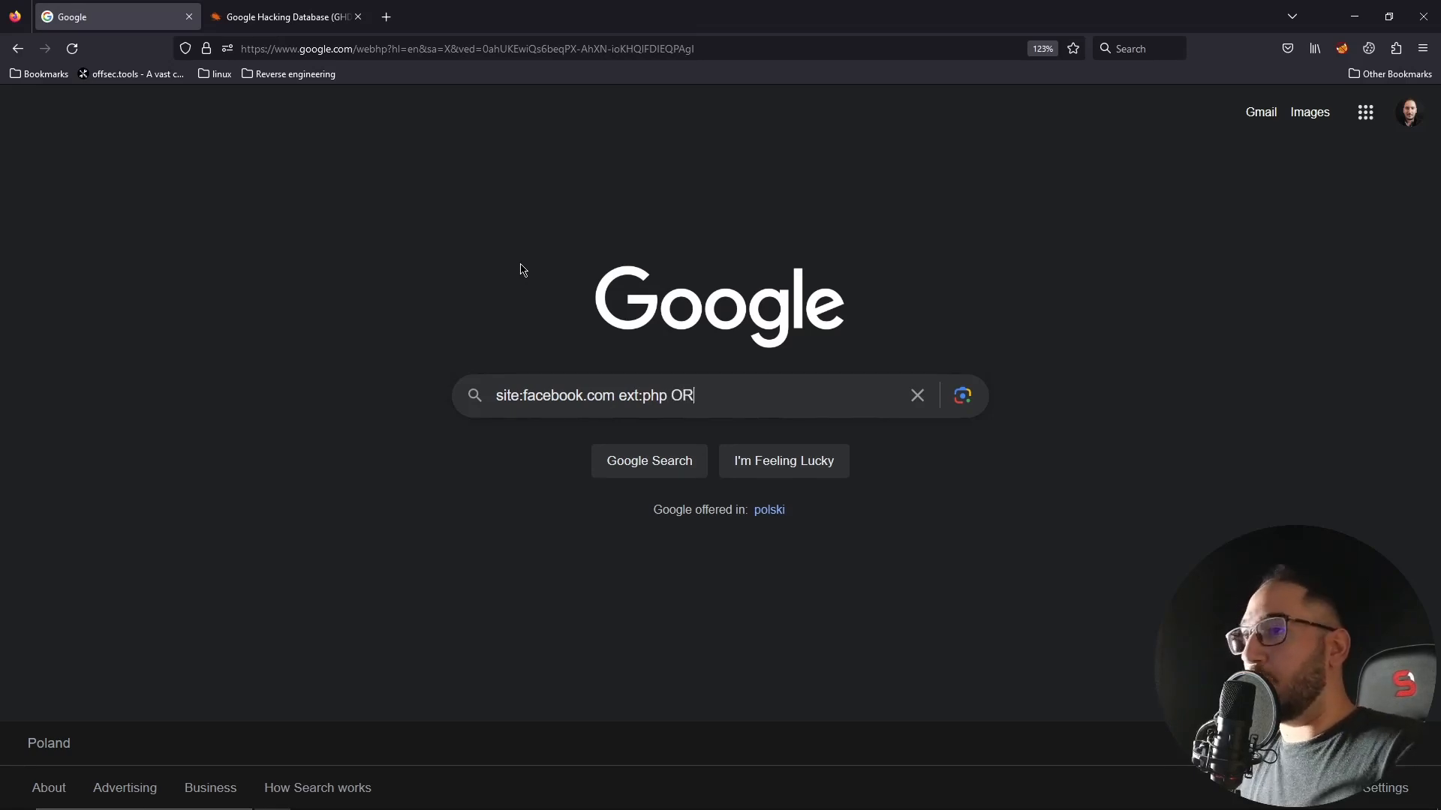
text(ext)
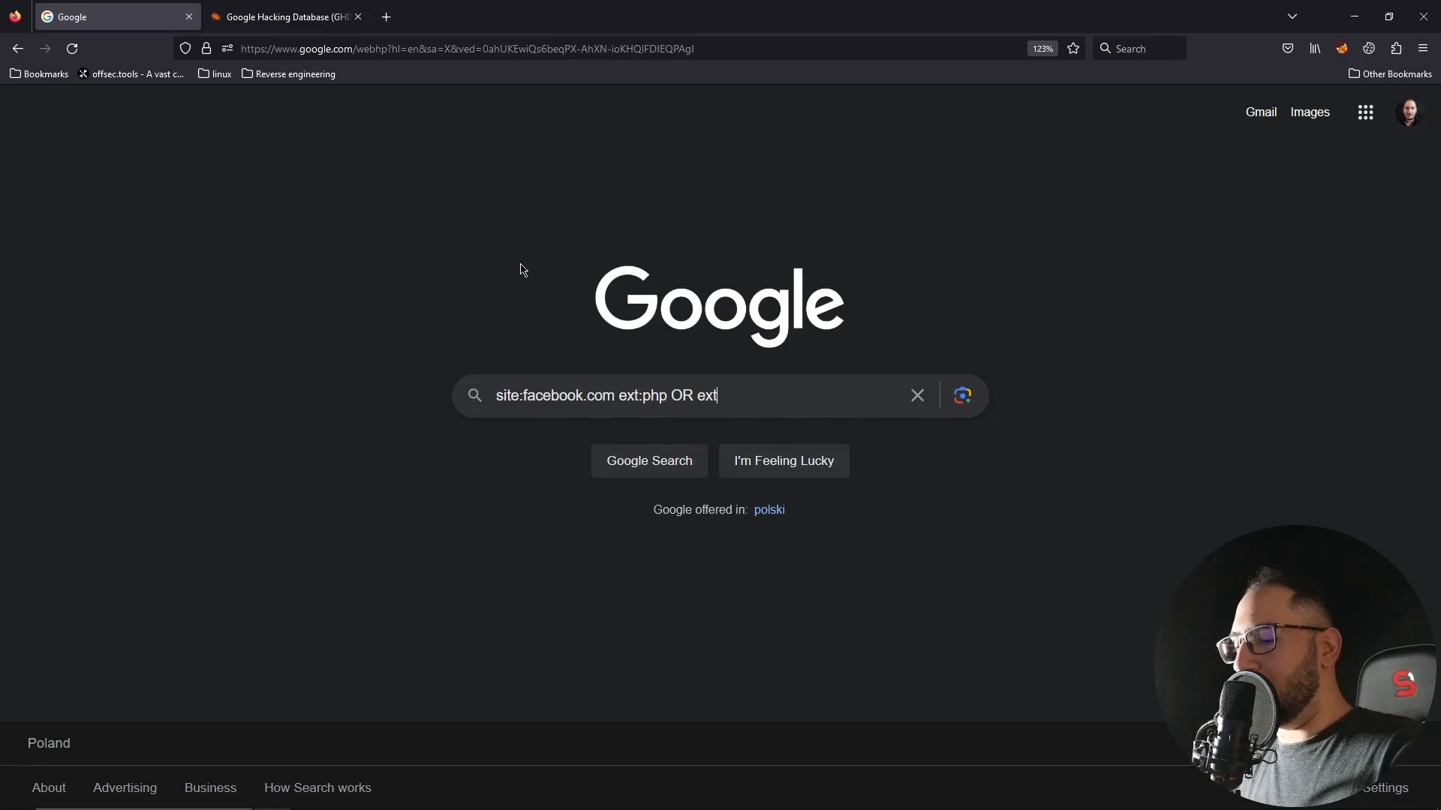
text(:aspx)
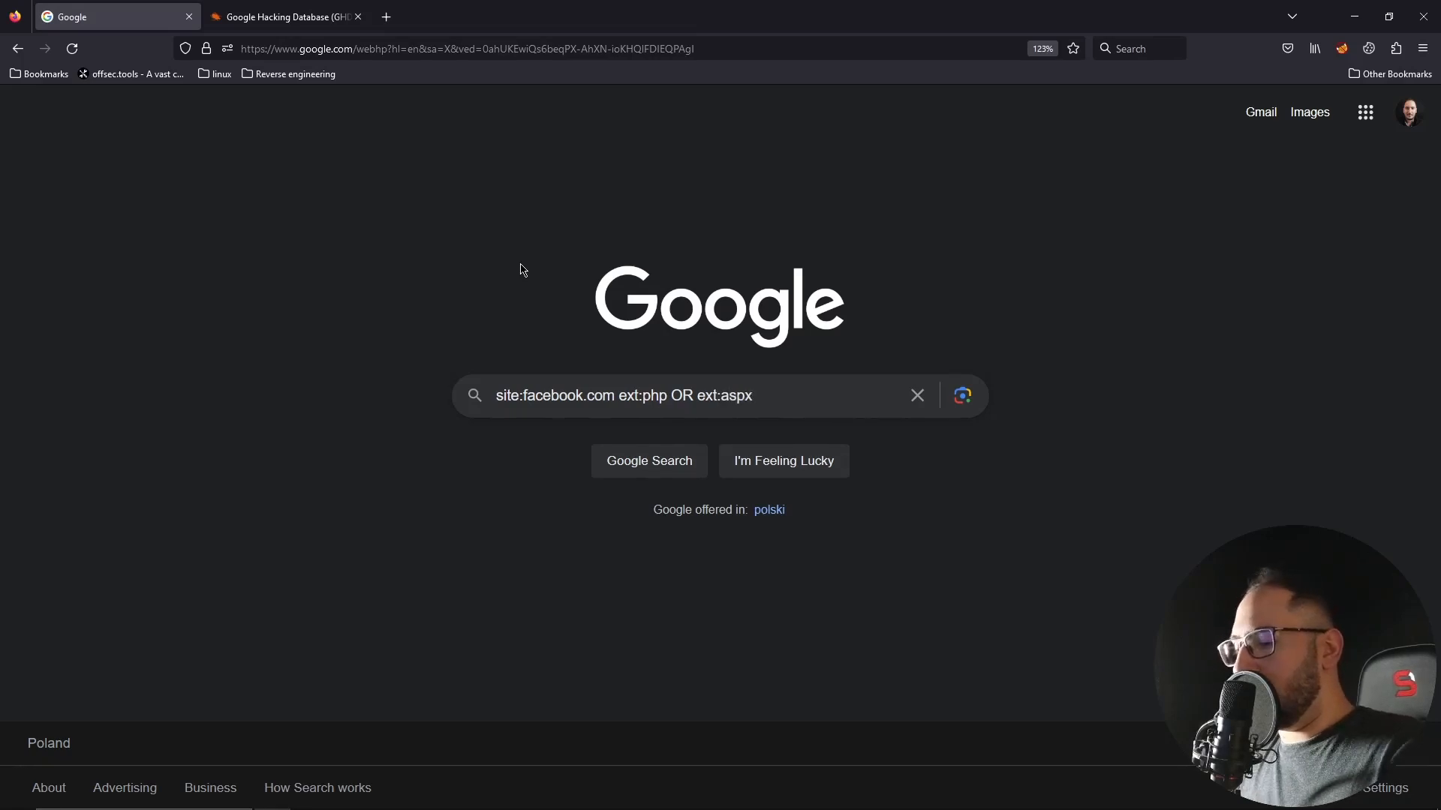
text())
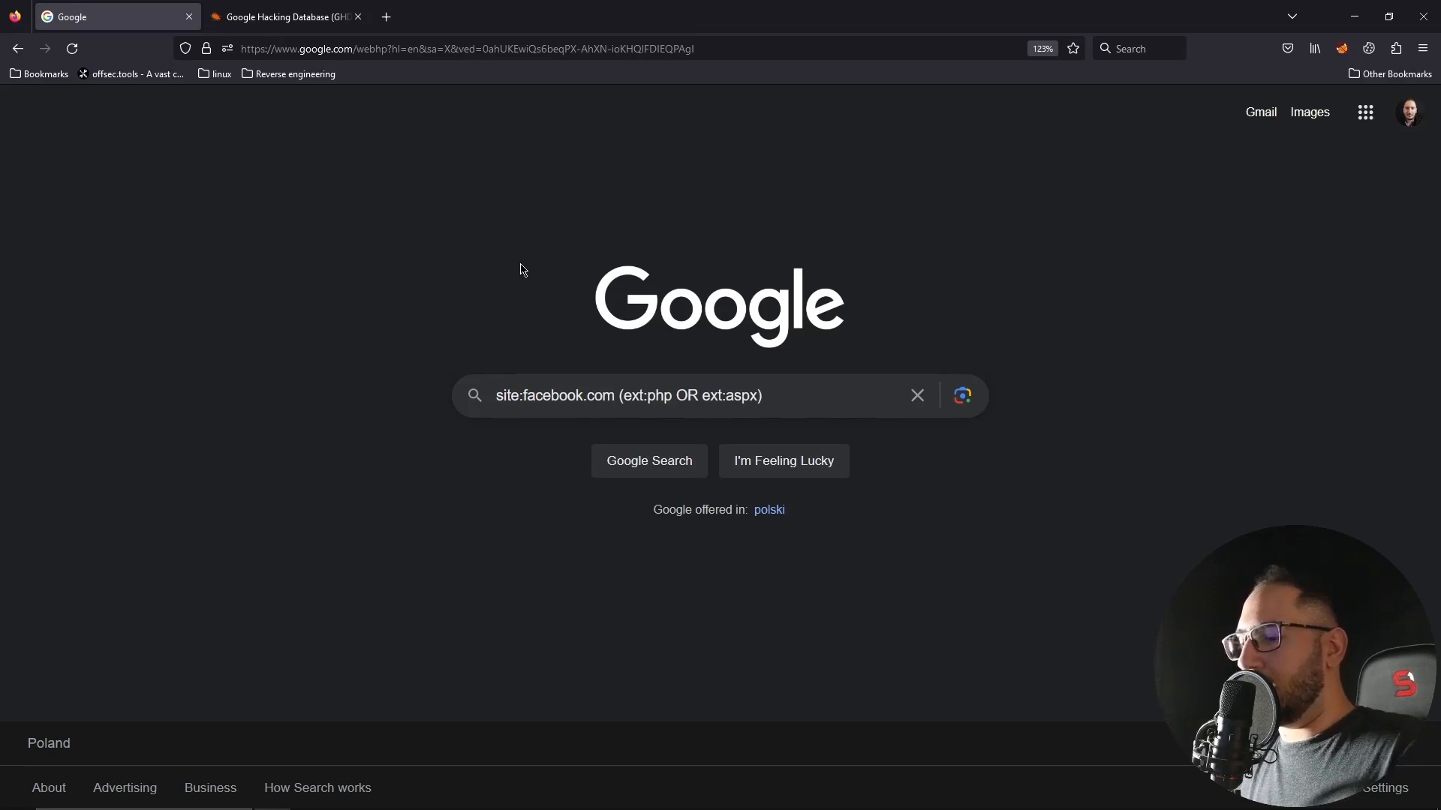
Complete it with (inurl:"?" AND inurl:"="), run the search and scan the Facebook parameter URLs
text(())
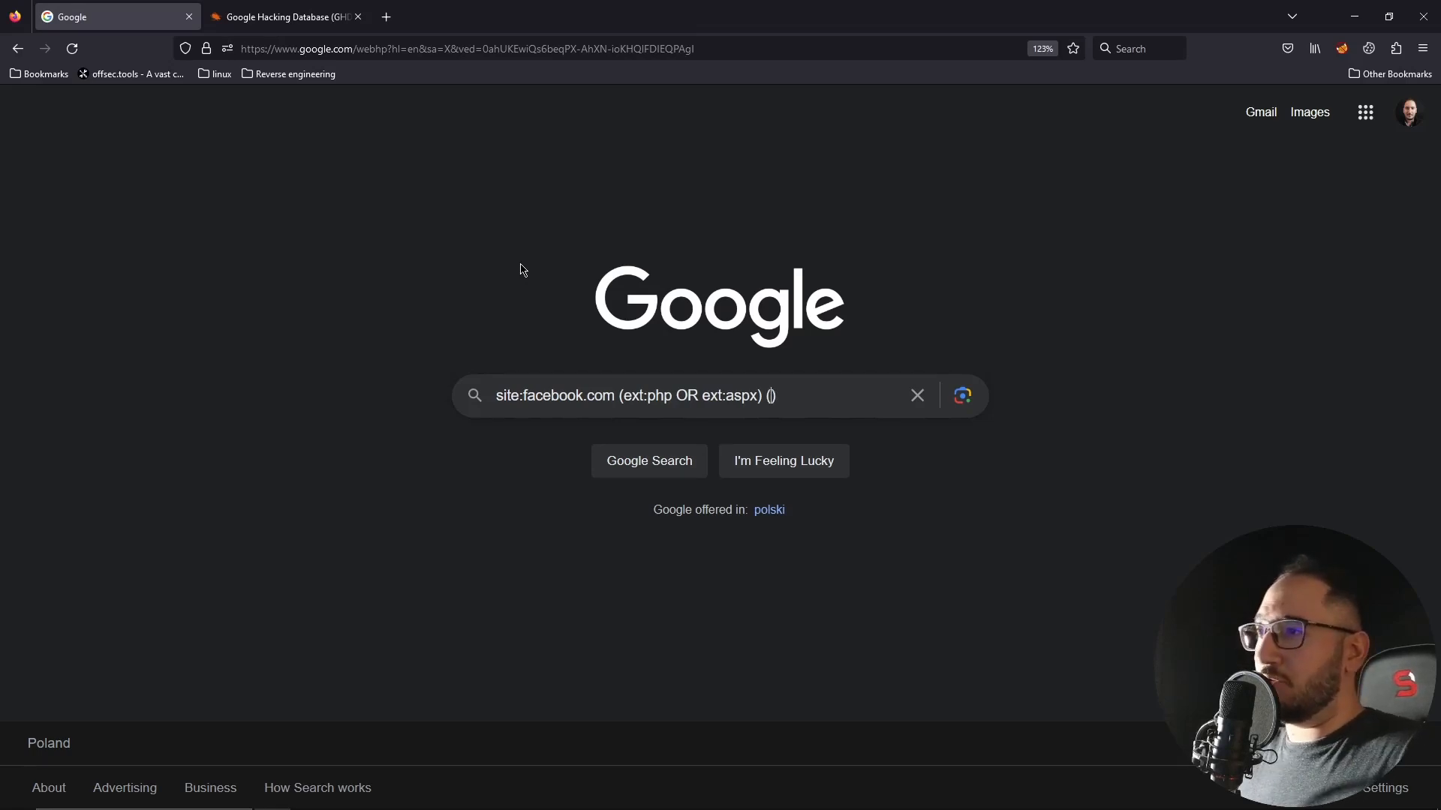
mouse_move(843, 420)
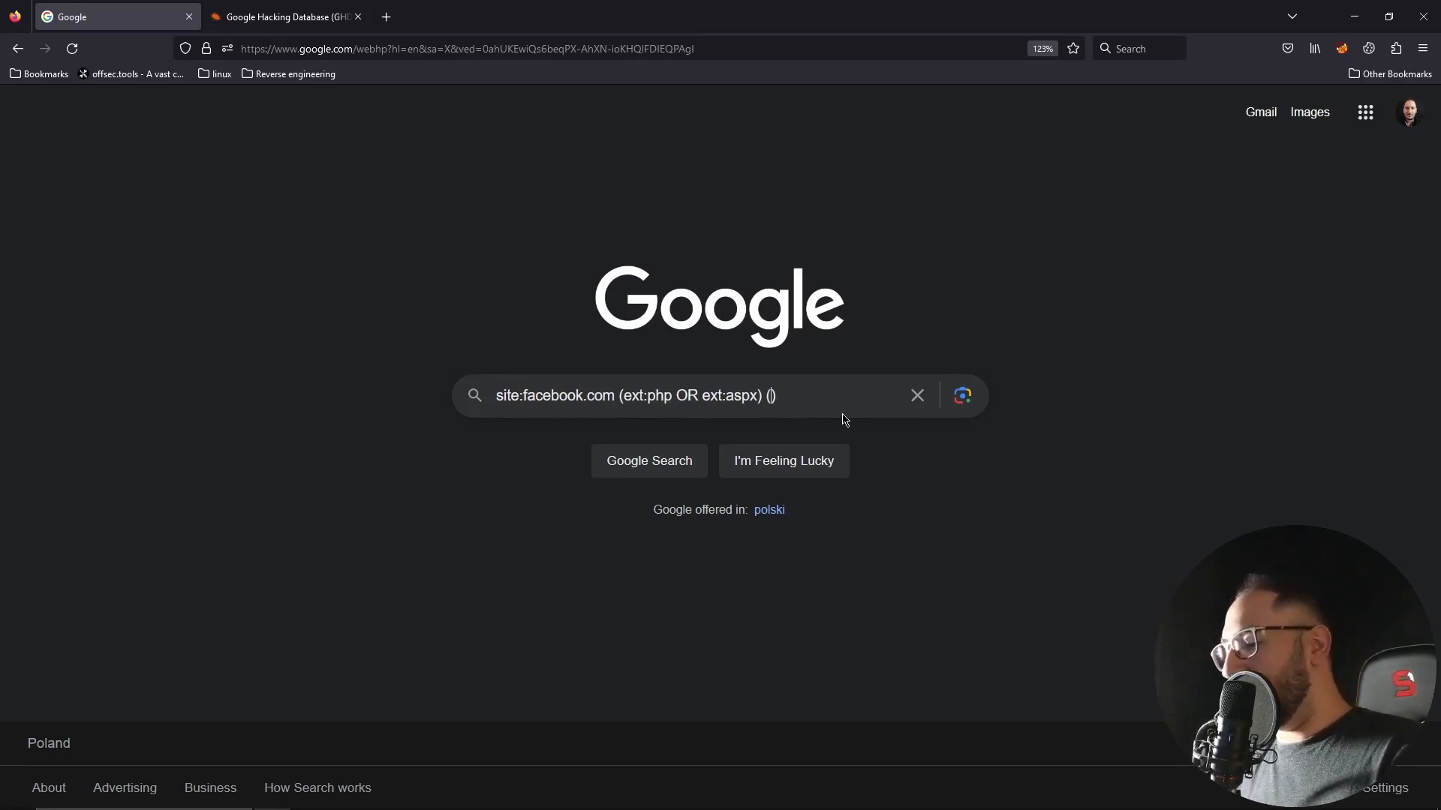
text(inurl:)
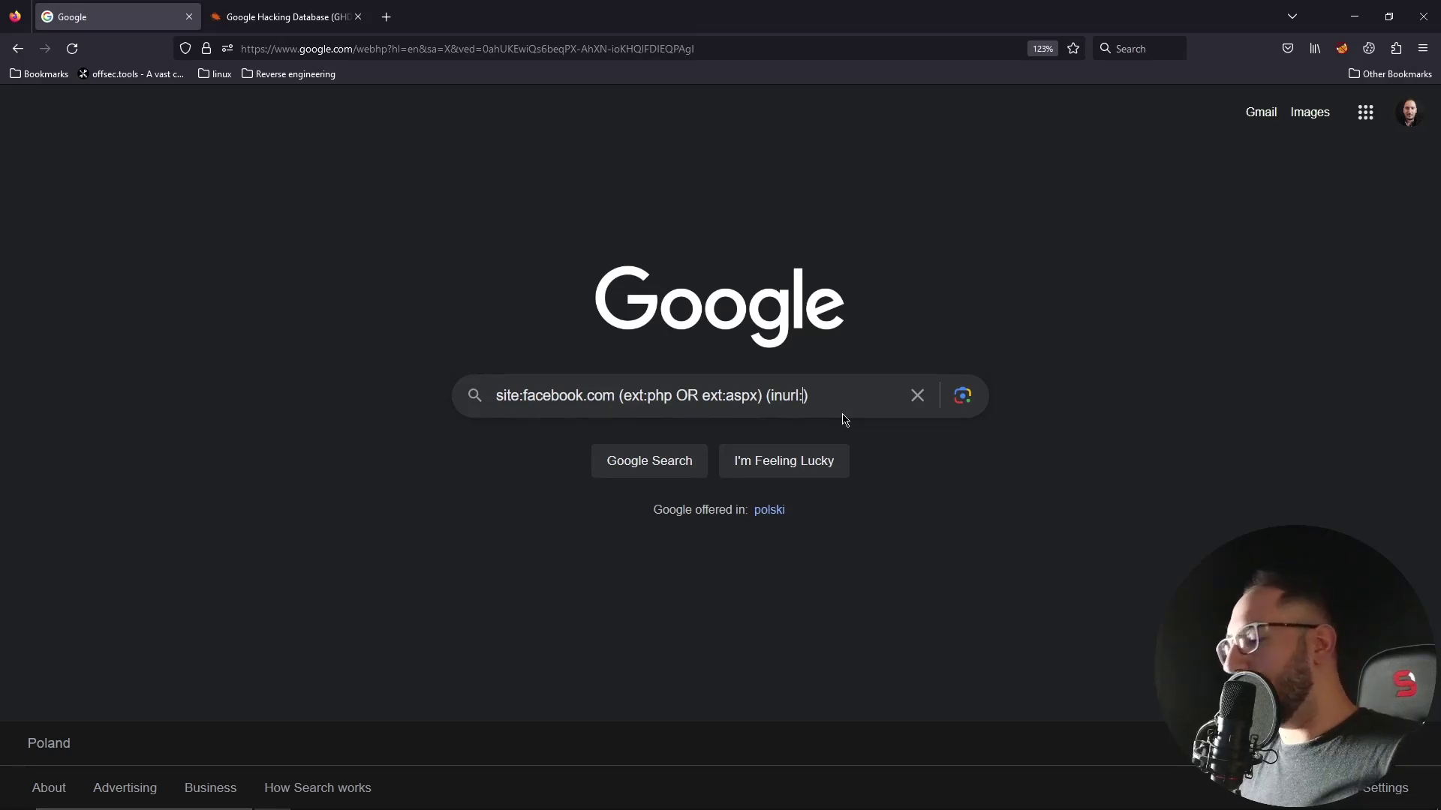
text("?)
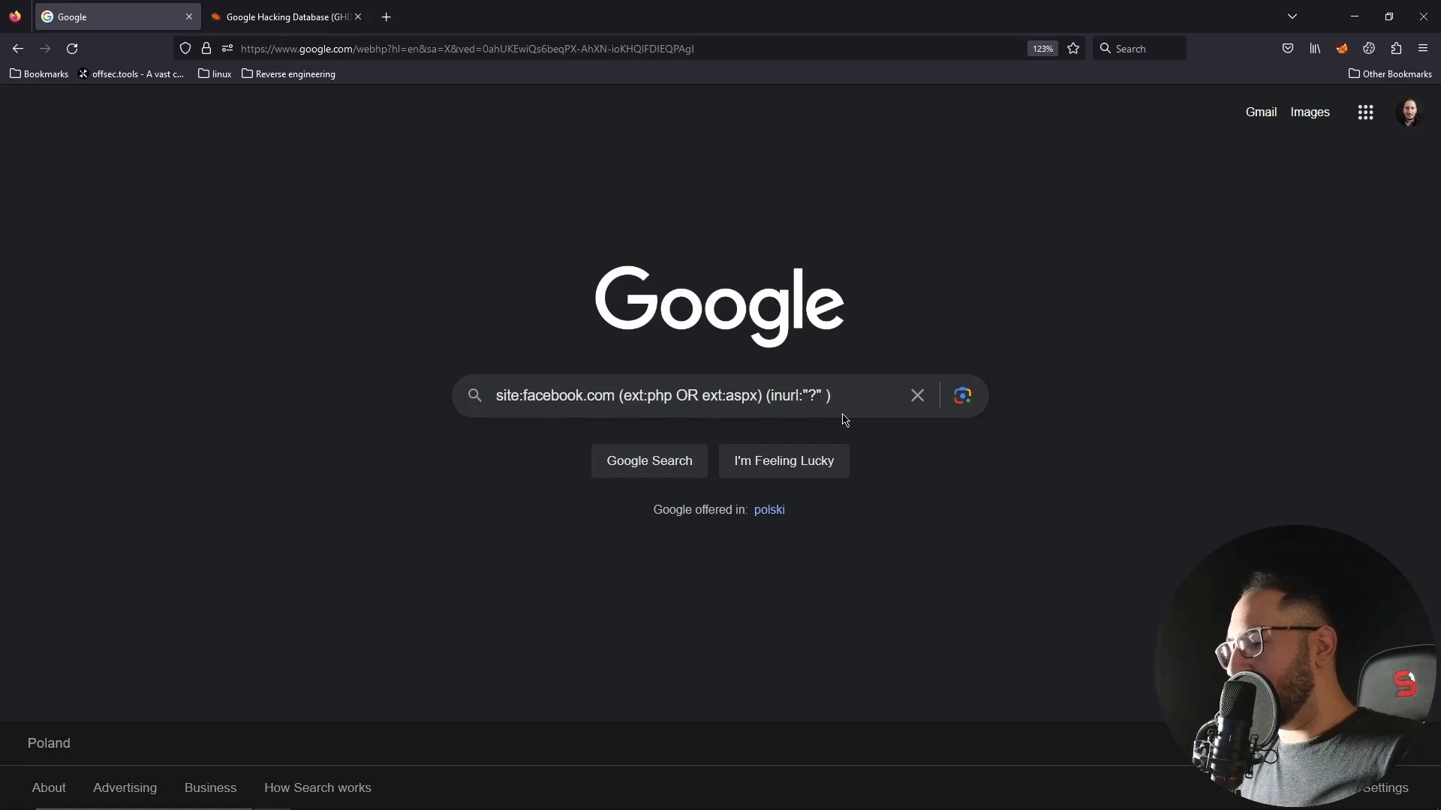
text(AND)
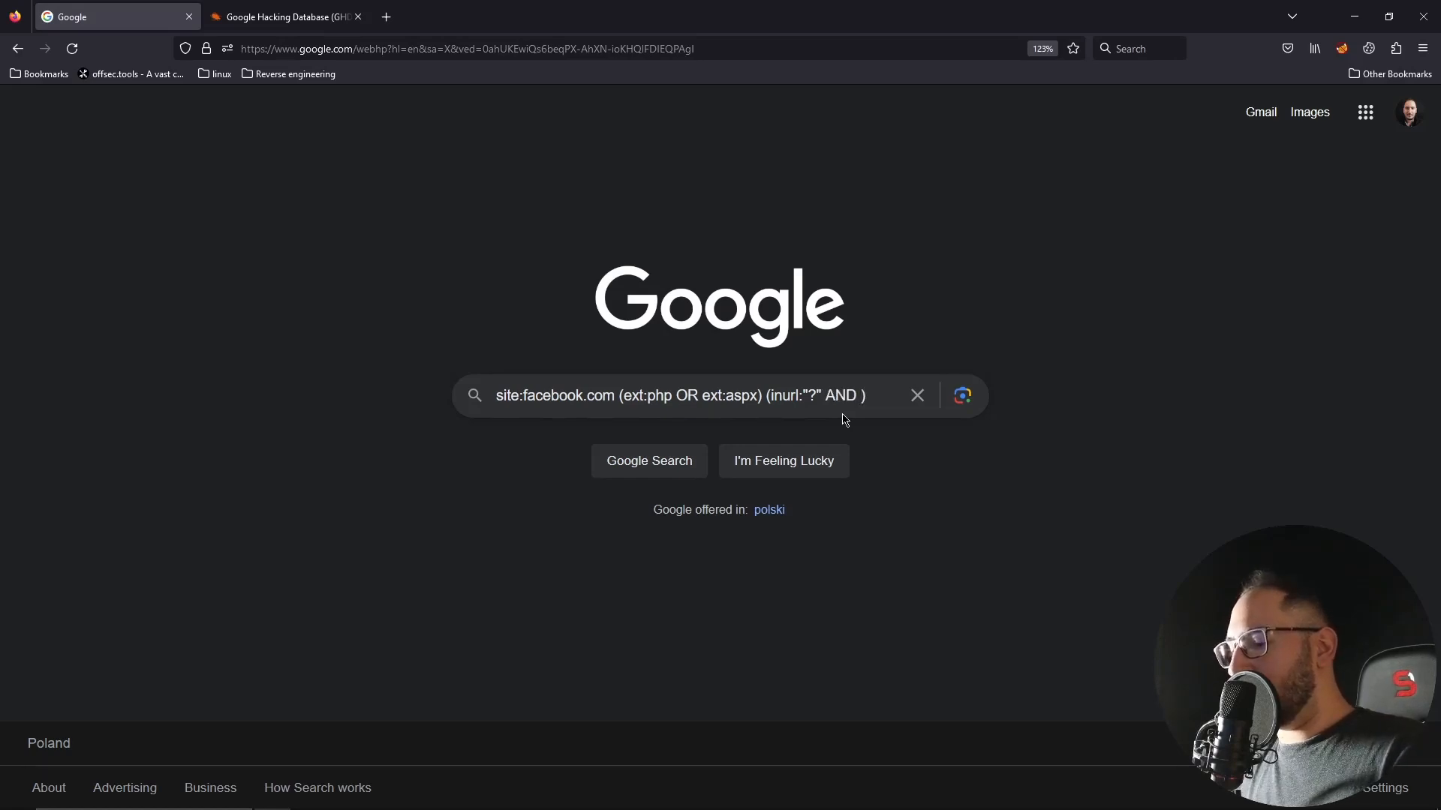
text(inurl:"))
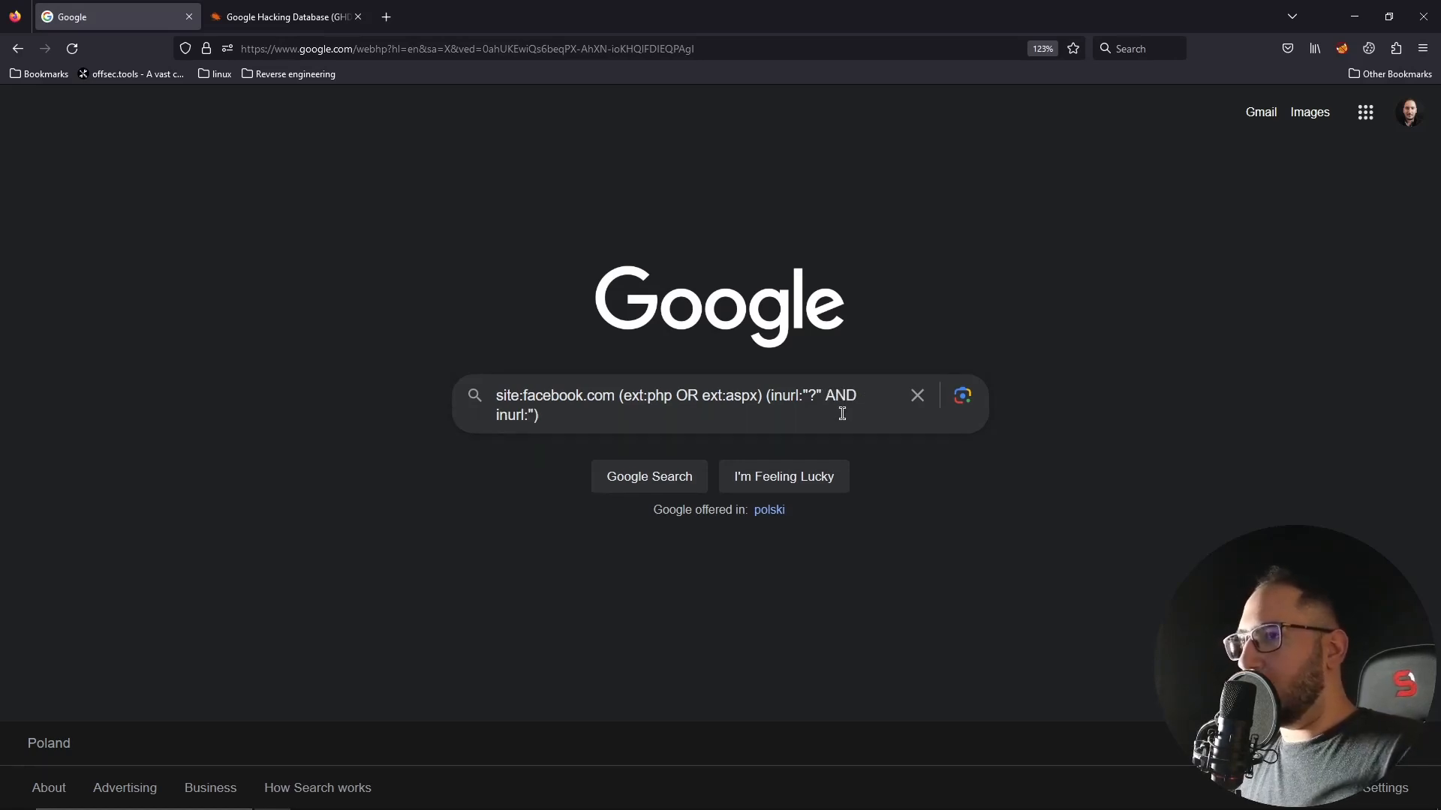
text(=")
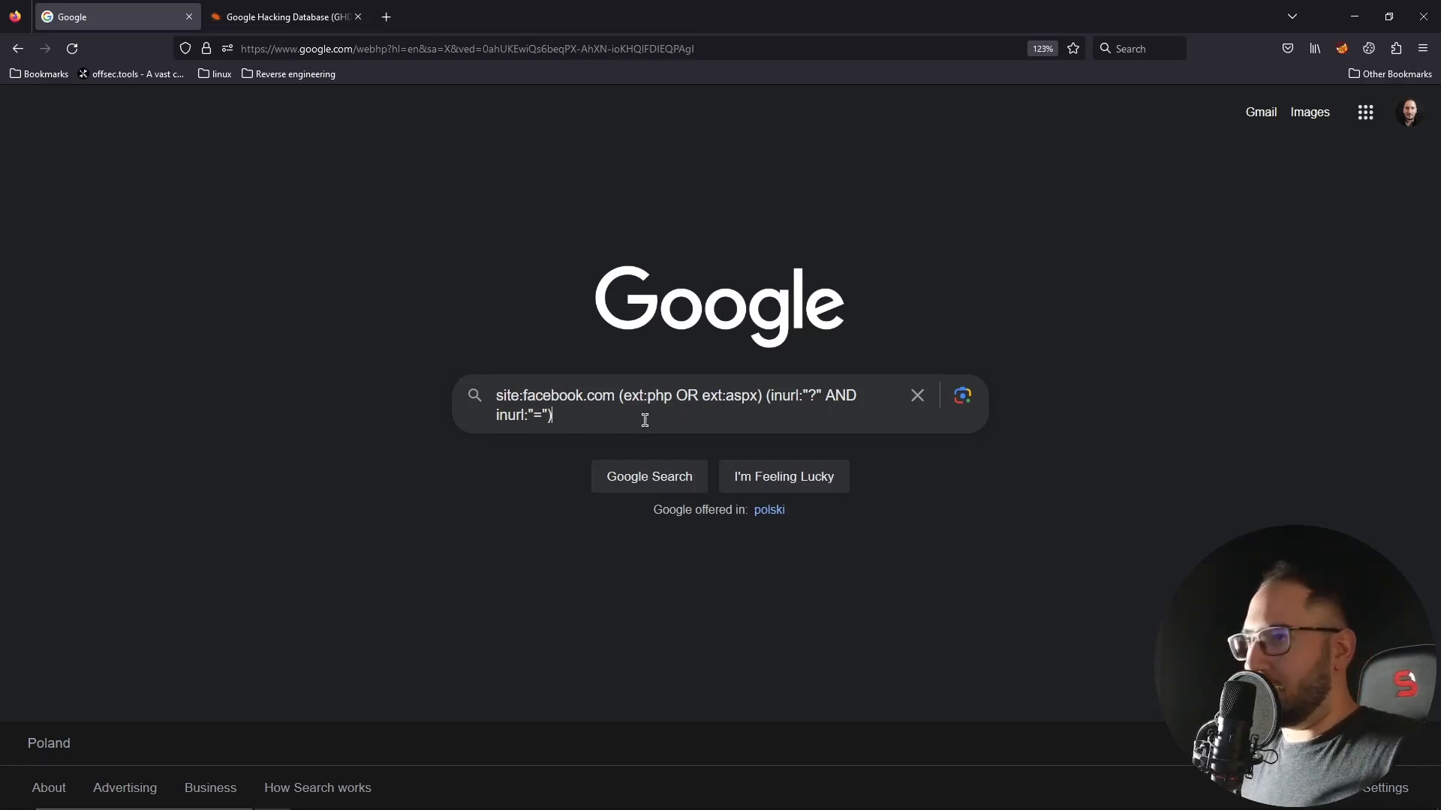
key(Return)
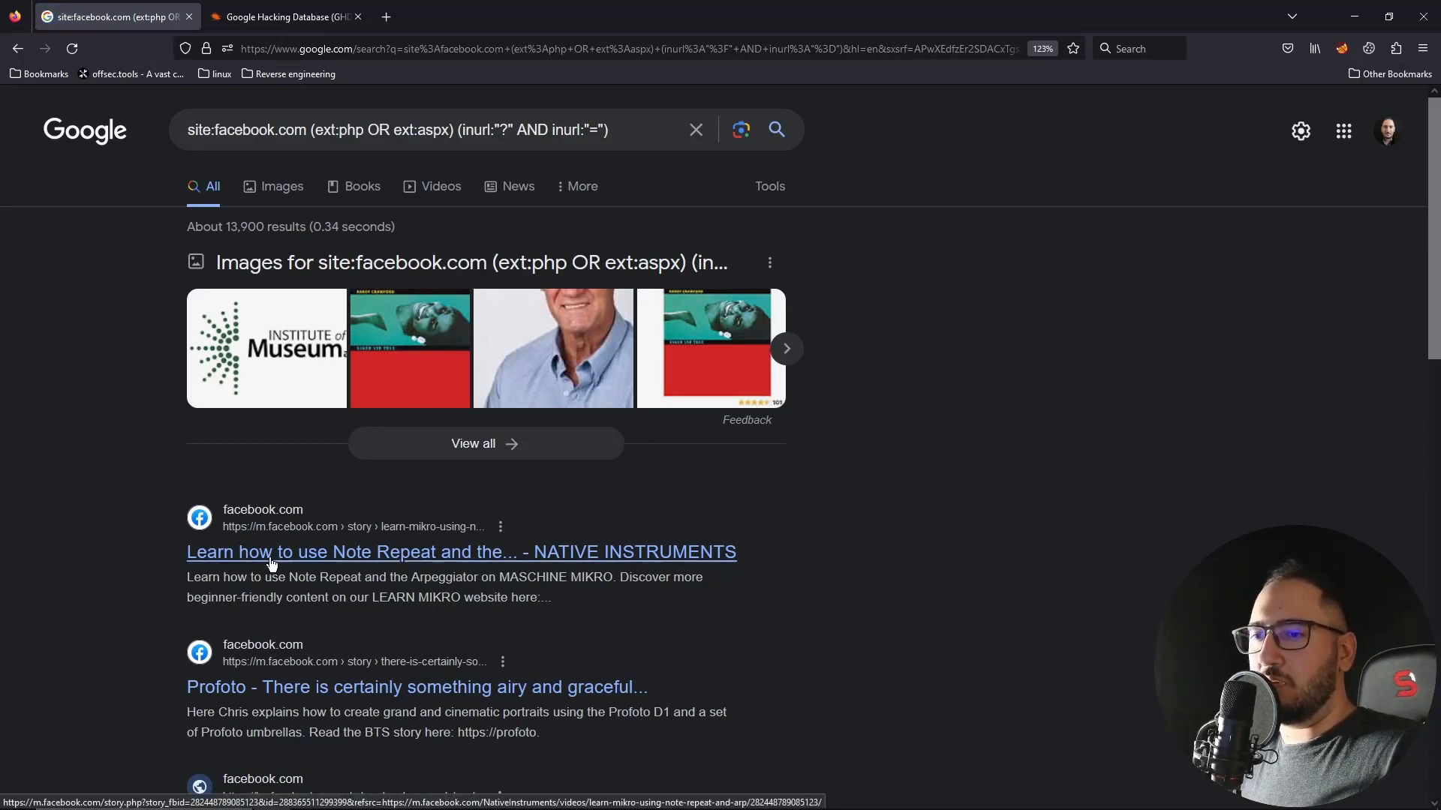
mouse_move(255, 552)
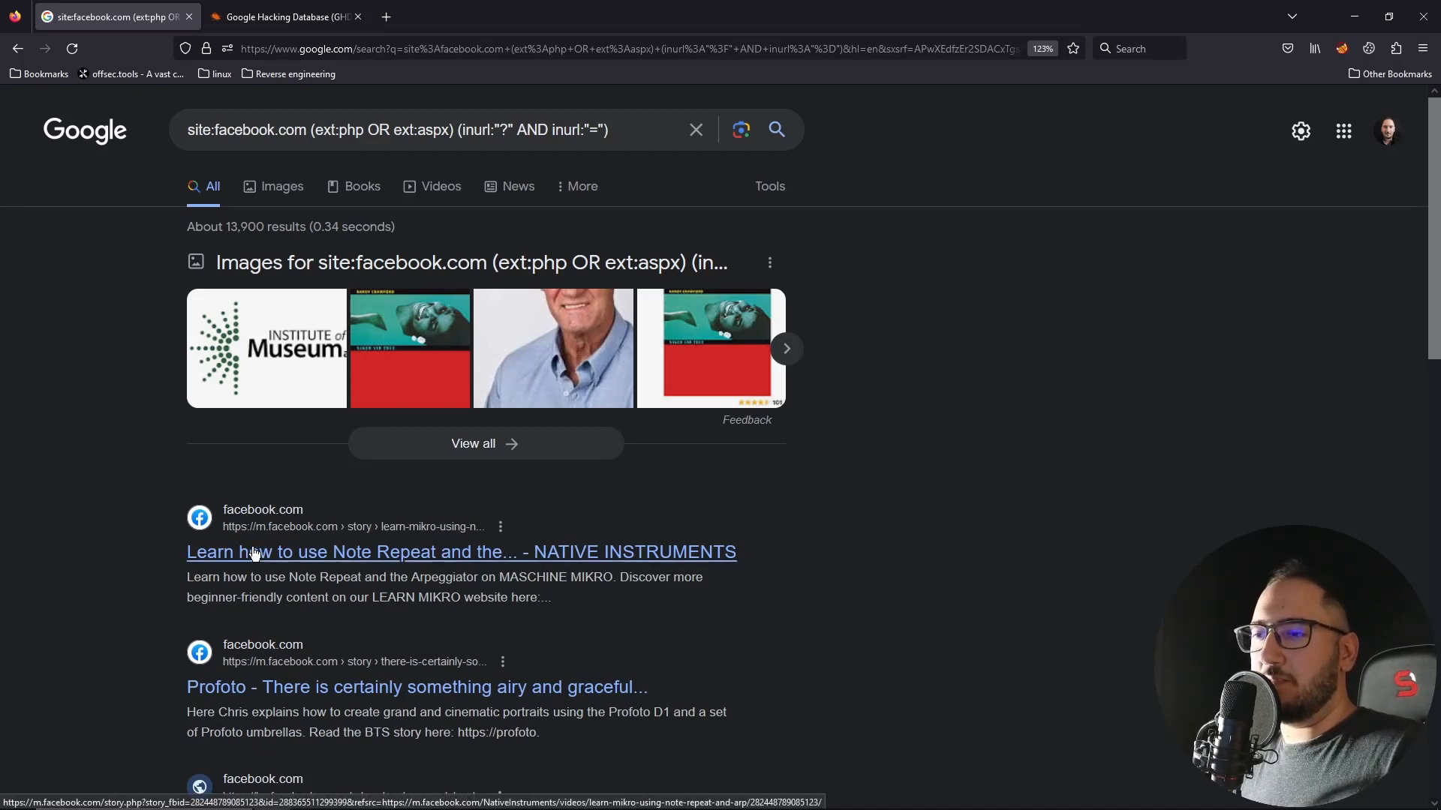
scroll(down, 3)
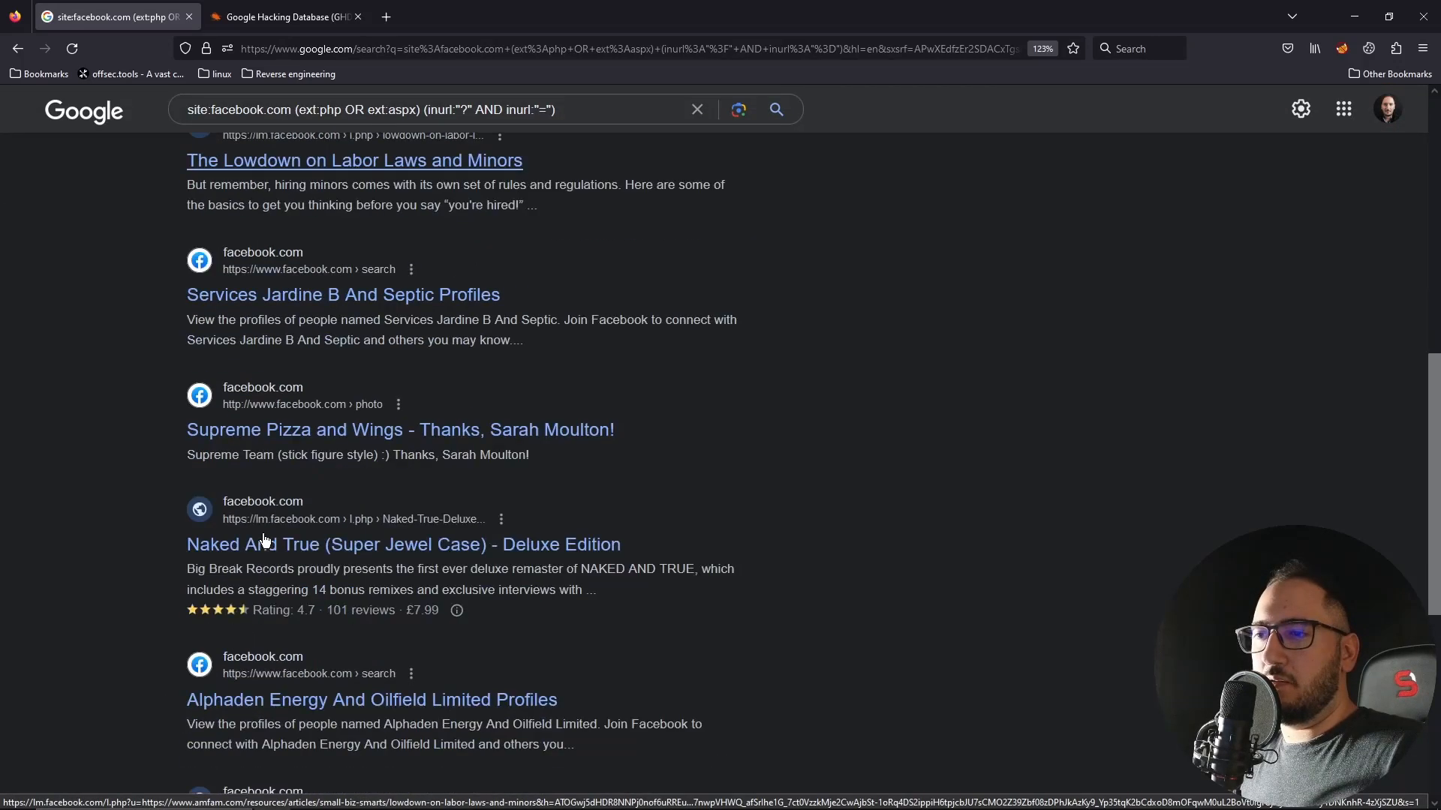
scroll(down, 3)
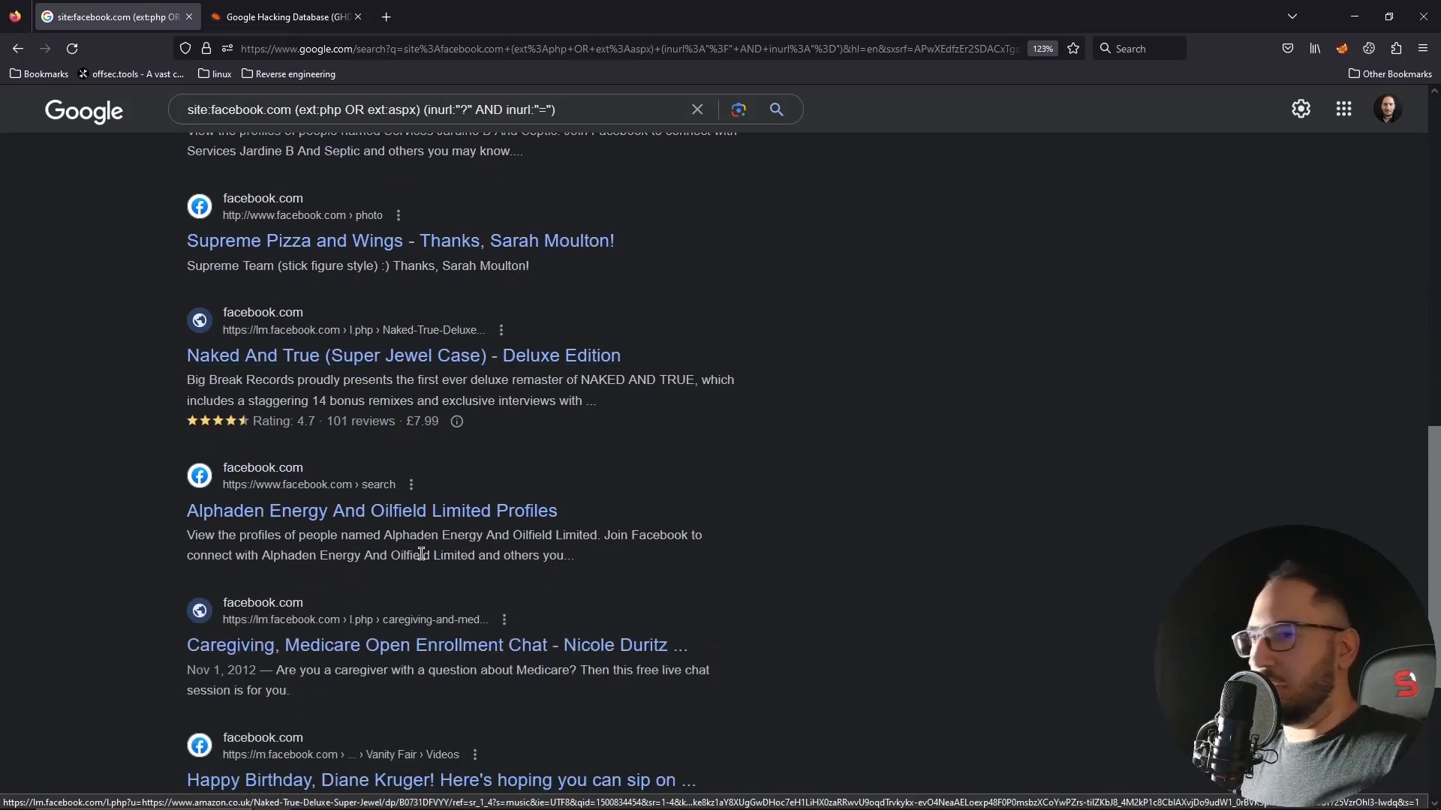
mouse_move(373, 171)
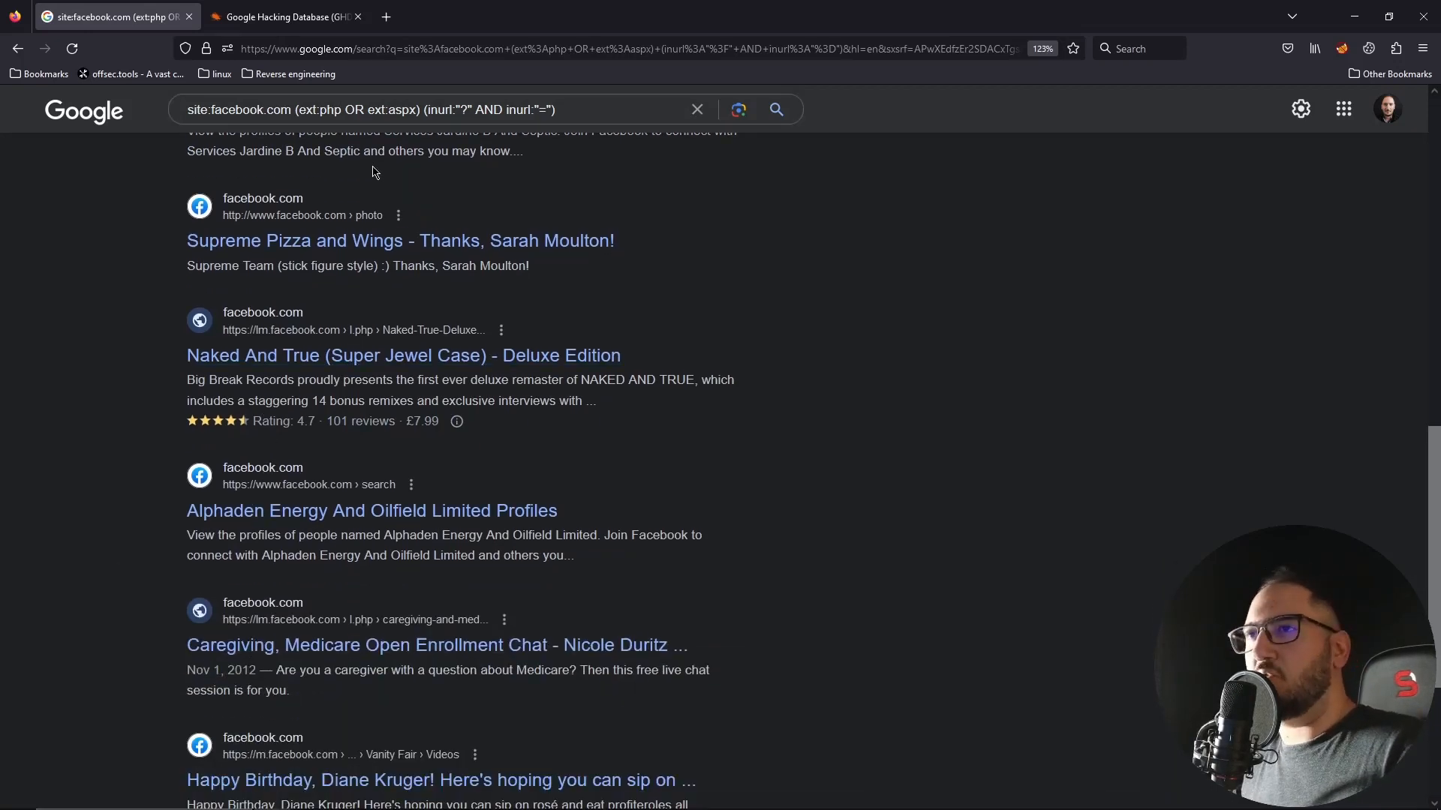
mouse_move(722, 283)
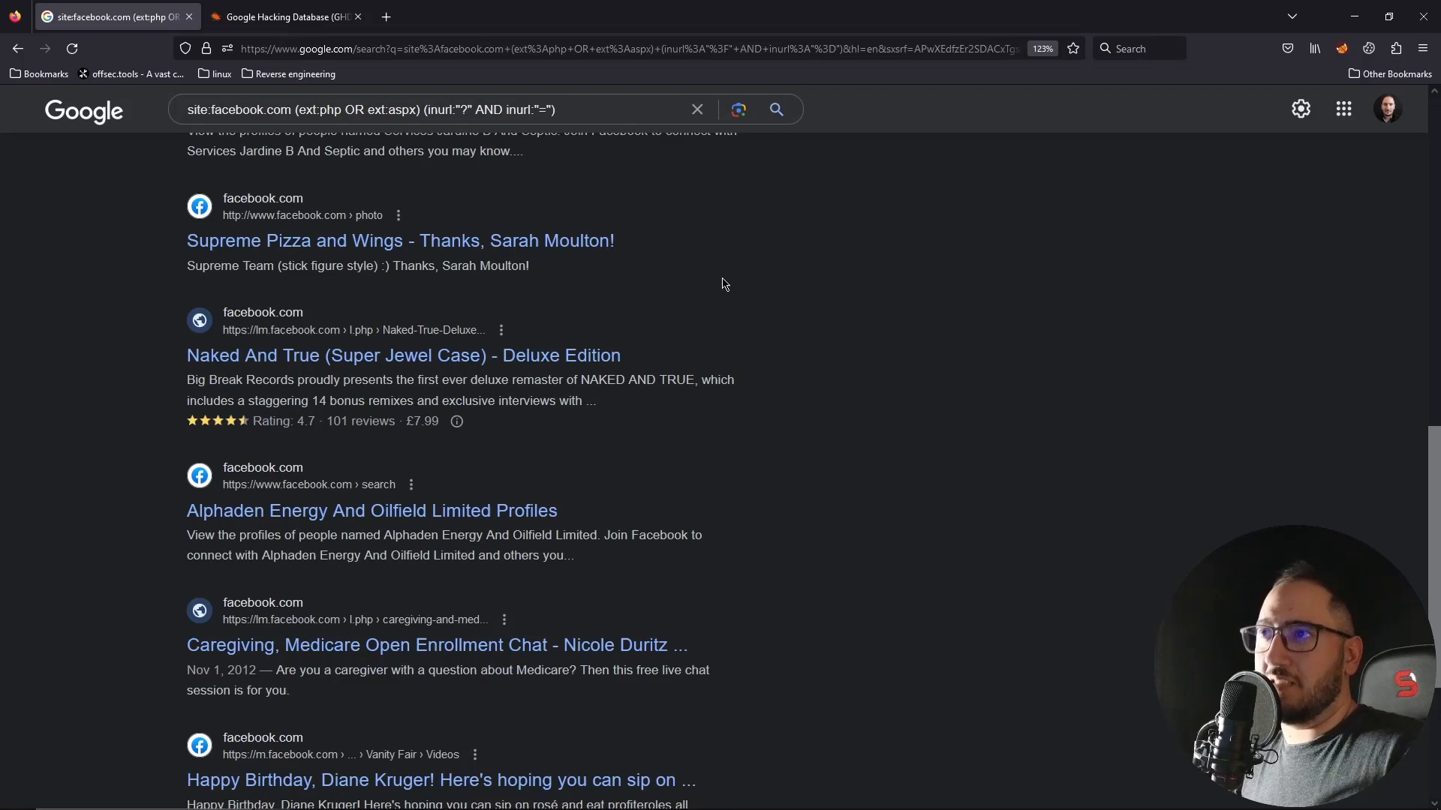
mouse_move(416, 216)
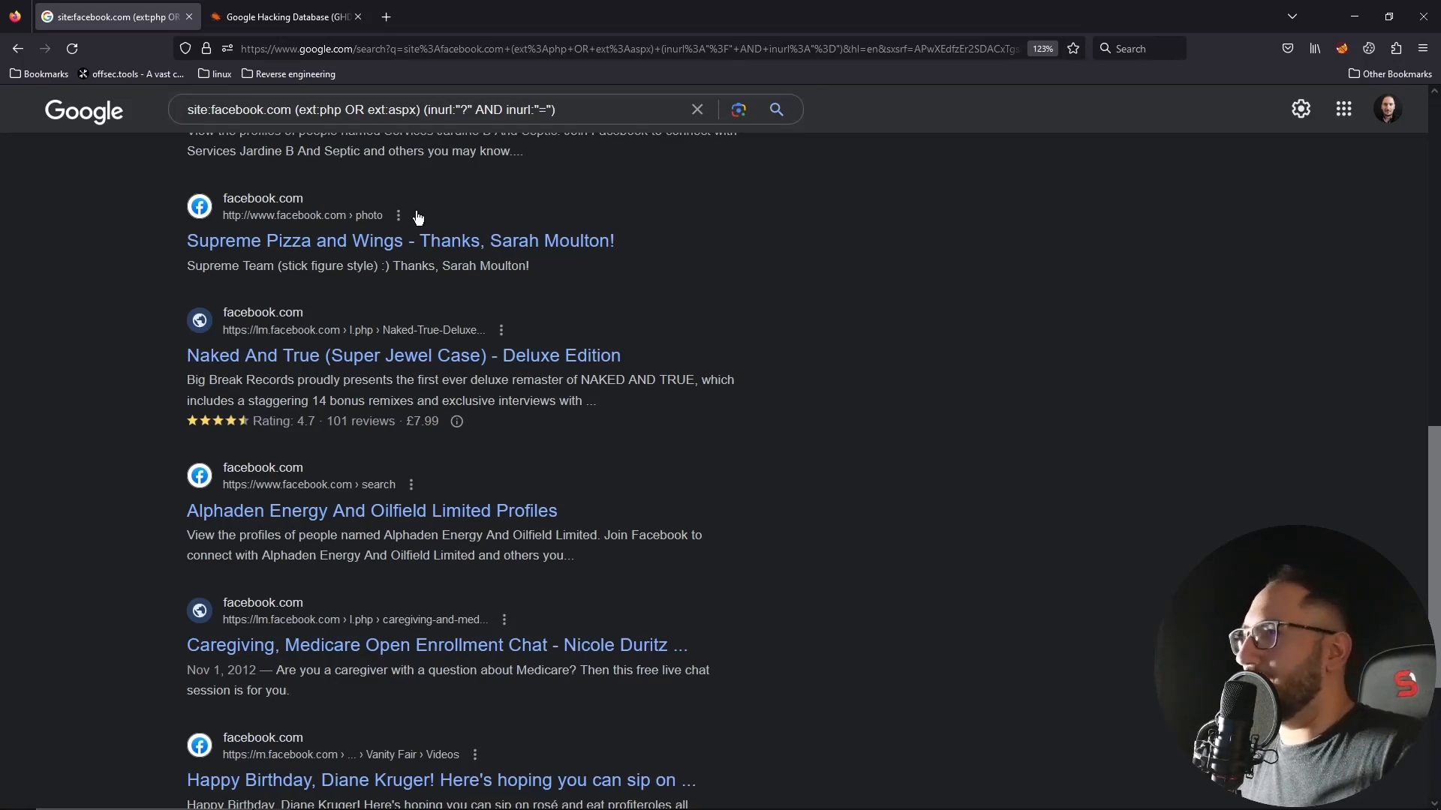
click(450, 16)
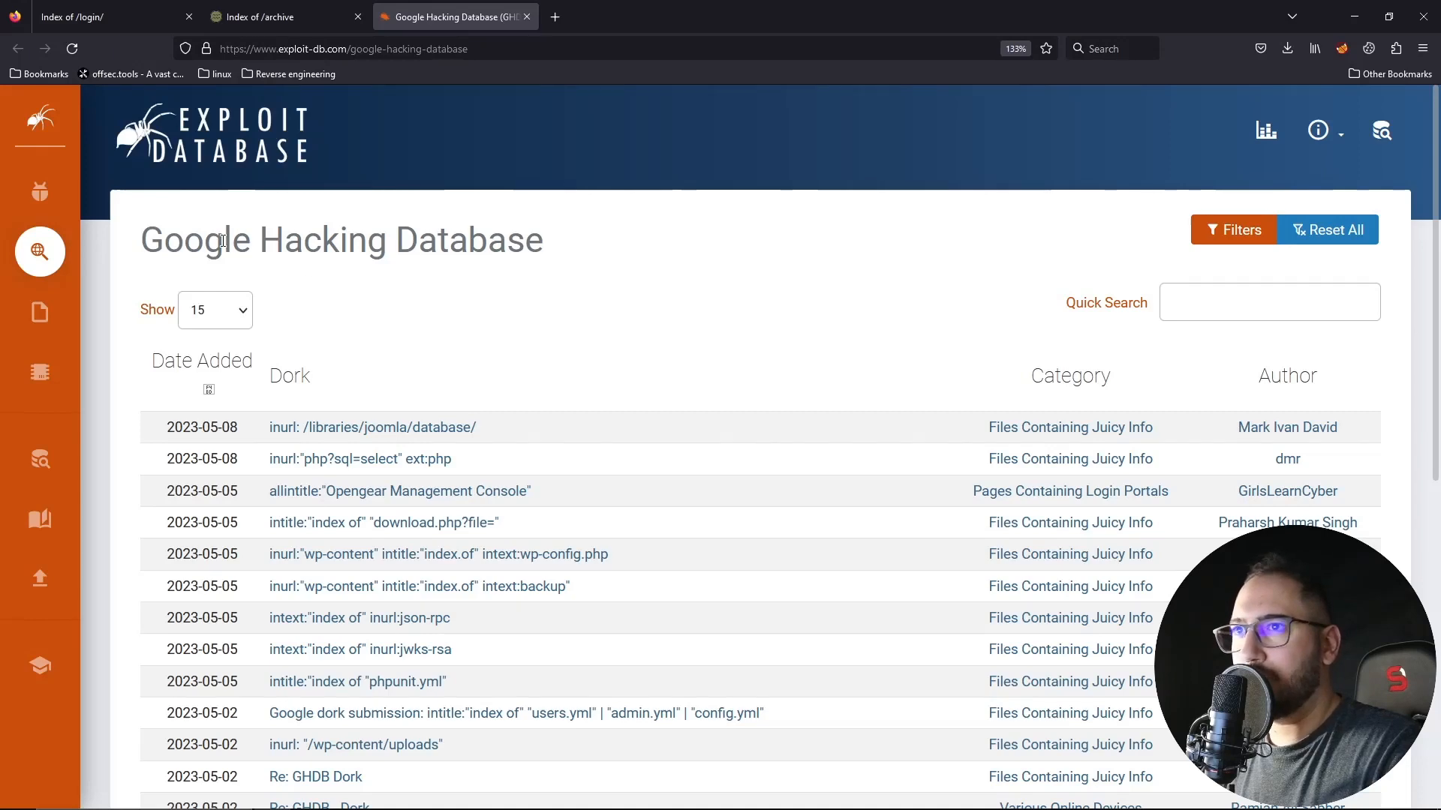
Page through the 7,683-entry dork list and select the inurl: /libraries/joomla/database/ dork
click(343, 48)
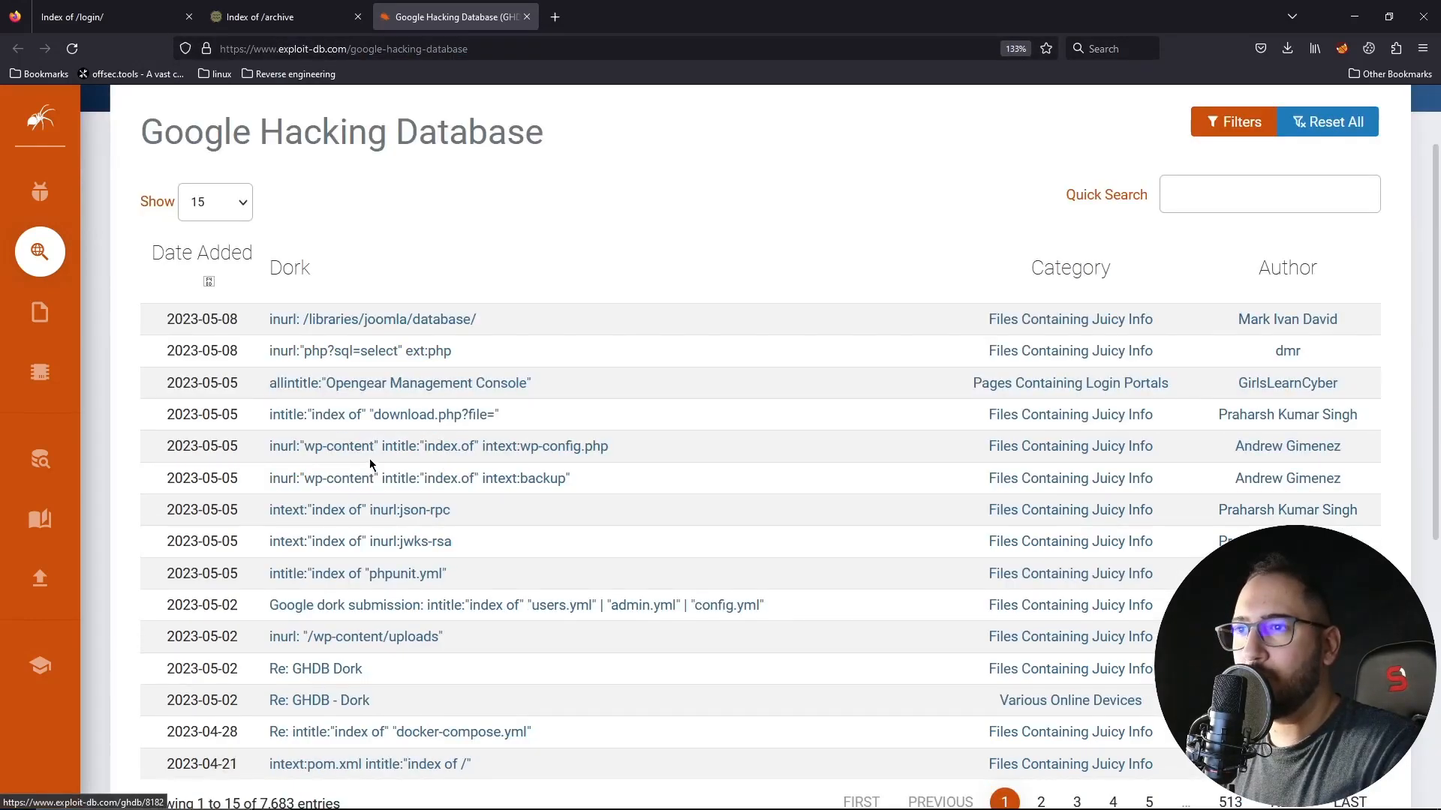
scroll(down, 3)
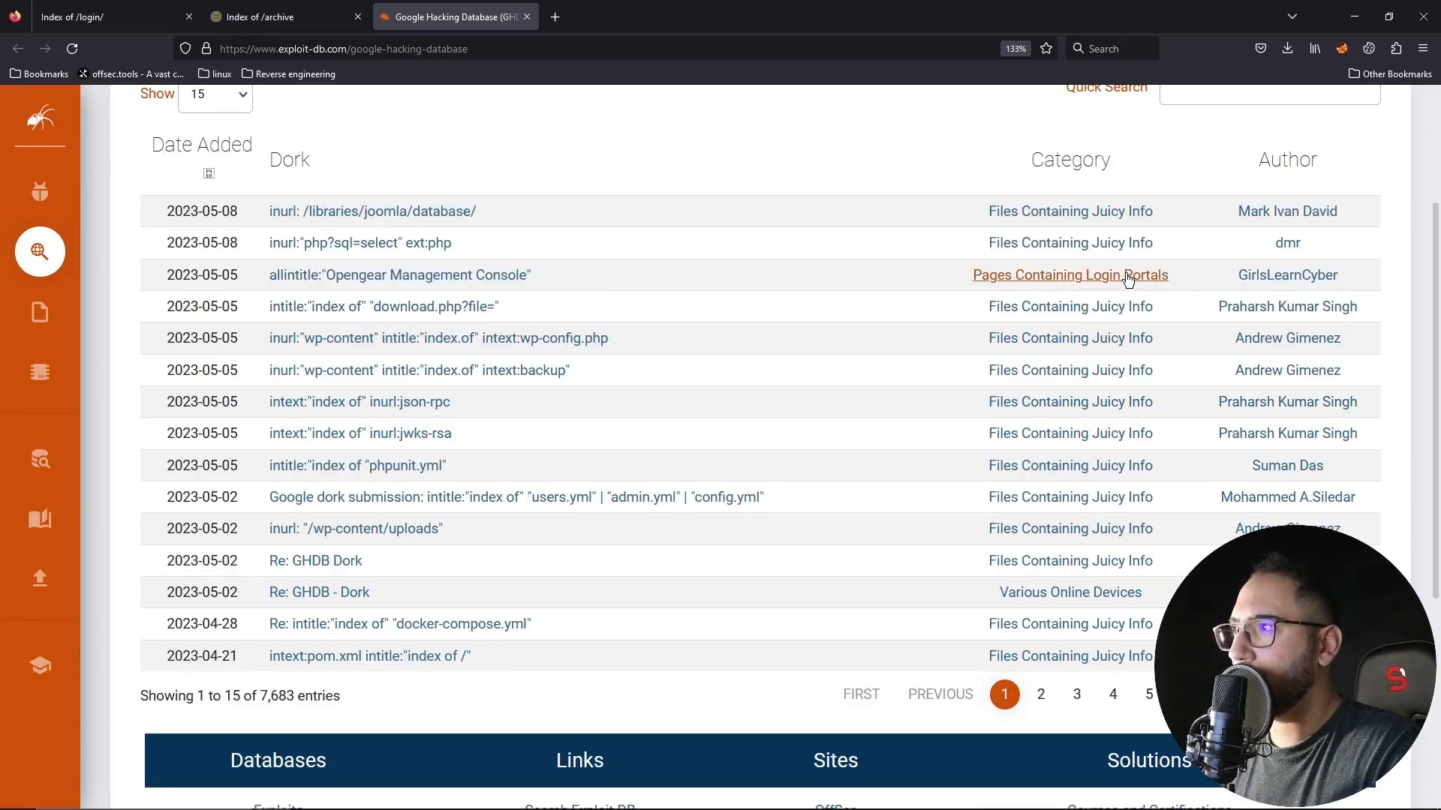
mouse_move(1070, 369)
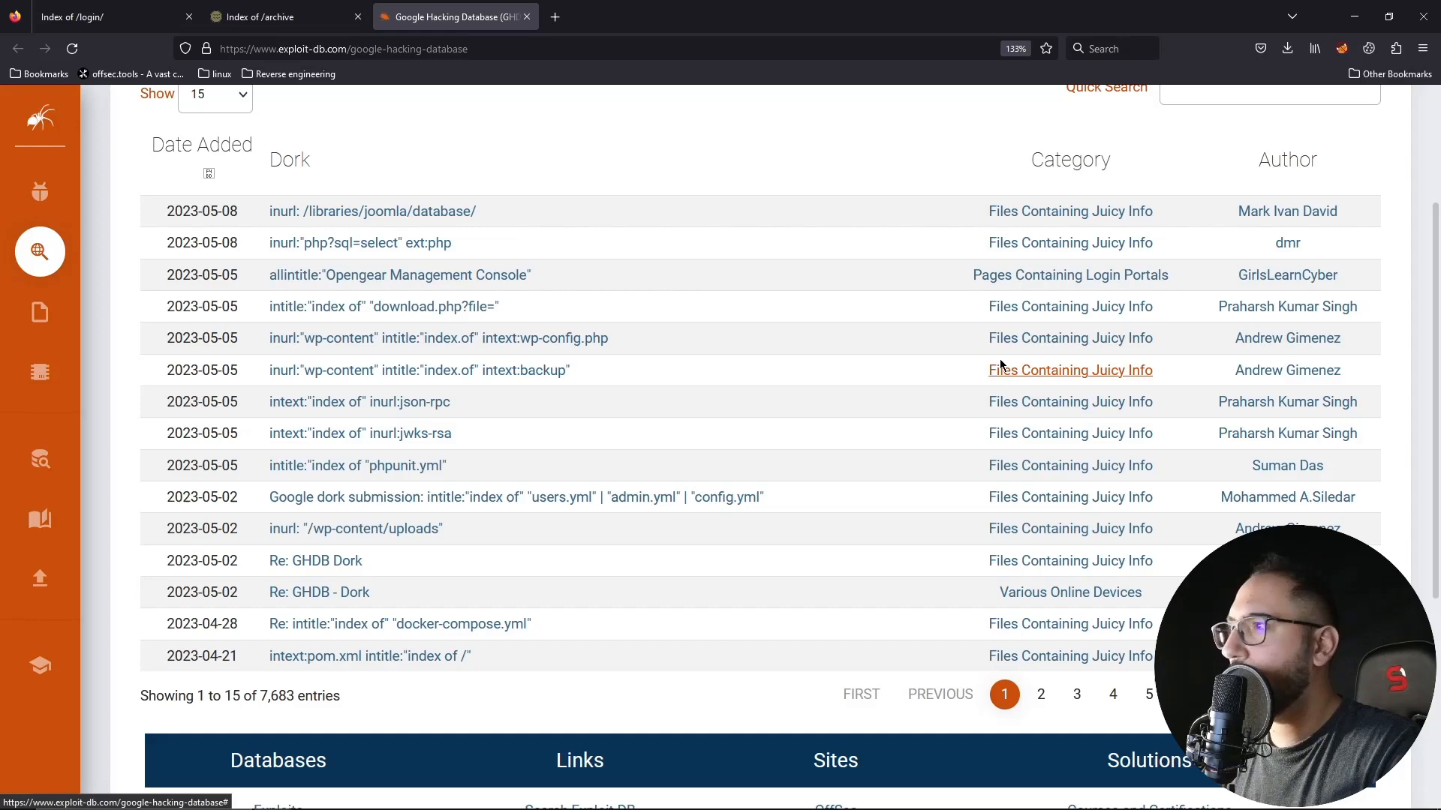
mouse_move(1163, 347)
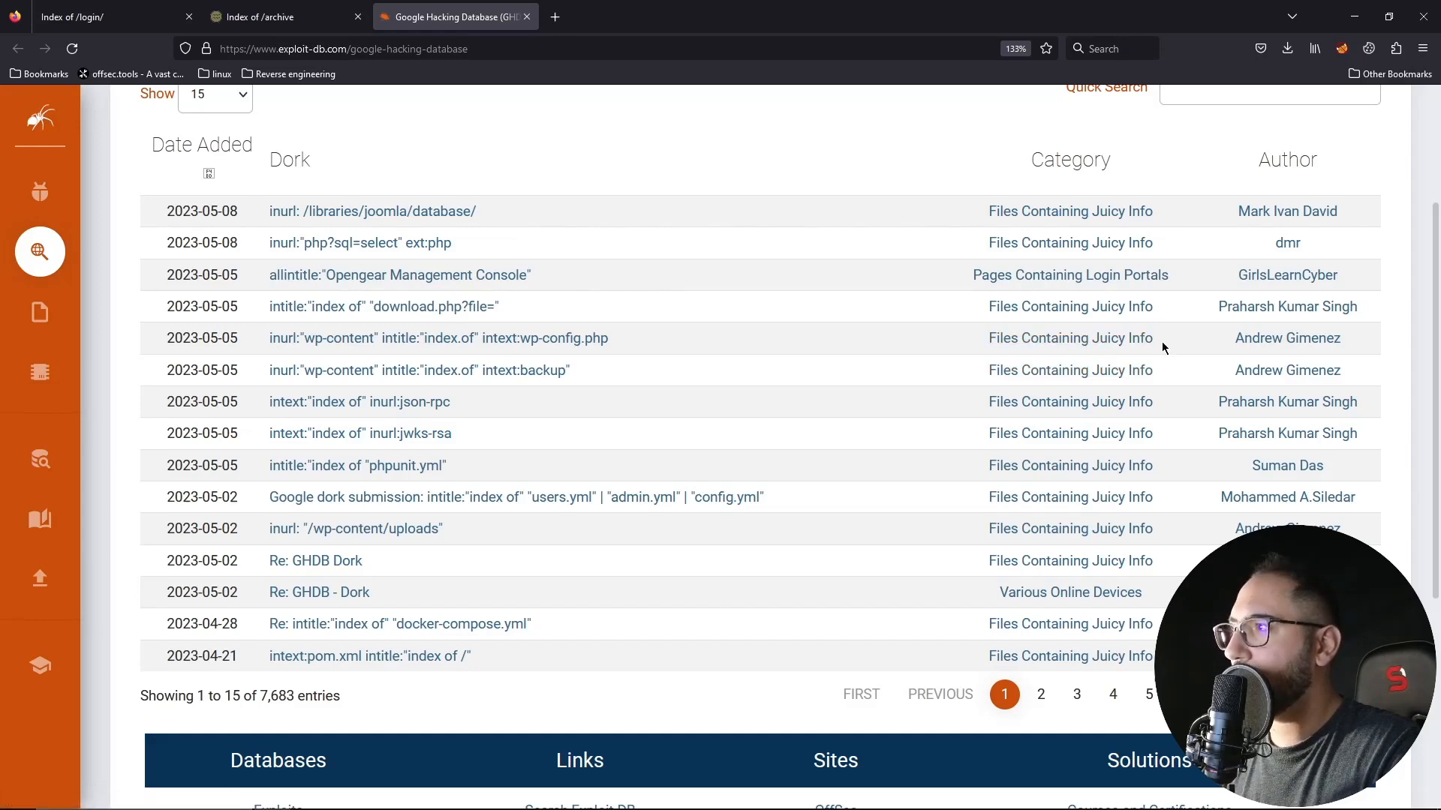
scroll(down, 3)
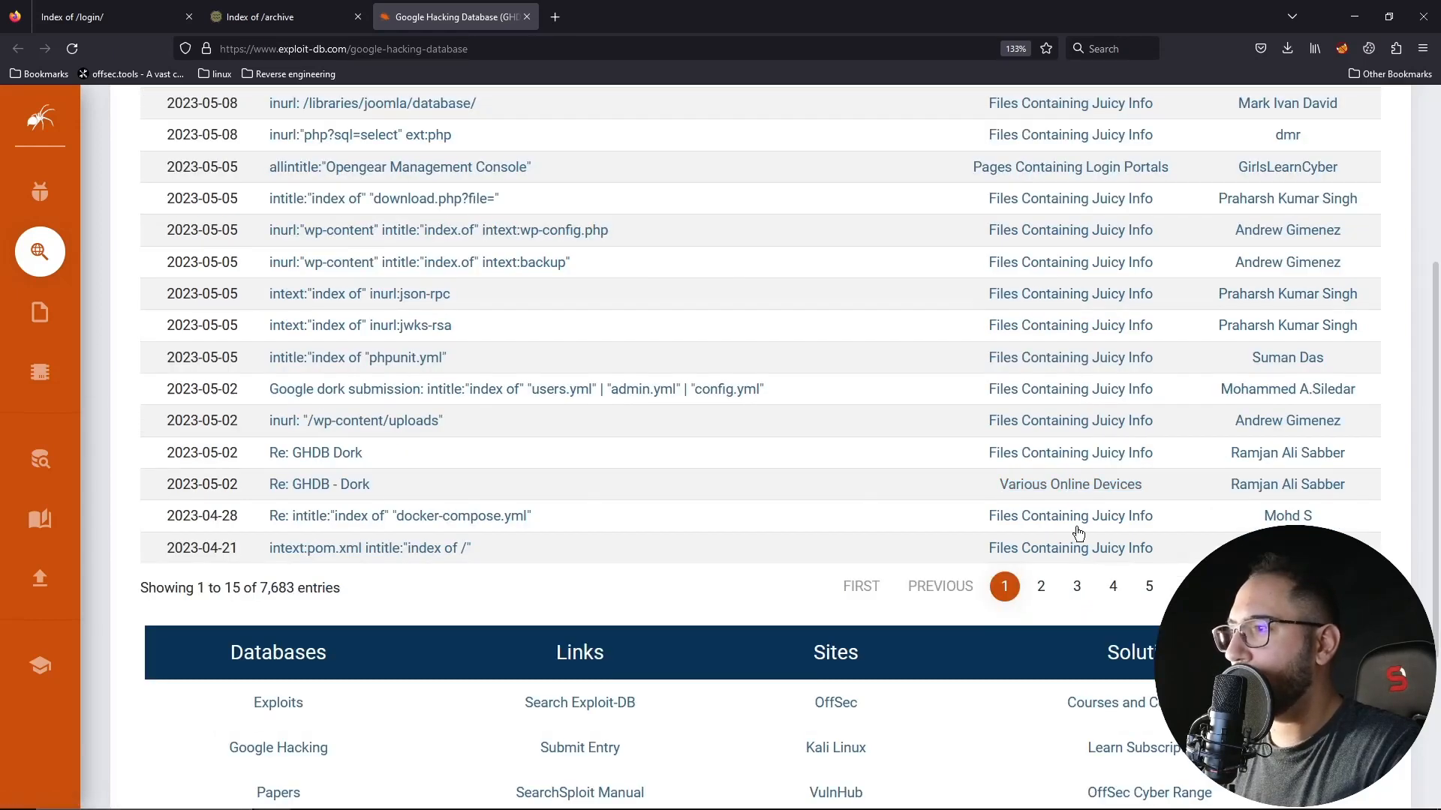
click(1038, 586)
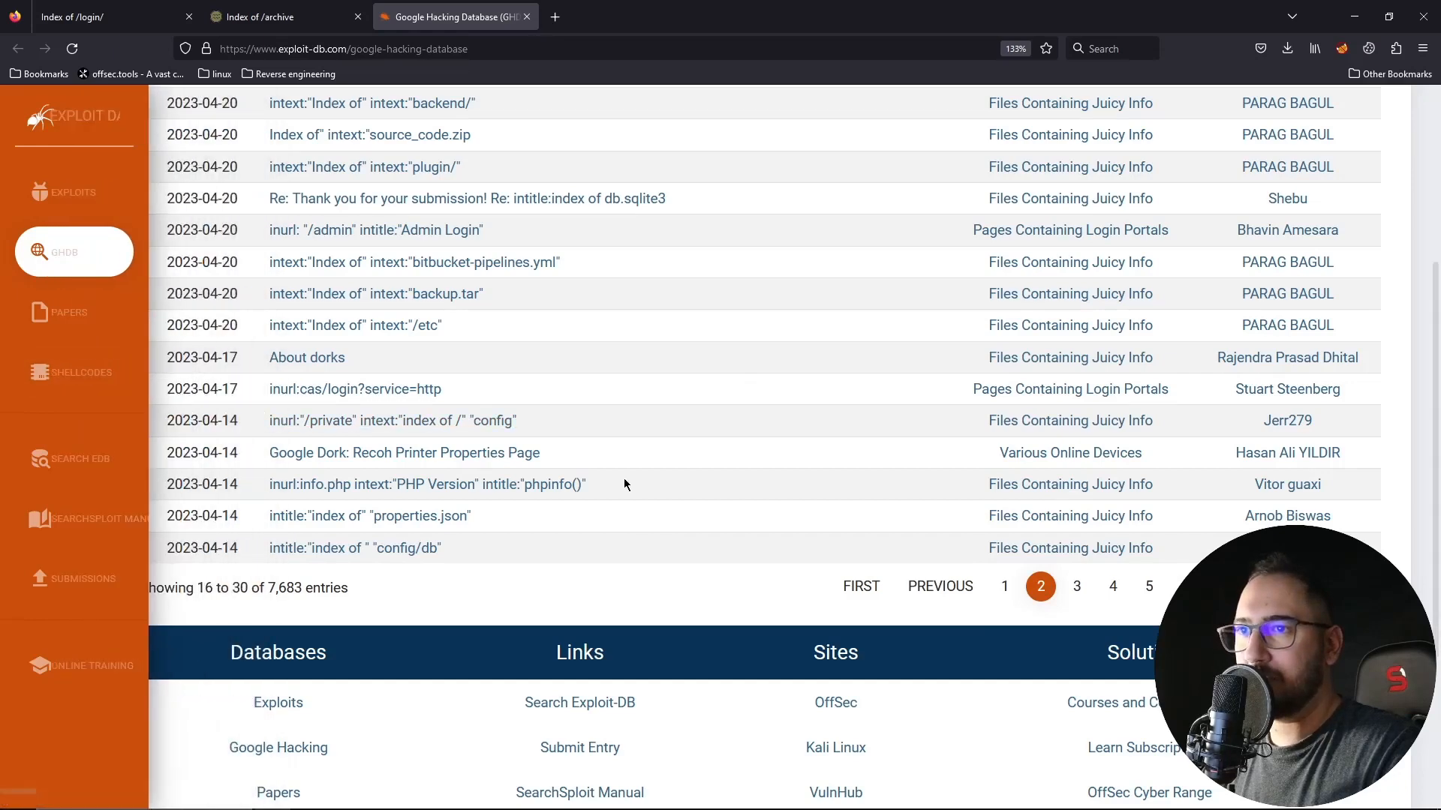
scroll(up, 3)
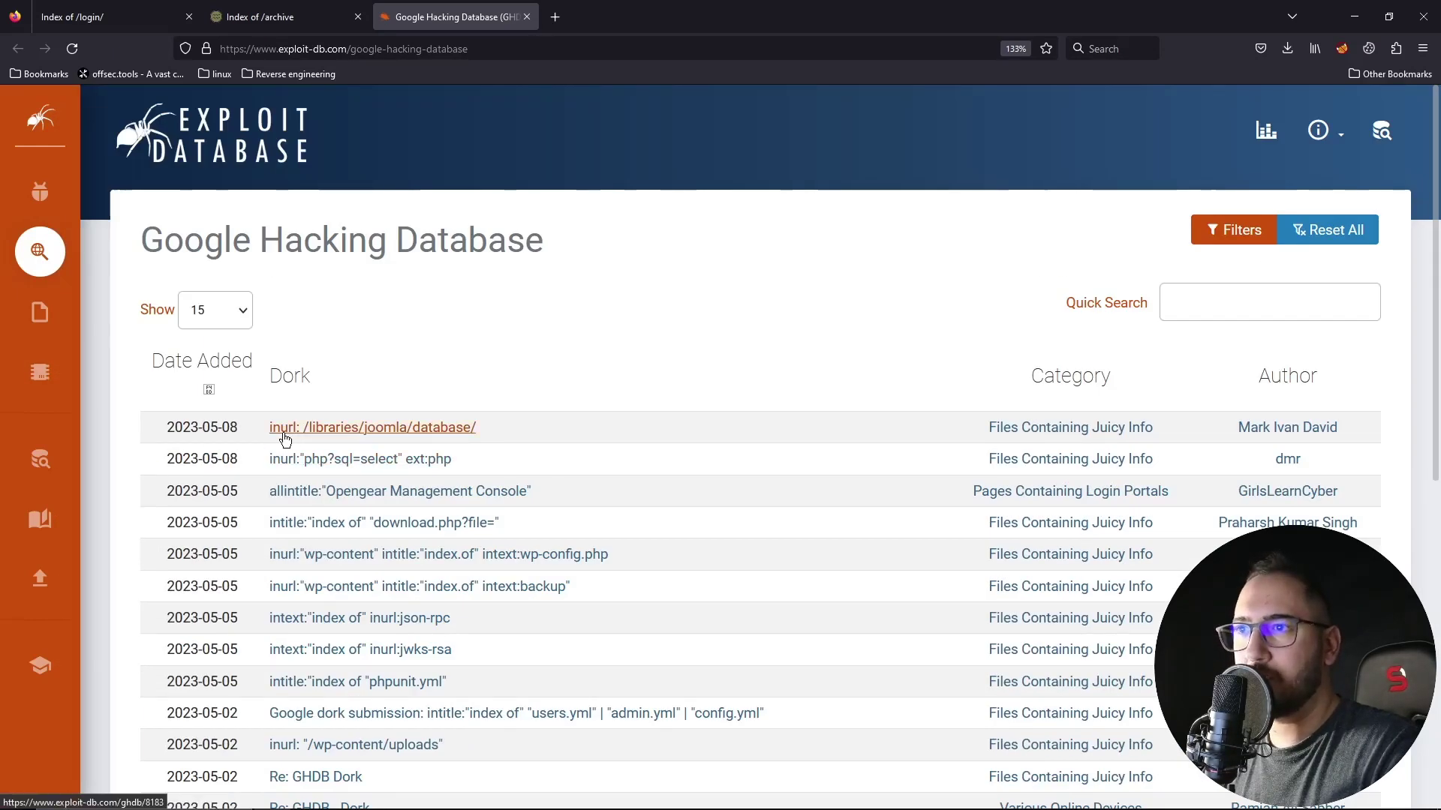
mouse_move(1071, 427)
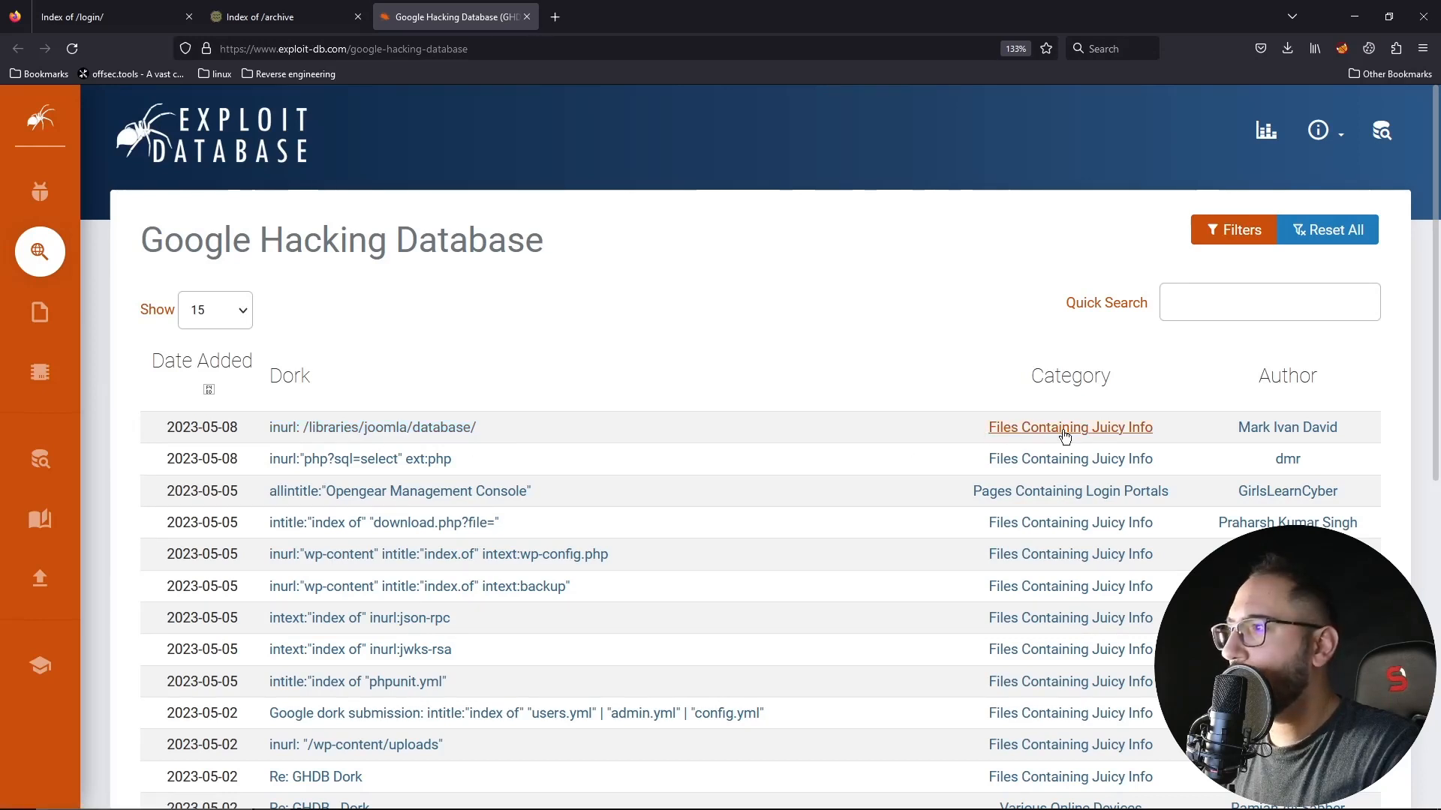
double_click(371, 428)
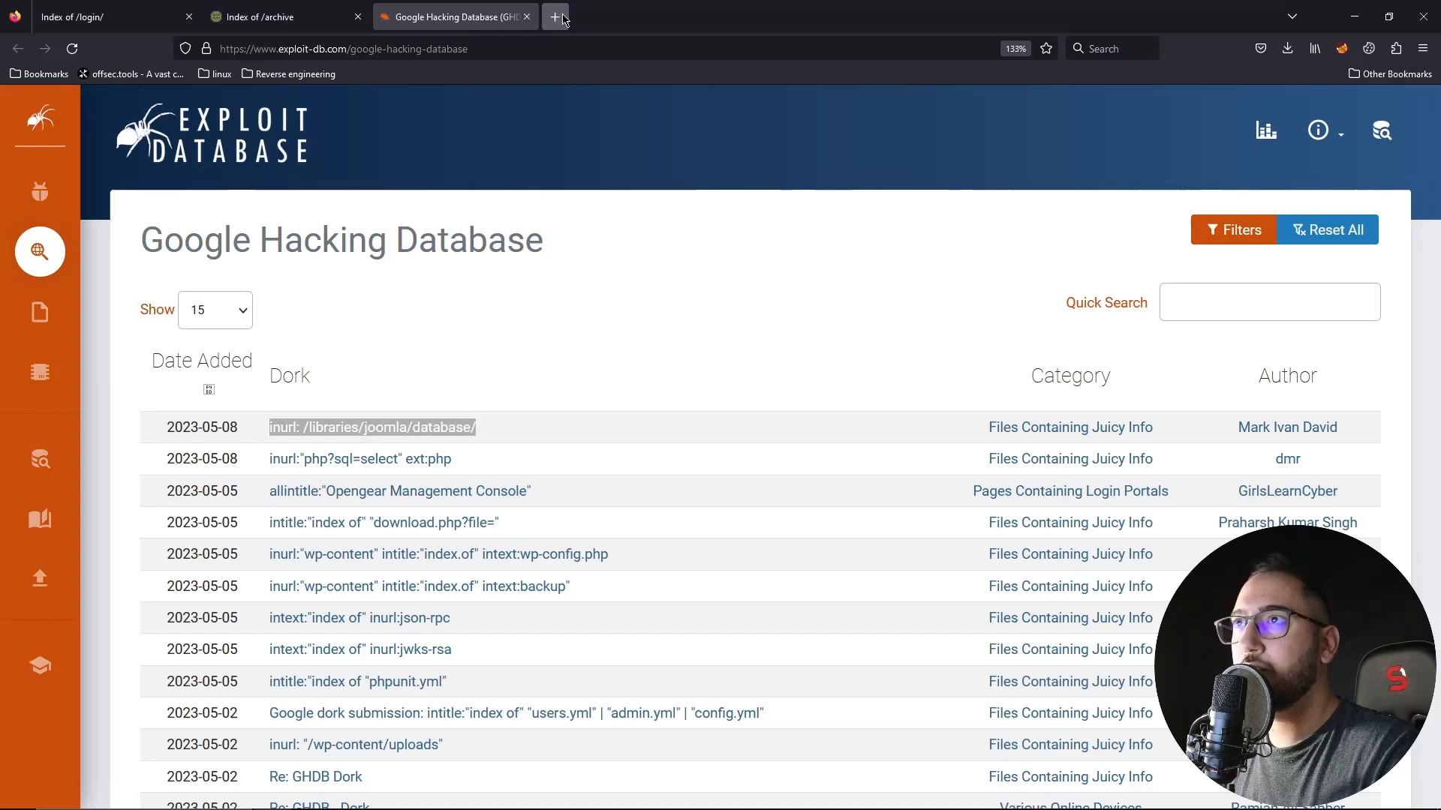
Search the joomla database dork, view azvs.com's exposed listing and its database.php, then go back to GHDB
click(371, 426)
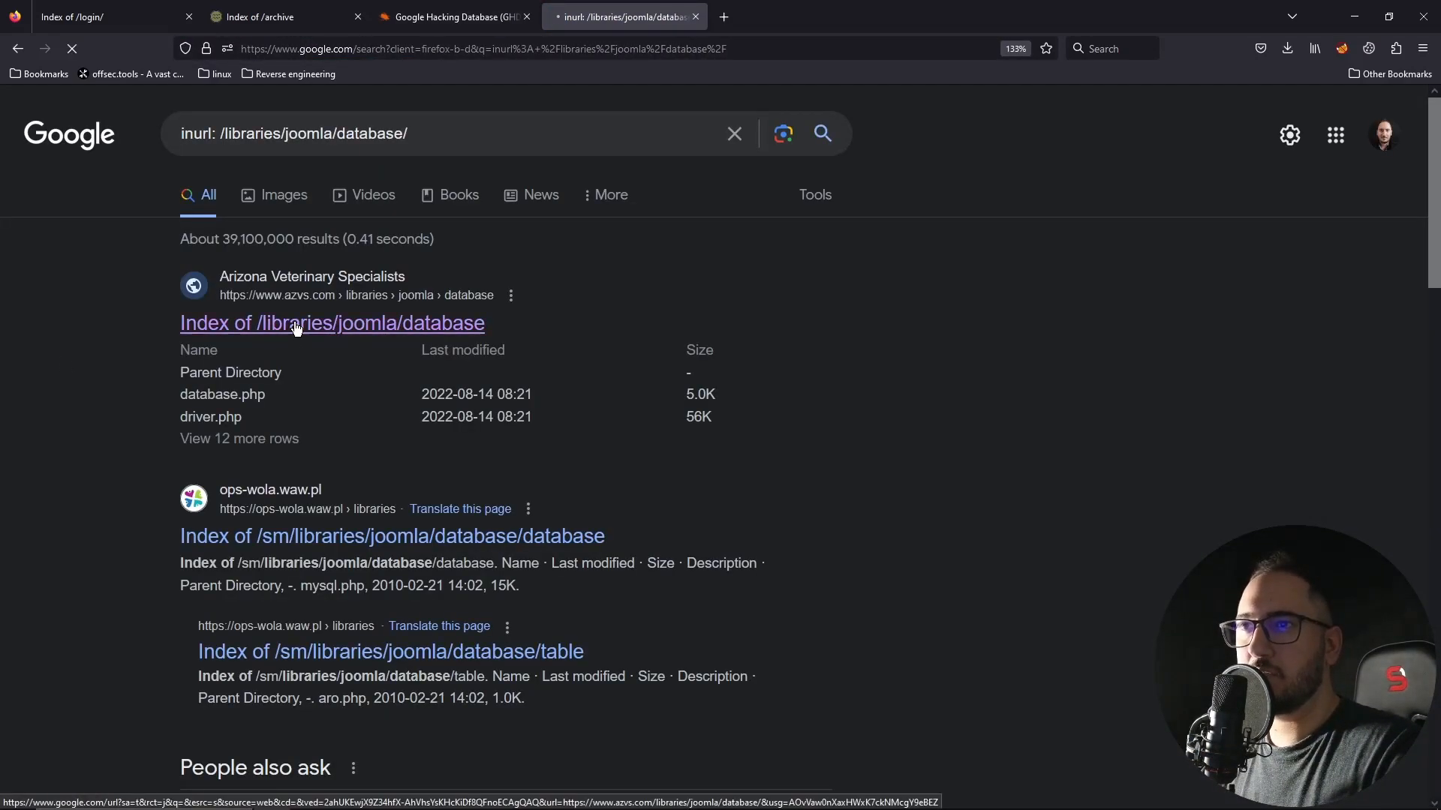
click(332, 324)
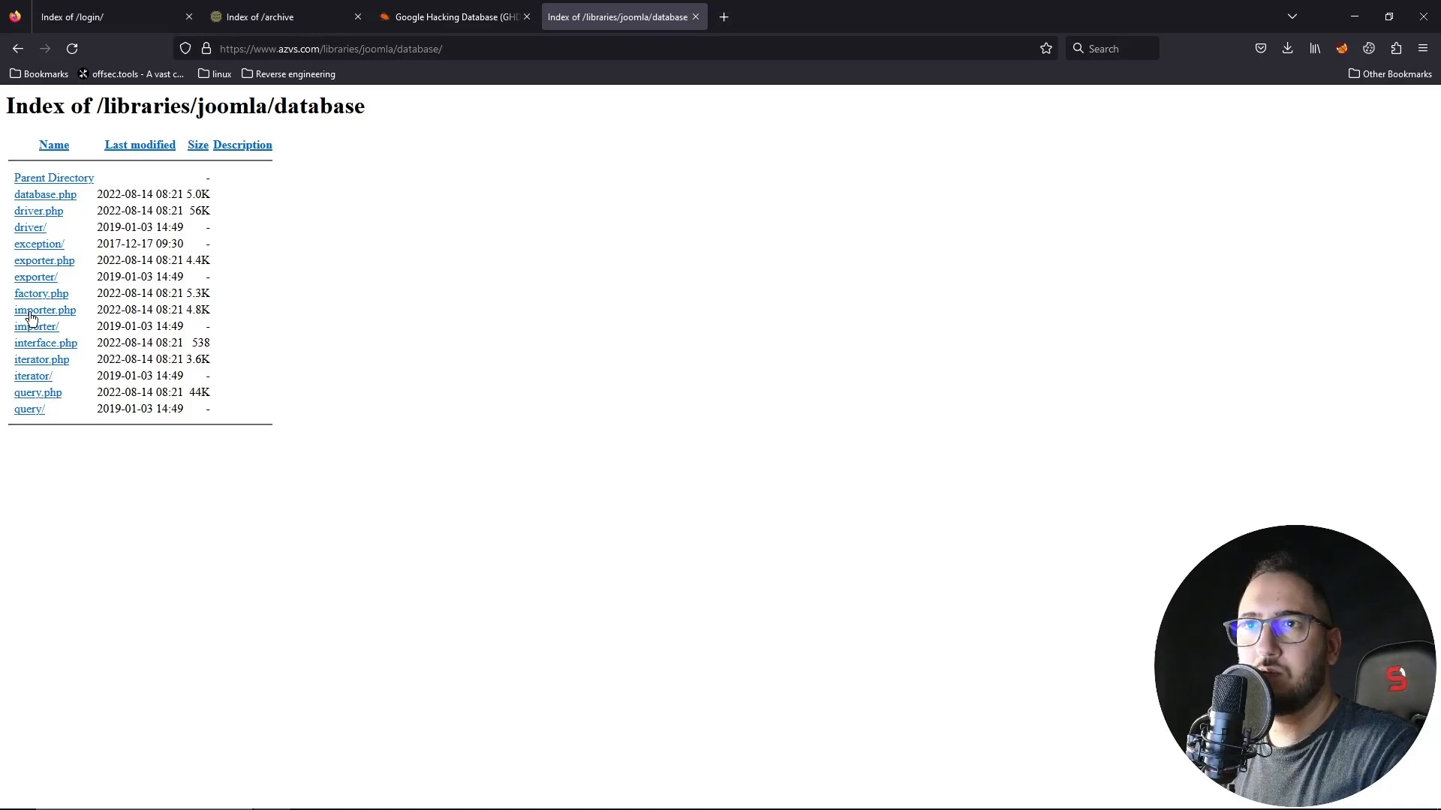
mouse_move(36, 326)
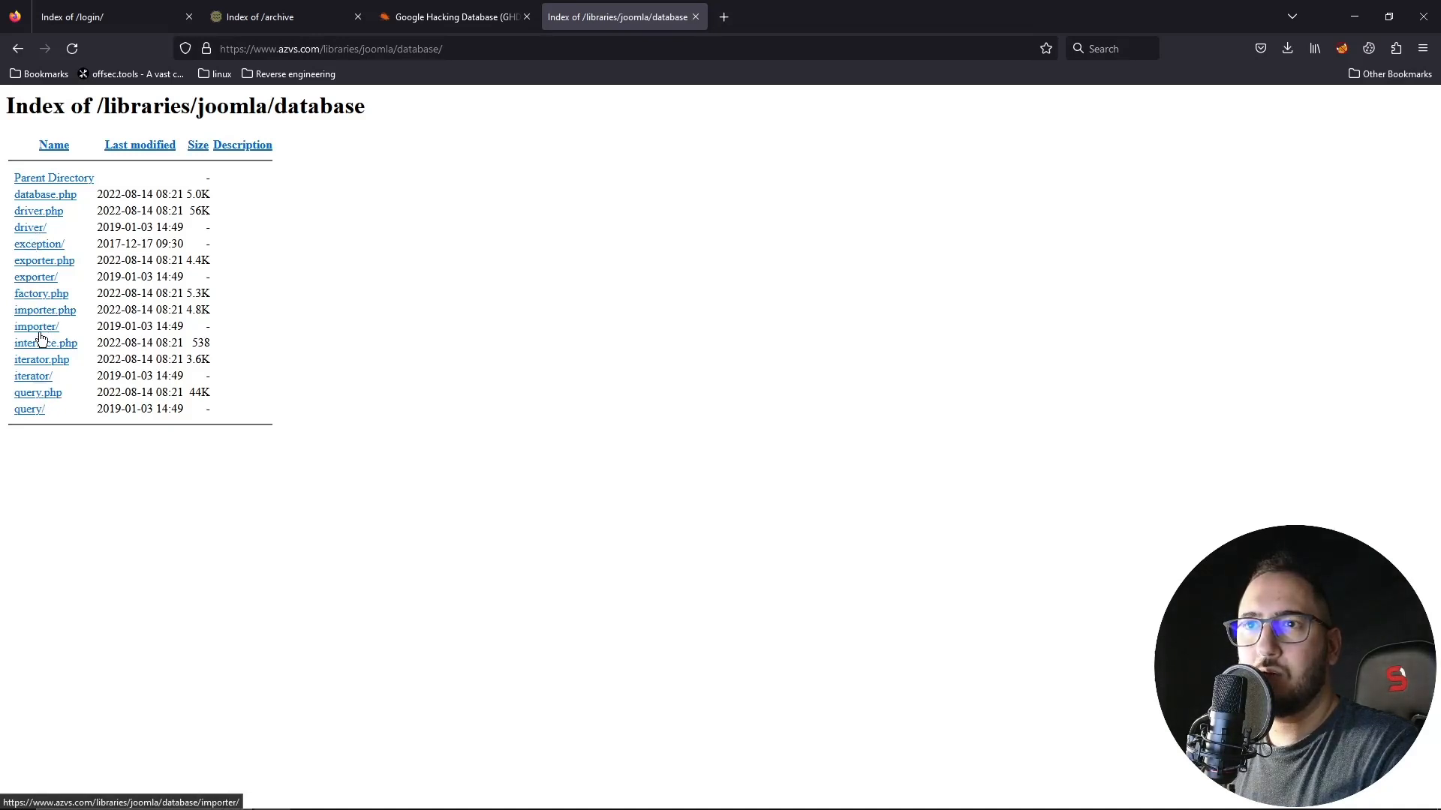
mouse_move(39, 210)
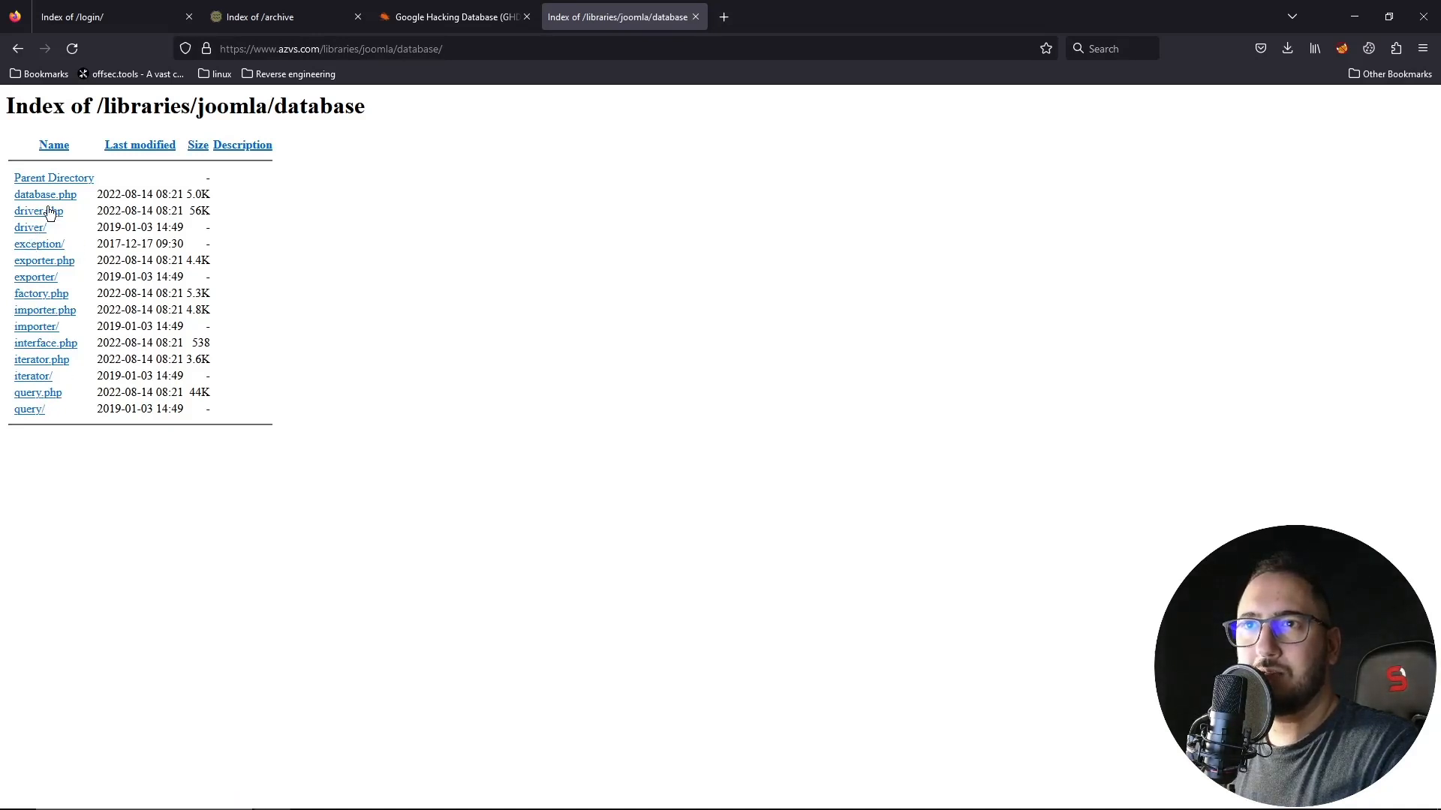
click(45, 194)
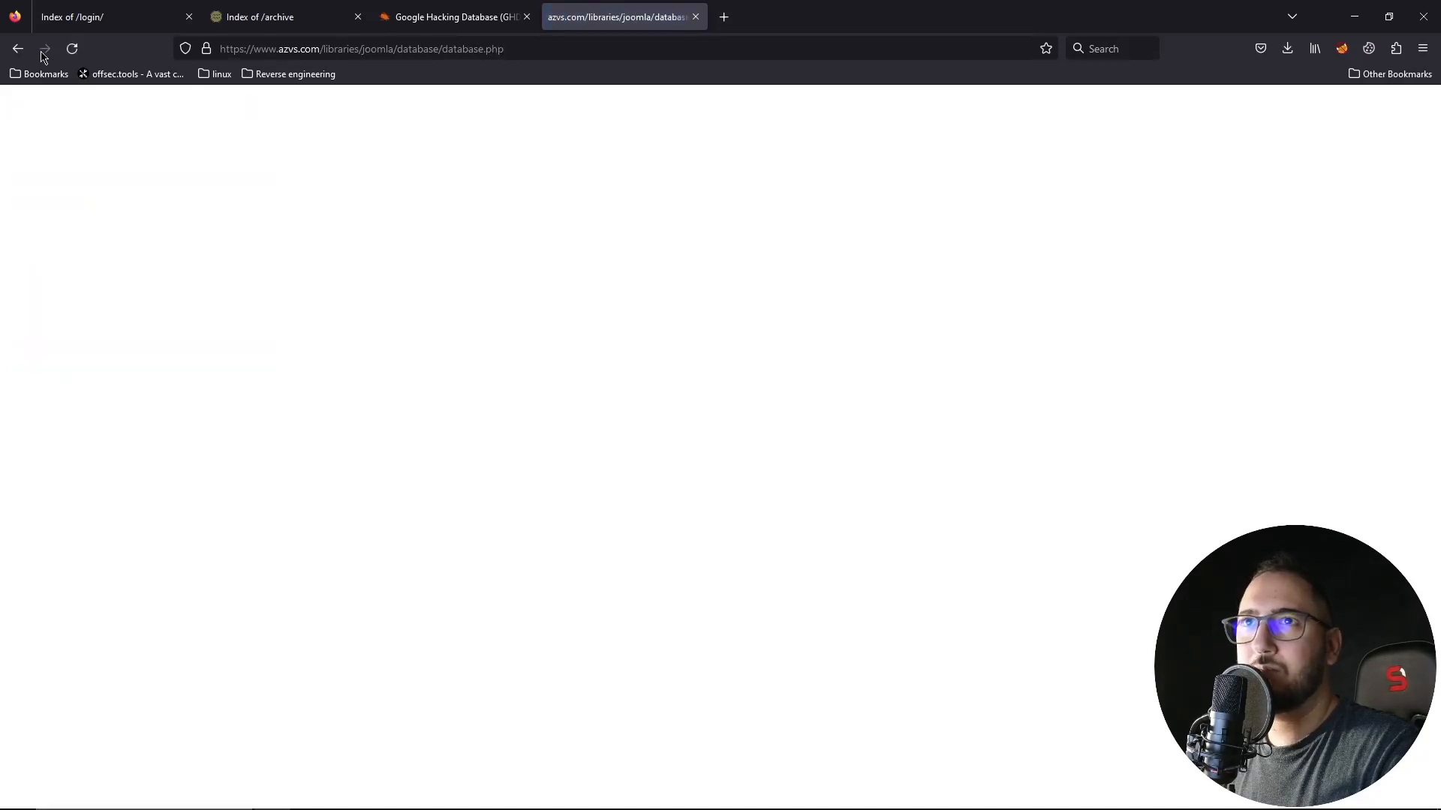
click(450, 16)
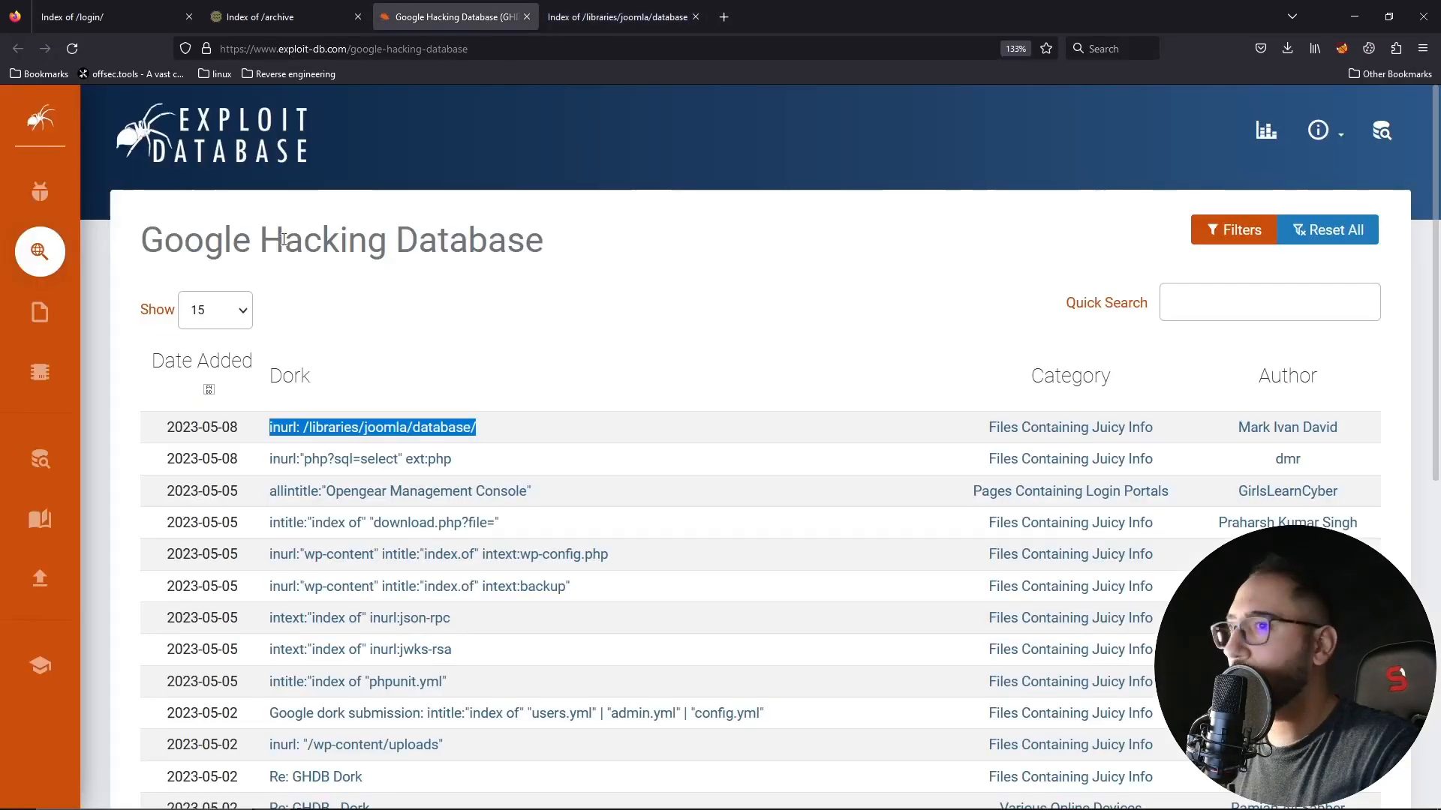
Select the intitle:"index of" "phpunit.yml" dork and take it to the Google tab for searching
scroll(down, 3)
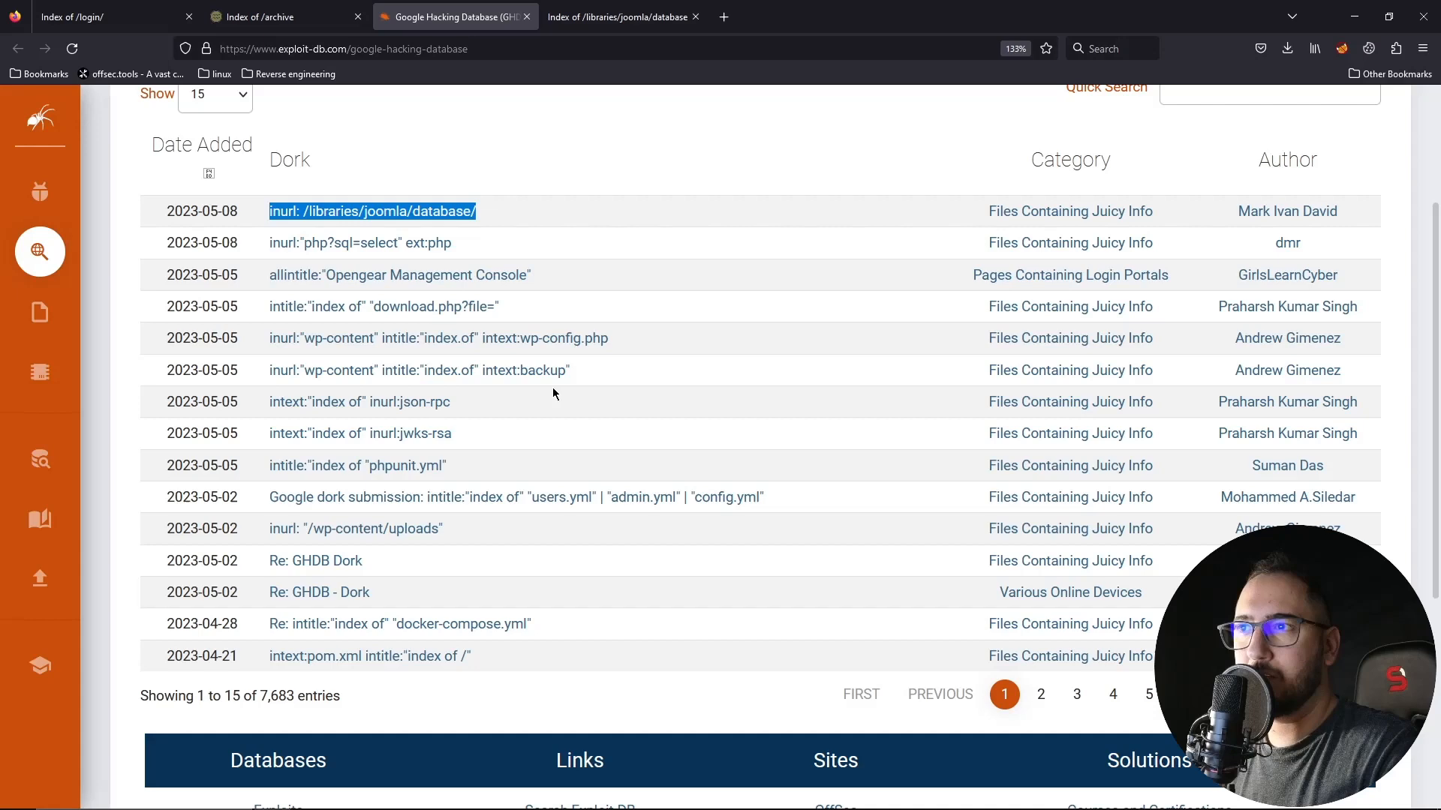
mouse_move(402, 355)
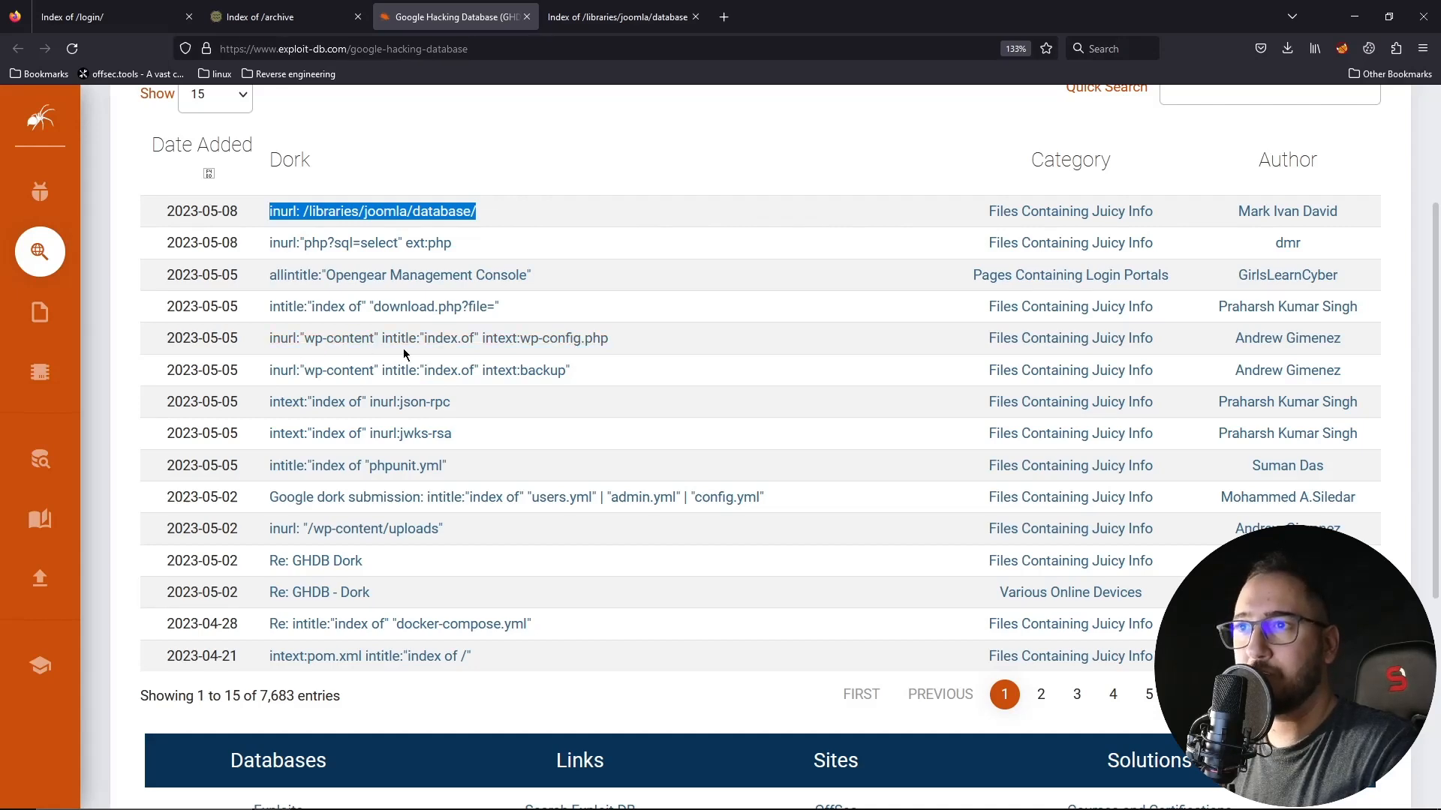
scroll(down, 3)
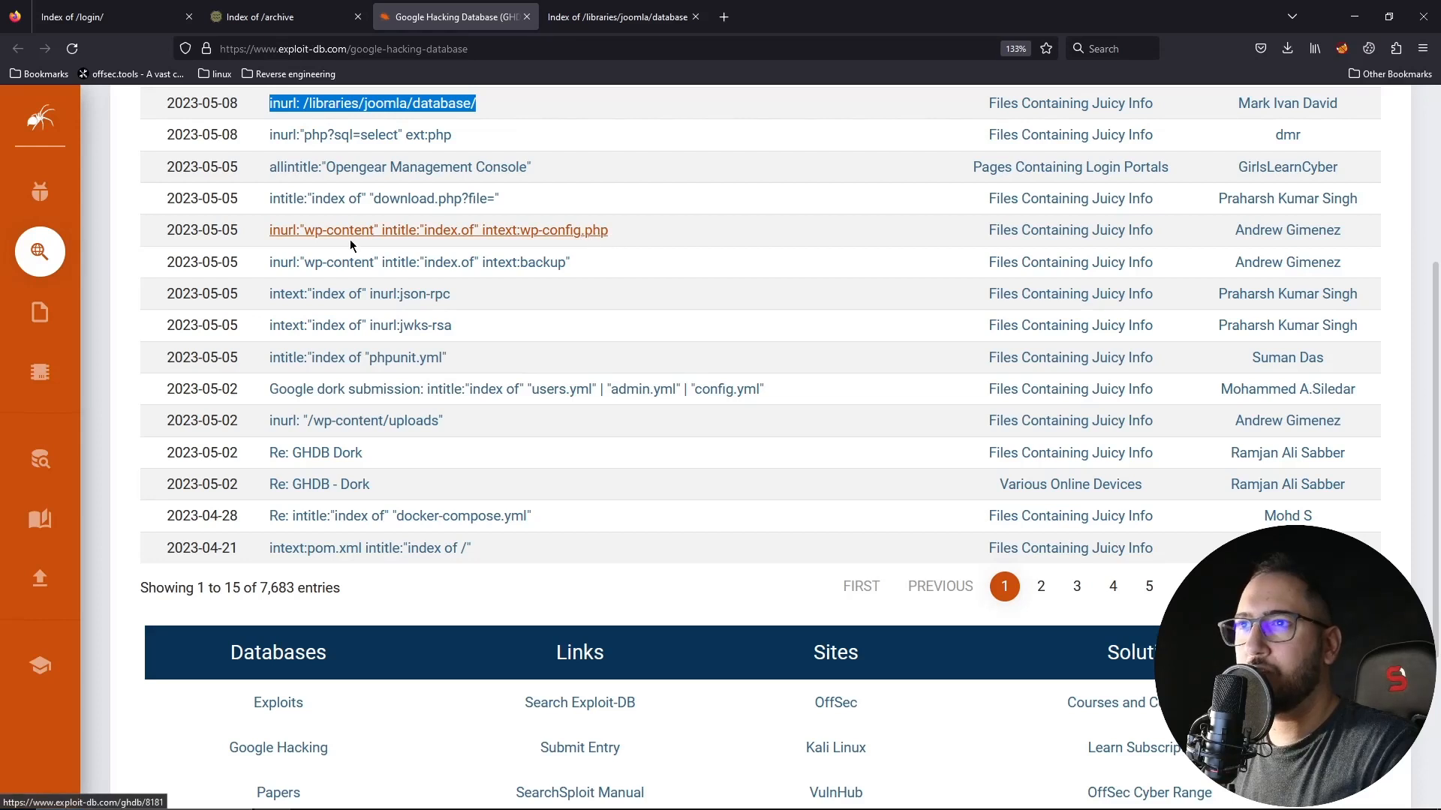
mouse_move(575, 246)
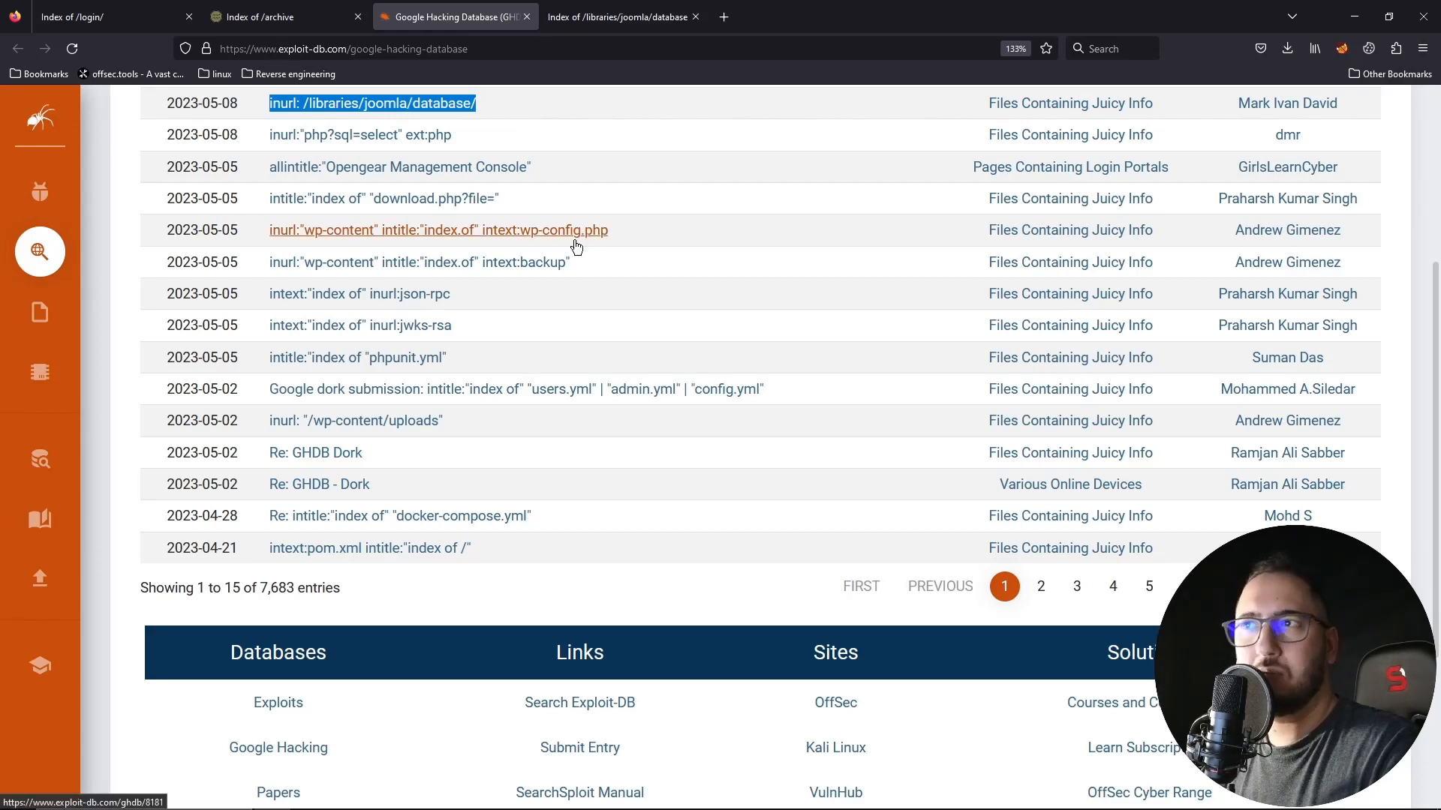
mouse_move(432, 230)
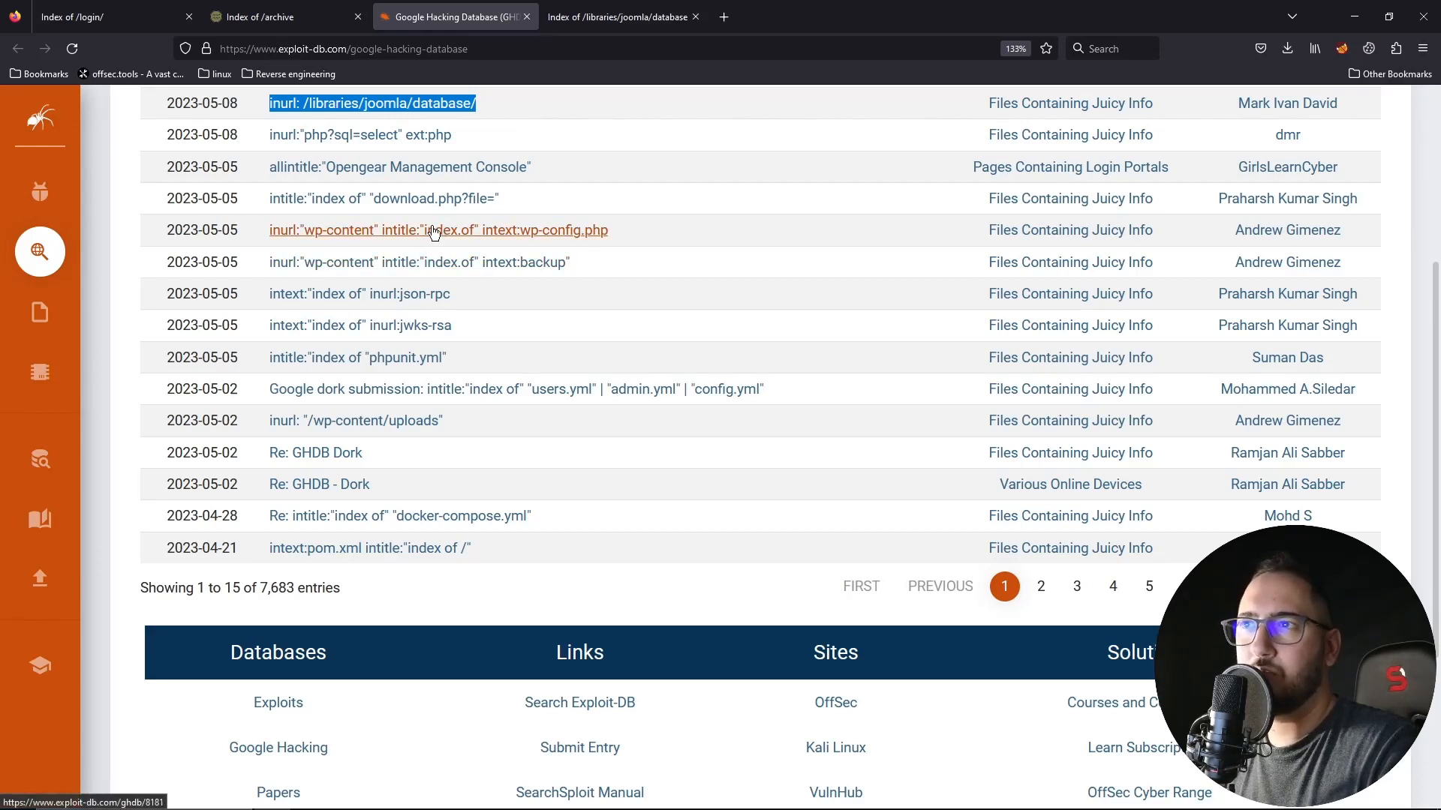
mouse_move(444, 241)
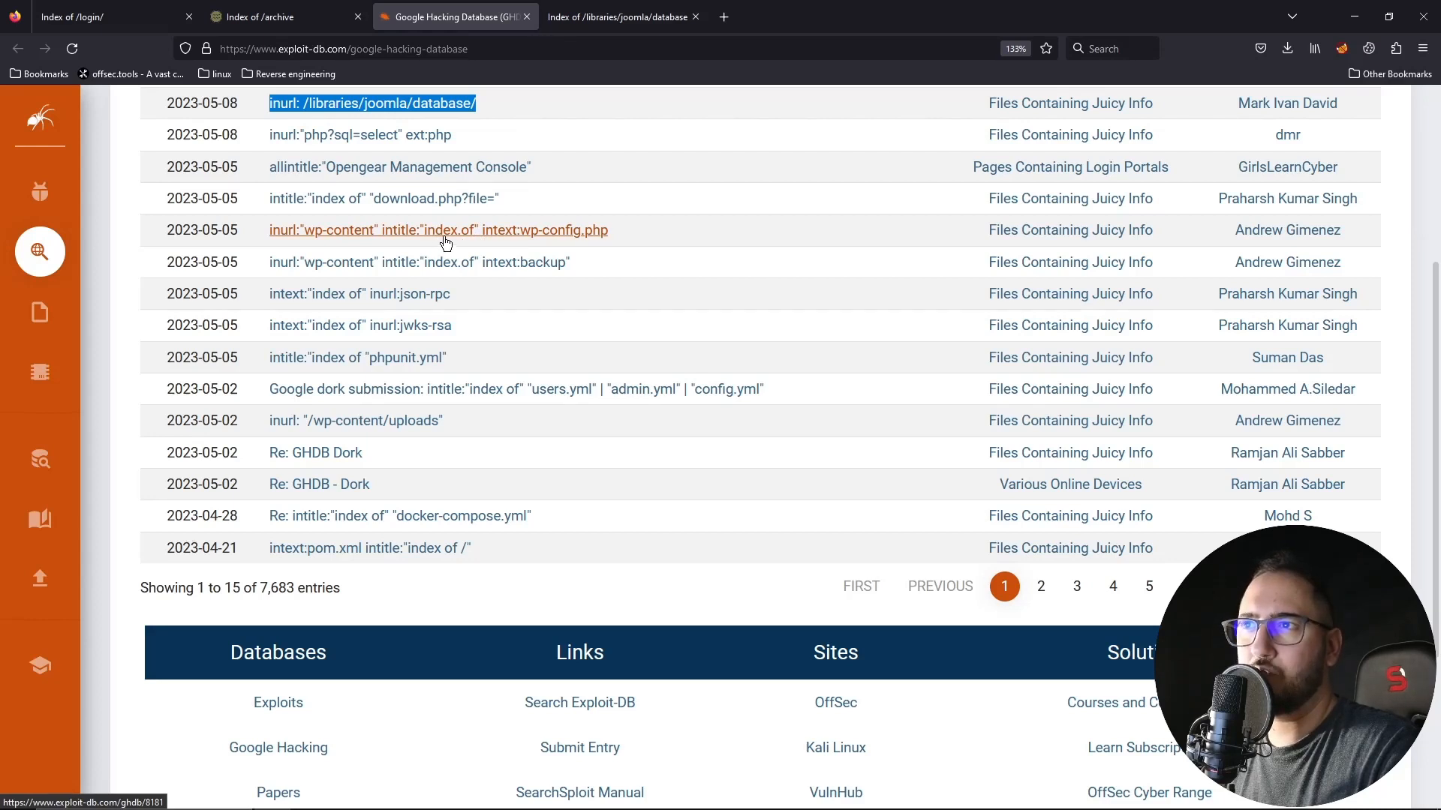
mouse_move(468, 256)
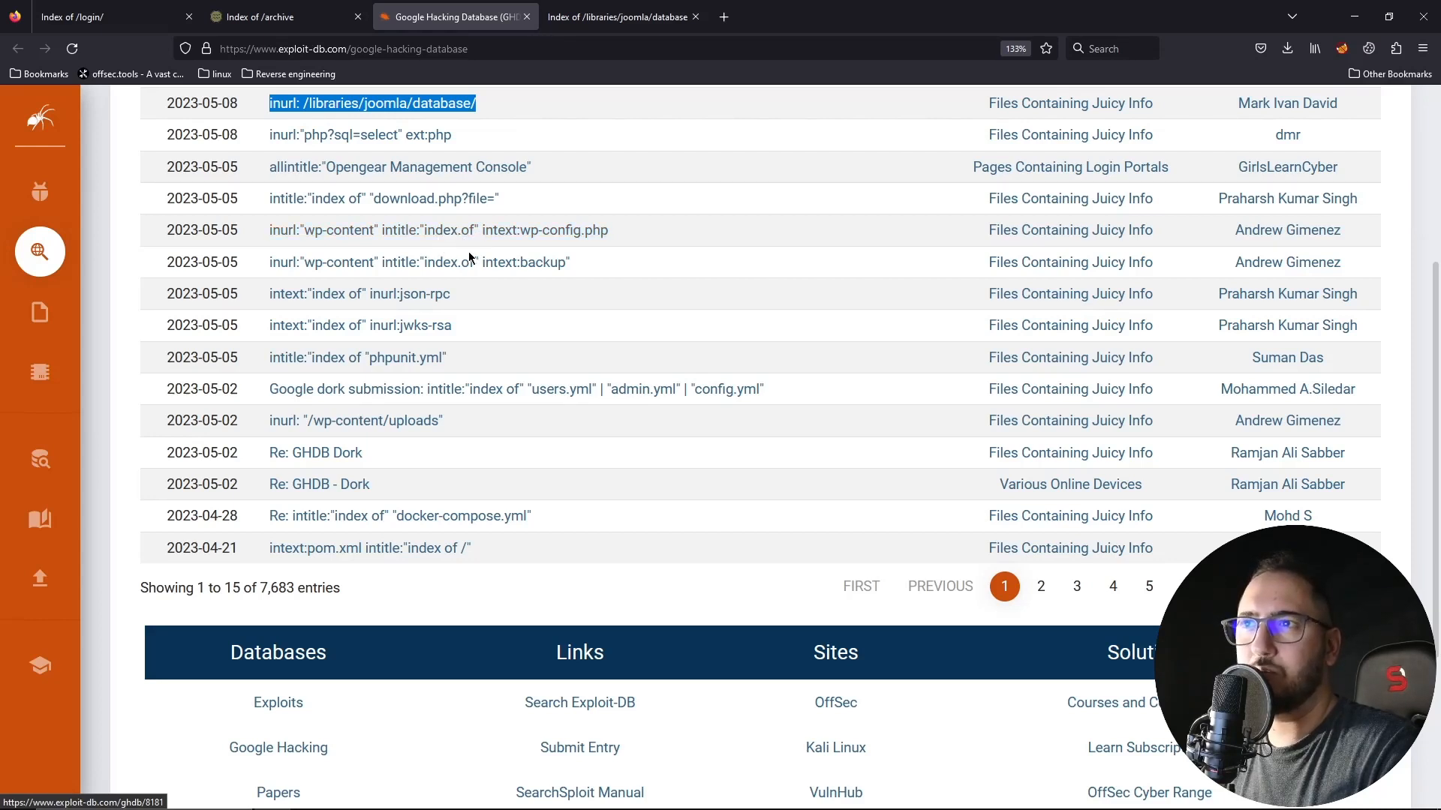
mouse_move(293, 376)
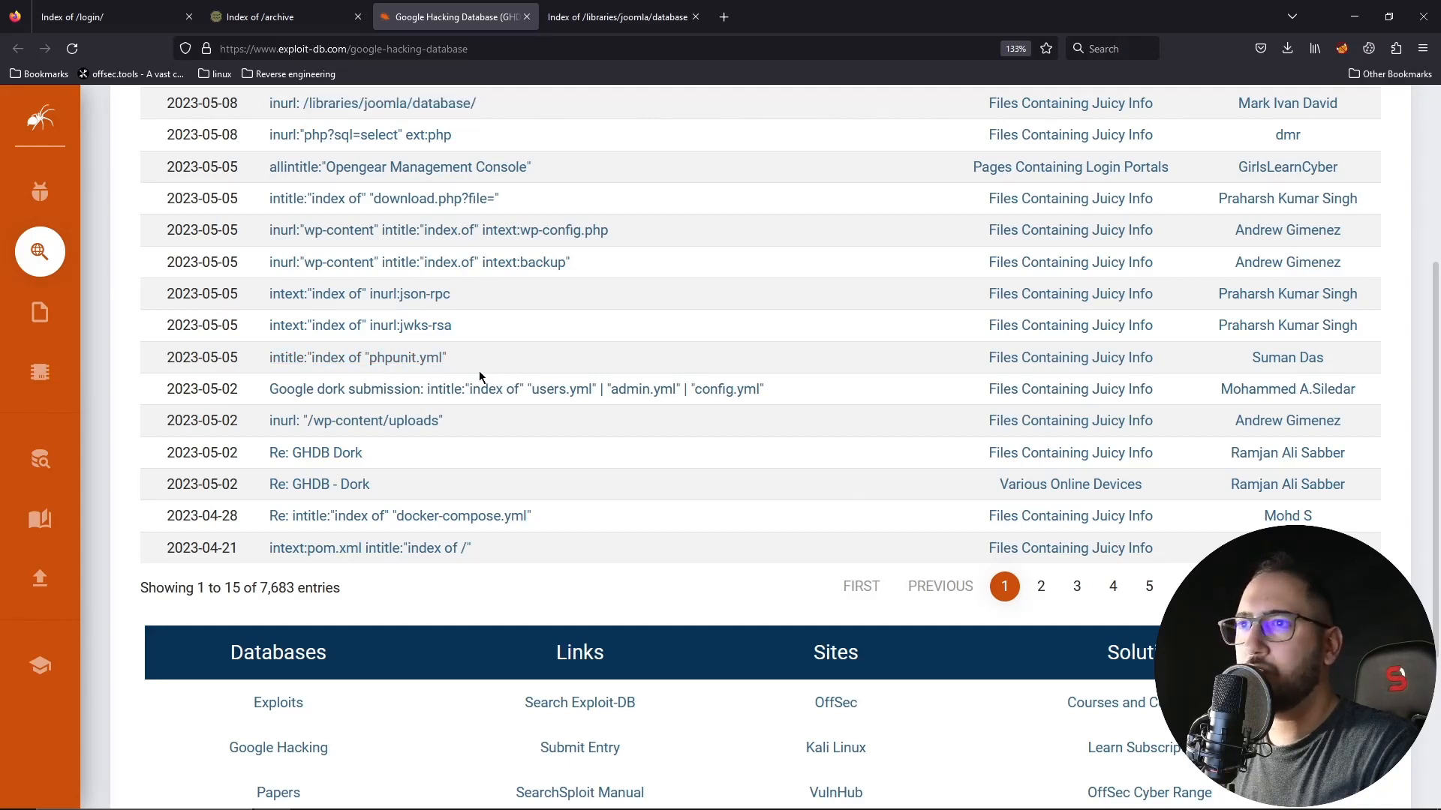
double_click(357, 357)
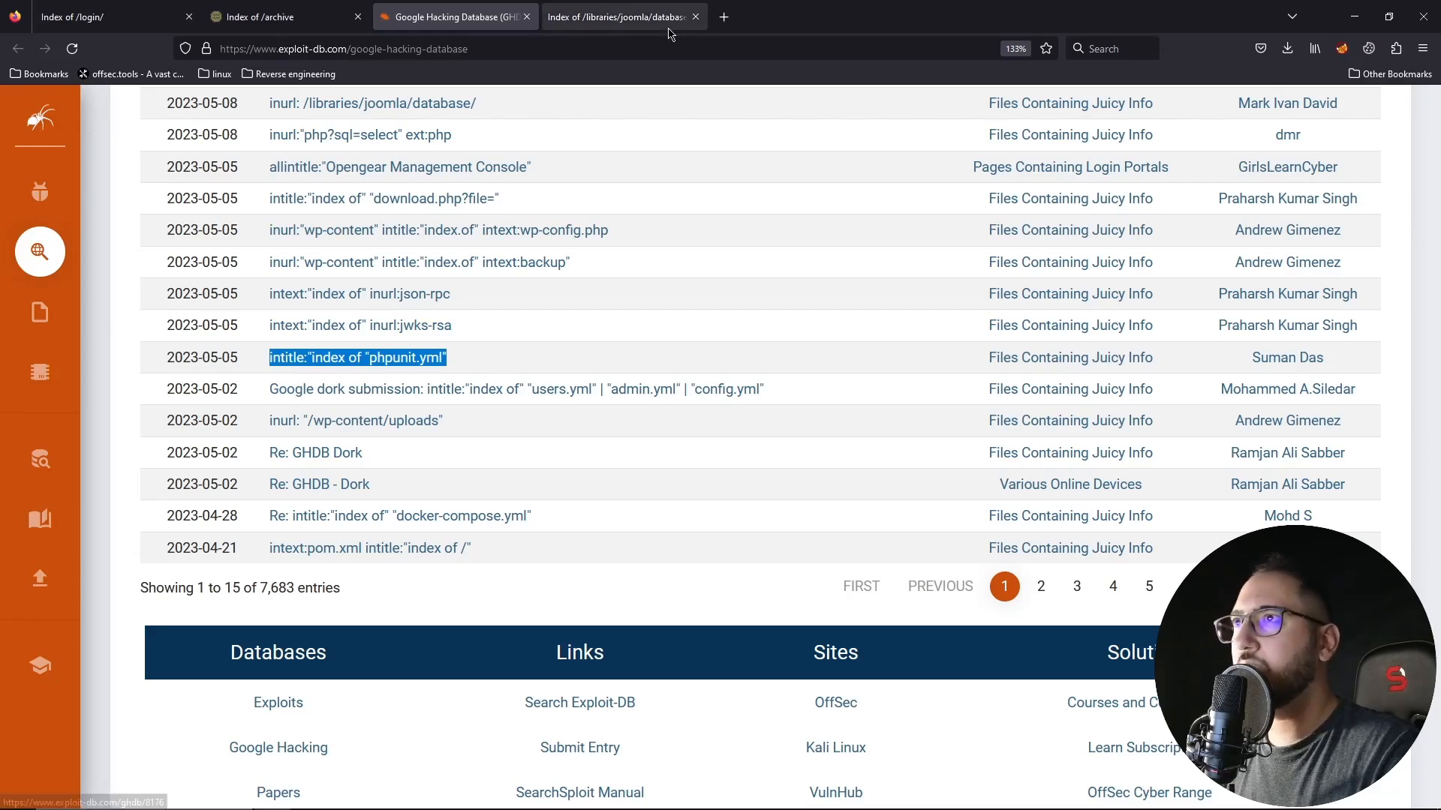
click(358, 358)
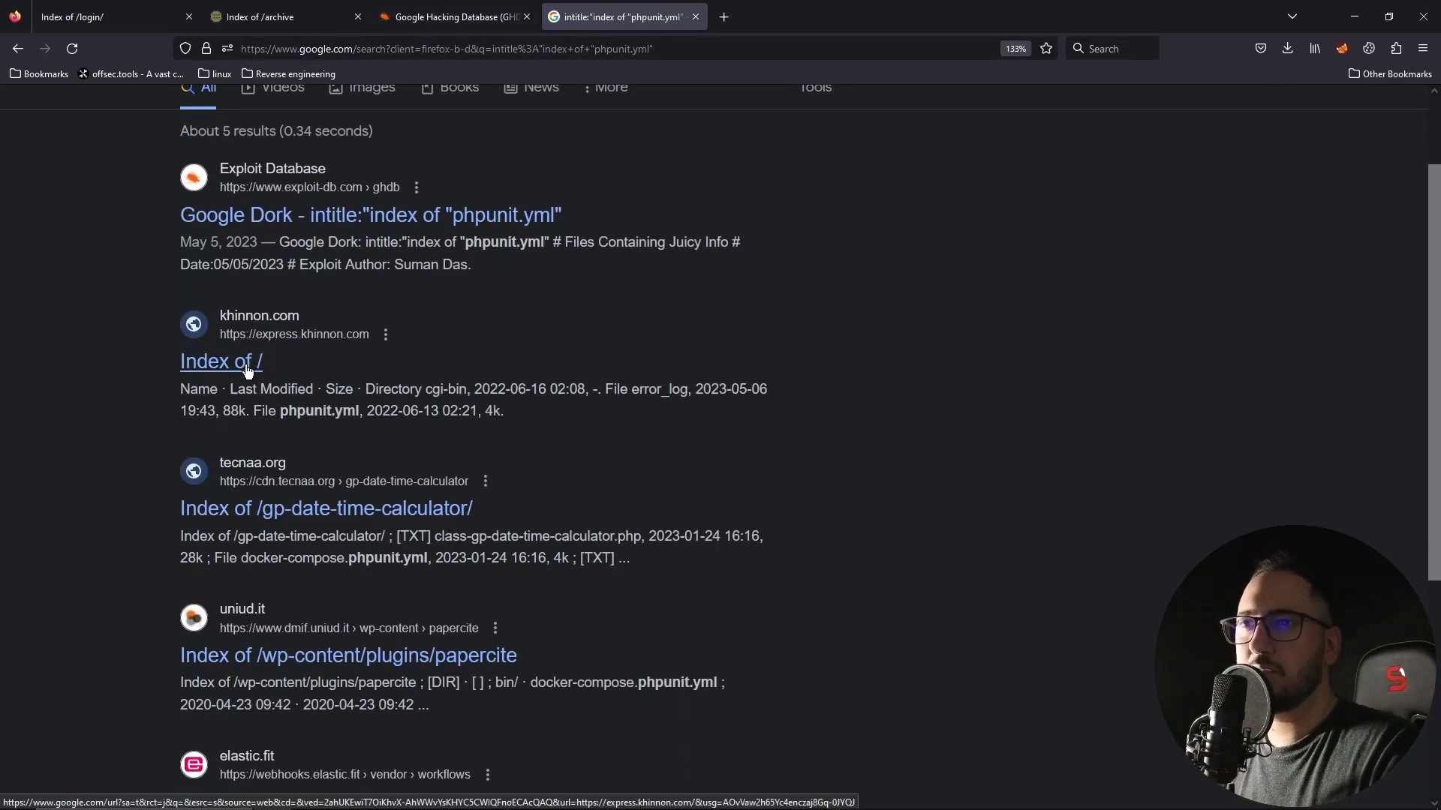
Open khinnon.com's Index of / listing and download its exposed phpunit.yml
click(221, 361)
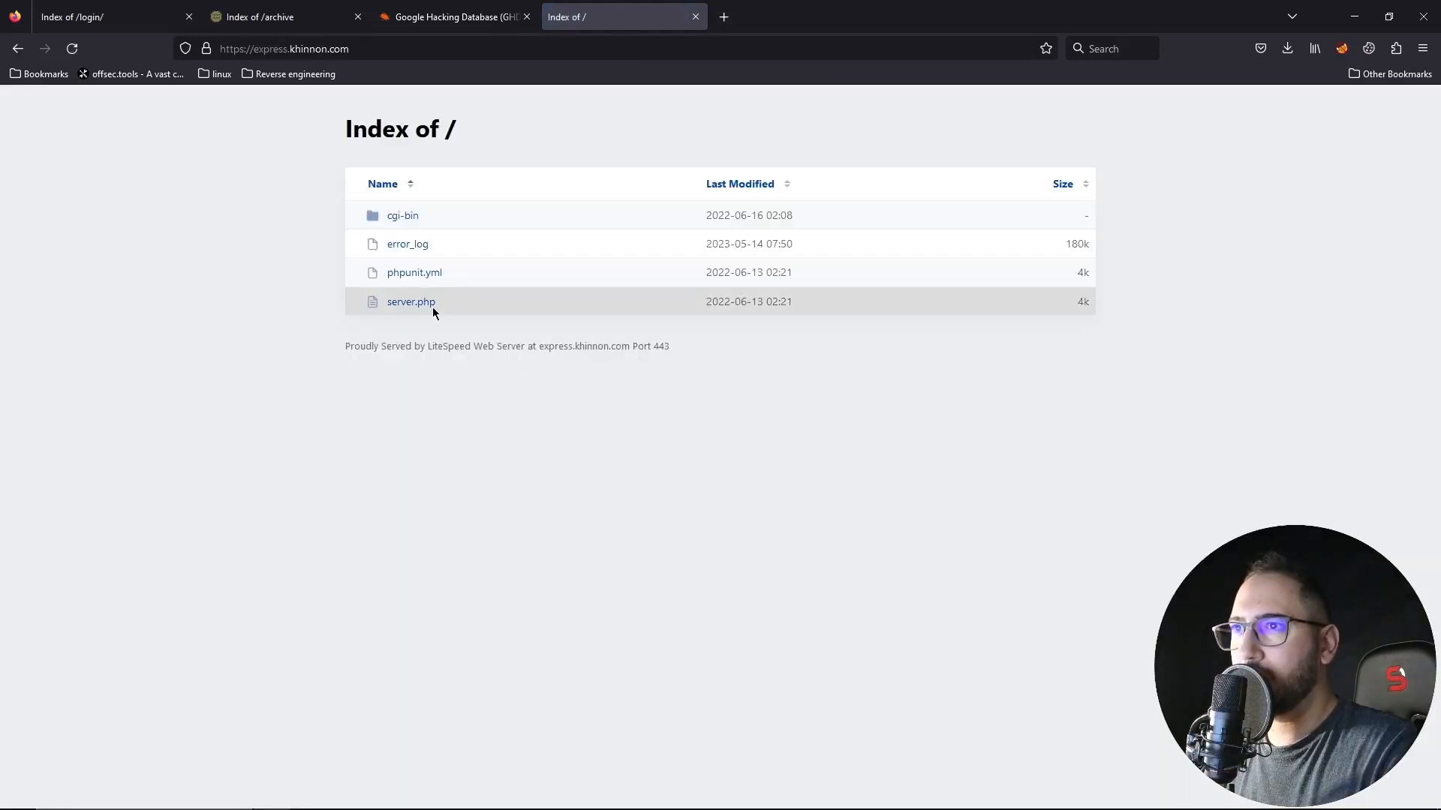
click(414, 272)
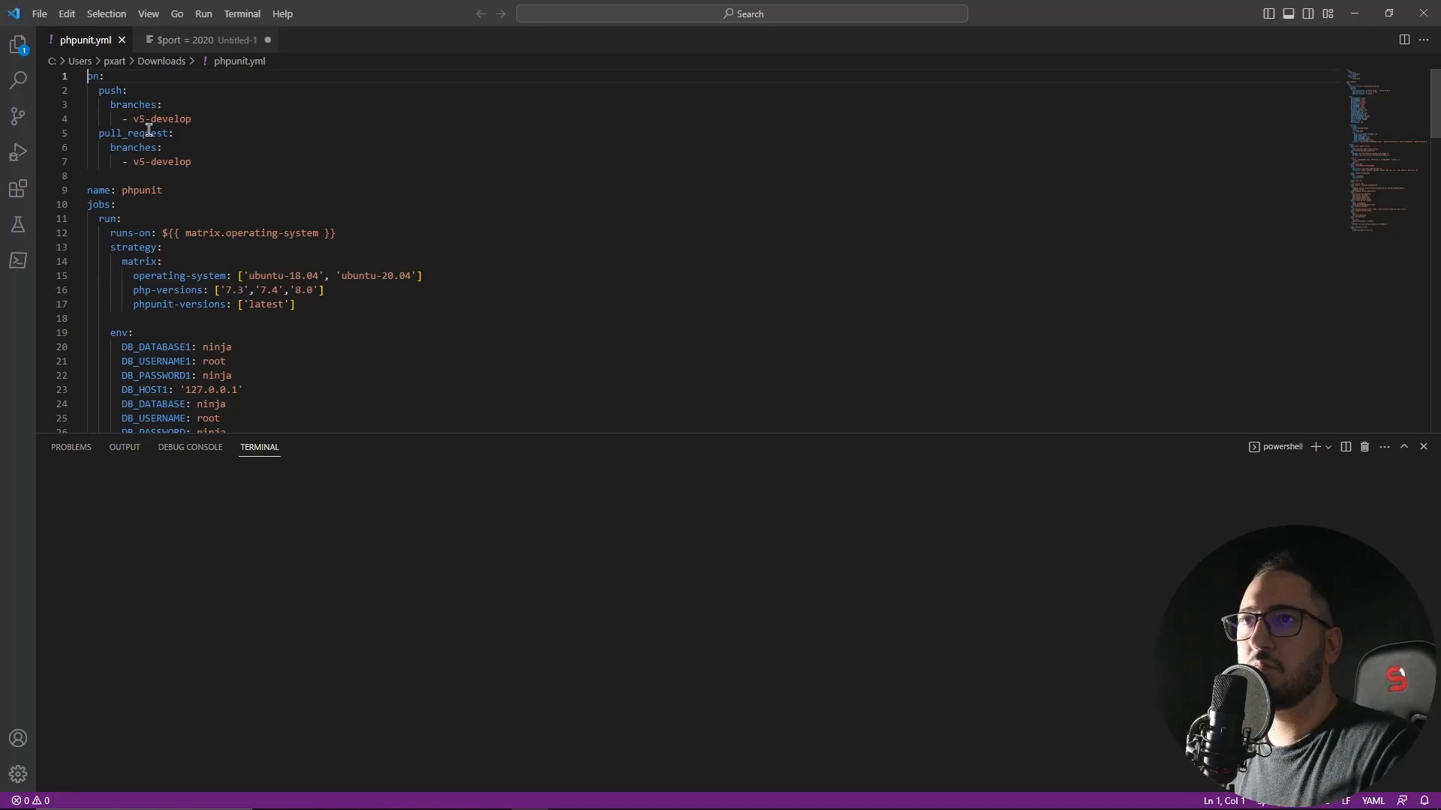
Highlight the DB username, password and host lines 24-27 in phpunit.yml's env block
scroll(down, 3)
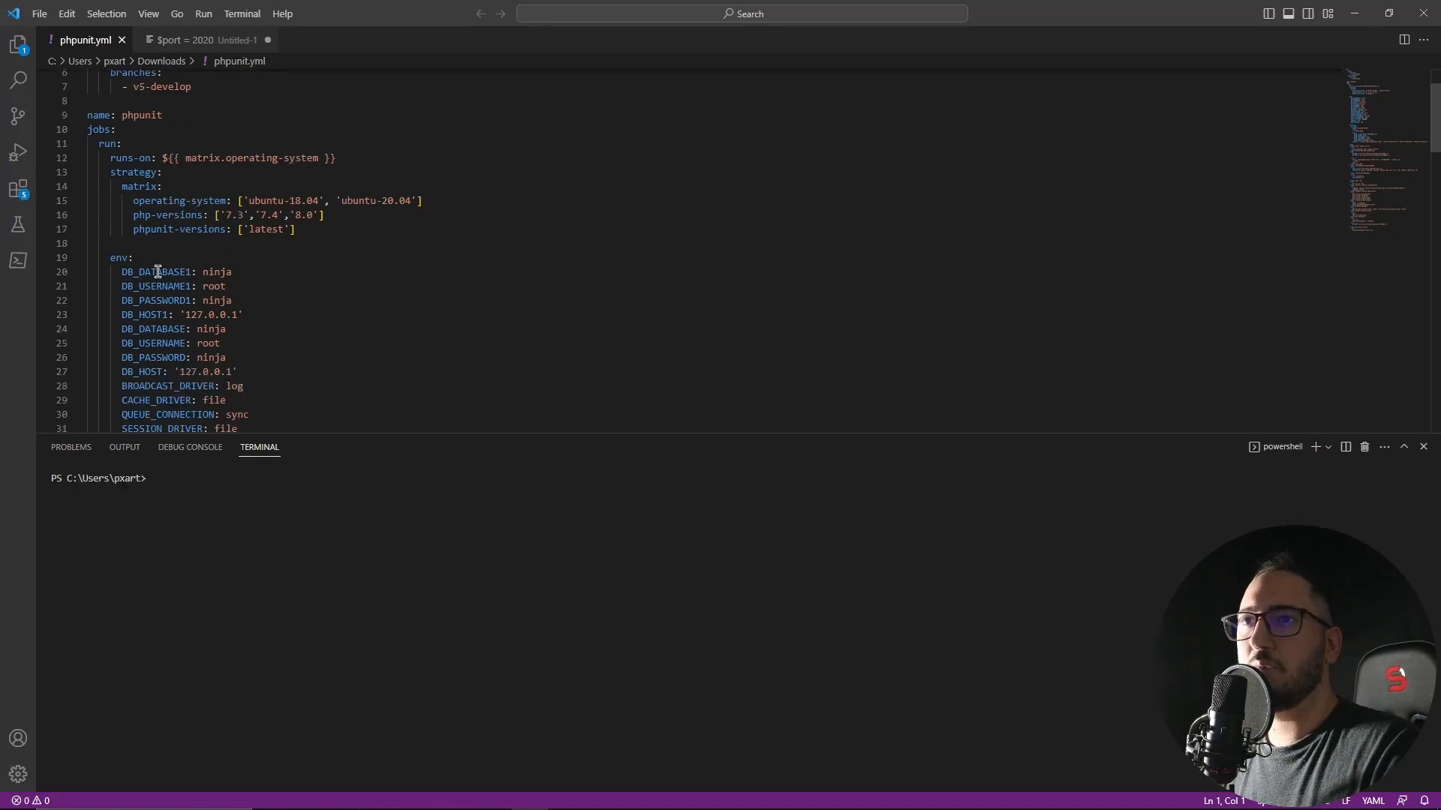
double_click(160, 272)
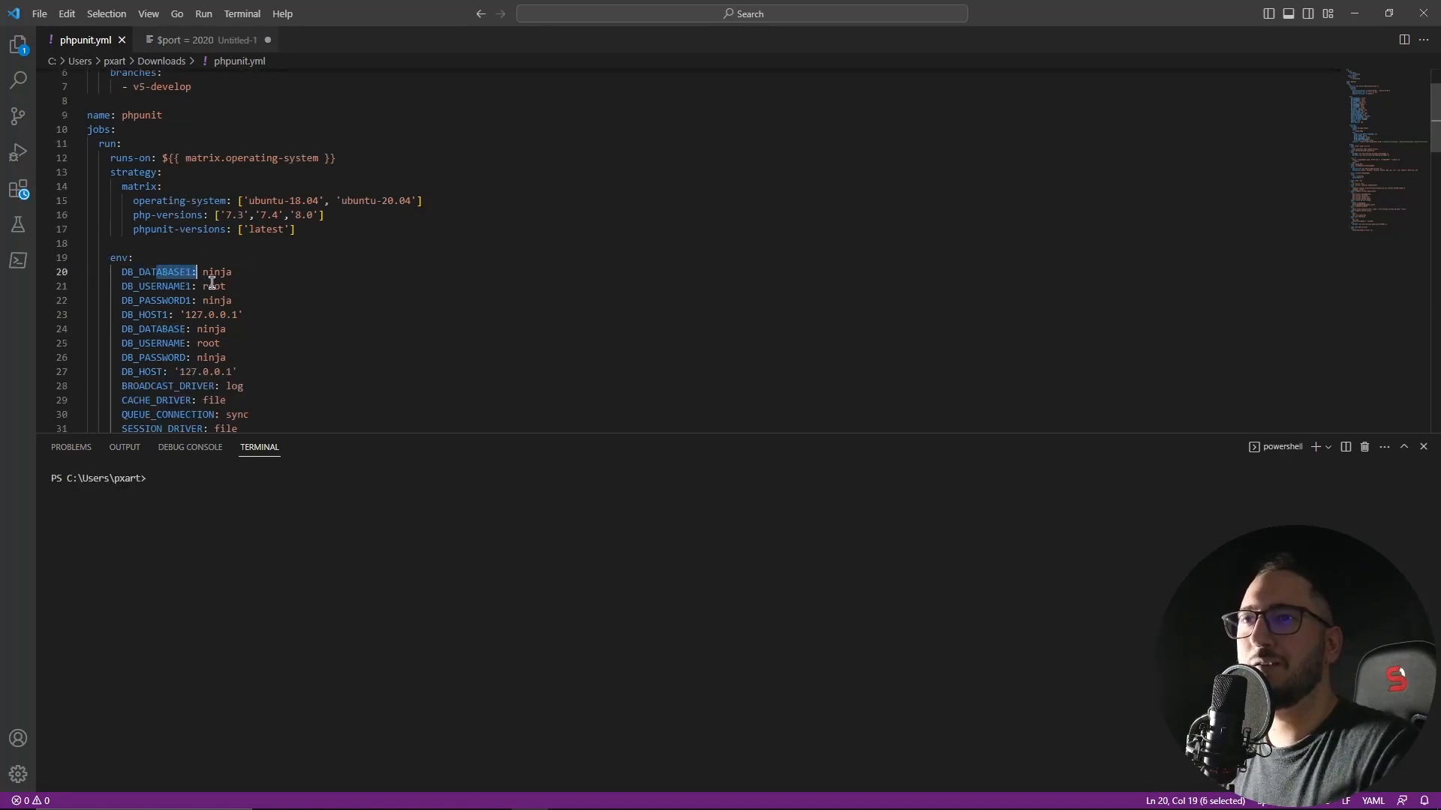
drag(196, 272, 231, 301)
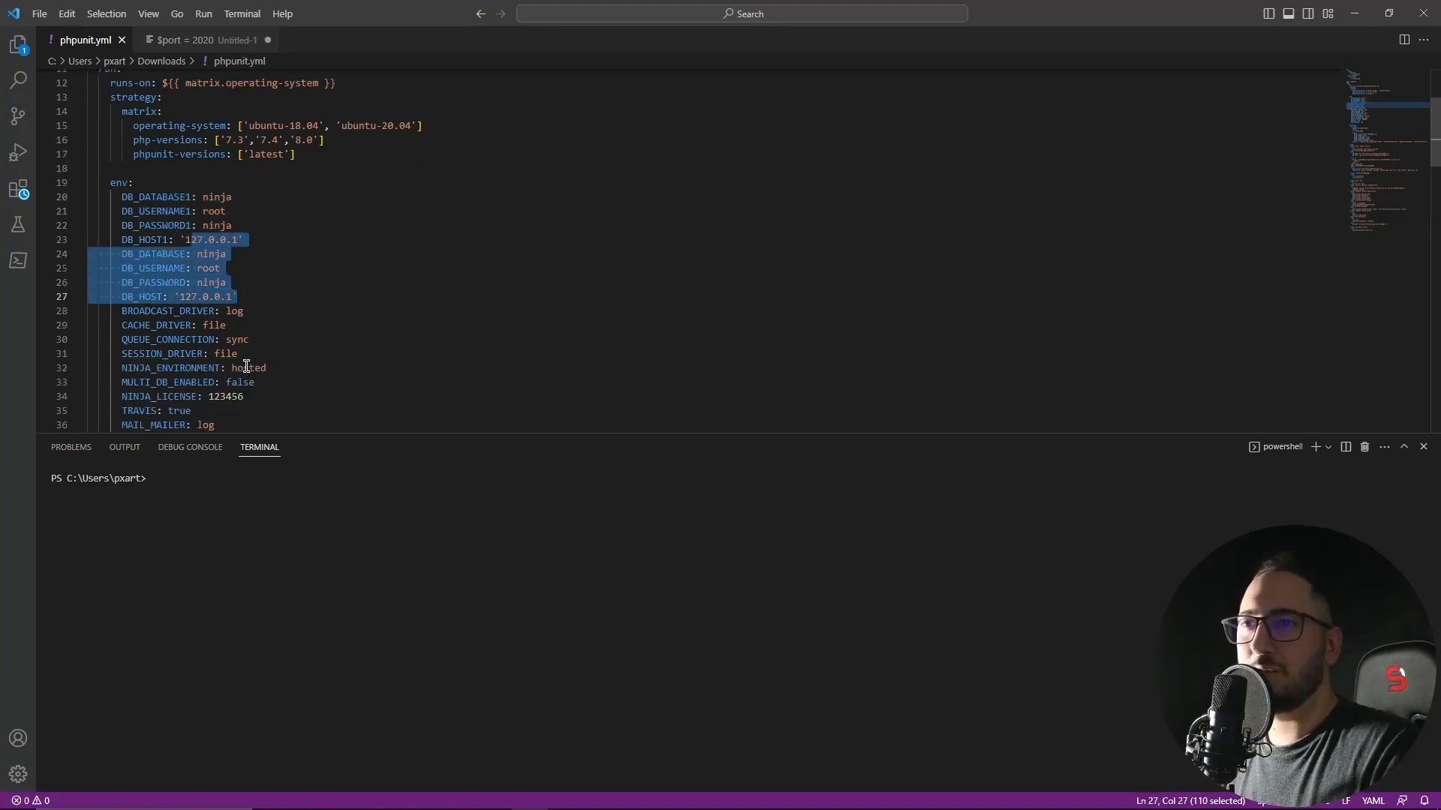
mouse_move(350, 321)
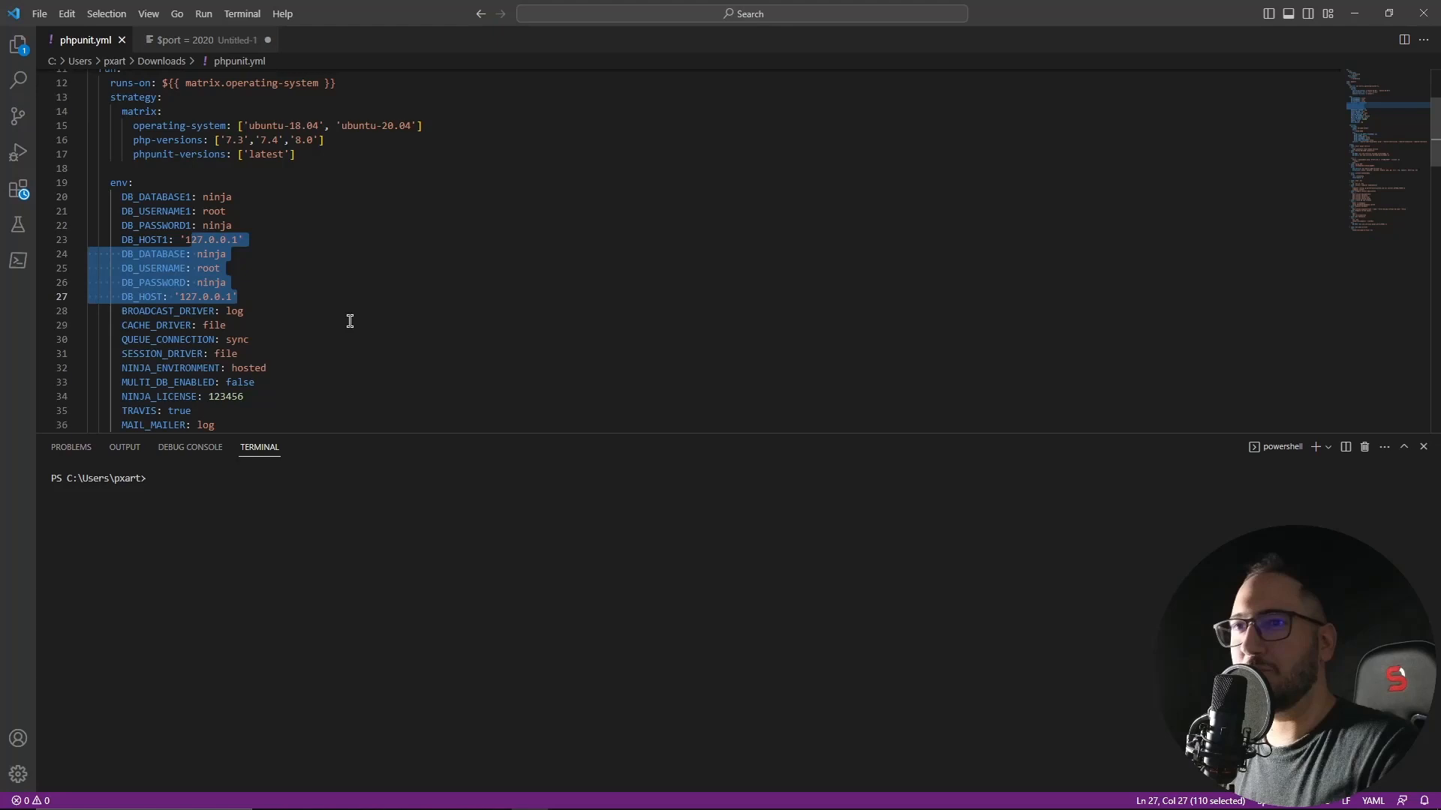
mouse_move(463, 281)
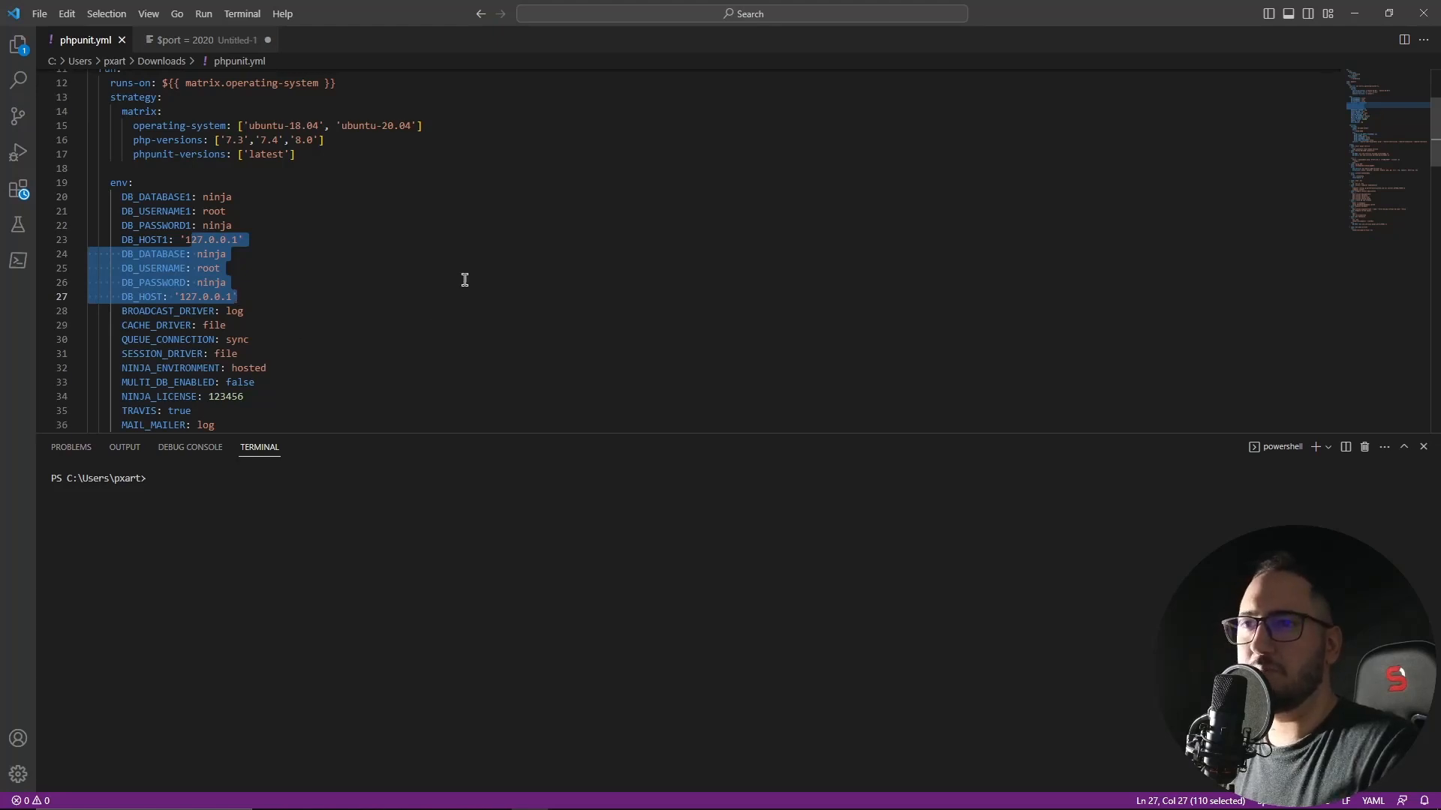
mouse_move(183, 296)
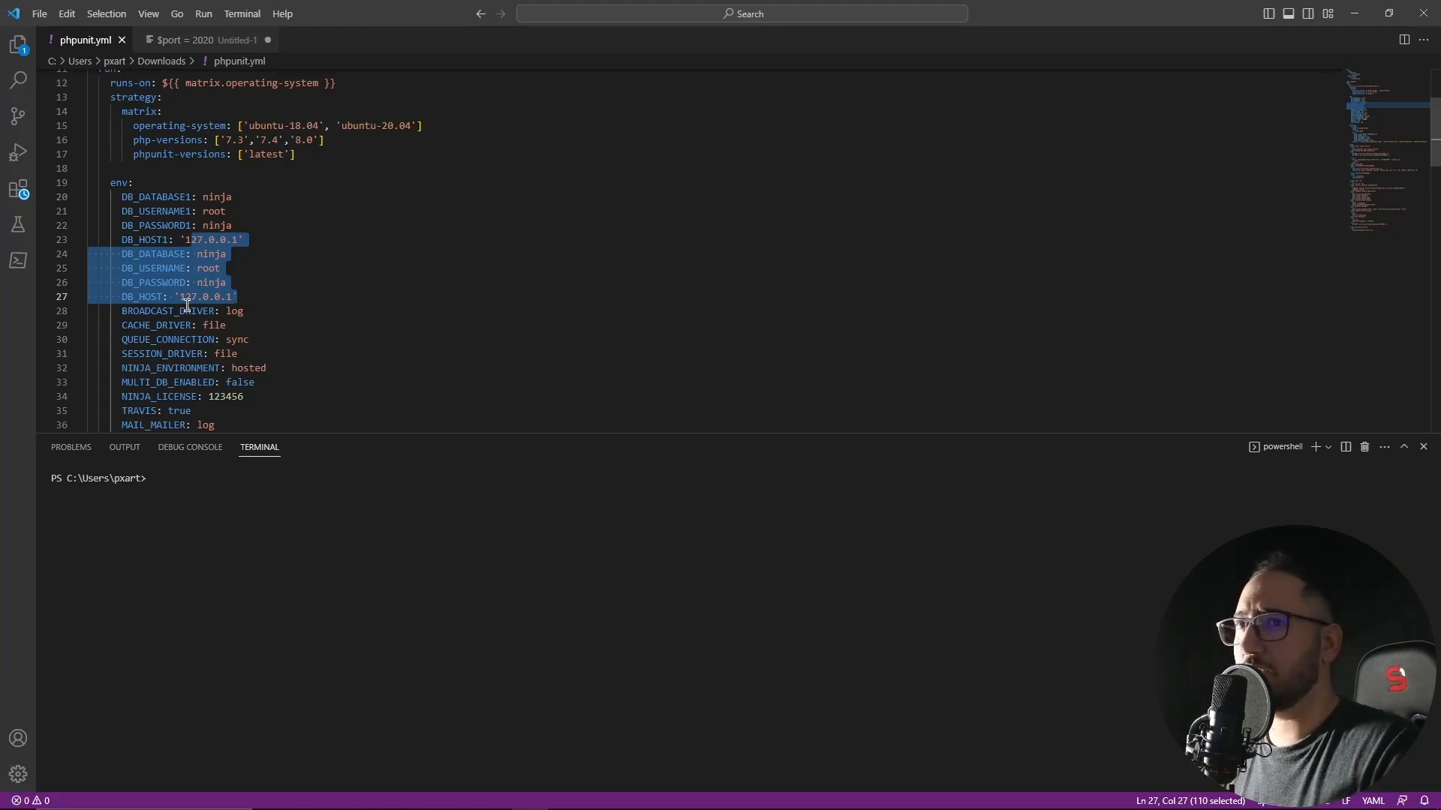
mouse_move(599, 277)
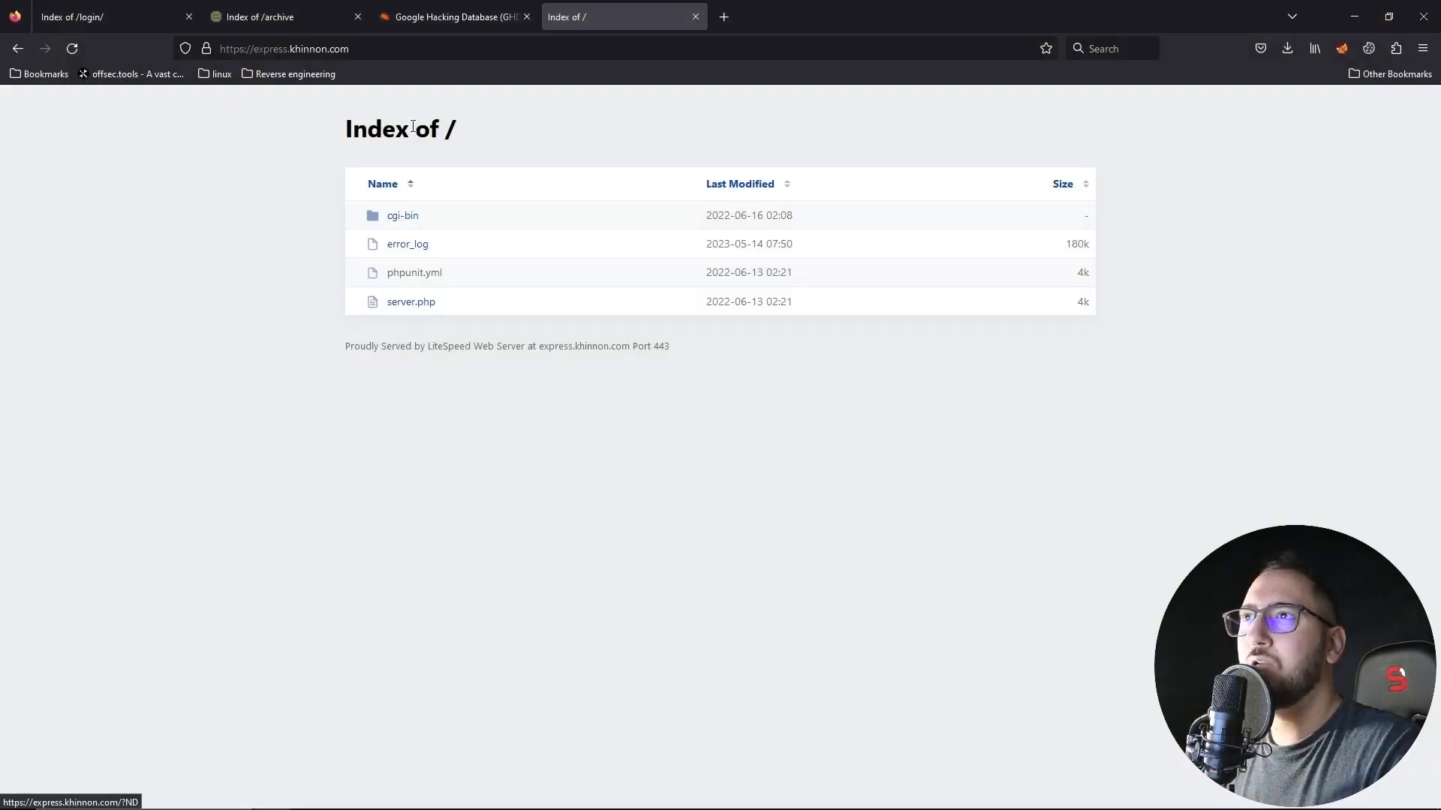
From GHDB page 2, take the inurl:info.php intext:"PHP Version" intitle:"phpinfo()" dork to Google search
click(454, 17)
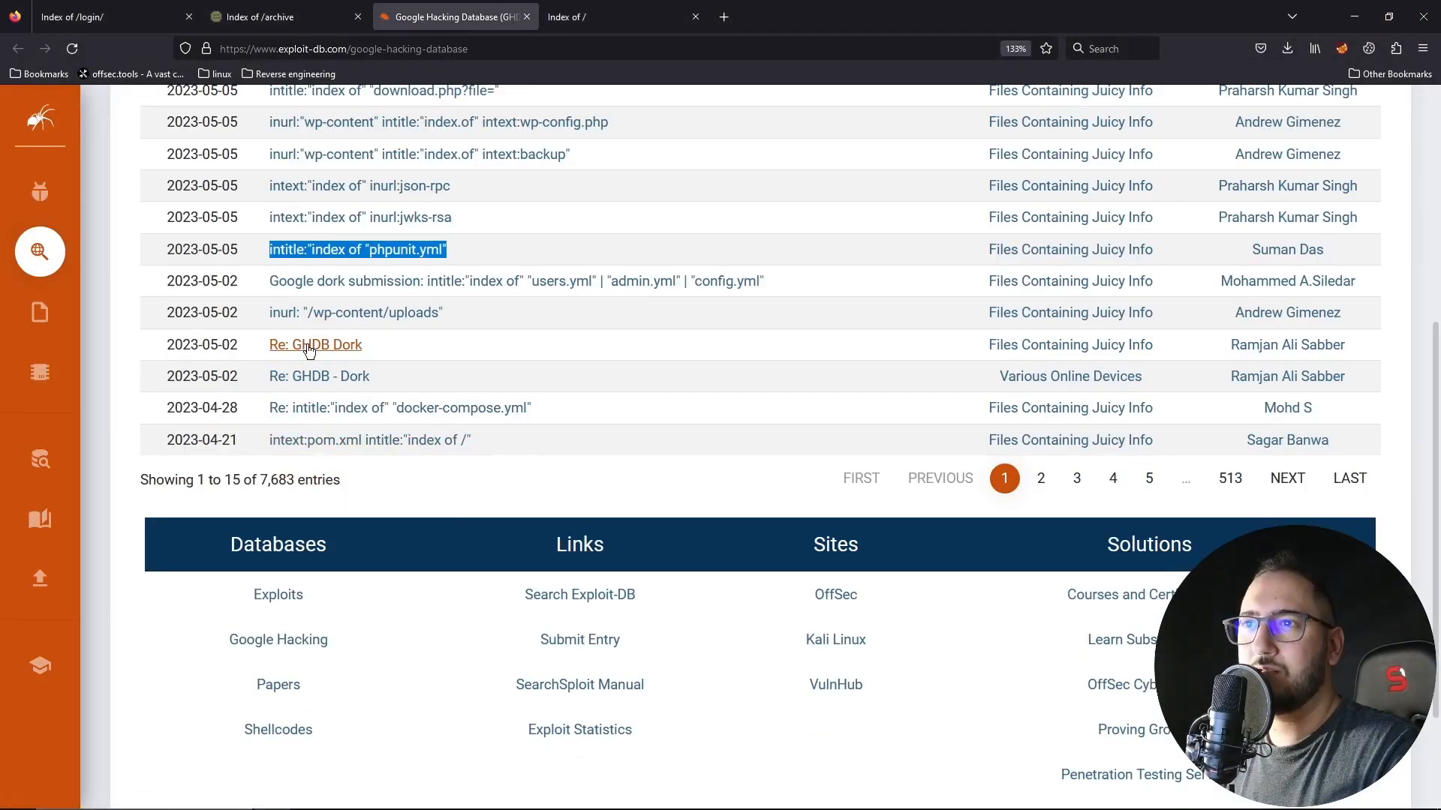
mouse_move(440, 411)
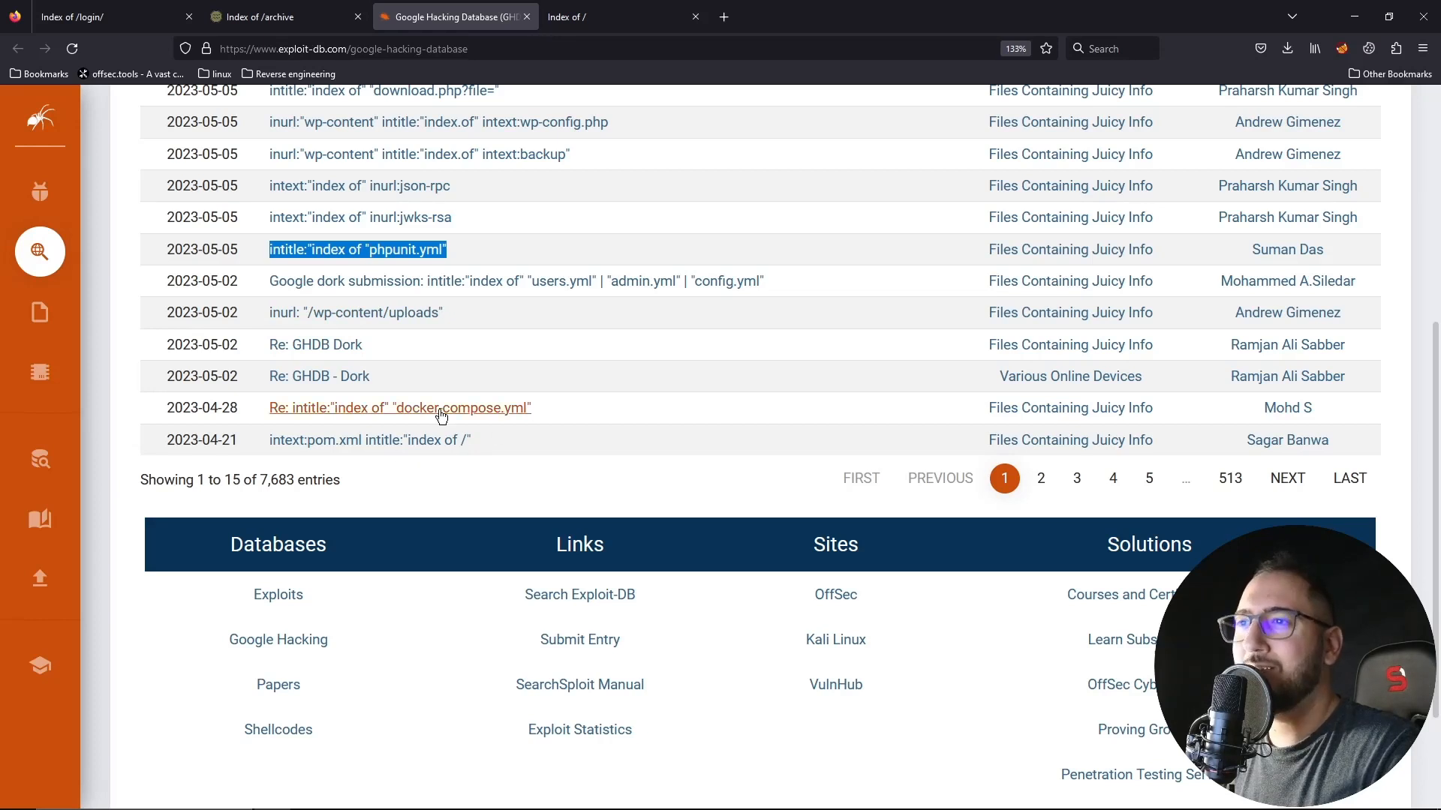
click(1041, 477)
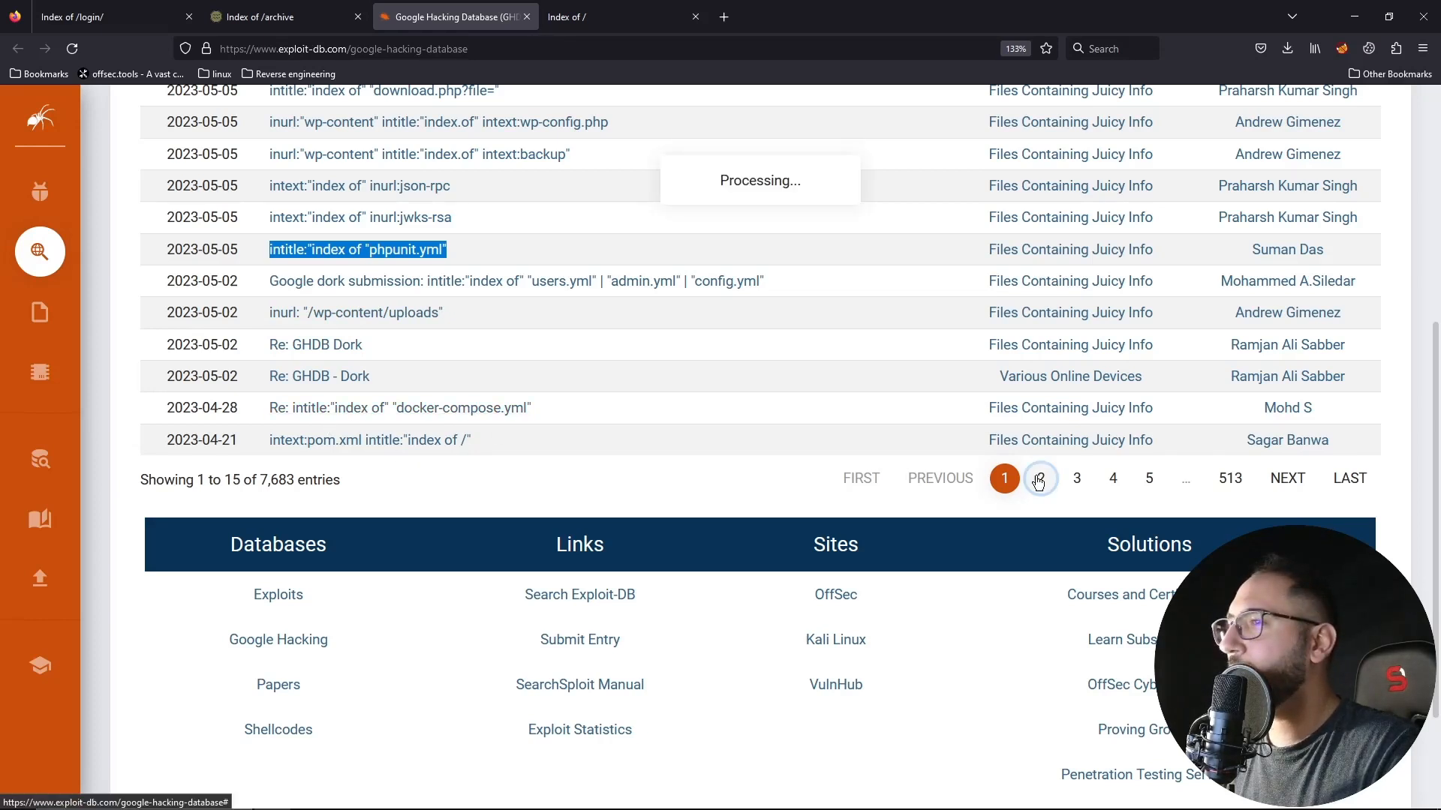
click(1039, 478)
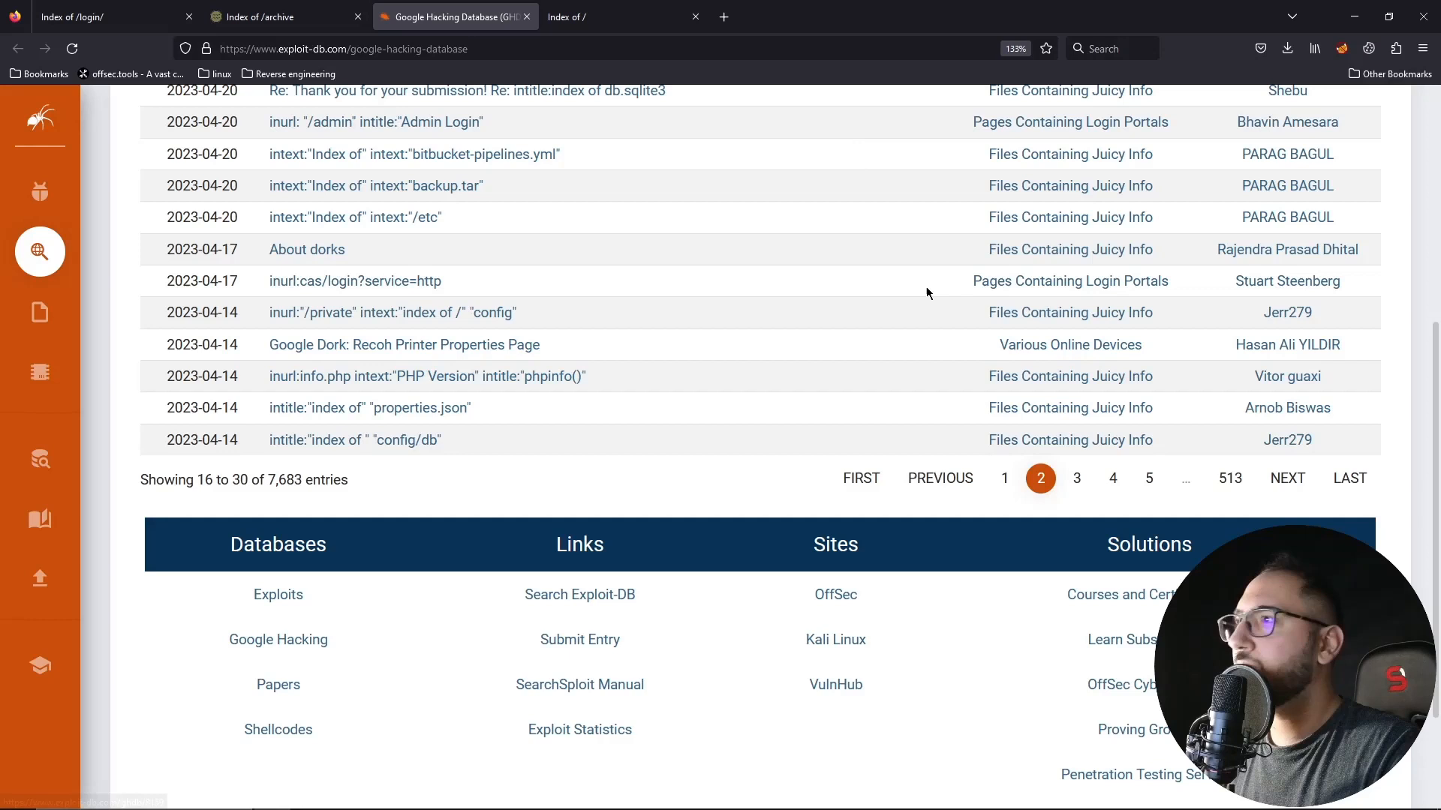
mouse_move(362, 319)
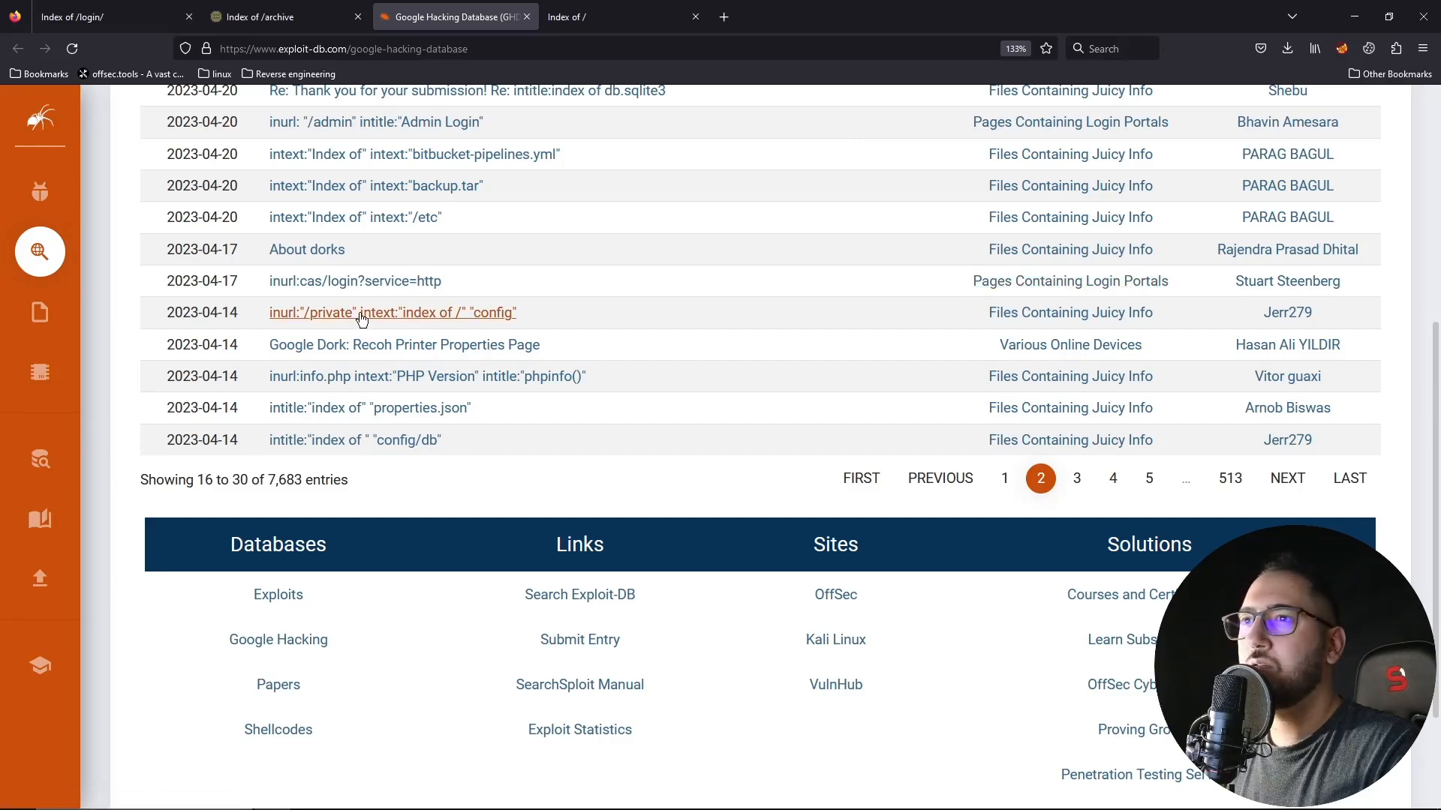
mouse_move(546, 321)
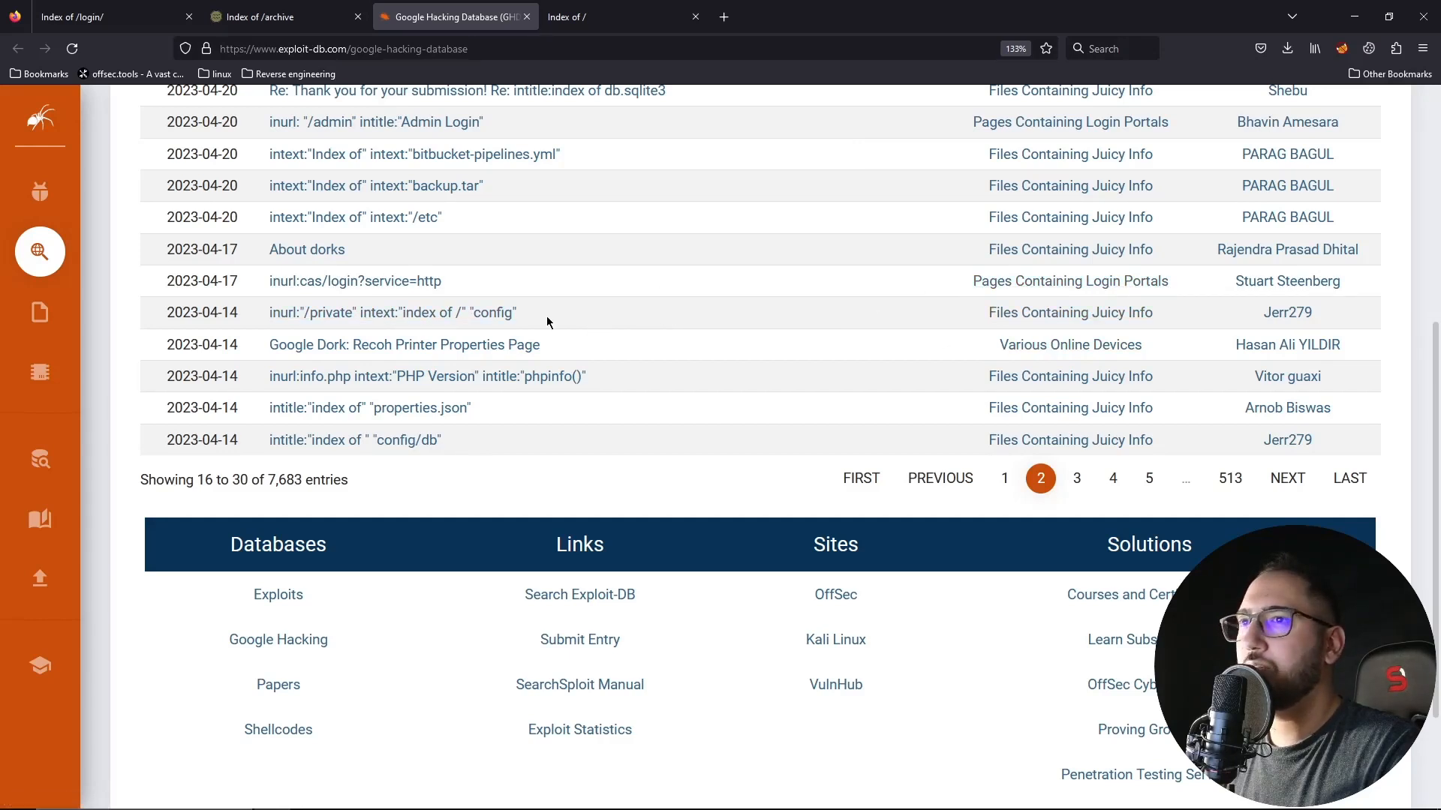
mouse_move(502, 377)
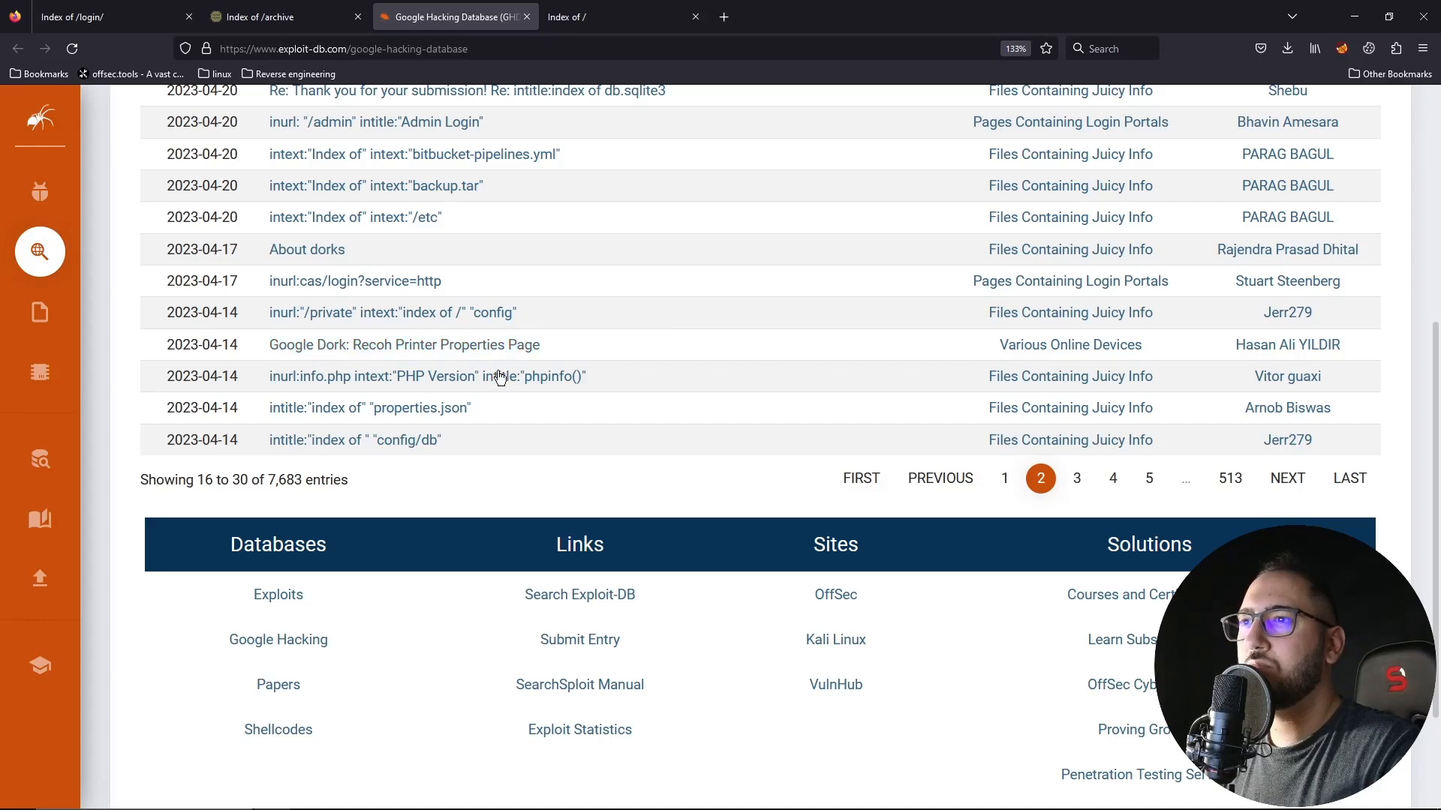
mouse_move(428, 377)
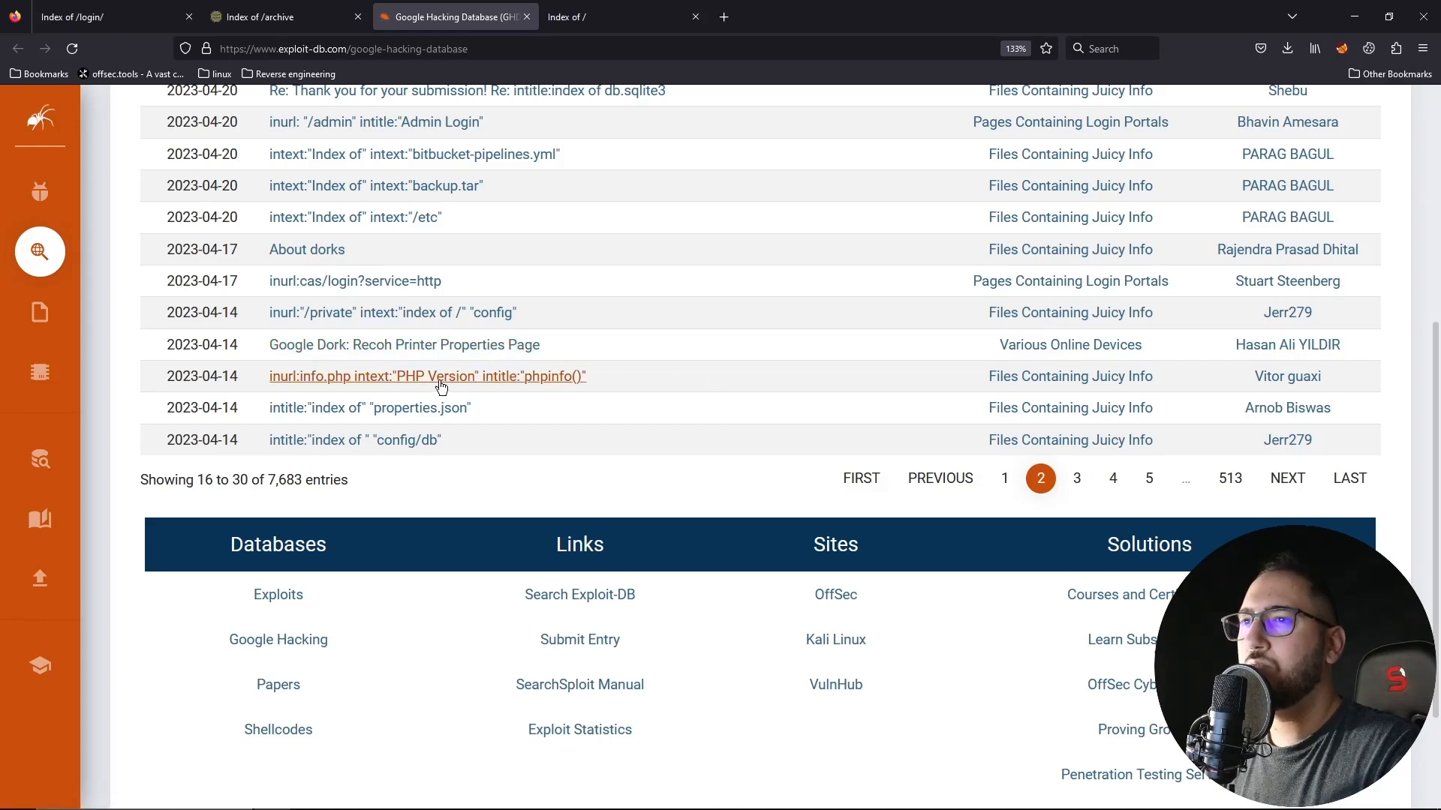
mouse_move(540, 390)
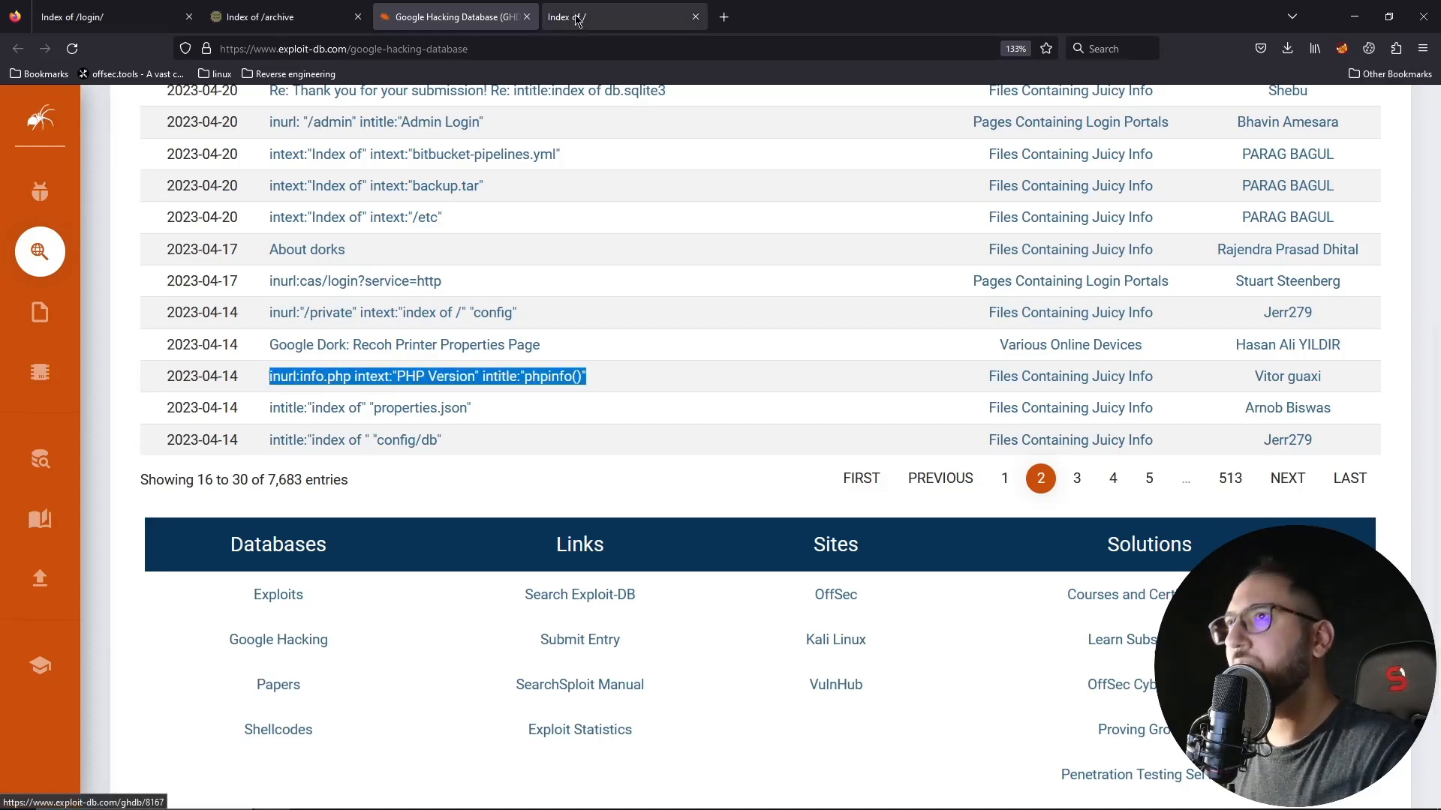
click(425, 376)
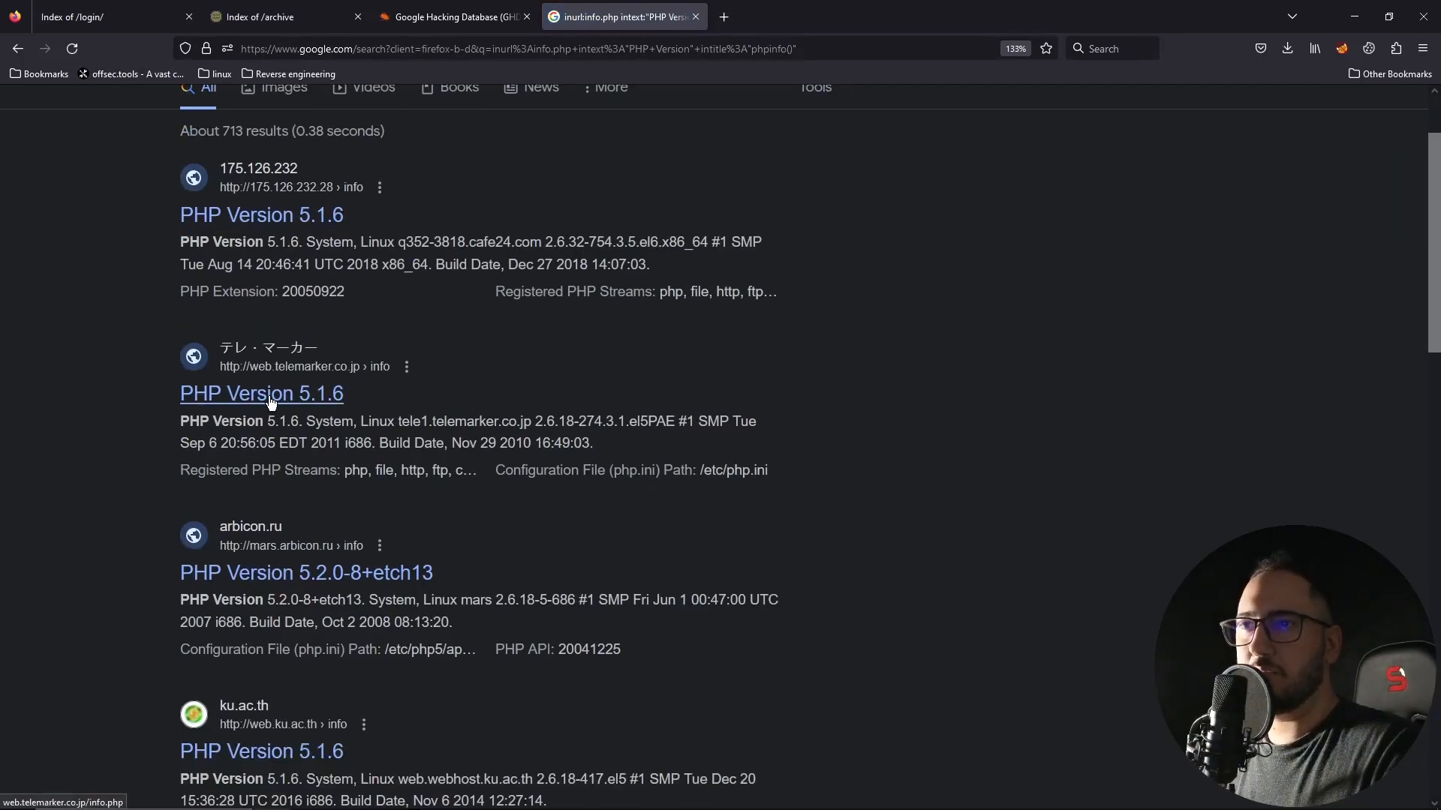
Visit the telemarker PHP Version 5.1.6 phpinfo result, proceeding past the HTTP-only warning, and skim it
click(261, 394)
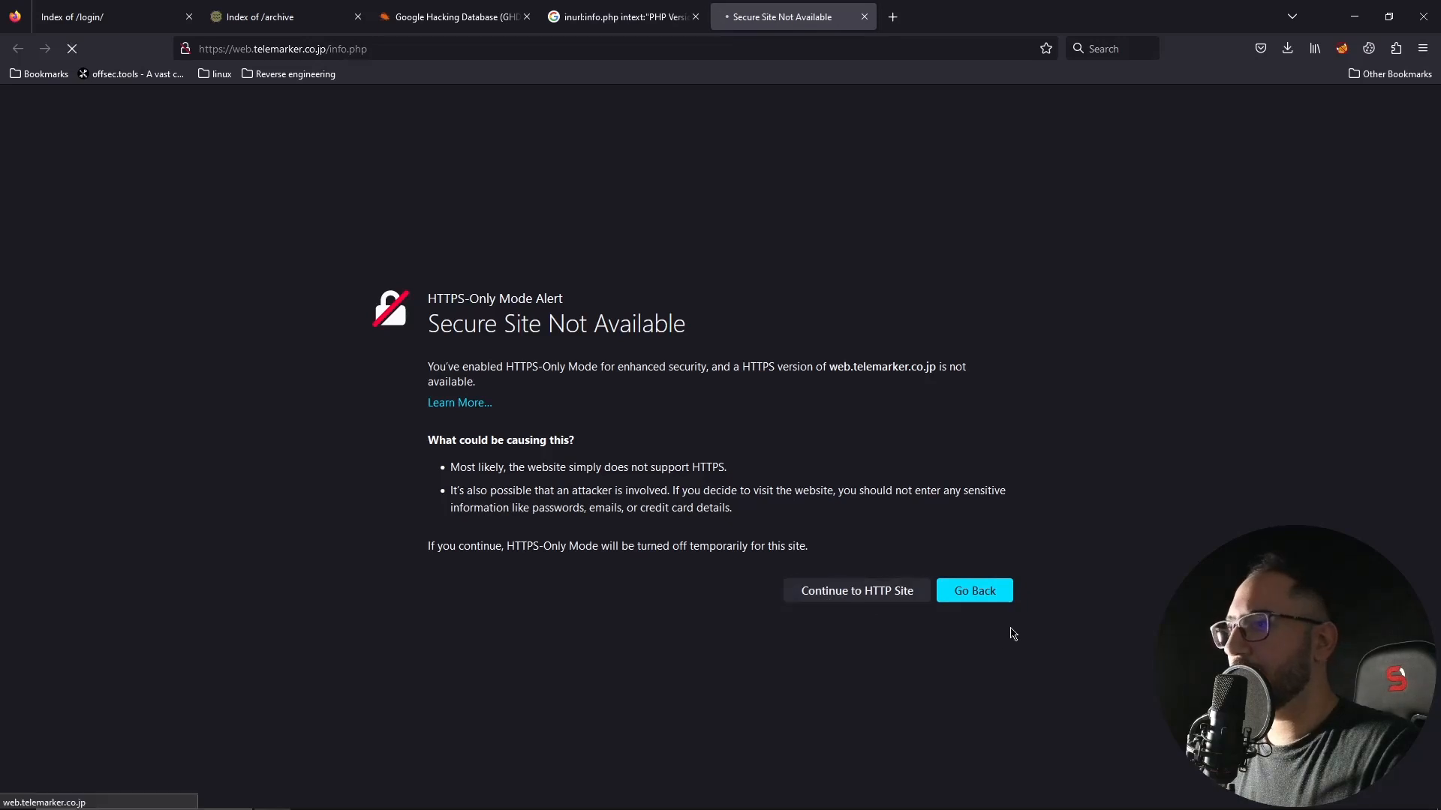
click(857, 589)
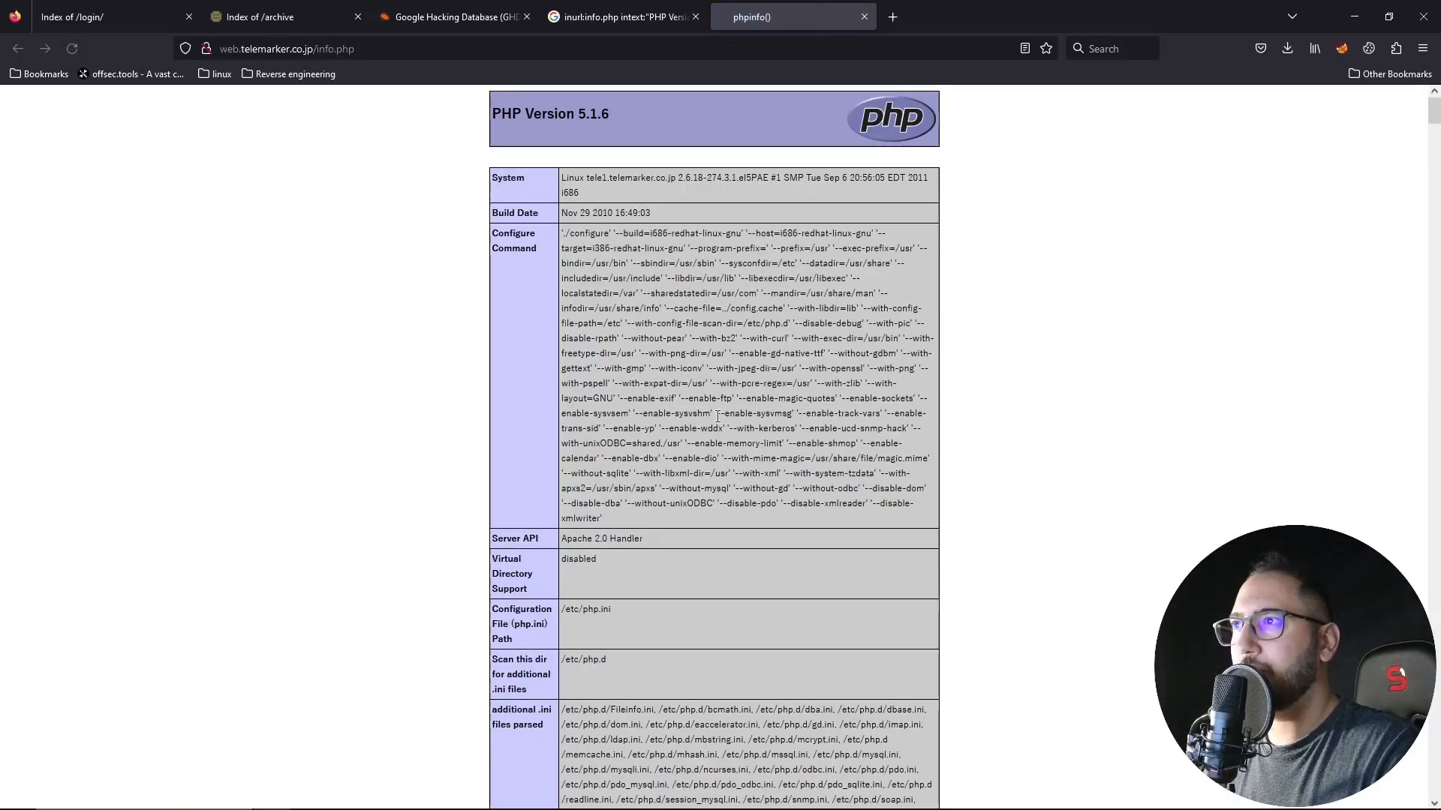
mouse_move(623, 202)
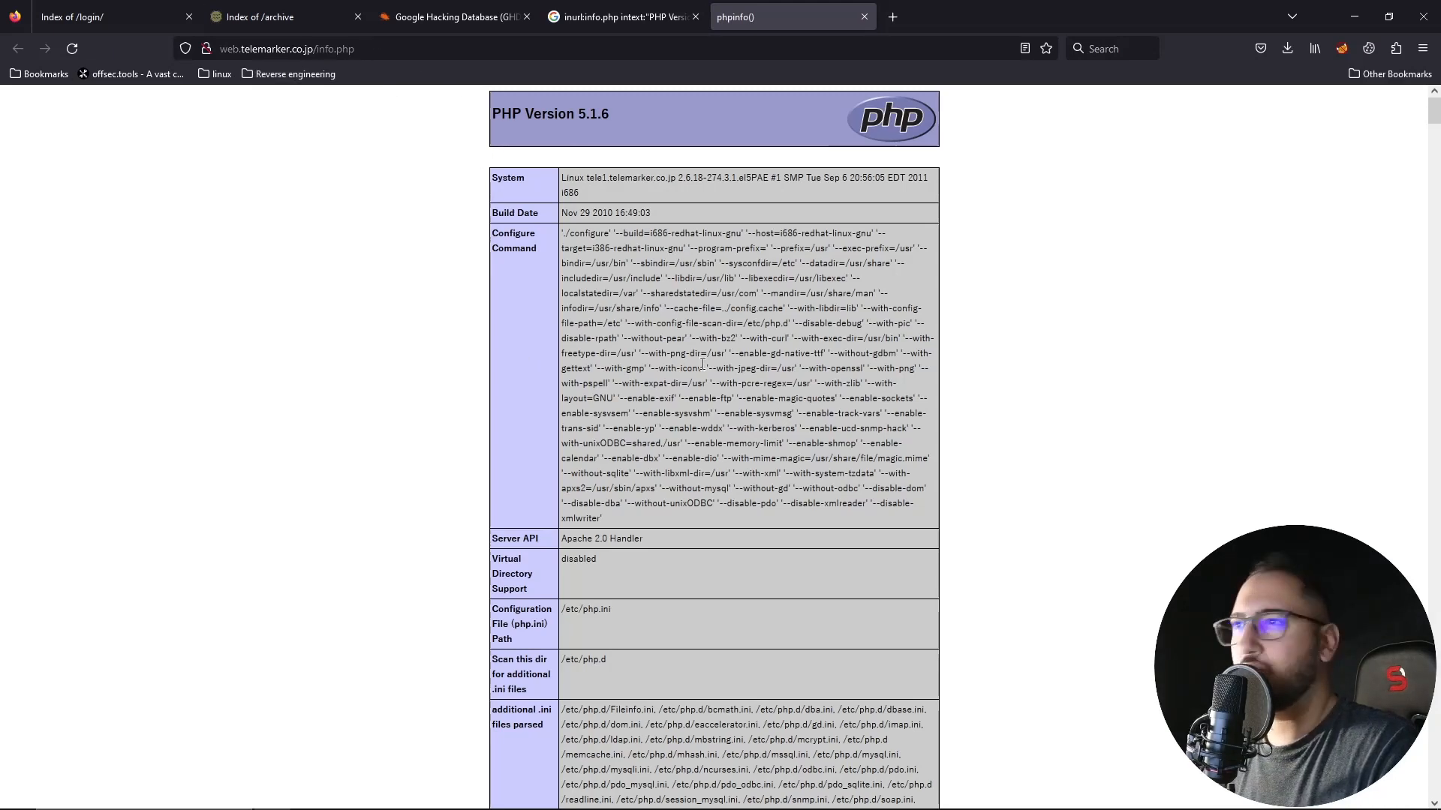
scroll(down, 3)
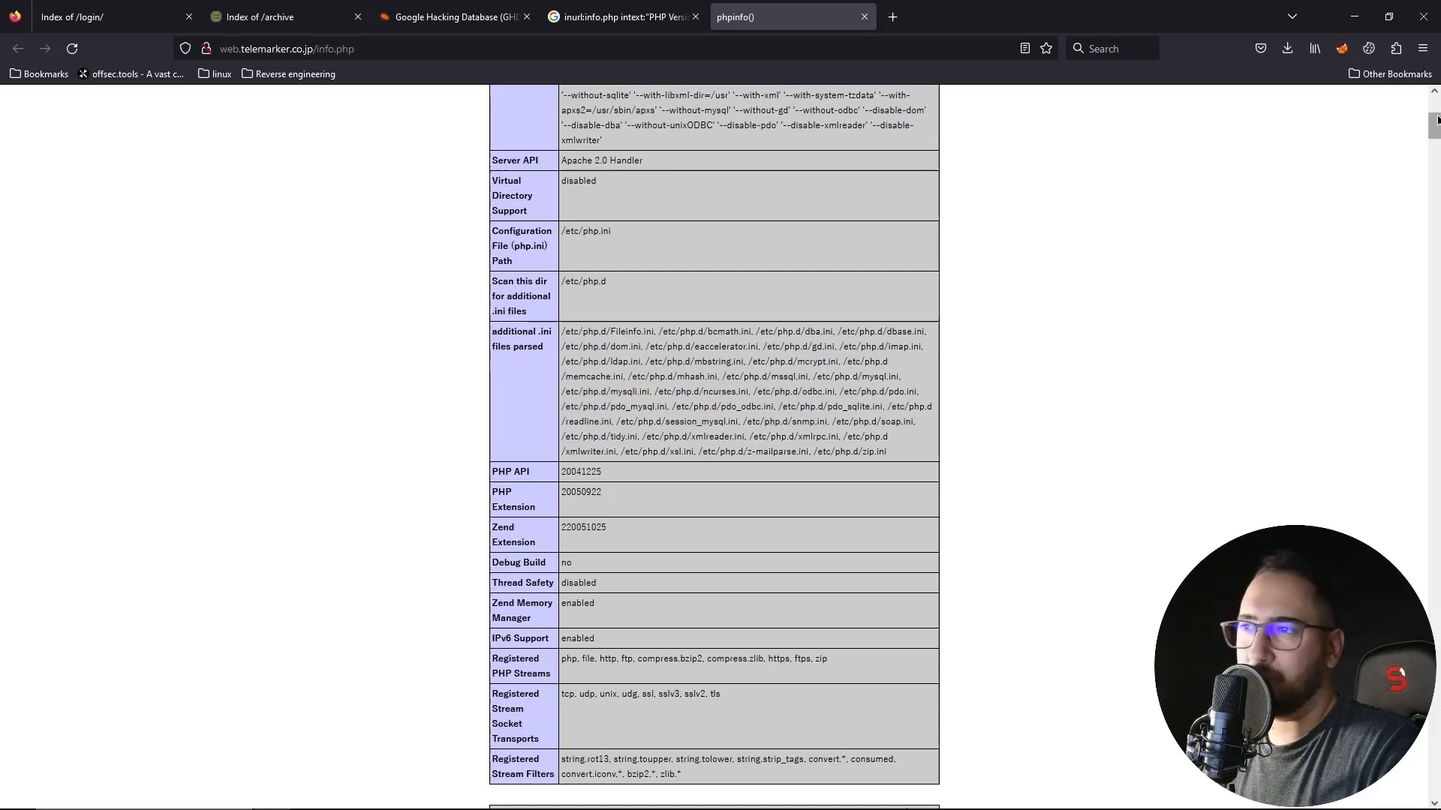
scroll(down, 3)
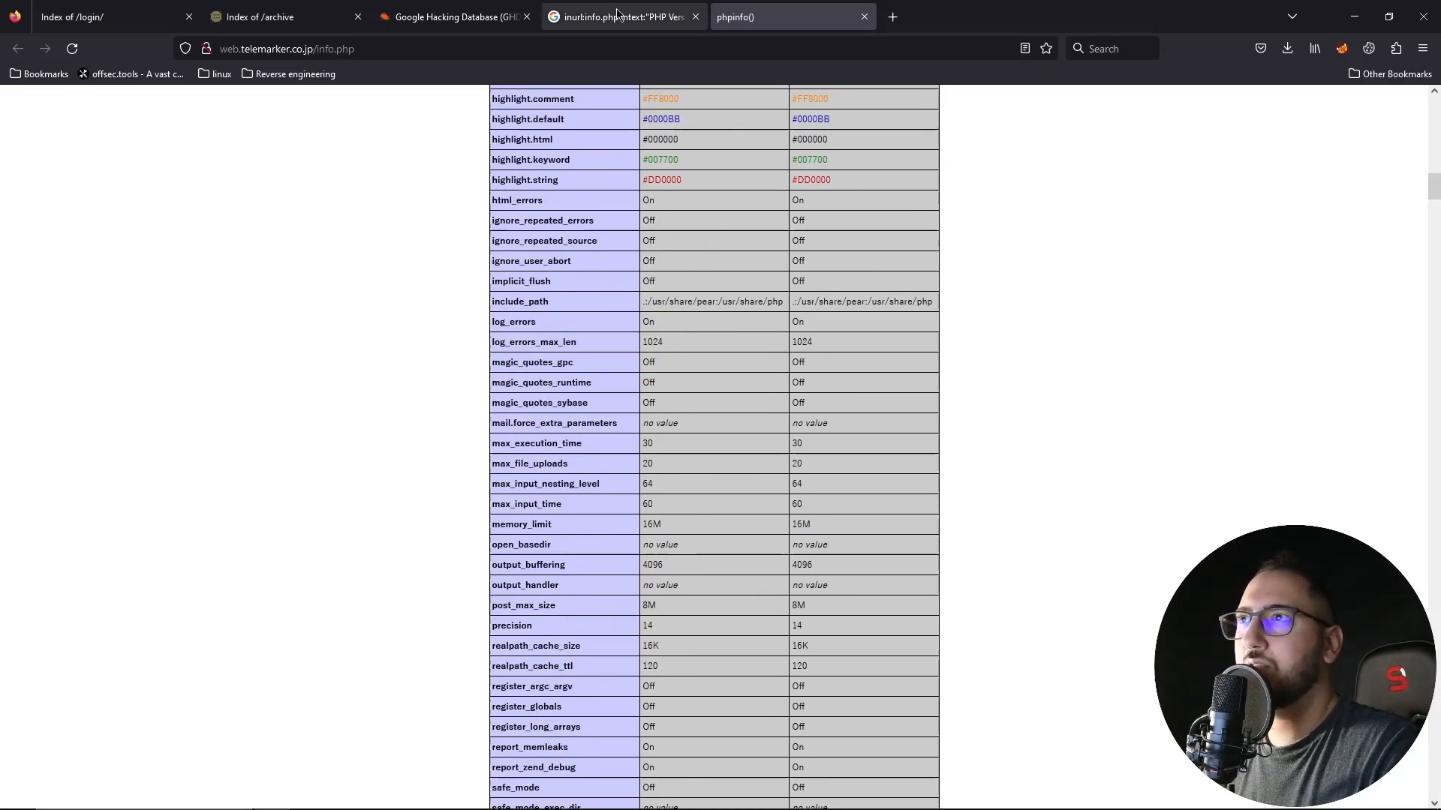
Return to the results and visit the satworld PHP Version 4.3.11 phpinfo result
click(623, 17)
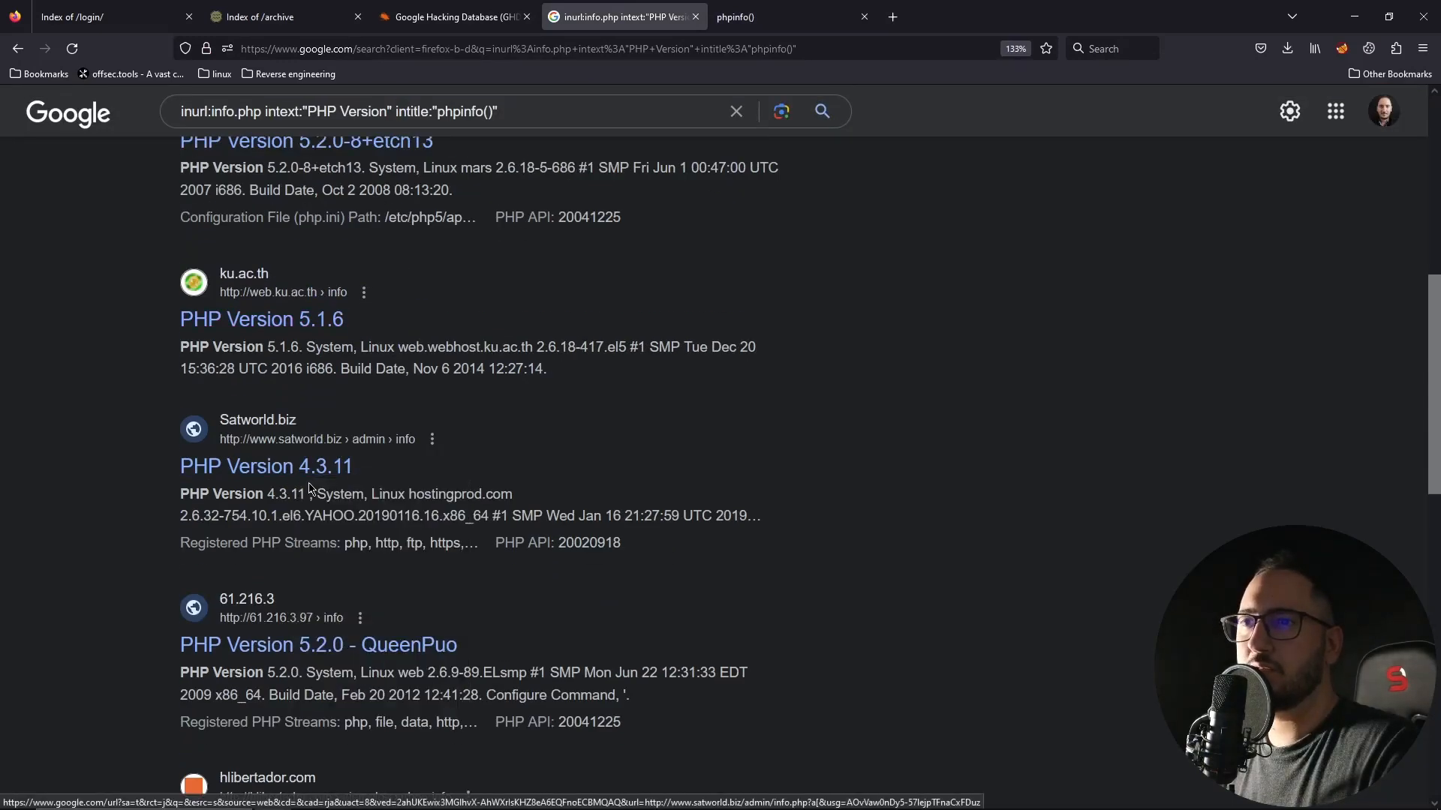
click(264, 466)
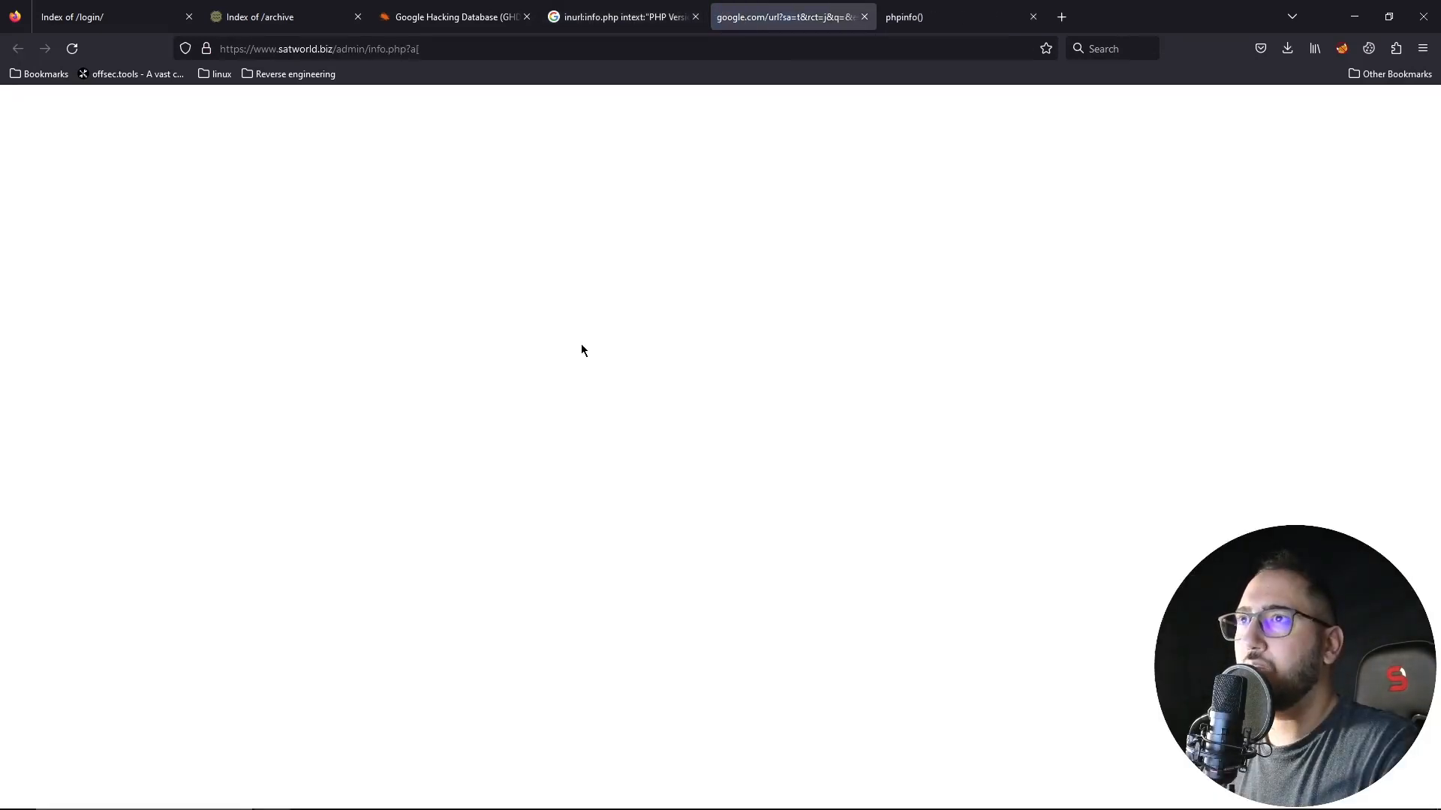
mouse_move(403, 48)
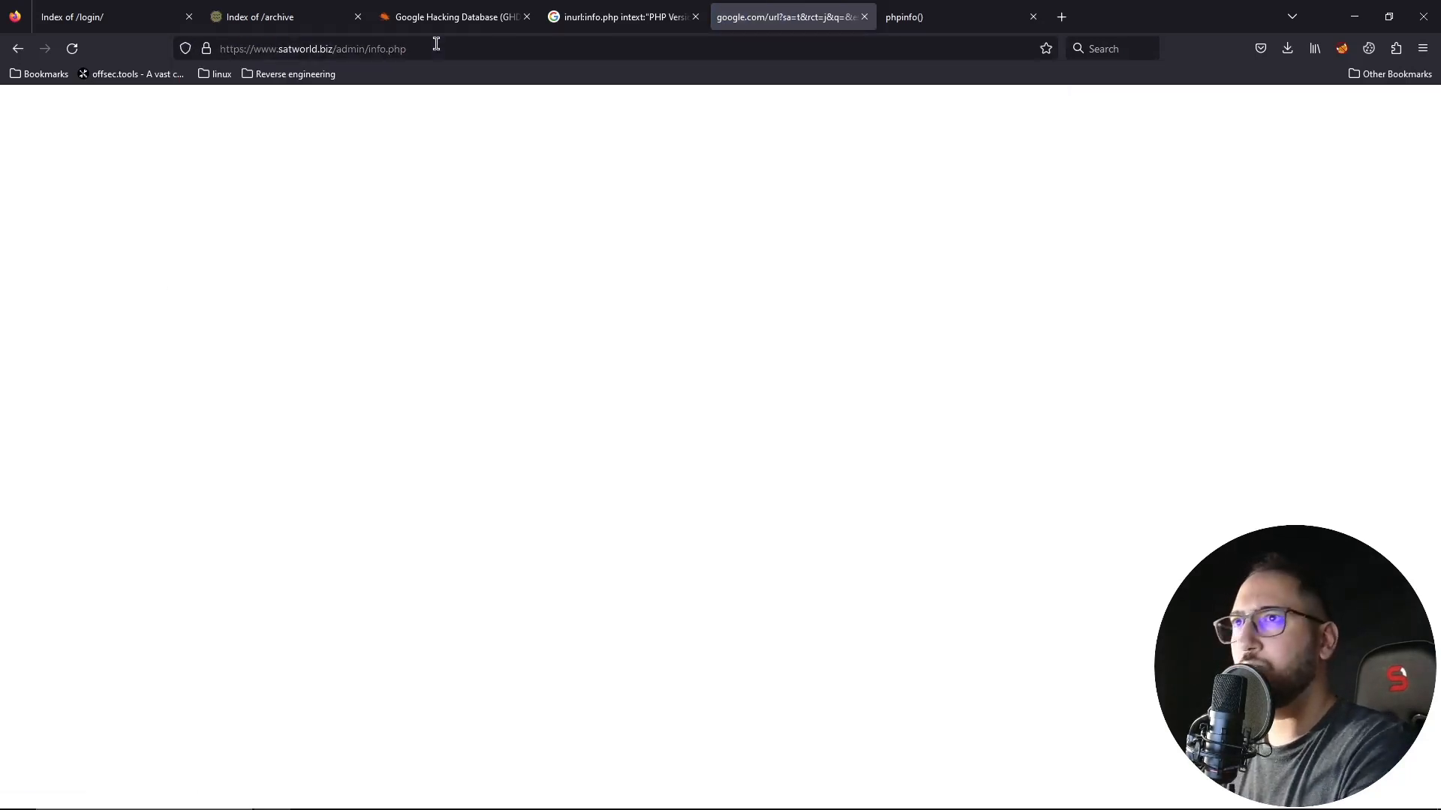
click(616, 16)
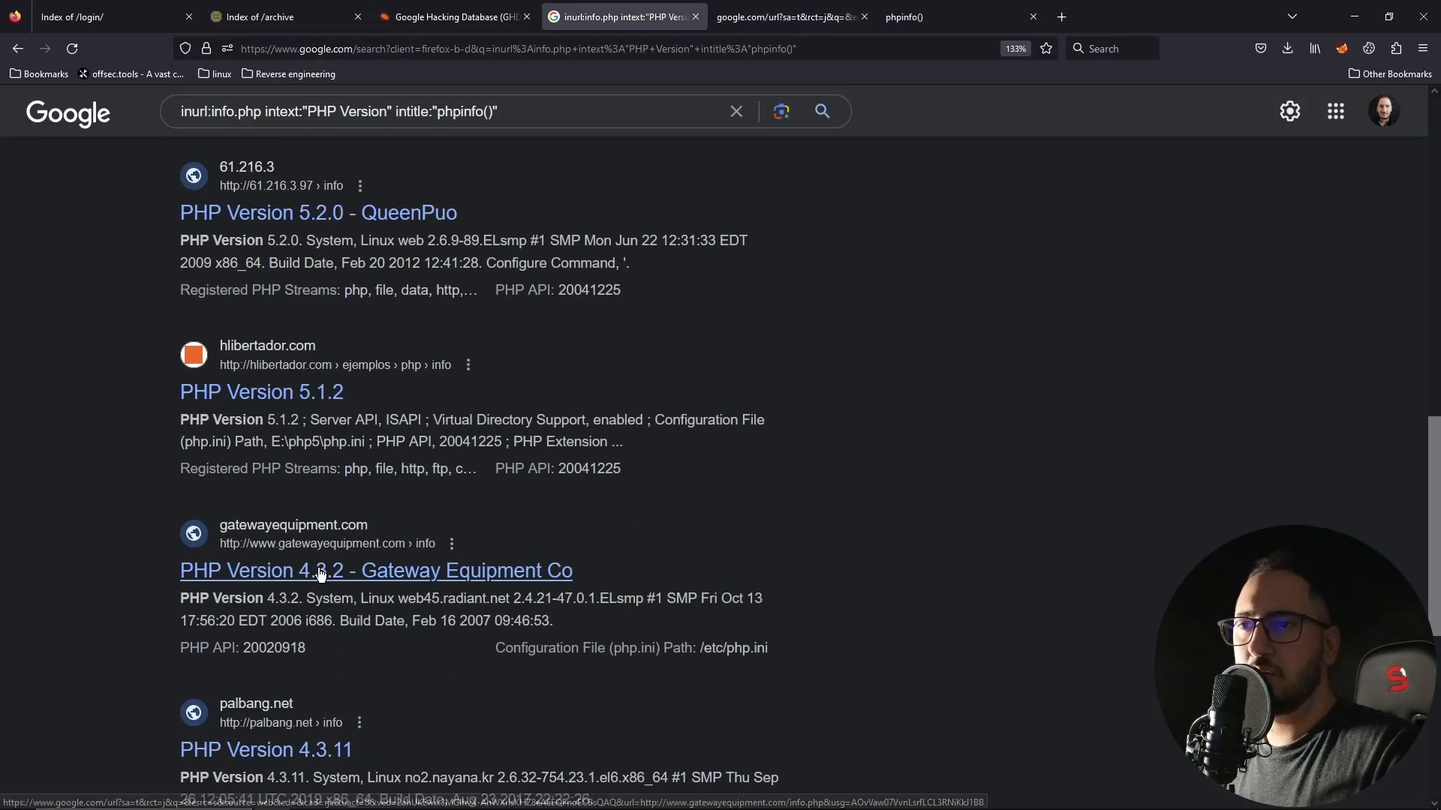
Land on the Gateway Equipment Co phpinfo page dumping the PHP Version 4.3.2 configuration
click(320, 571)
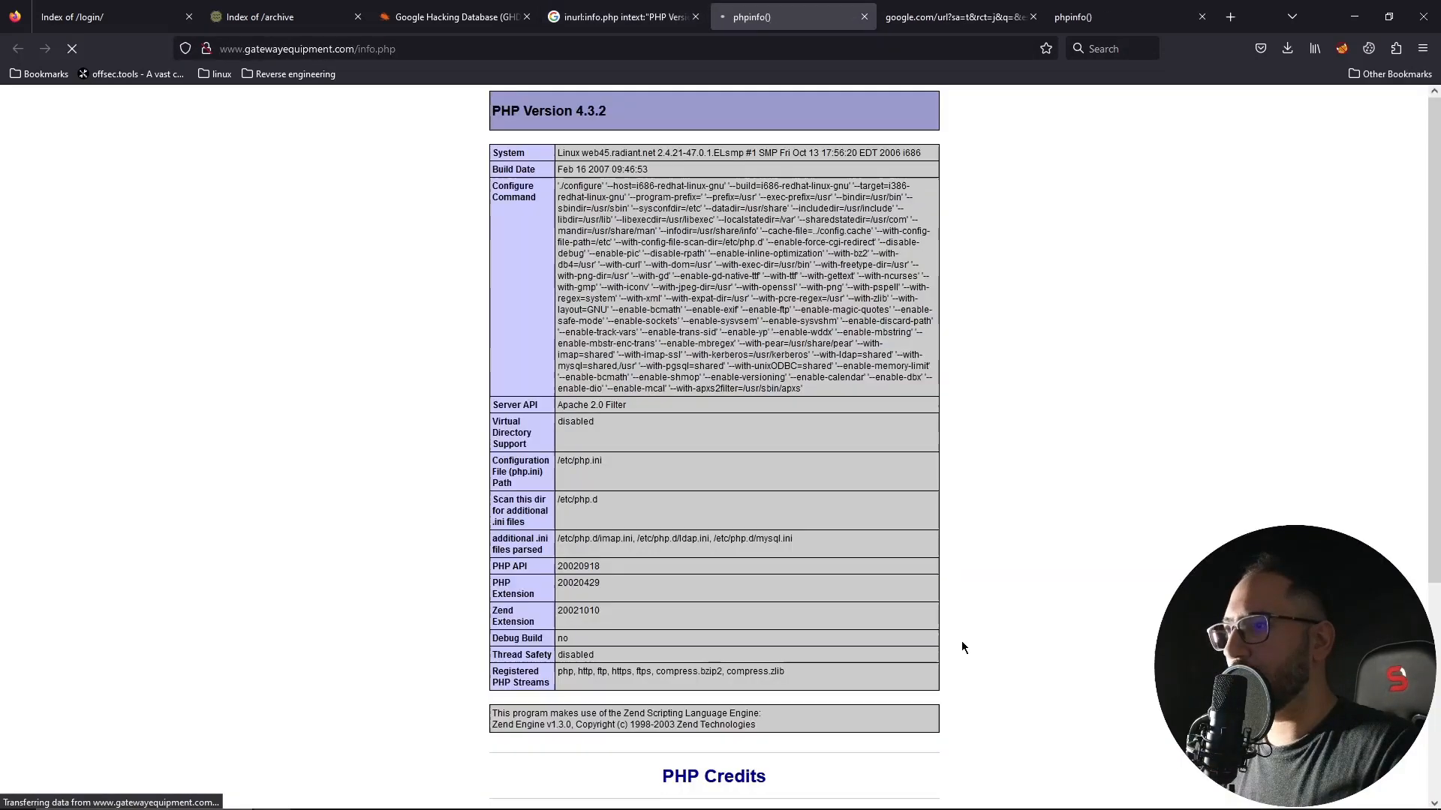
scroll(down, 3)
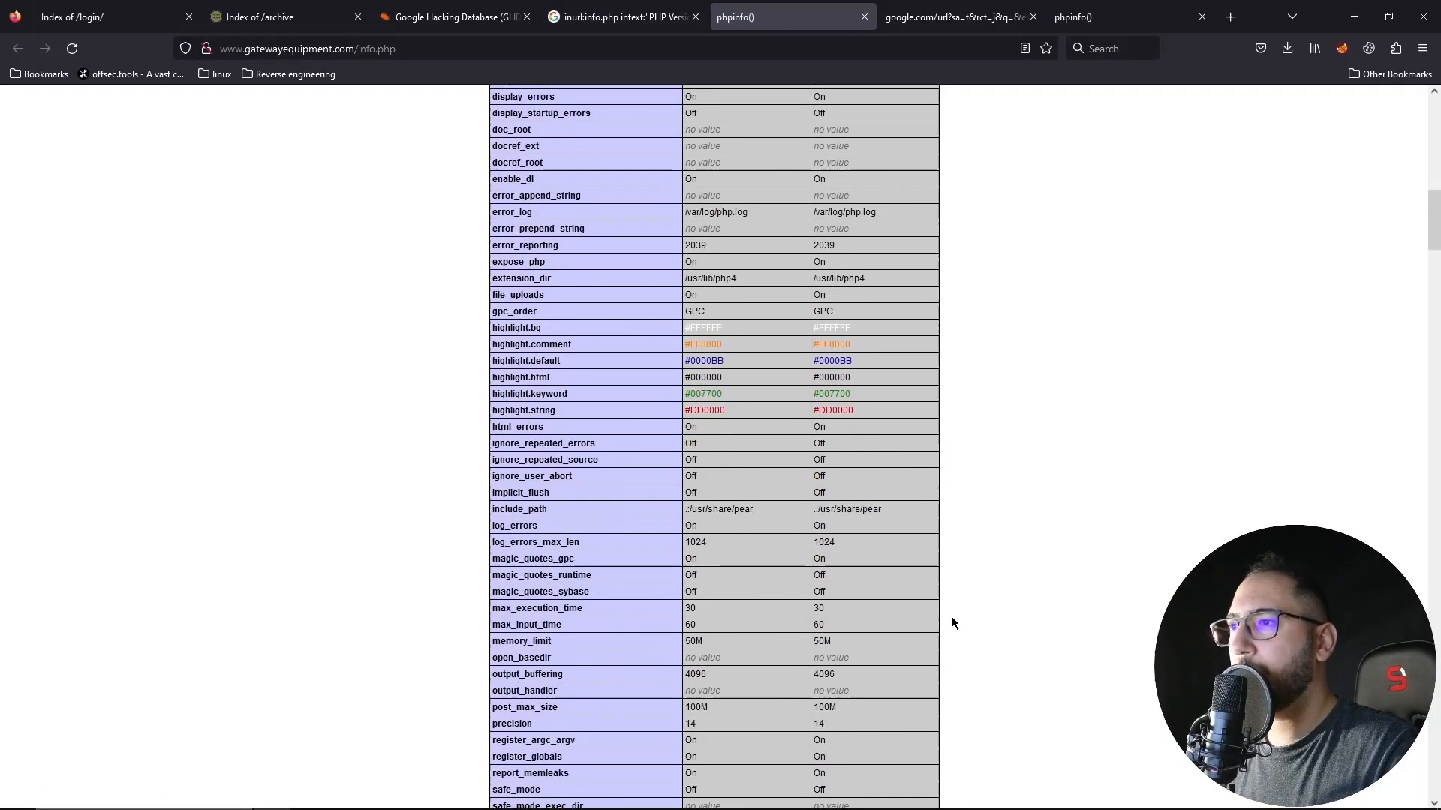
scroll(down, 3)
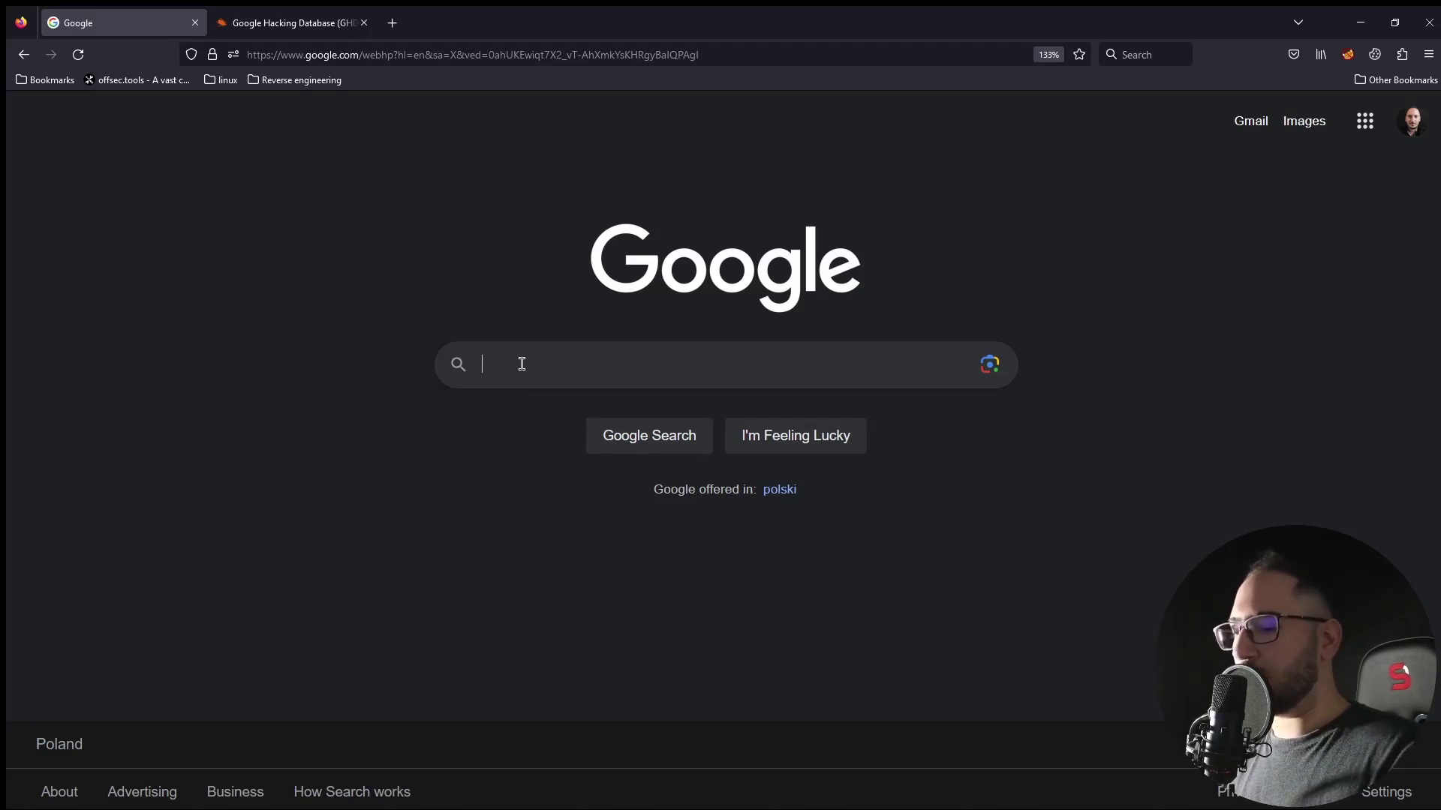
Search the dork site:facebook.com inurl:http -inurl:https for HTTP-only Facebook URLs
text(site:)
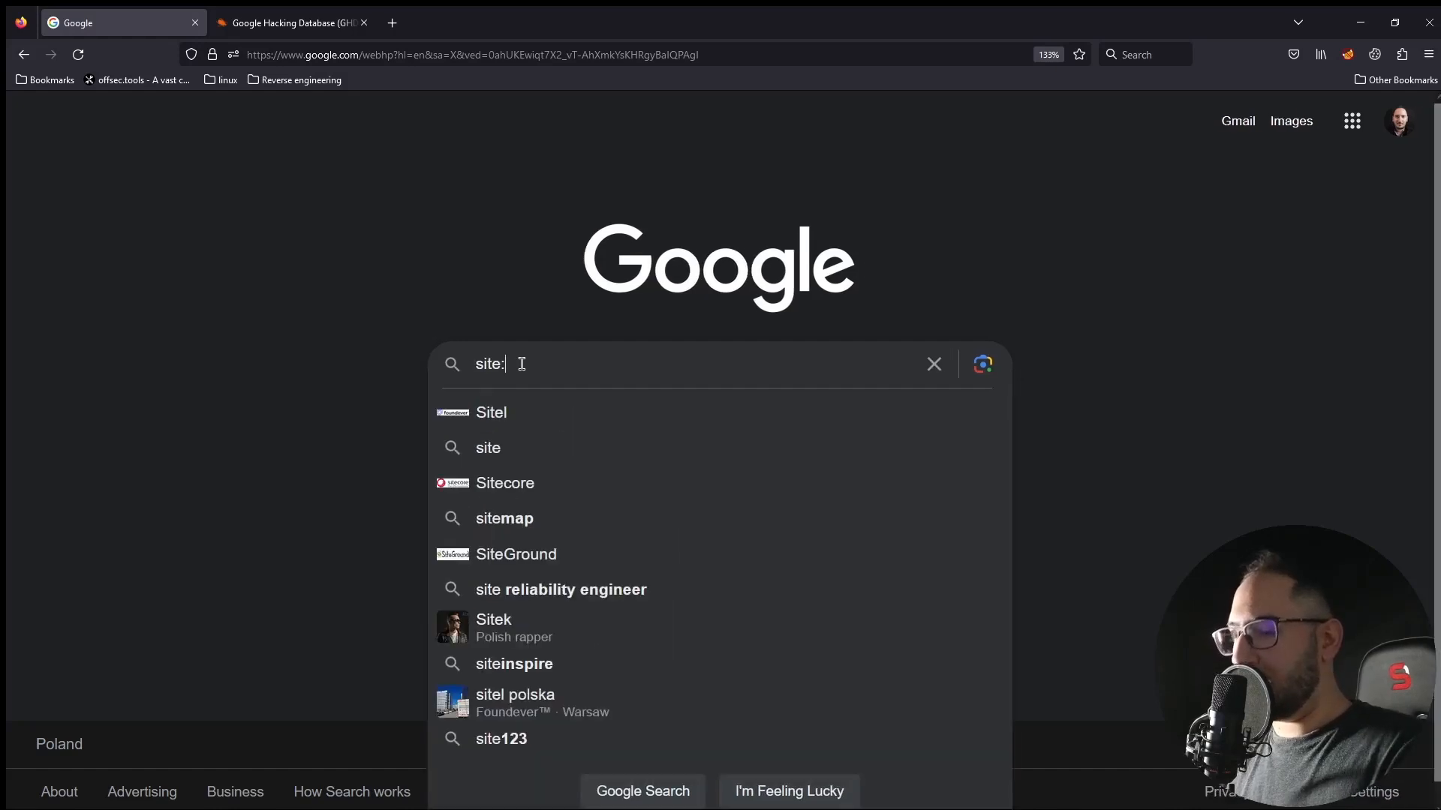
text(facebook)
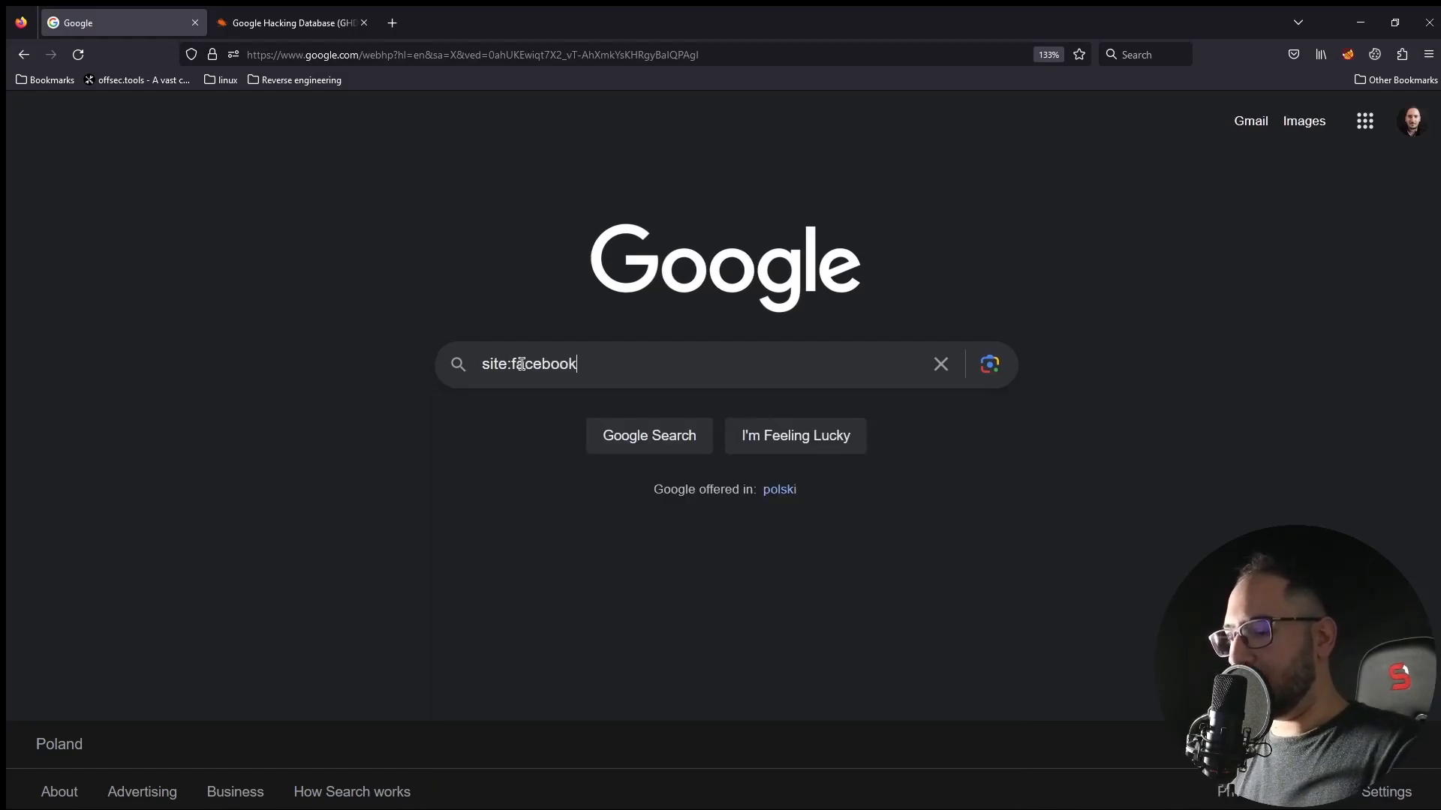
text(.com i)
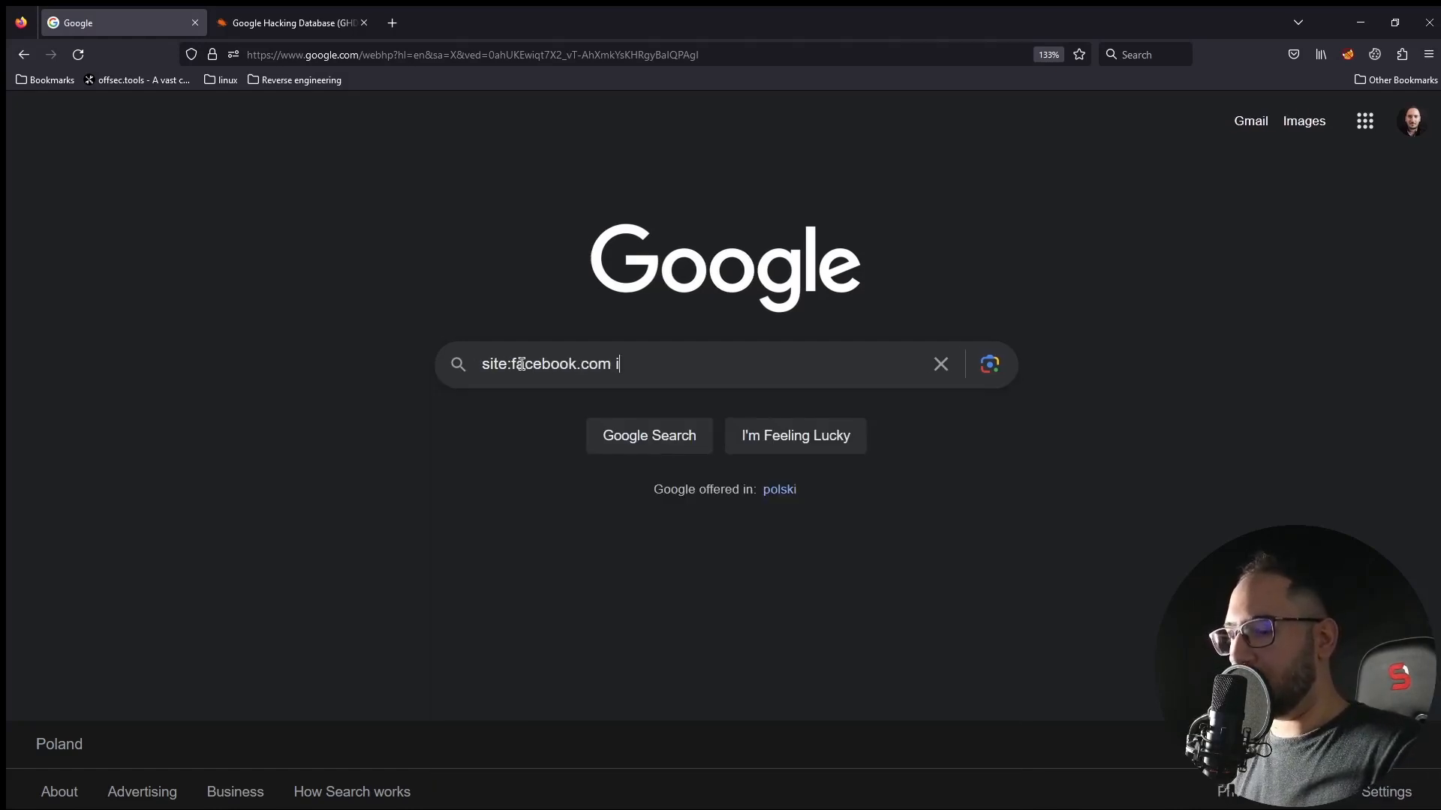
text(nurl:thhp)
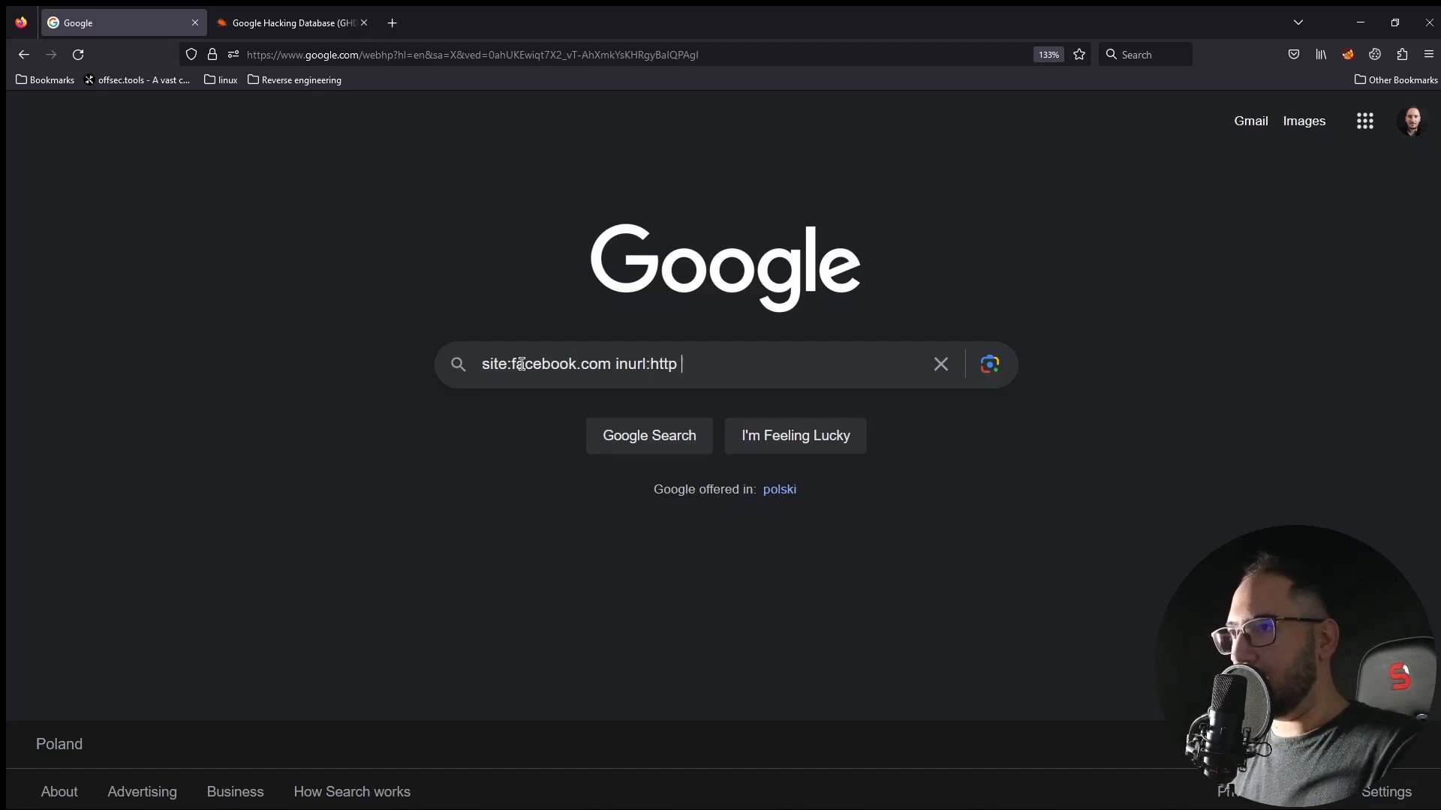
text(-in)
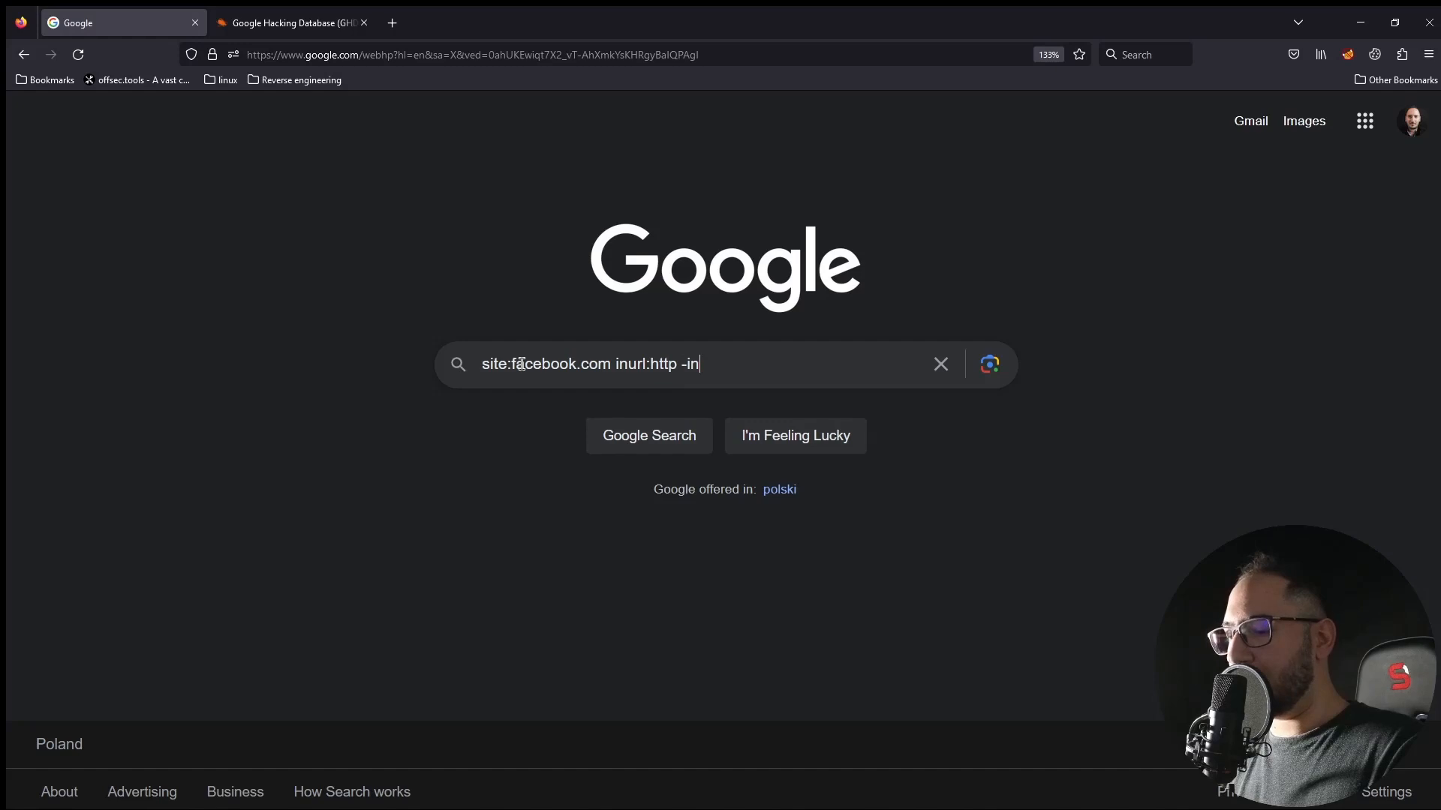
text(url:)
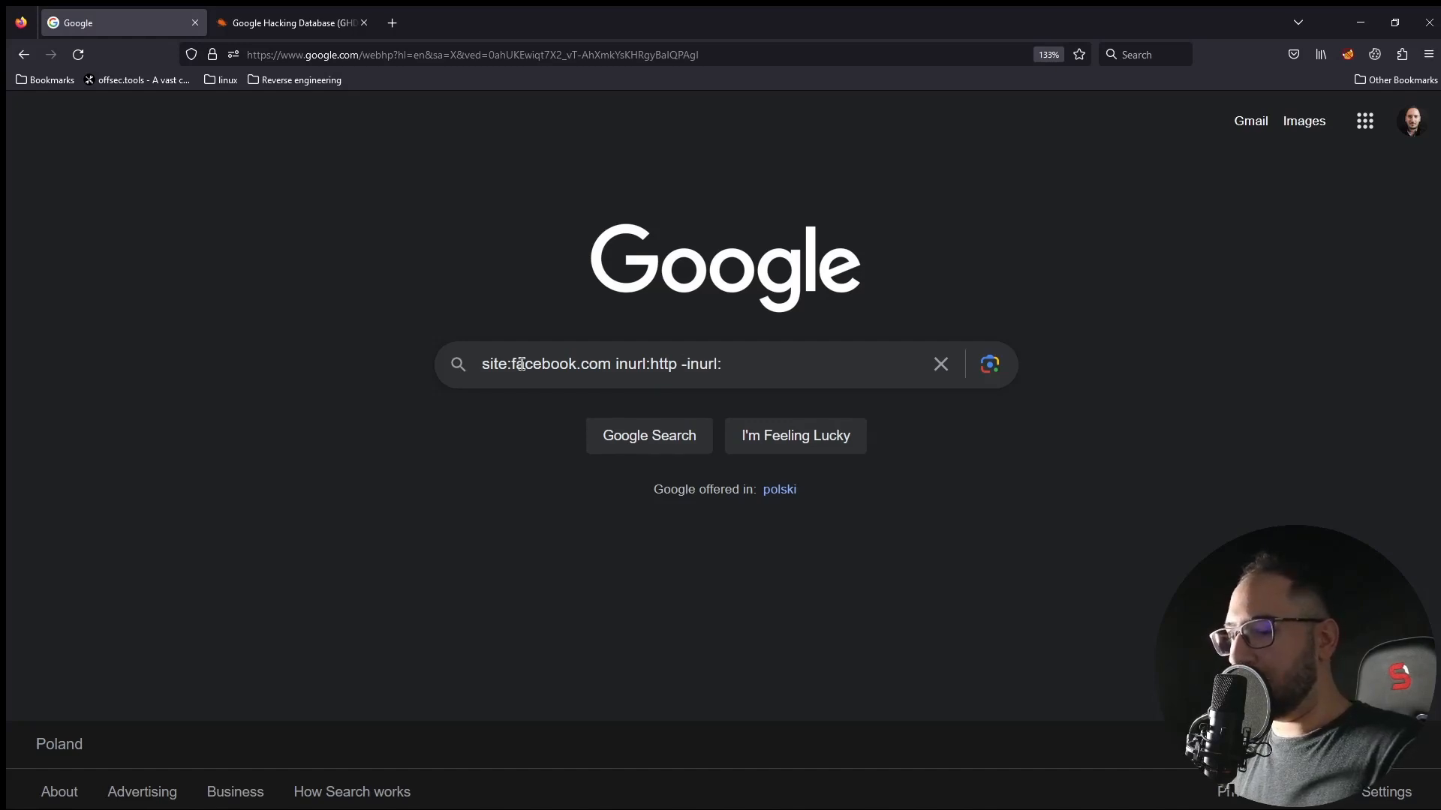
key(Return)
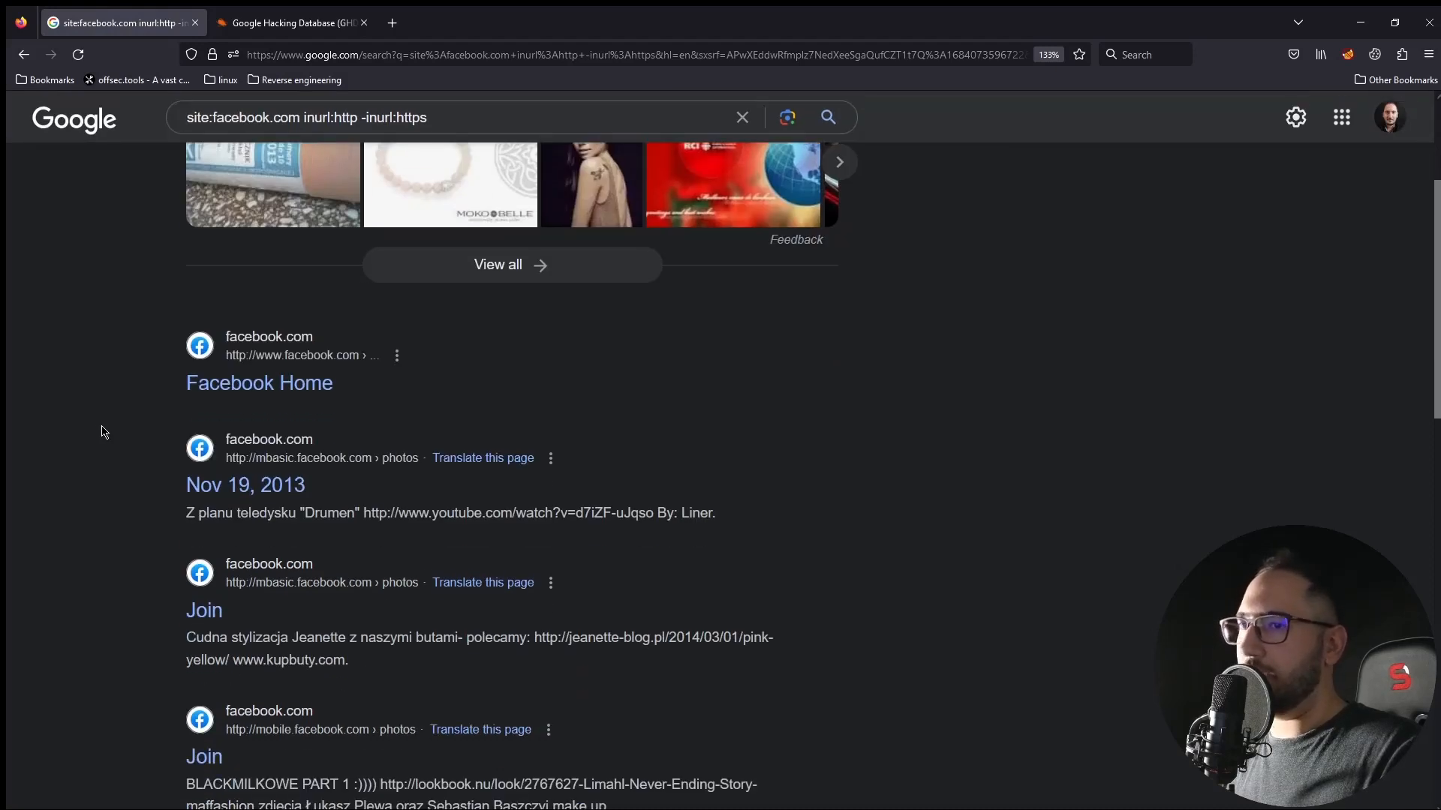
mouse_move(690, 404)
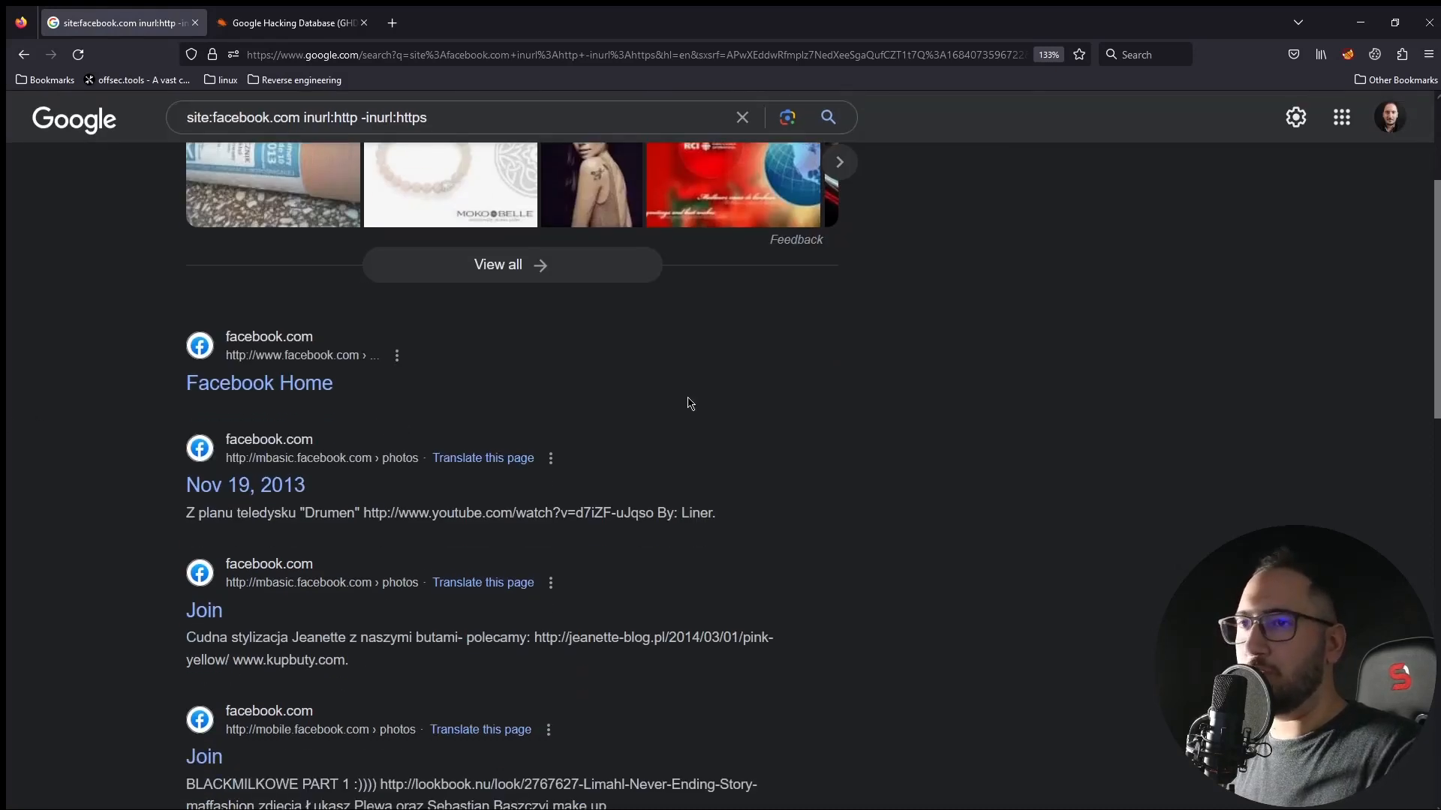
Look through the ~1,160,000 results from mobile and mbasic facebook.com subdomains
scroll(down, 3)
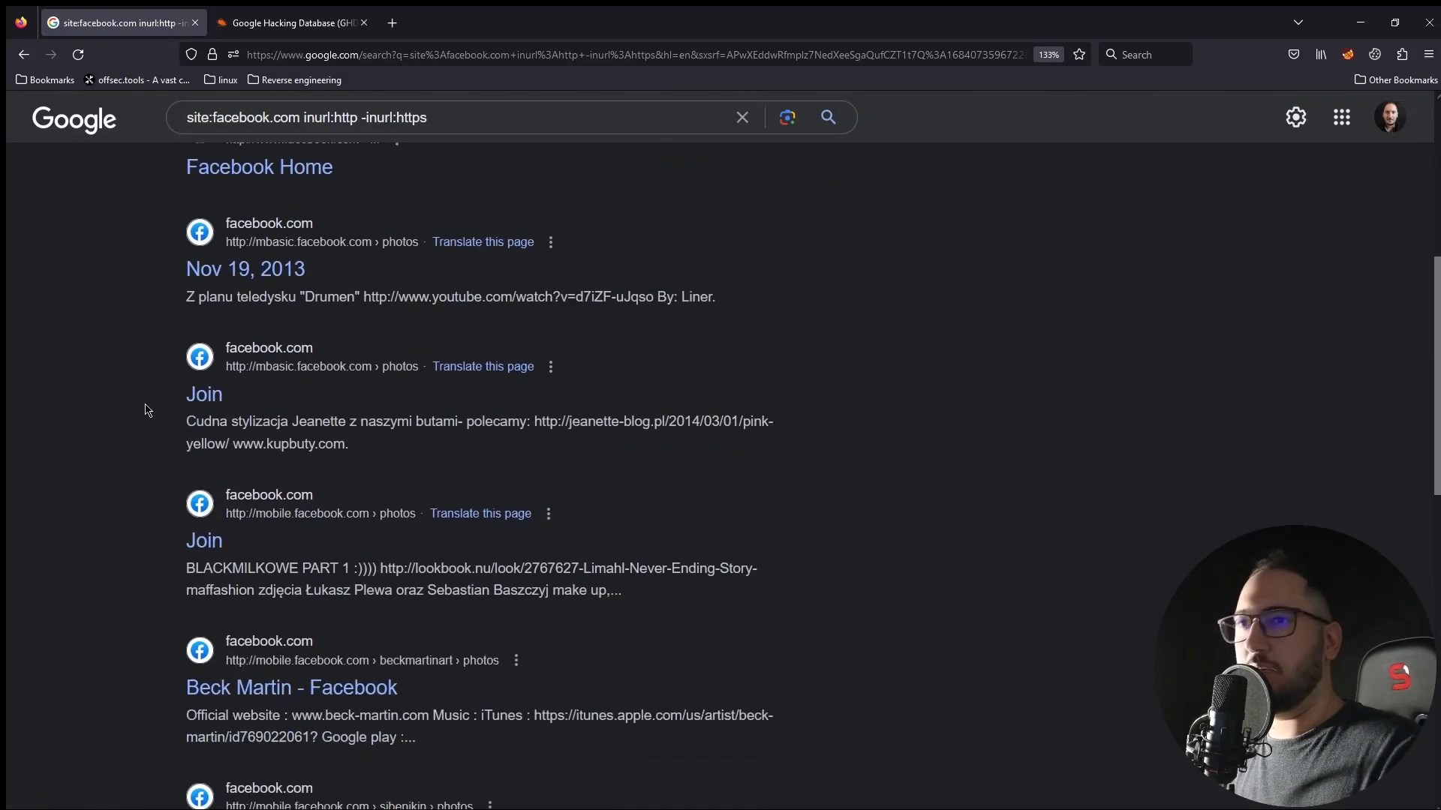
scroll(down, 3)
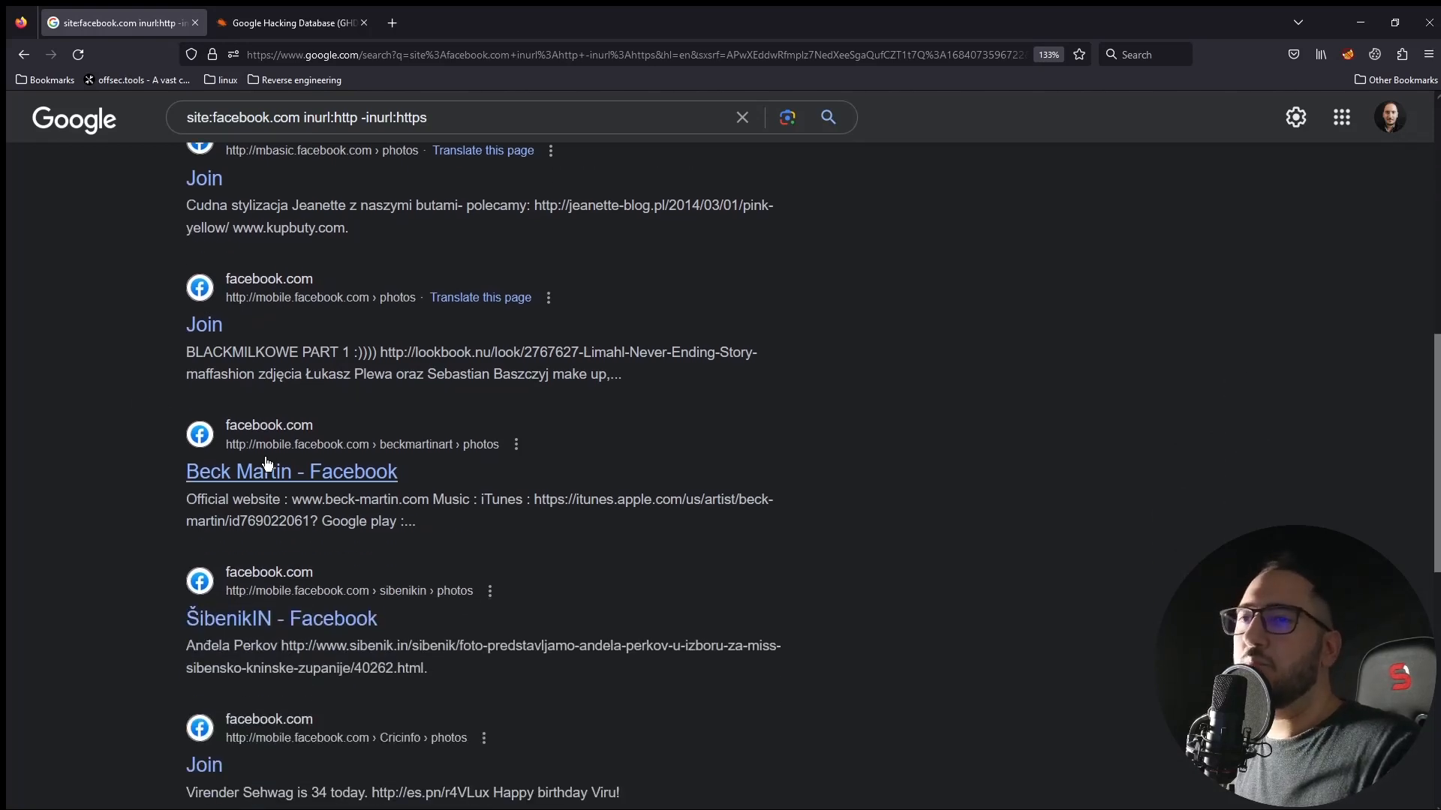
scroll(down, 3)
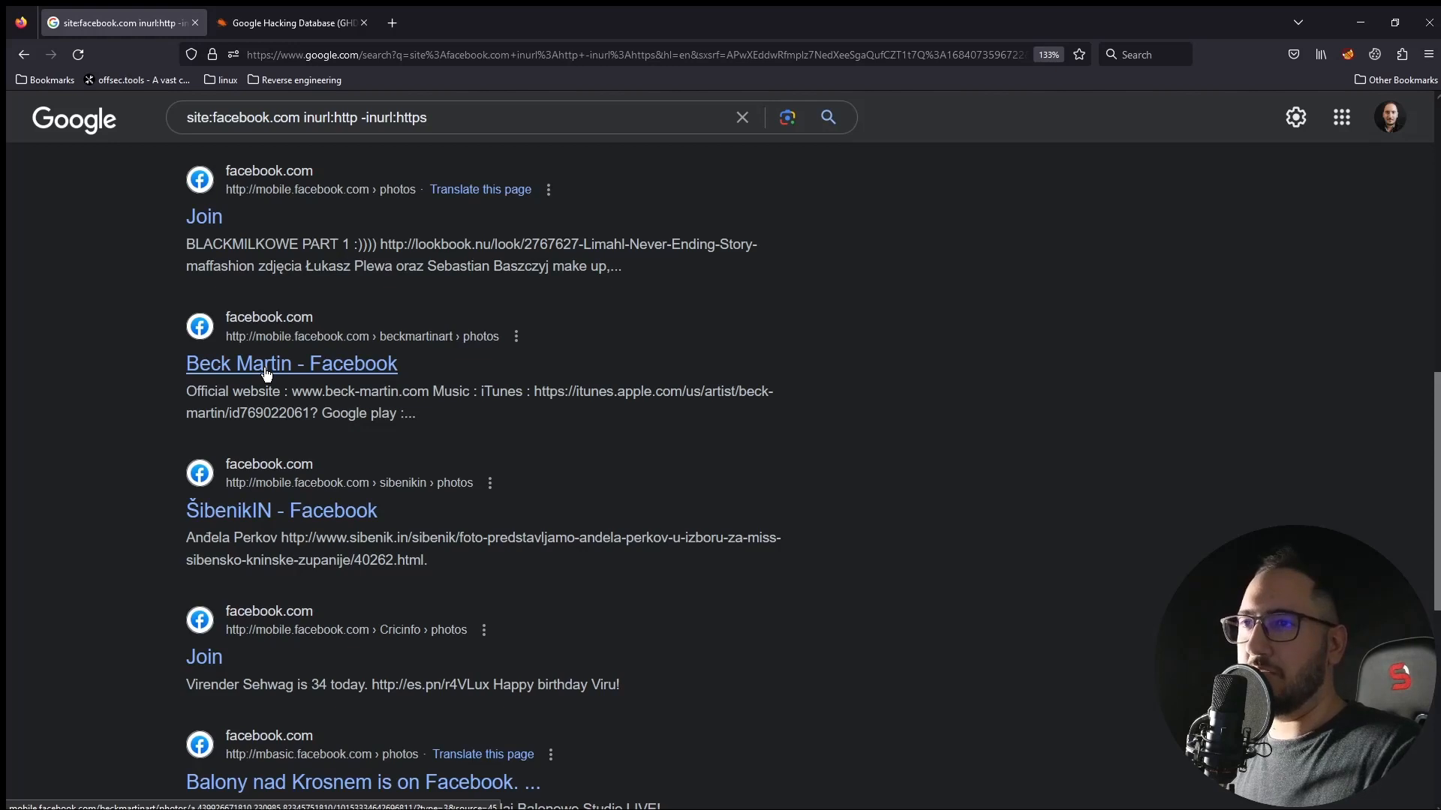
mouse_move(263, 380)
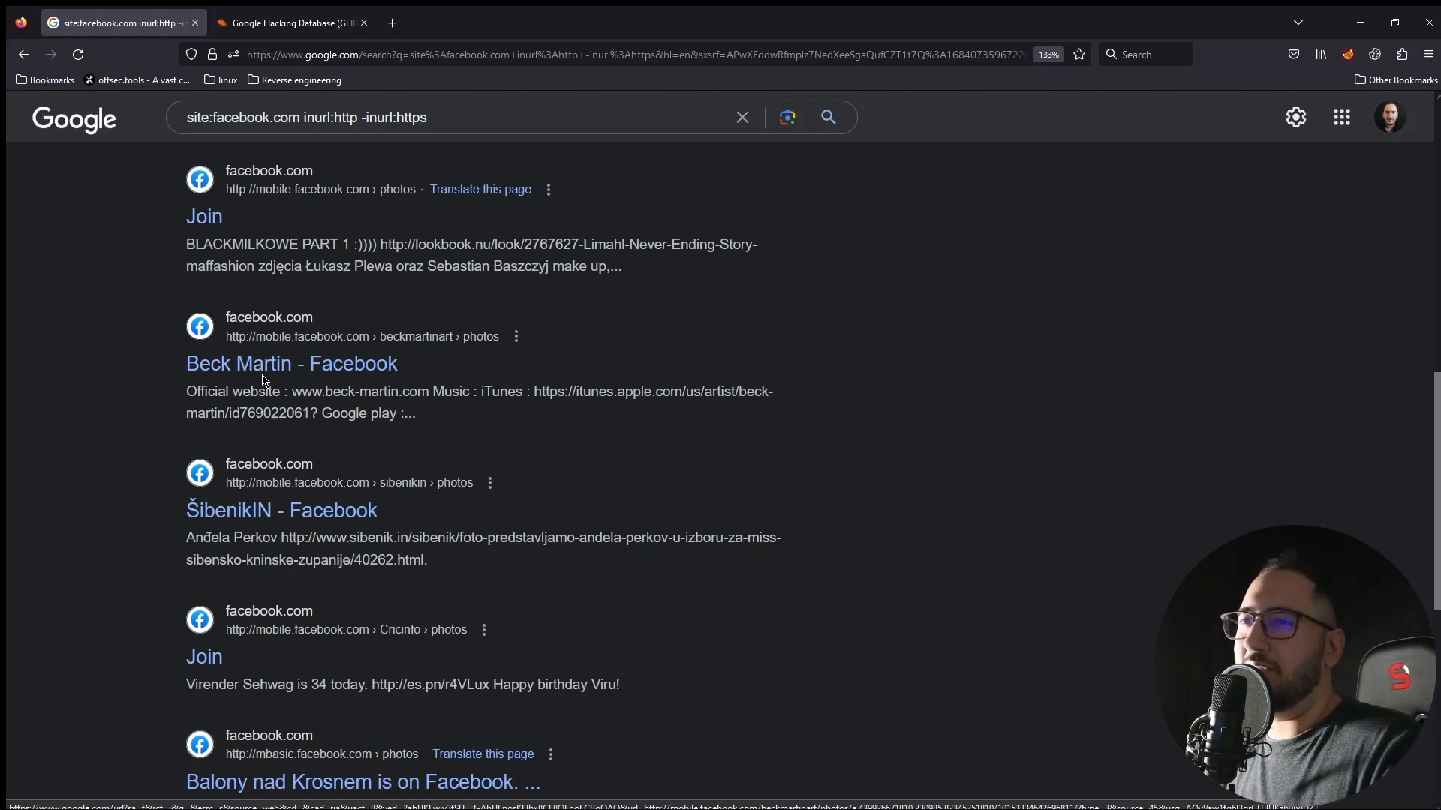
mouse_move(257, 363)
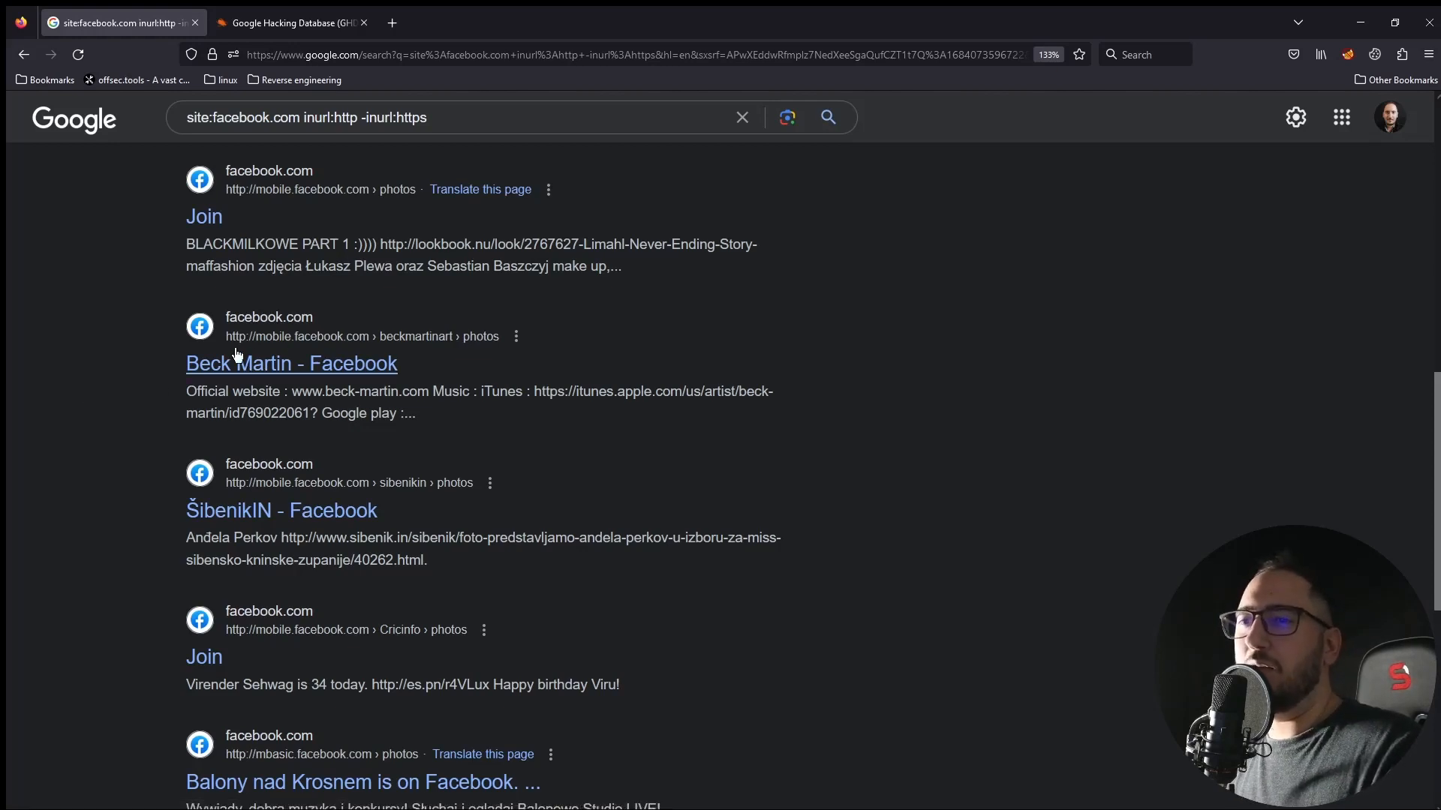
scroll(down, 3)
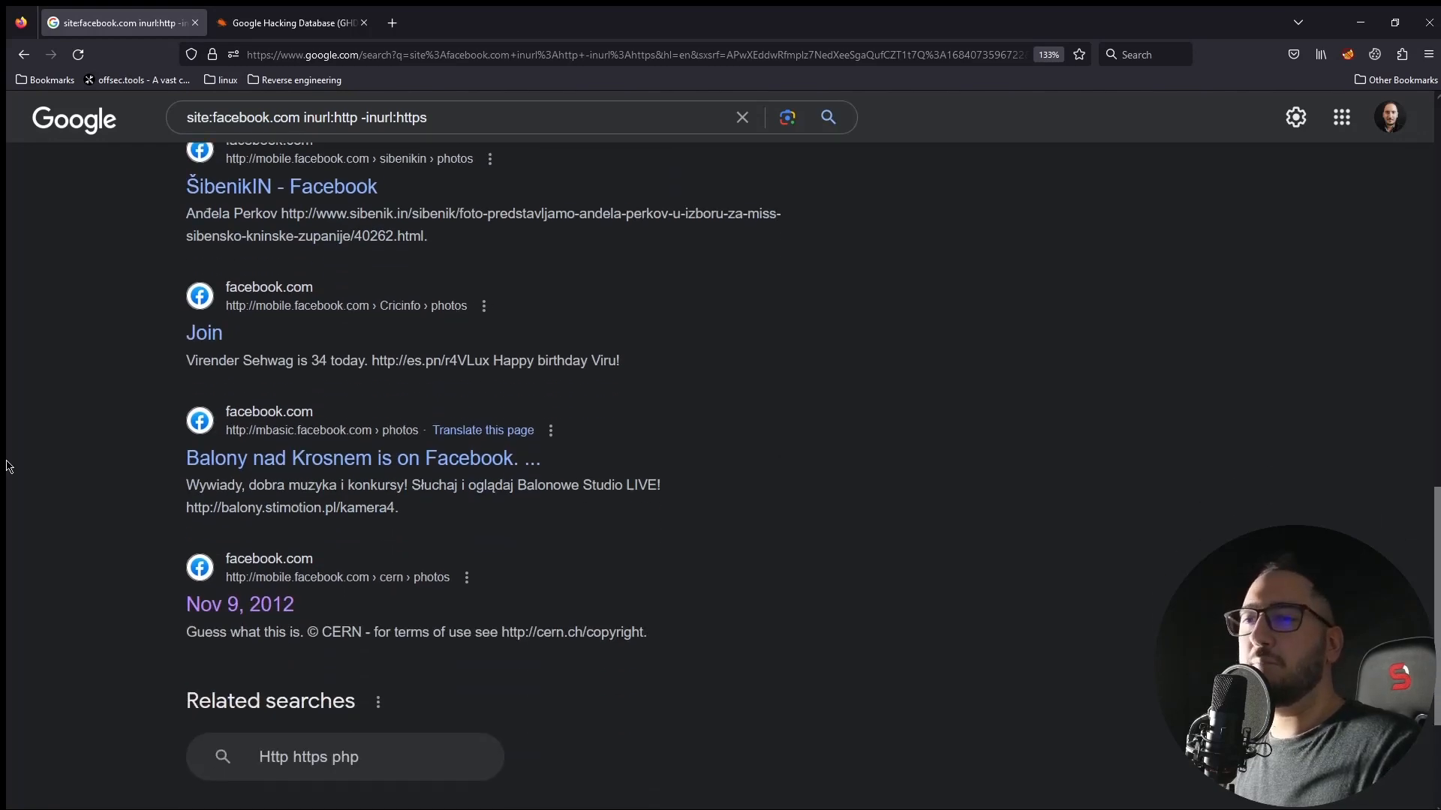
scroll(up, 3)
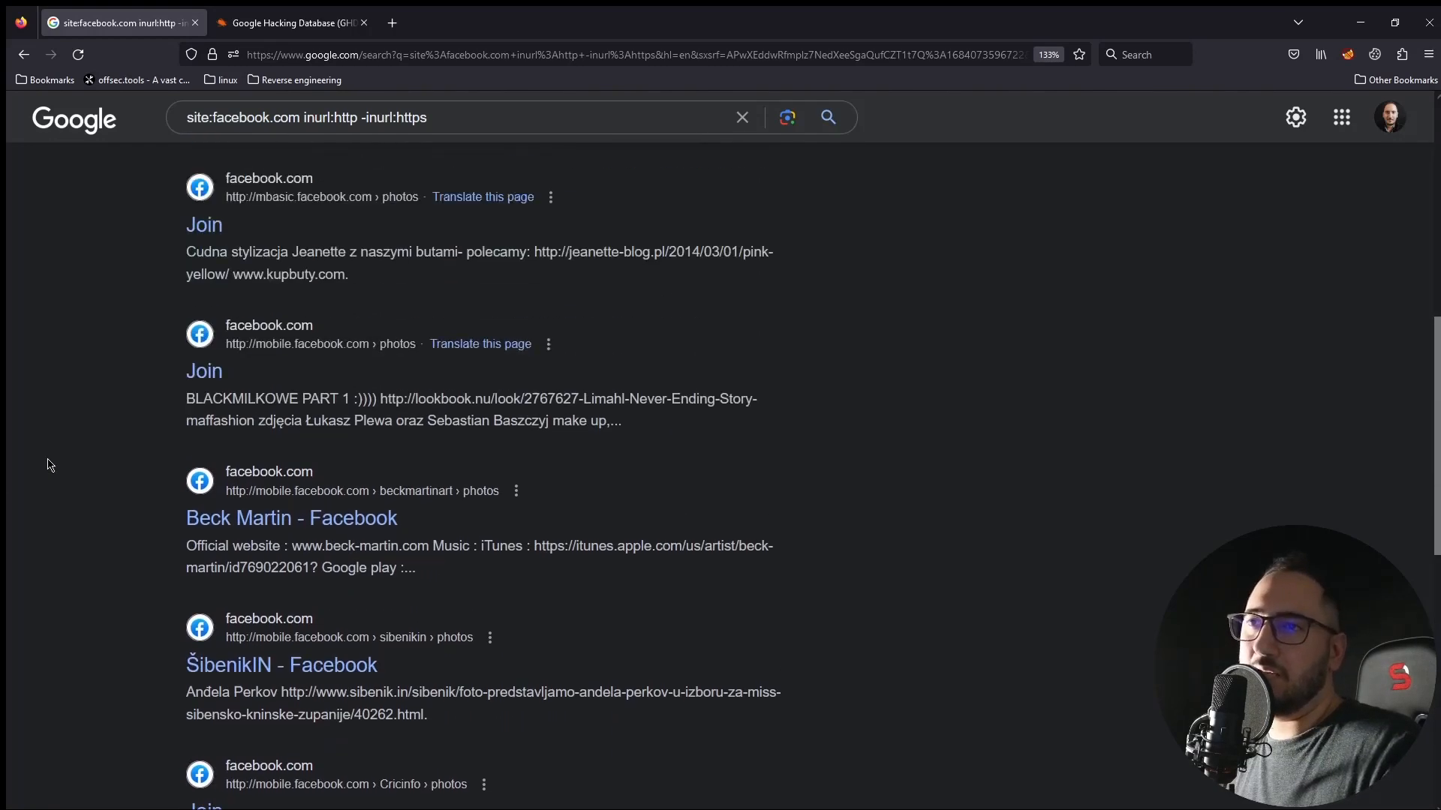
scroll(up, 3)
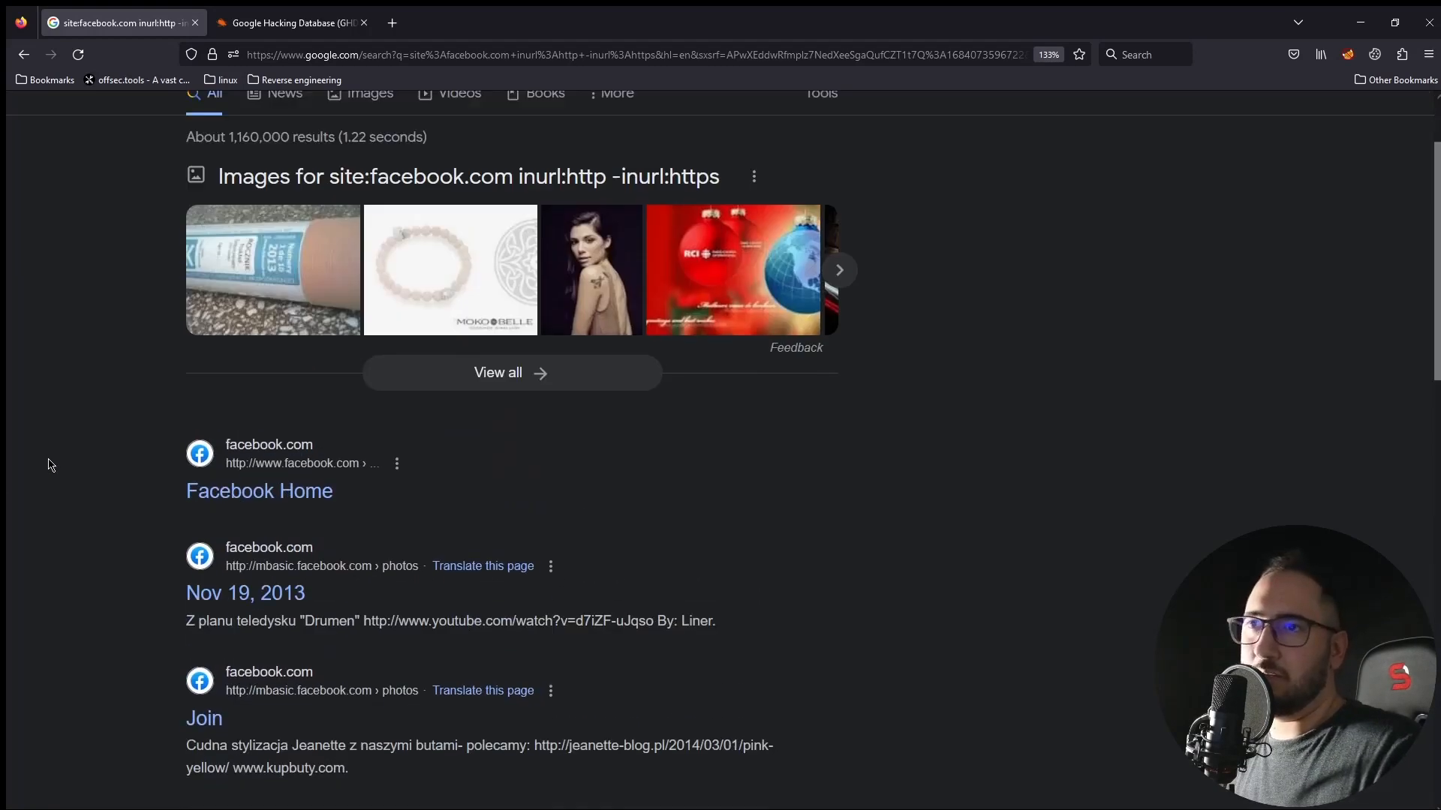
scroll(down, 3)
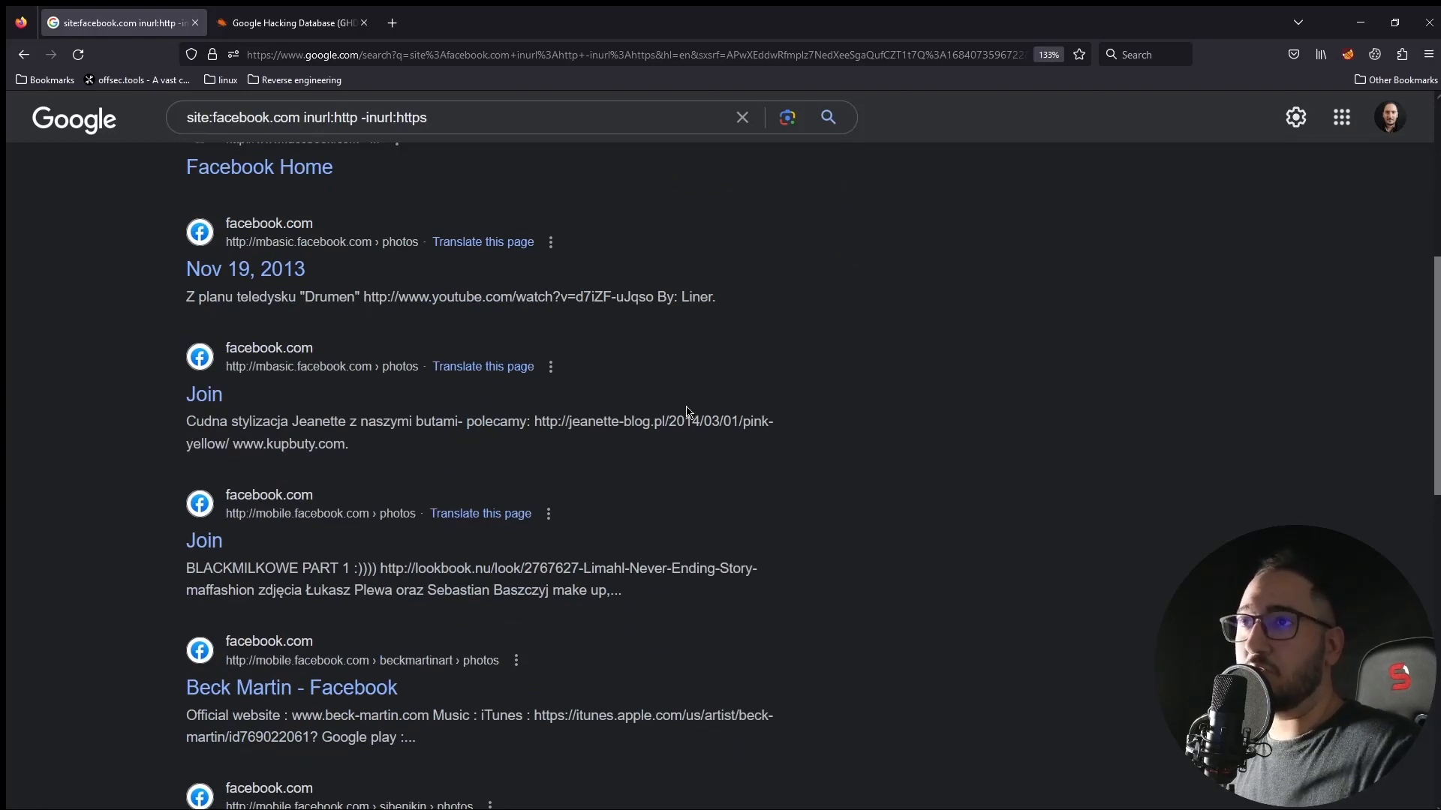
mouse_move(105, 461)
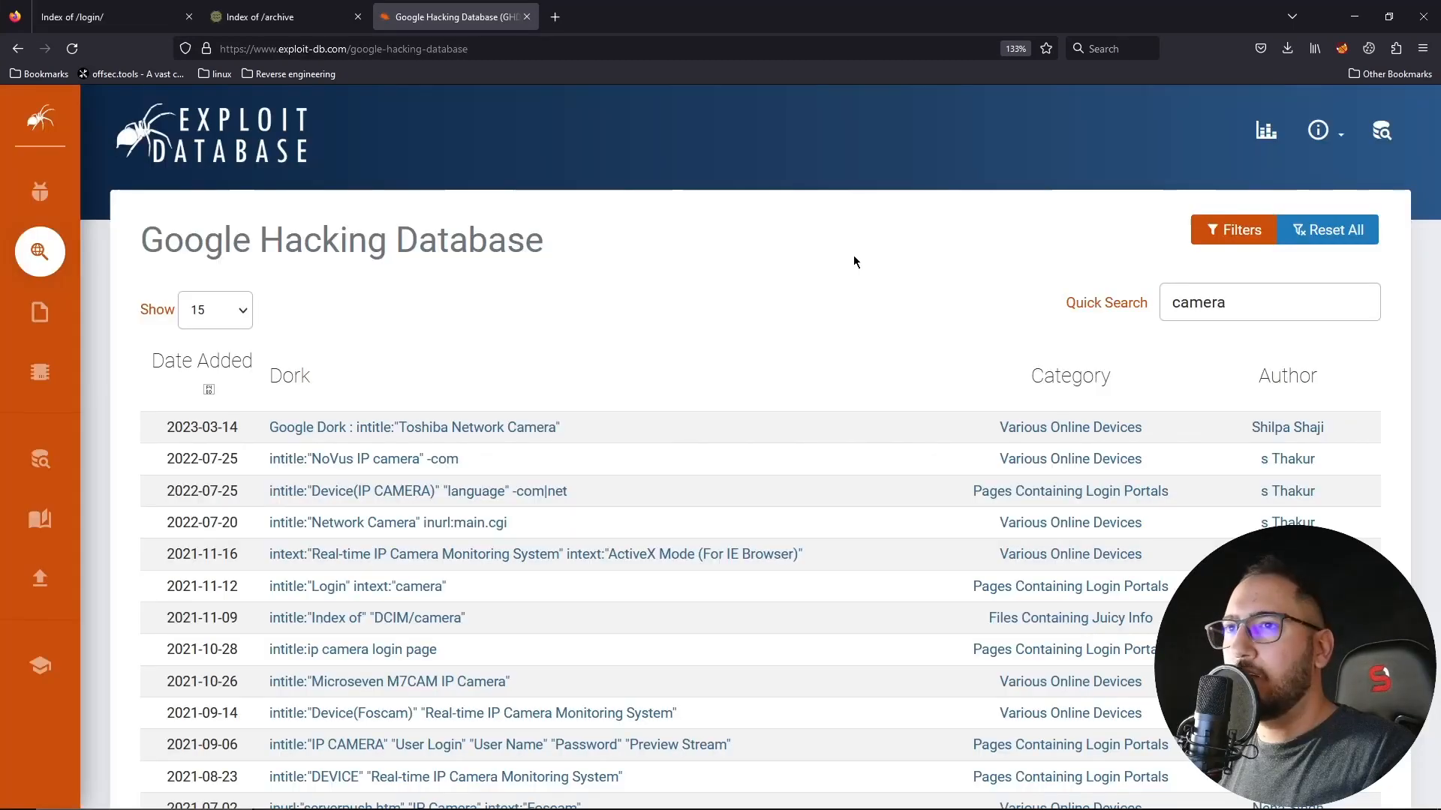
mouse_move(477, 273)
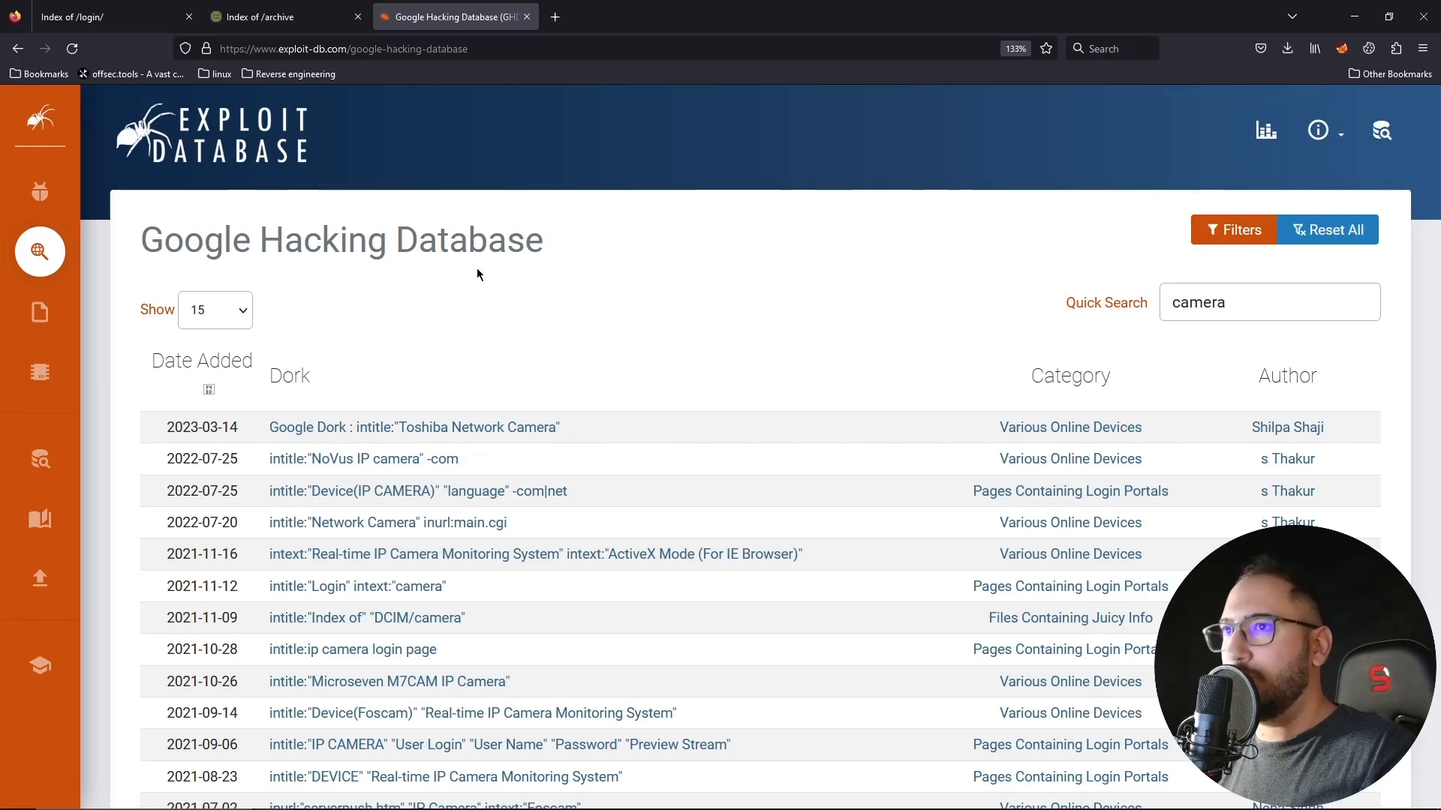
mouse_move(631, 288)
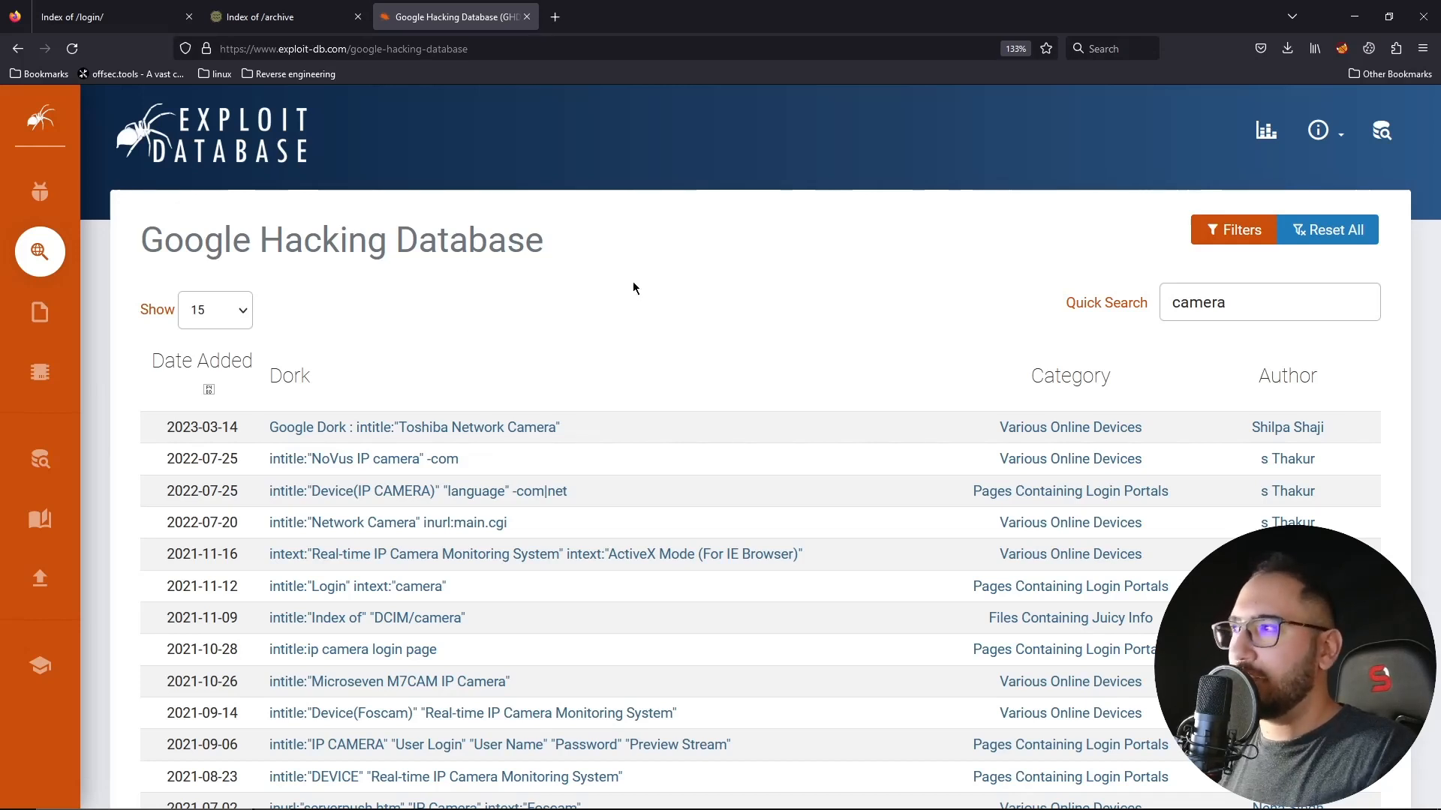
mouse_move(569, 321)
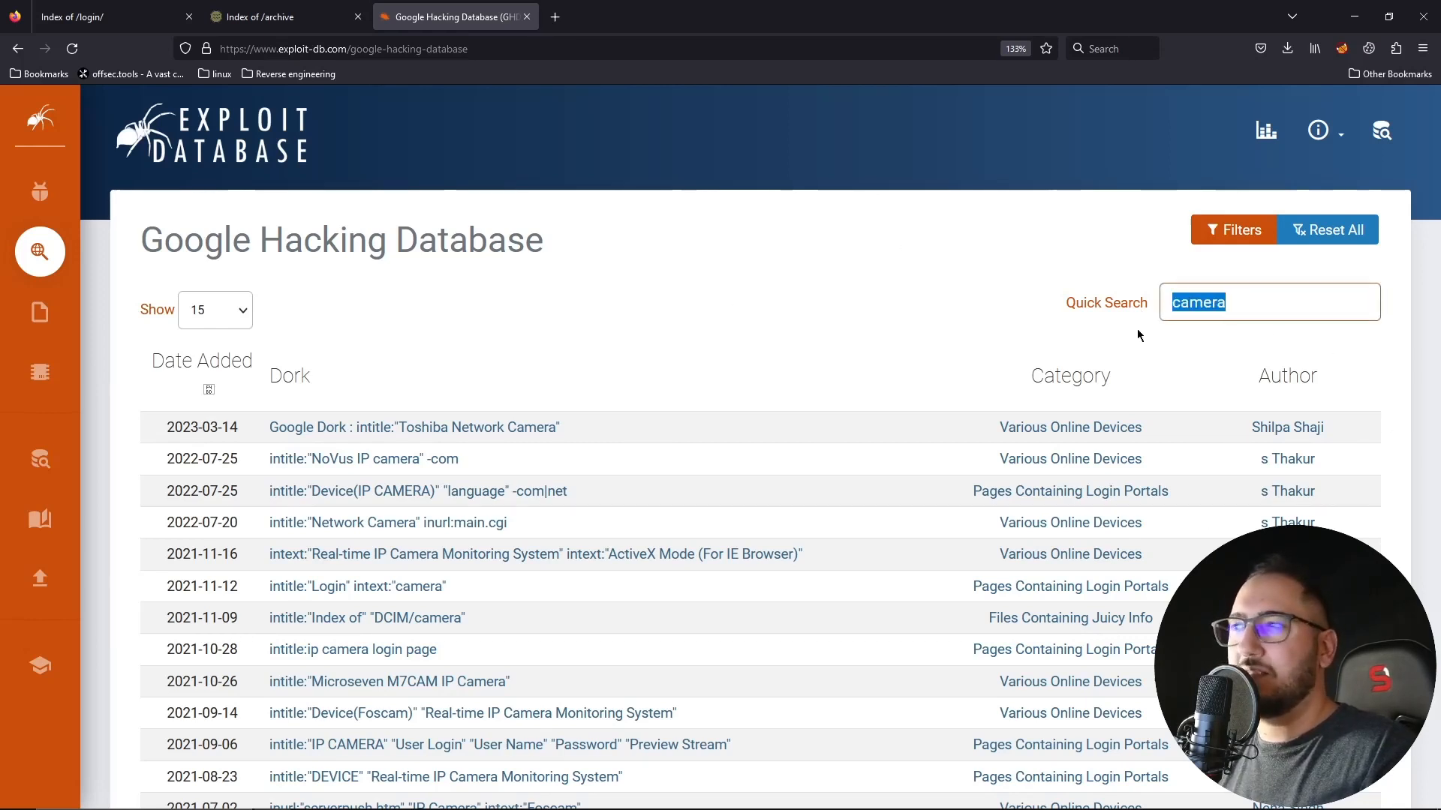
mouse_move(836, 323)
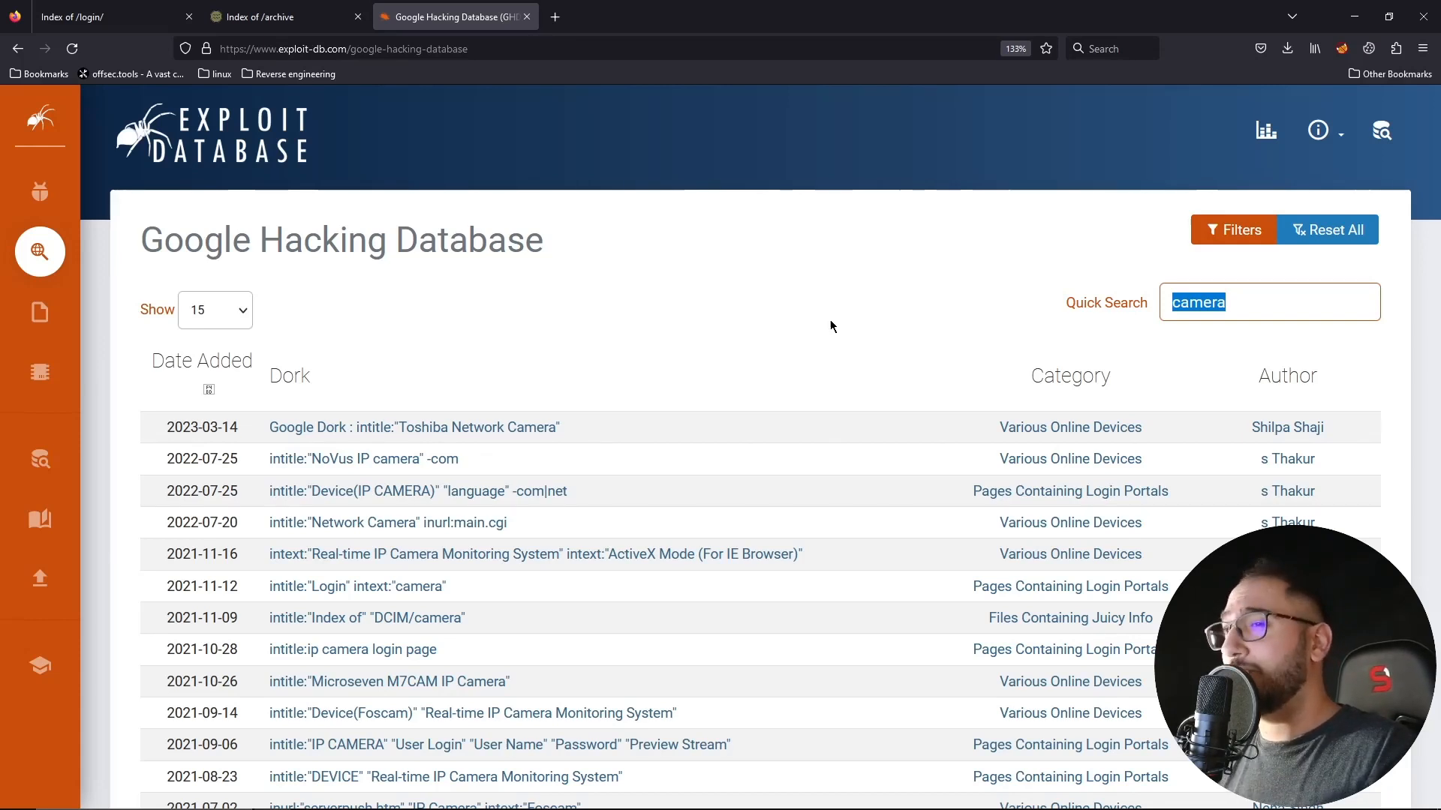
mouse_move(881, 335)
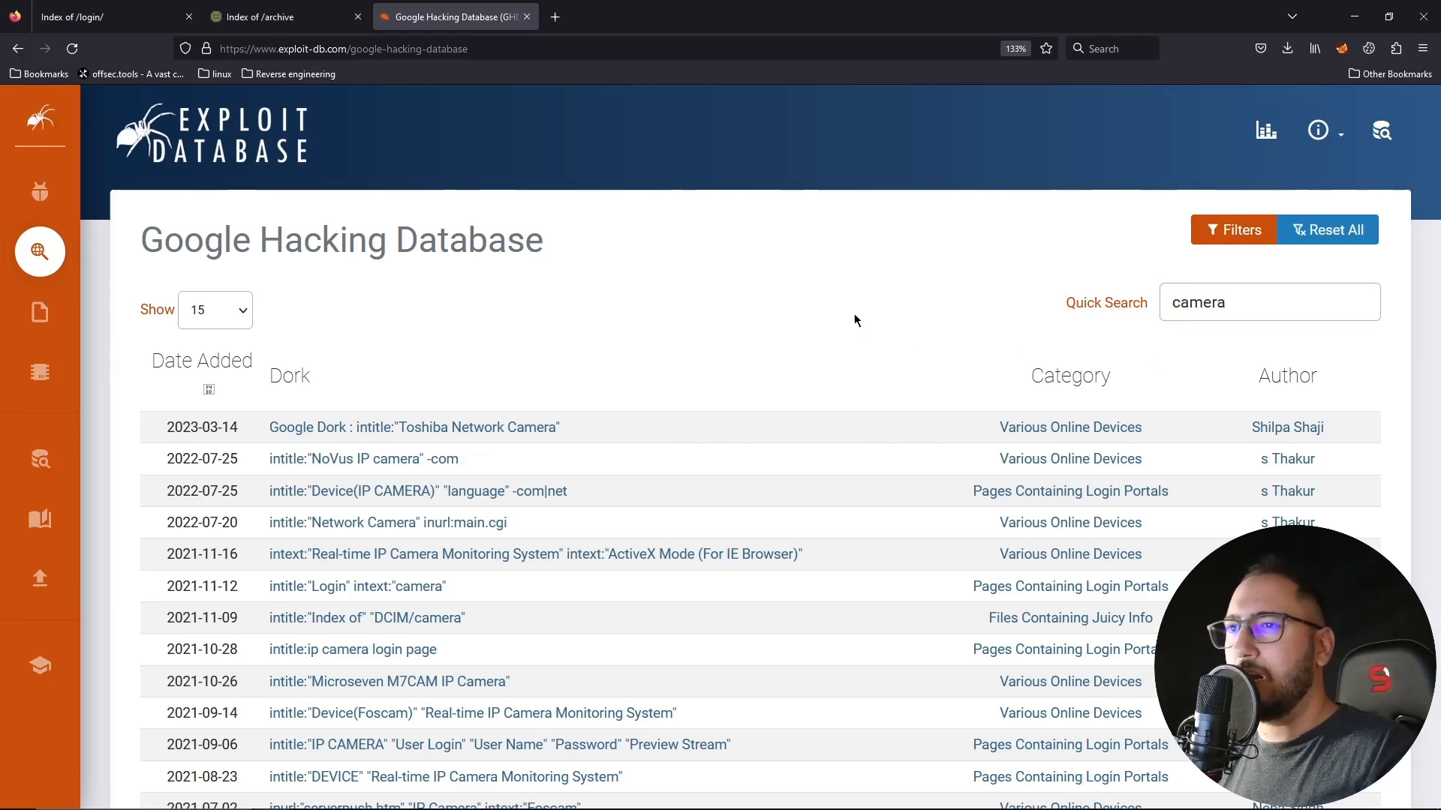
mouse_move(937, 330)
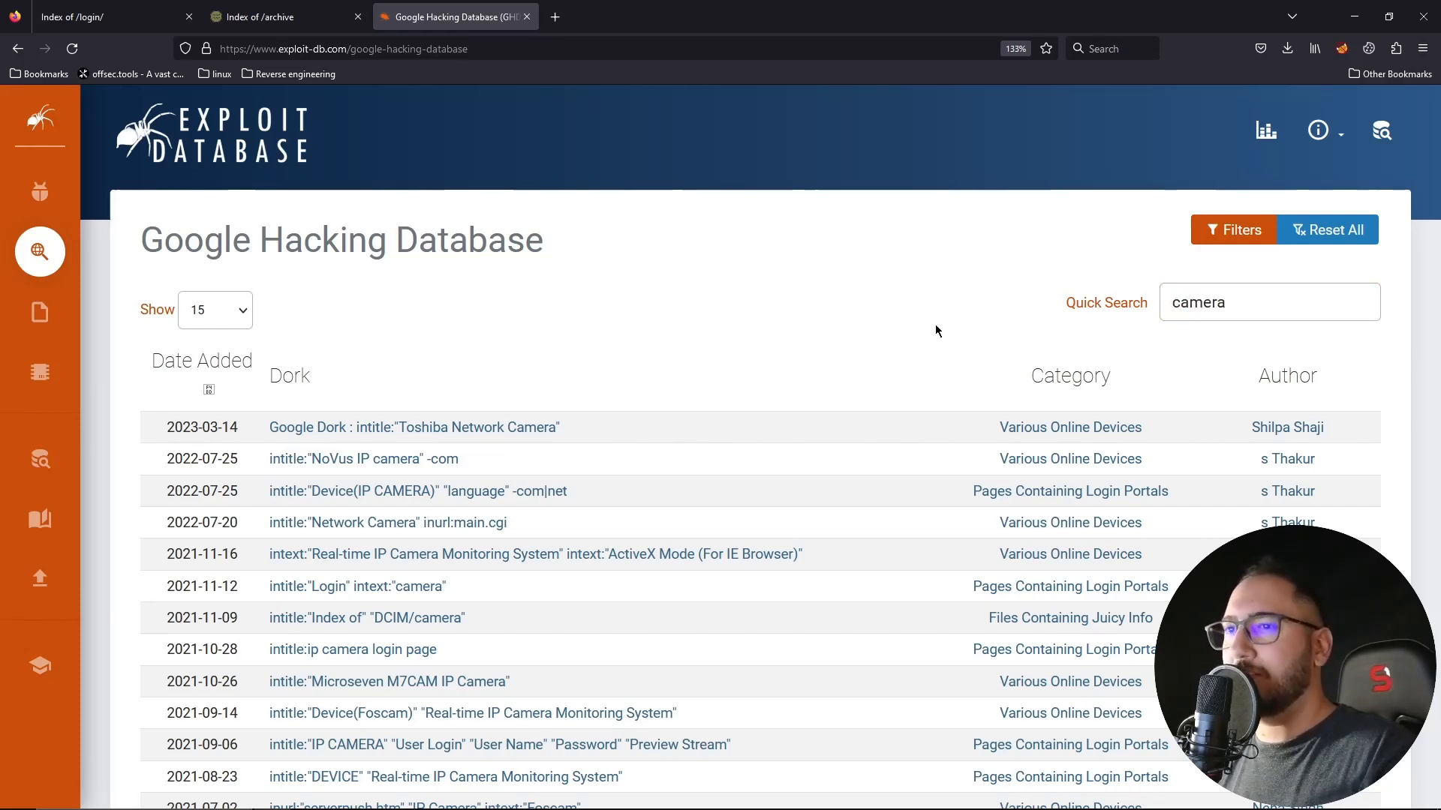